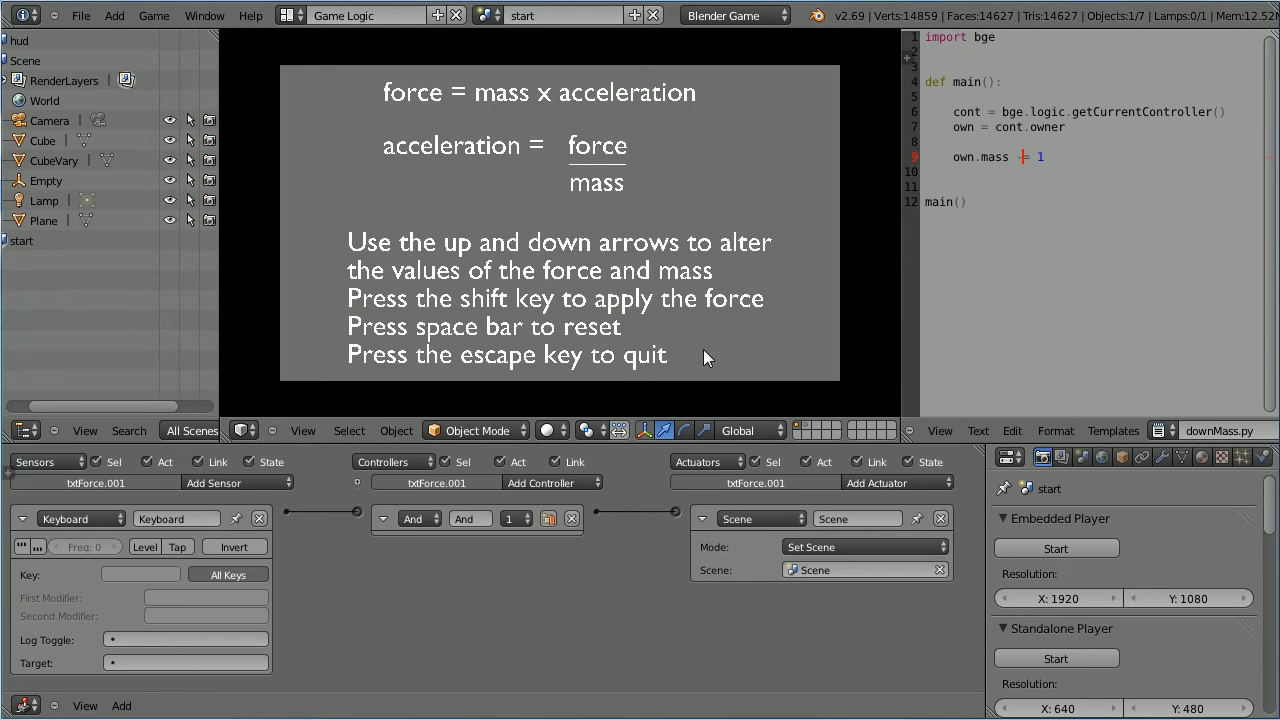
mouse_move(382, 120)
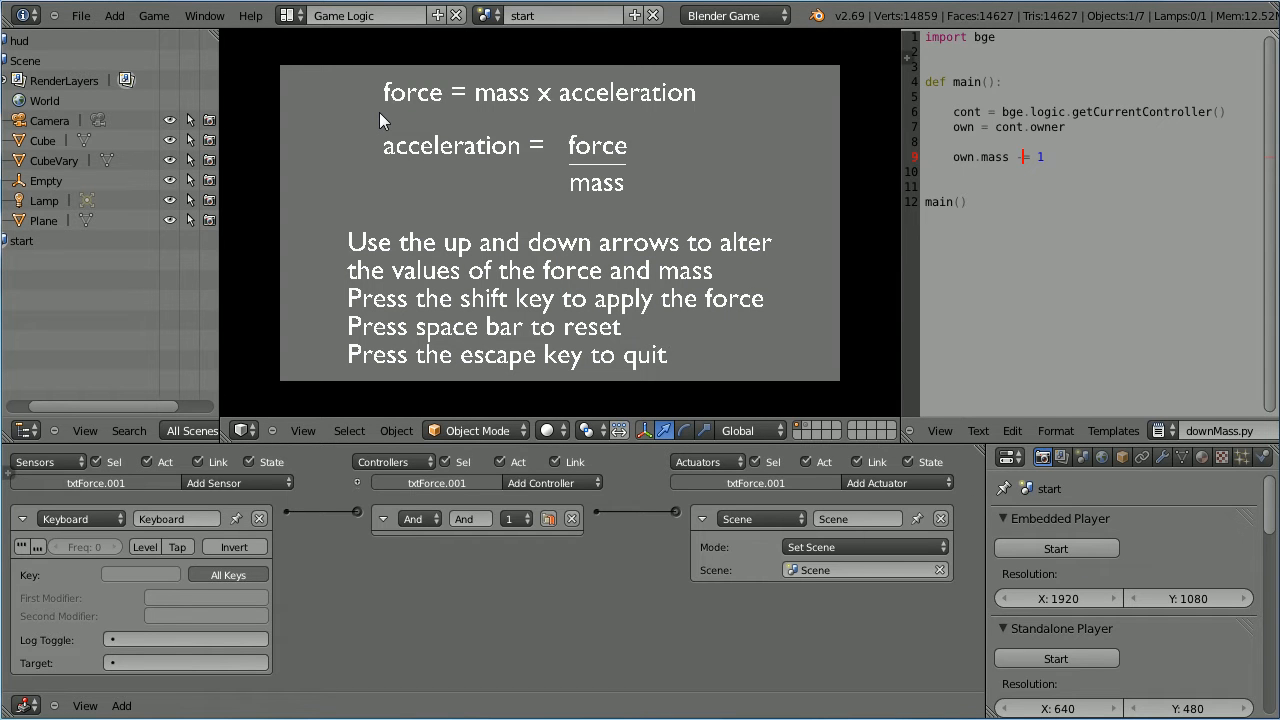
mouse_move(390, 120)
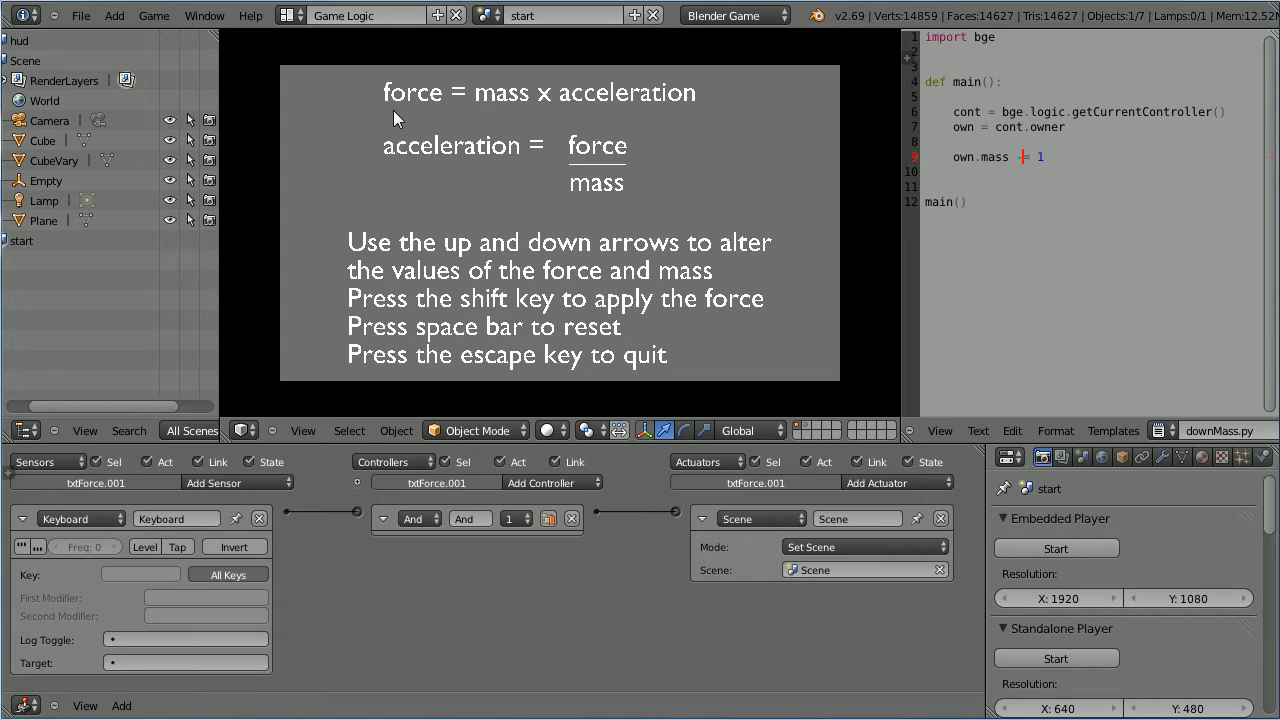
mouse_move(670, 120)
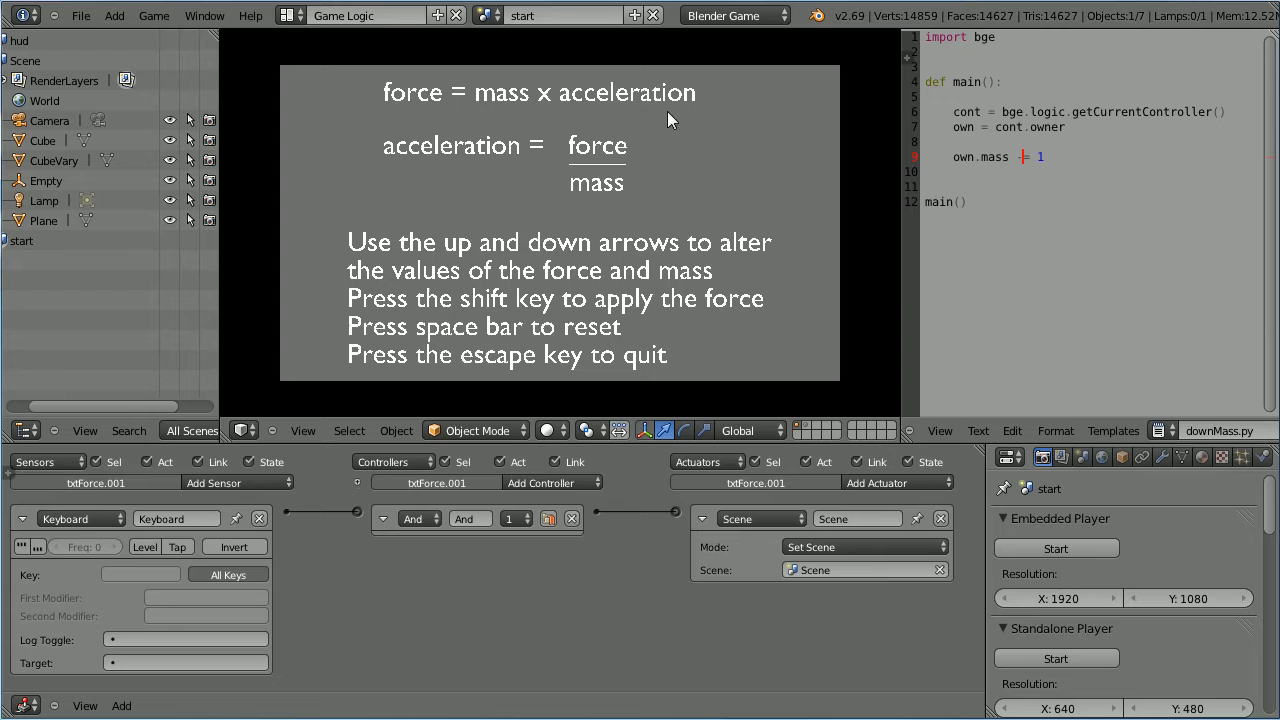
mouse_move(835, 258)
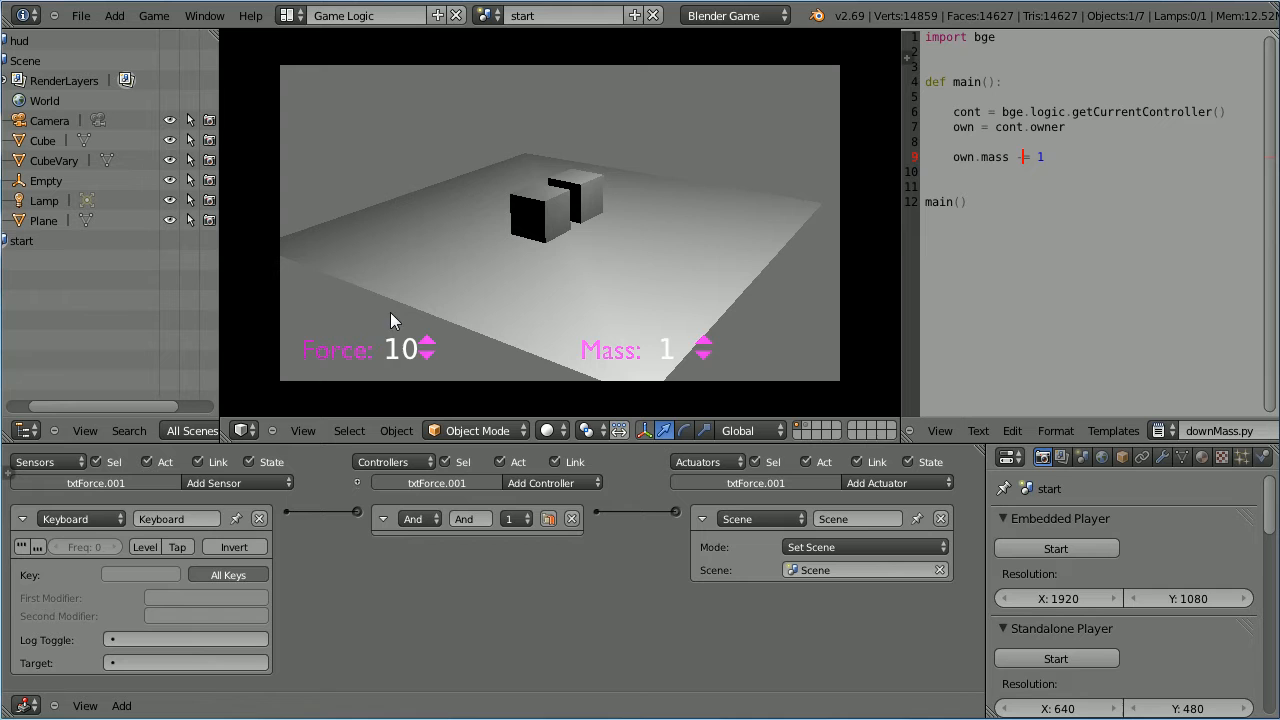
mouse_move(400, 366)
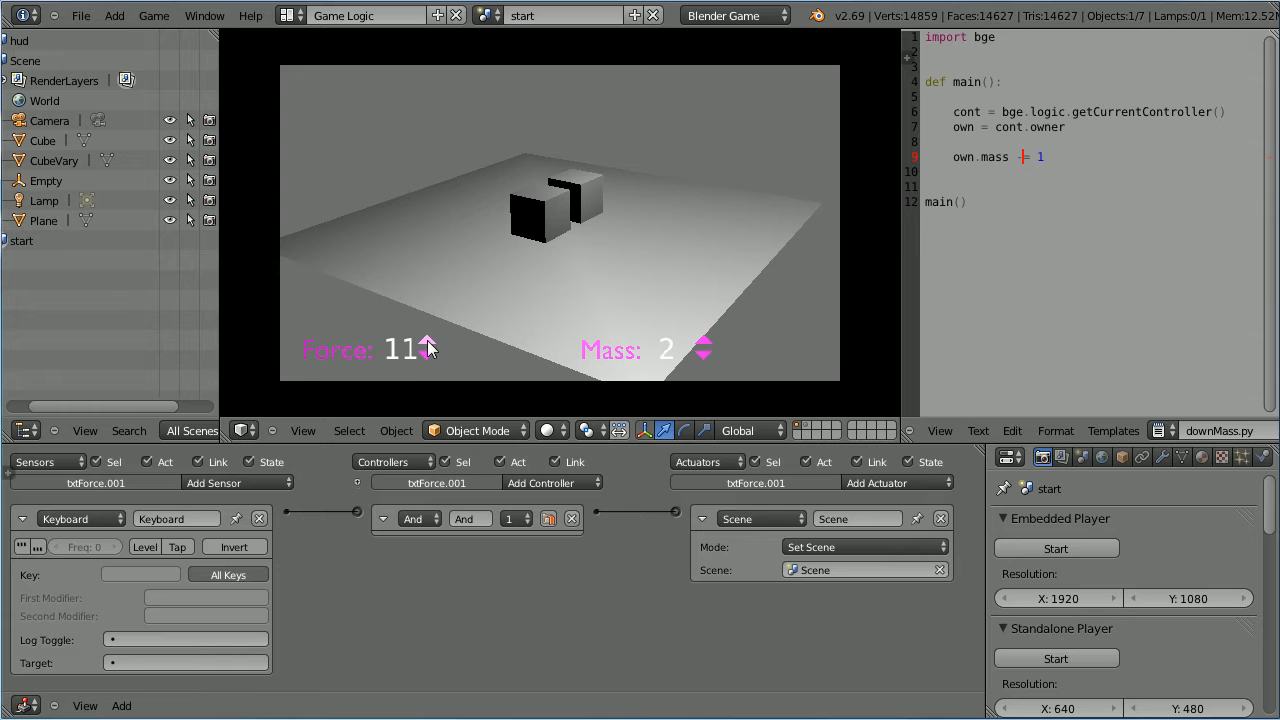
Step: Raise the running demo's Force value with the HUD up arrow
click(424, 348)
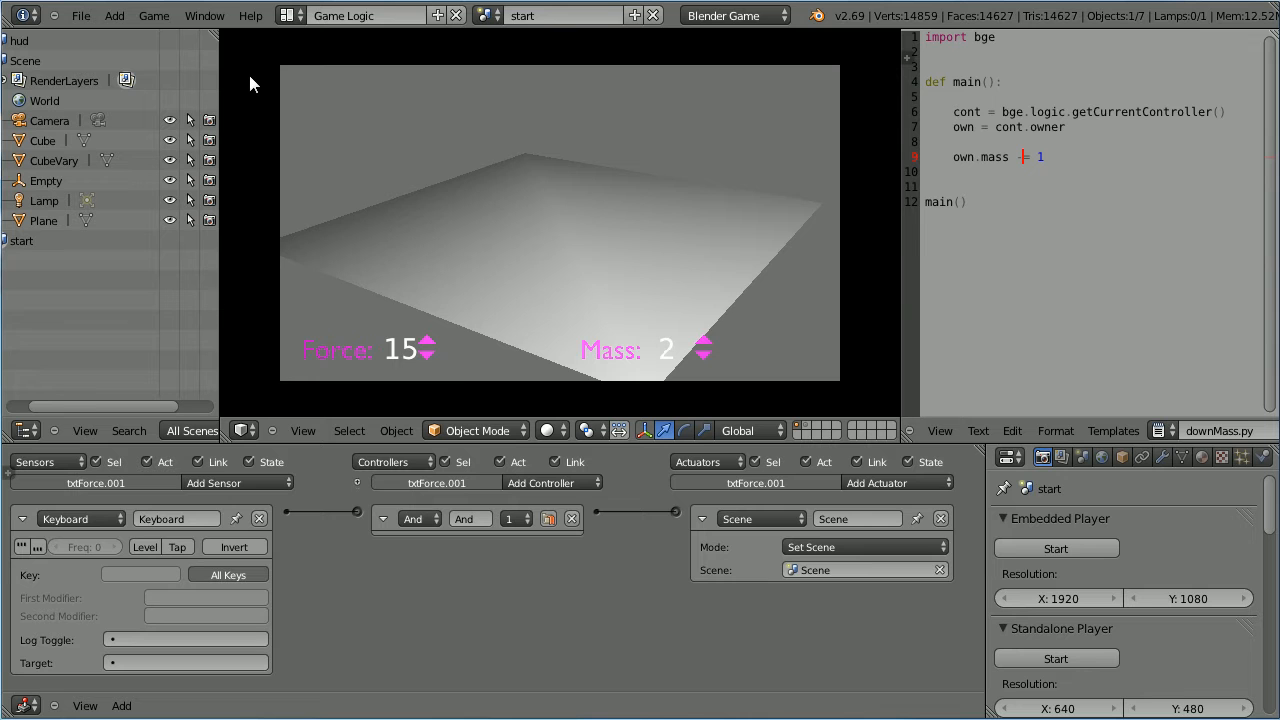
Step: Reload the start-up file and switch the render engine to Blender Game
click(81, 15)
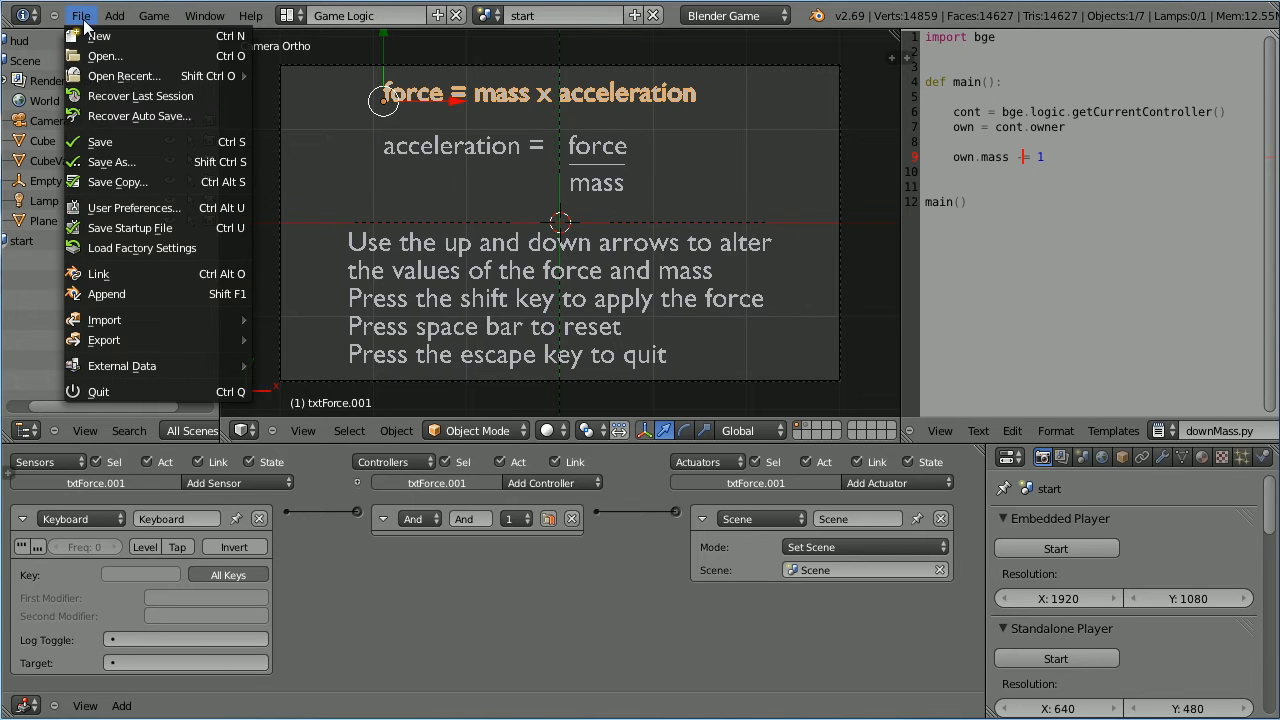
click(98, 35)
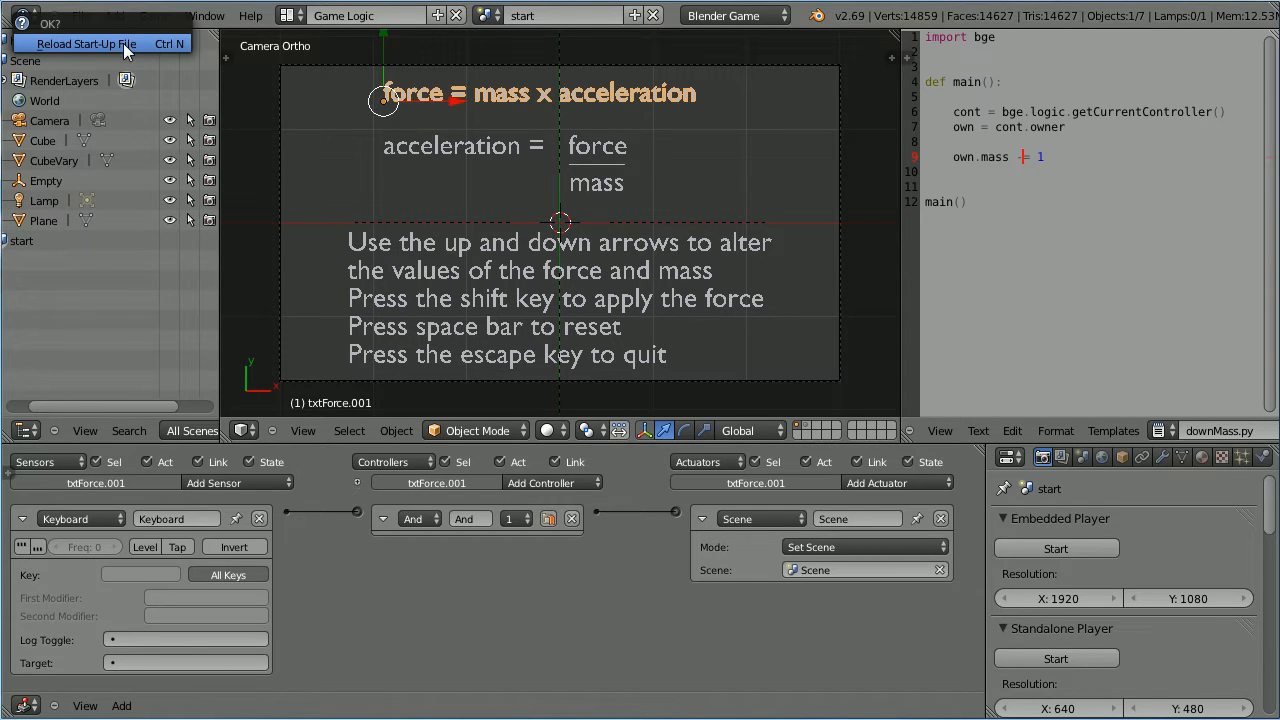
click(87, 43)
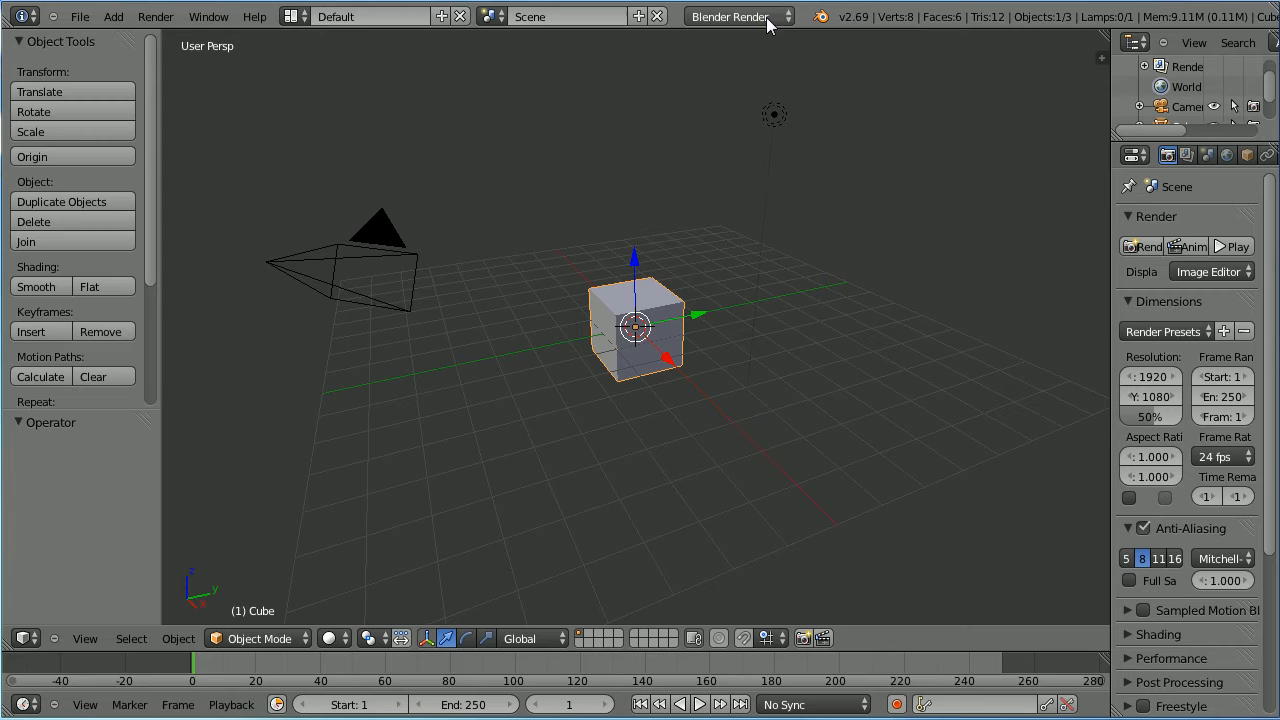
click(738, 16)
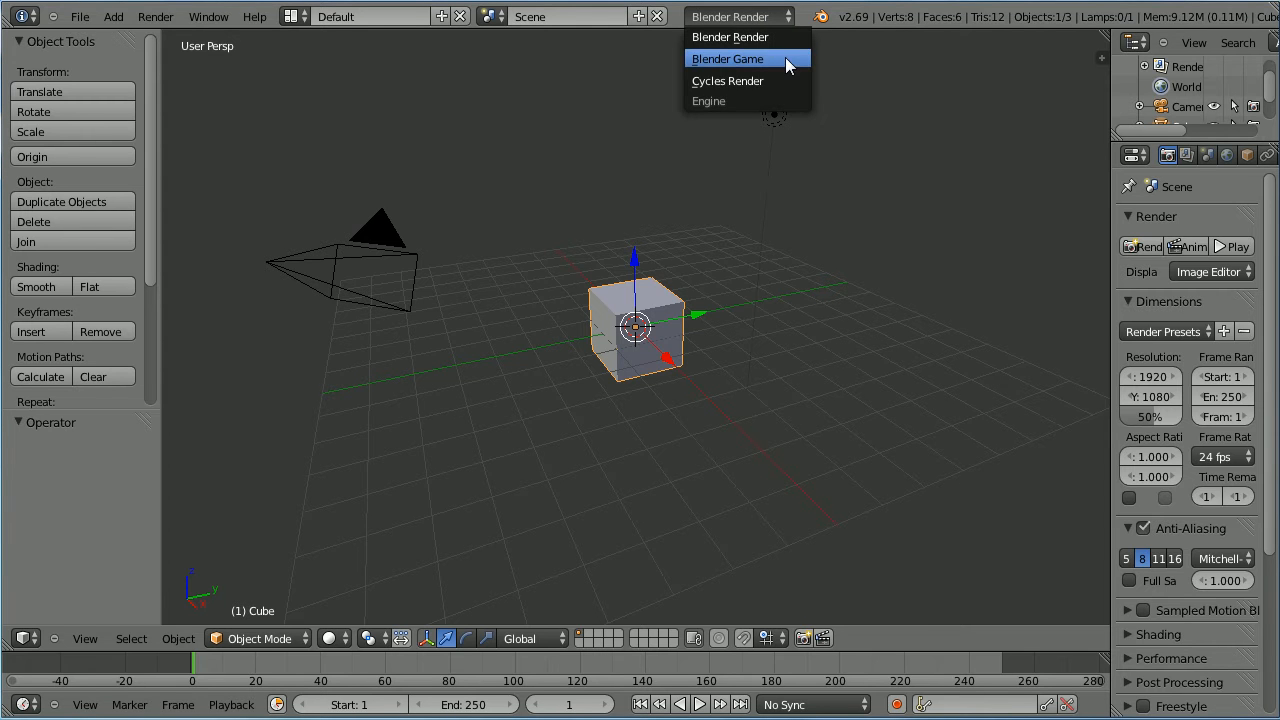
click(728, 58)
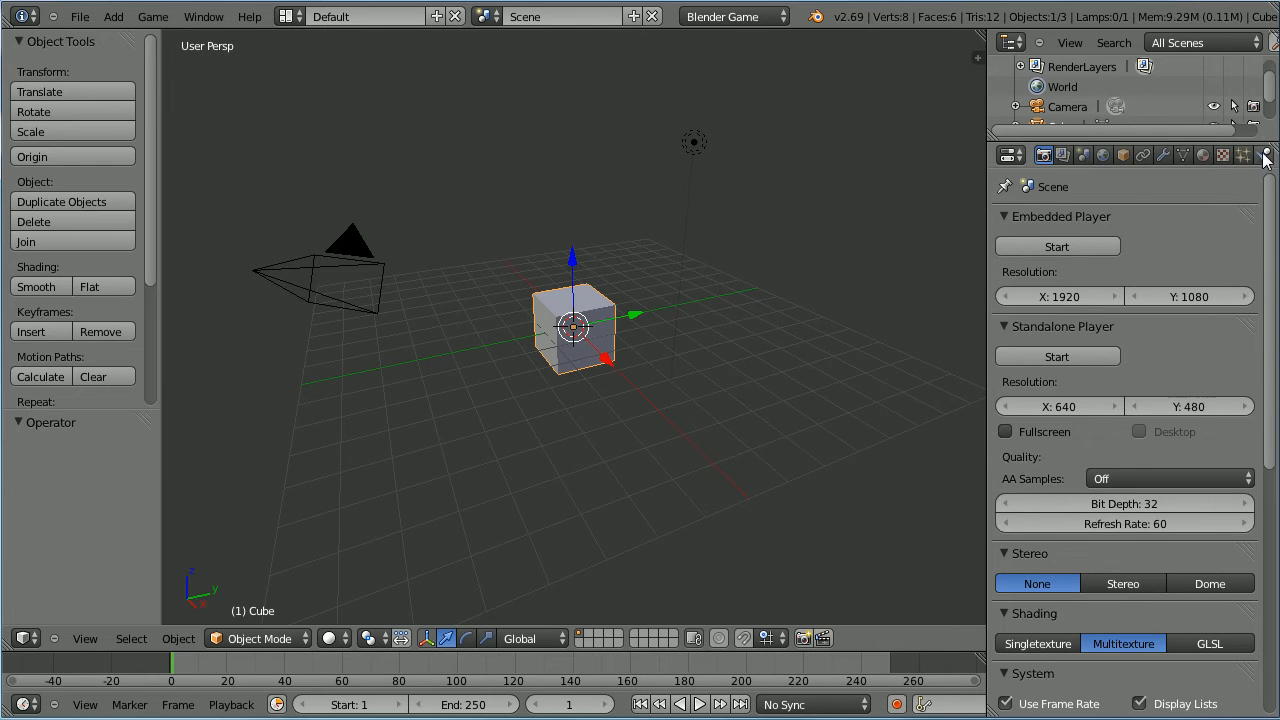
Step: Set the default cube's physics type to Rigid Body with No Sleeping enabled
click(1264, 155)
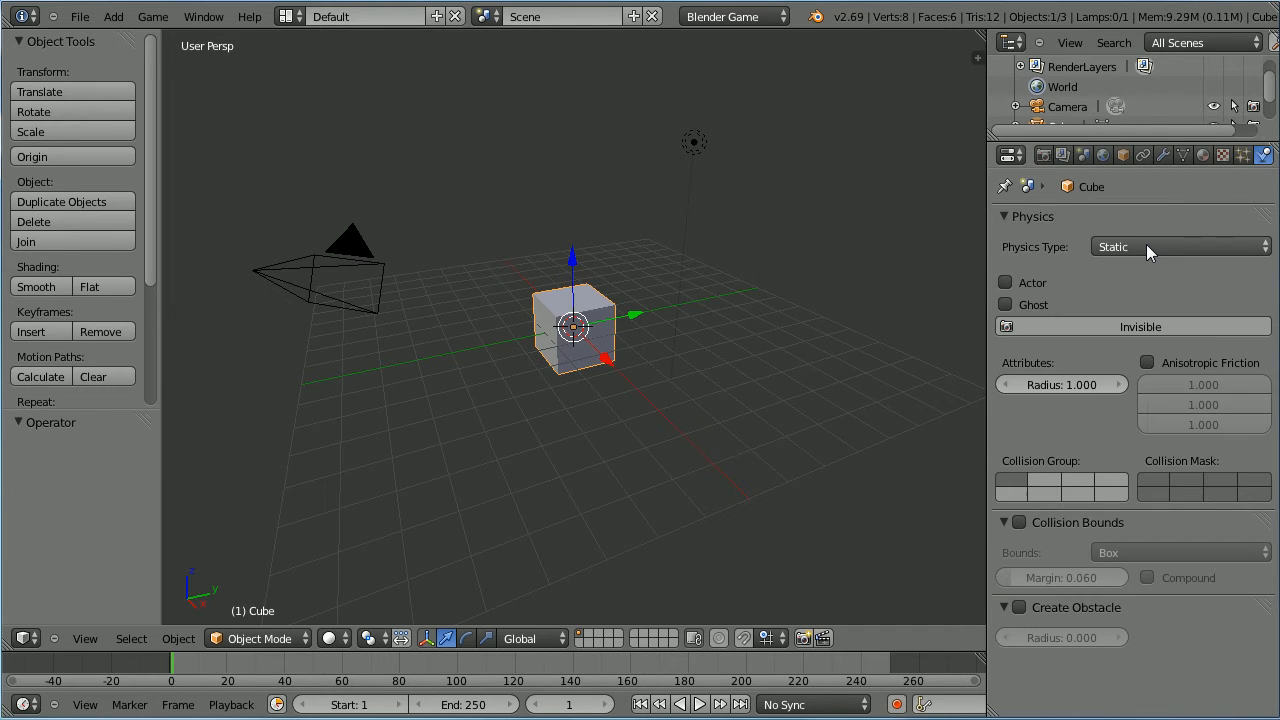
click(1180, 246)
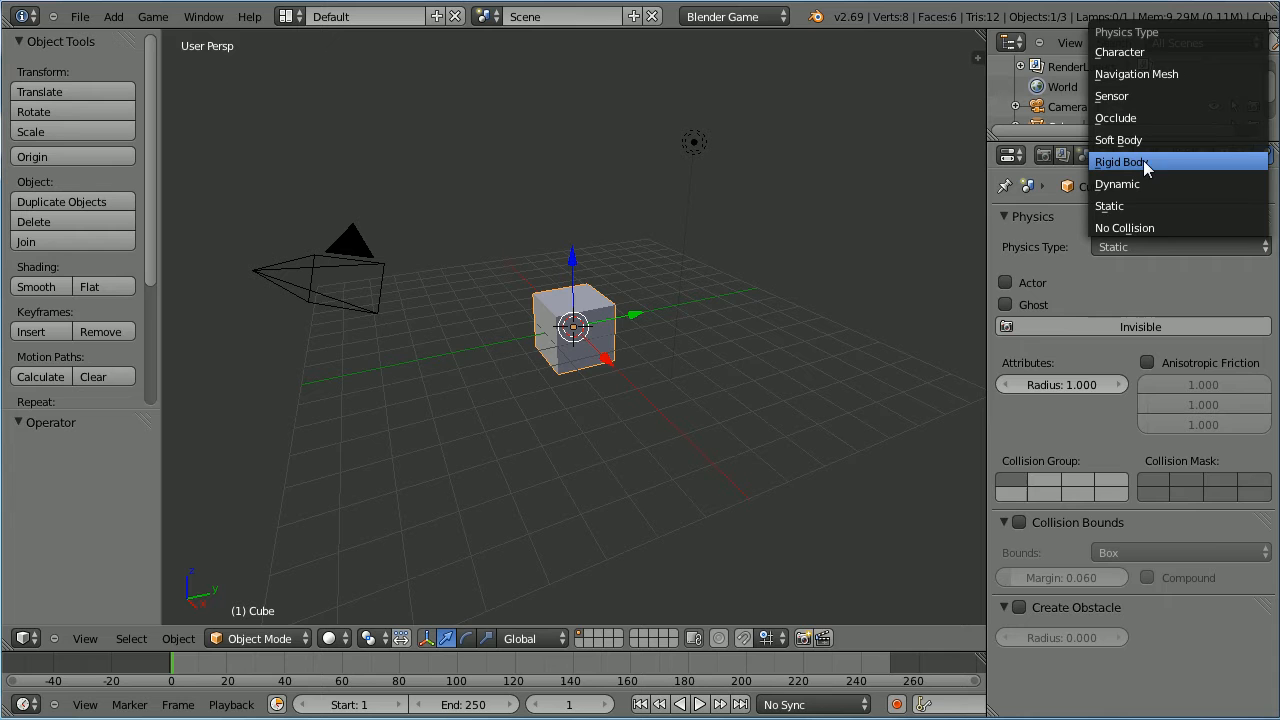
click(1119, 161)
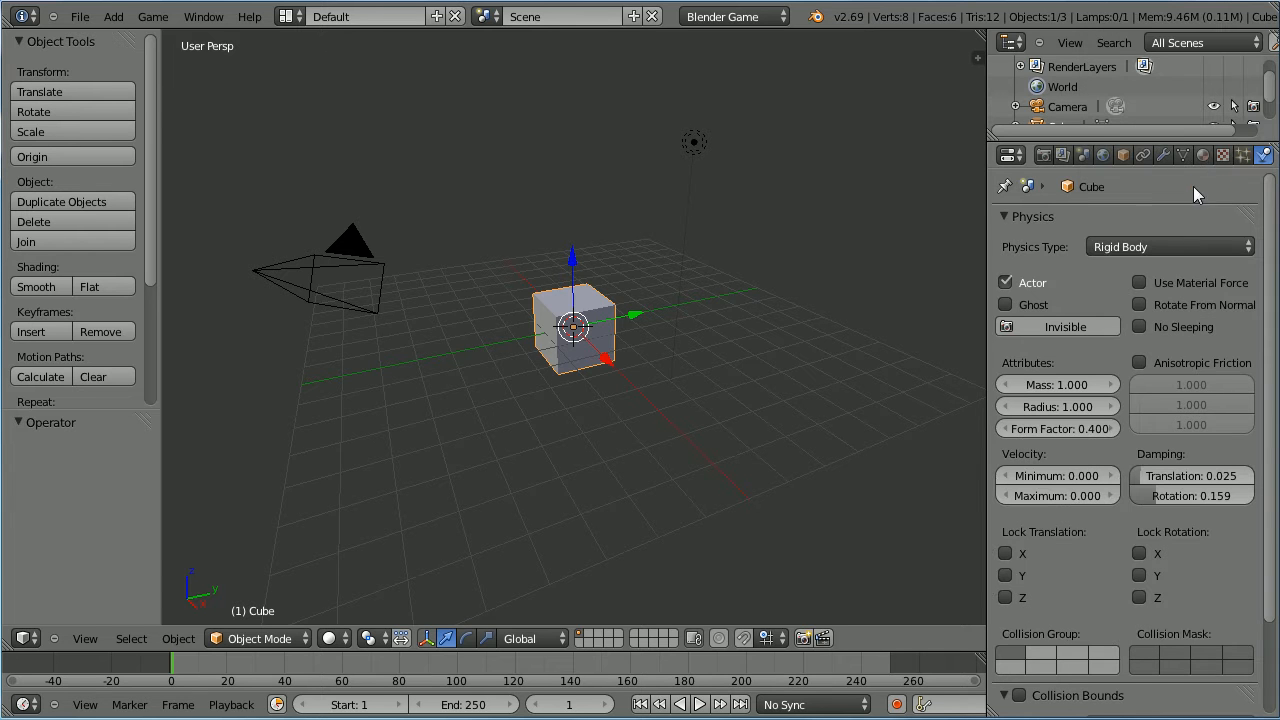
click(1139, 326)
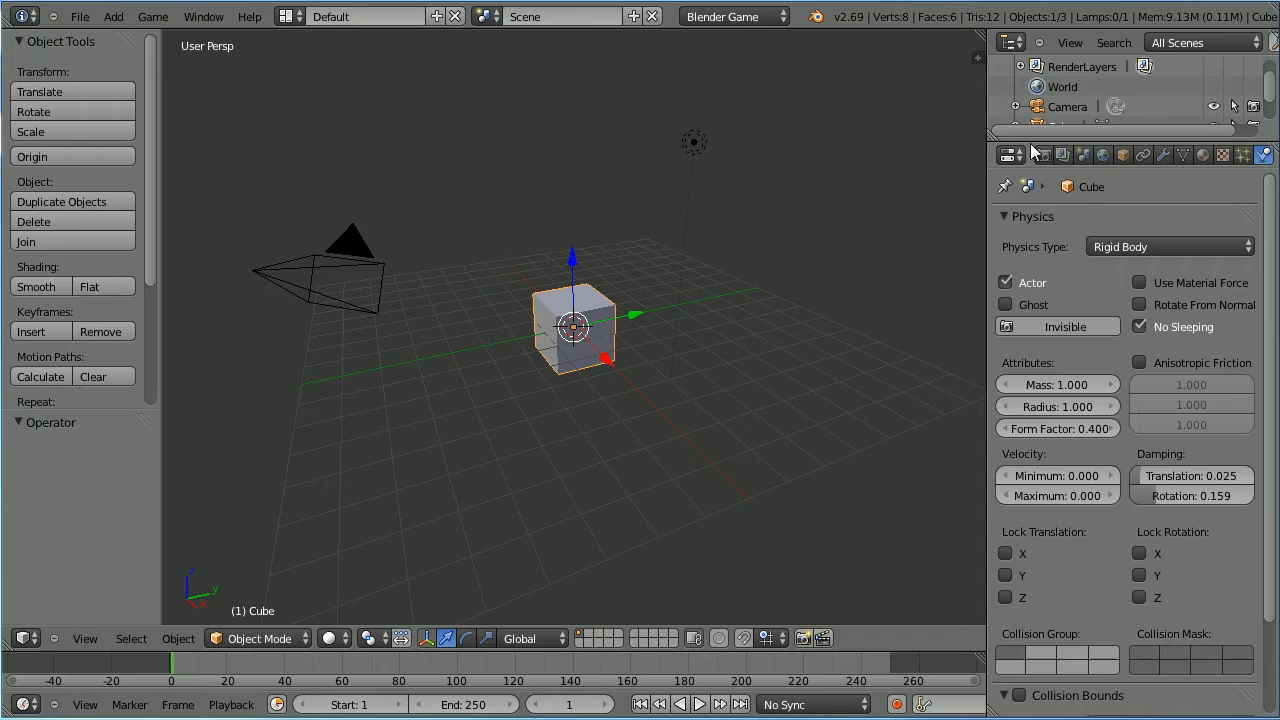
Step: Move the cube to Y 1.5, Z 2, then duplicate it to Y -1.5 as CubeVary
click(1123, 155)
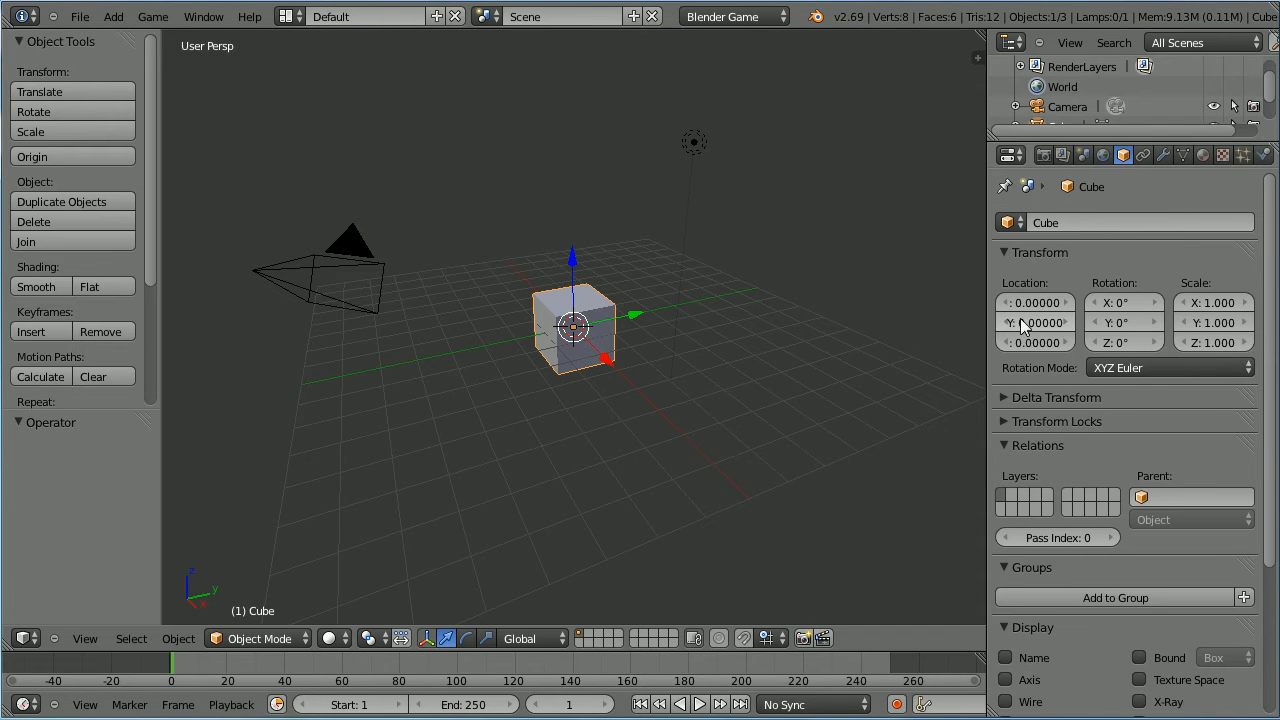
click(1035, 322)
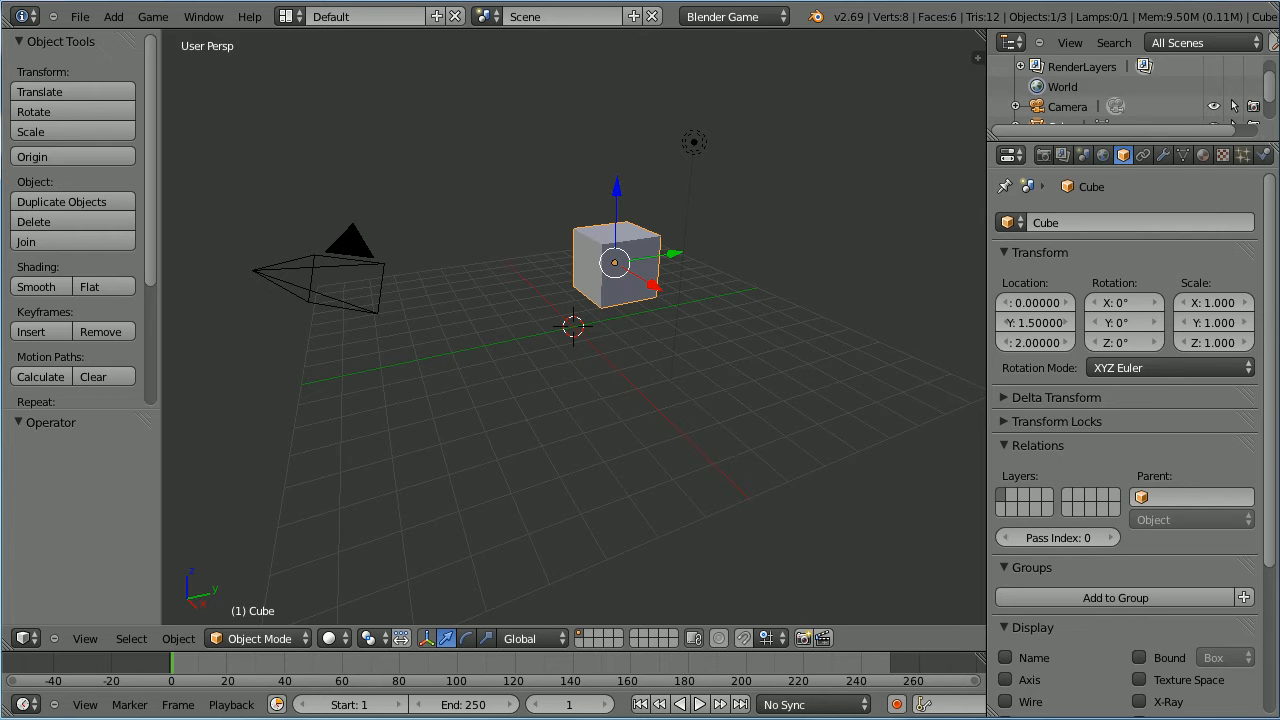
click(178, 638)
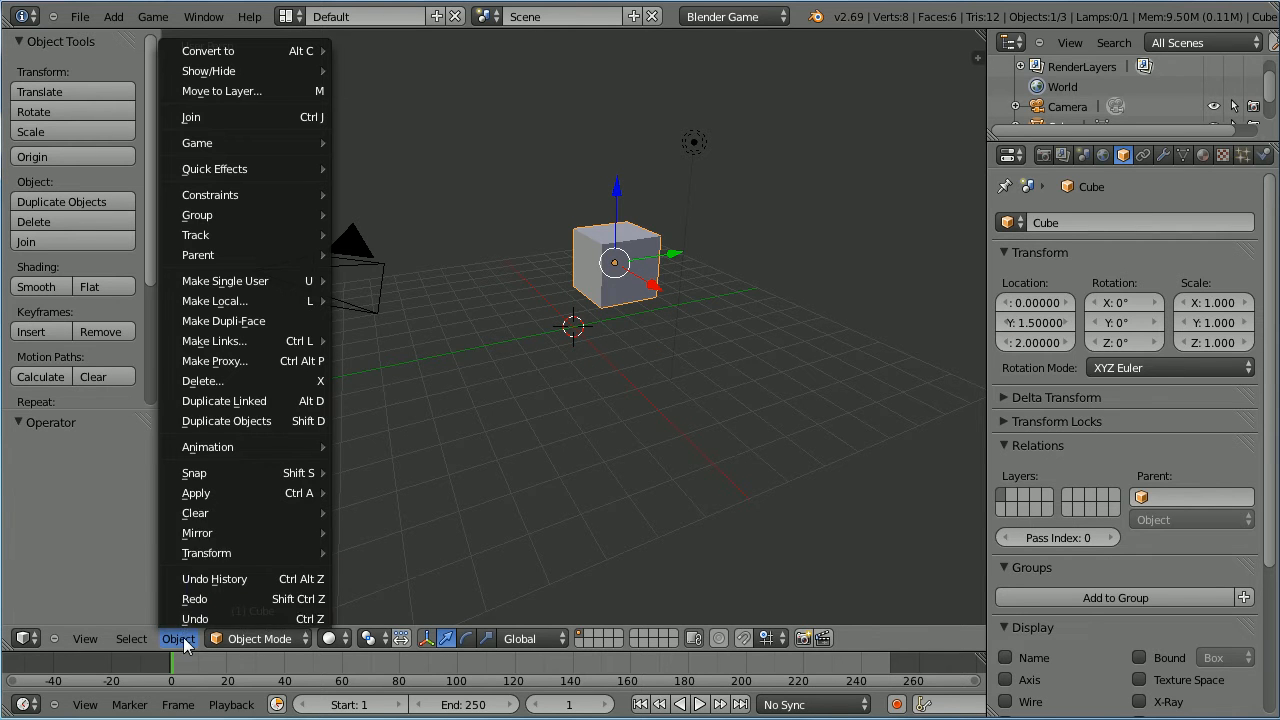
mouse_move(226, 420)
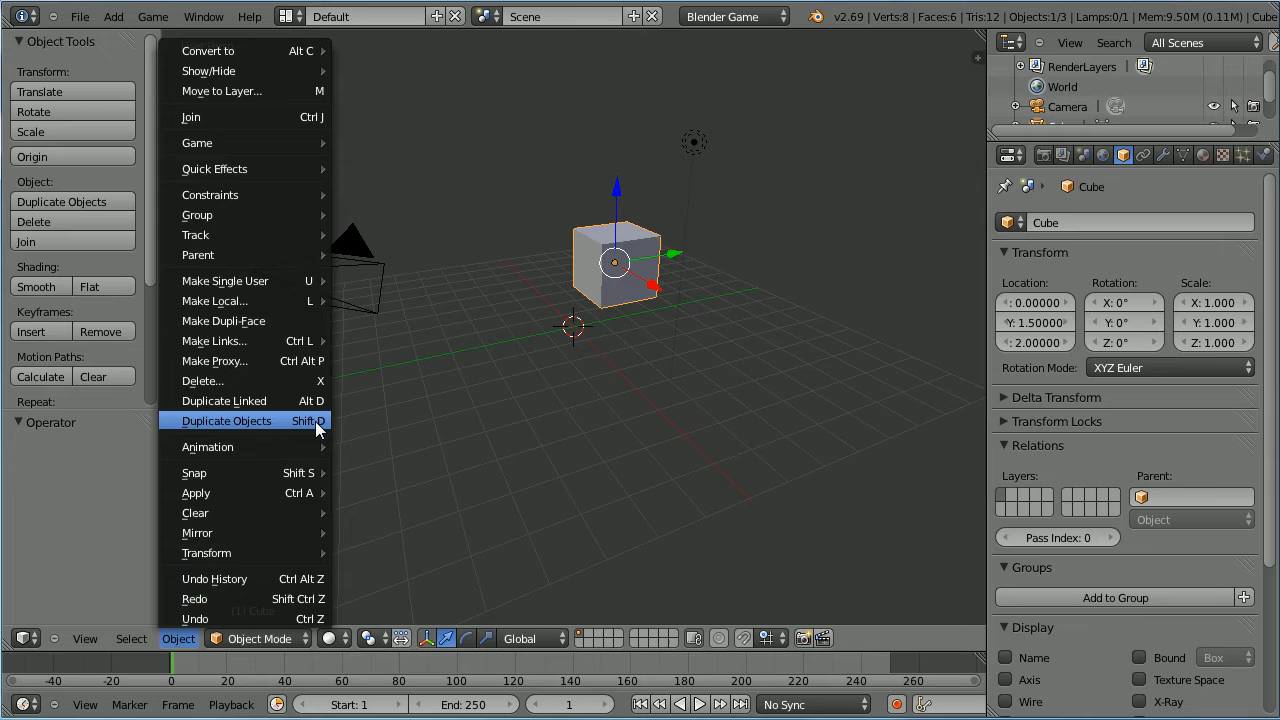
click(226, 420)
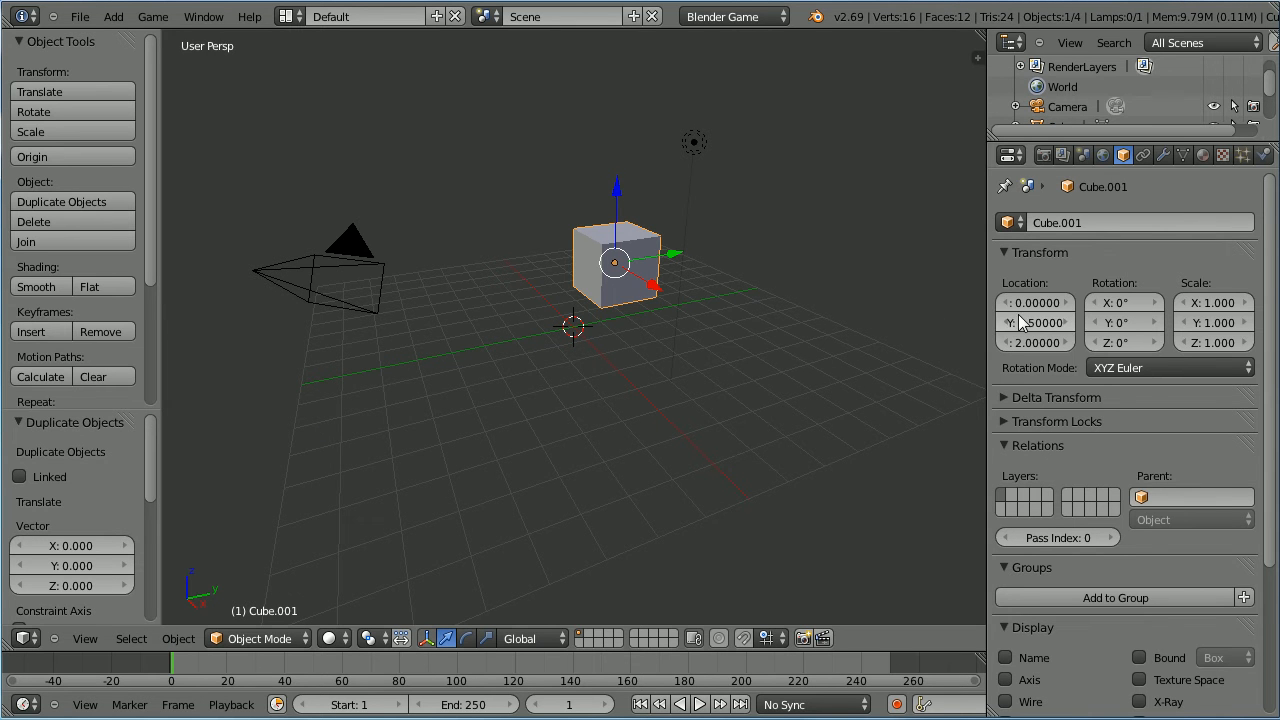
click(1035, 321)
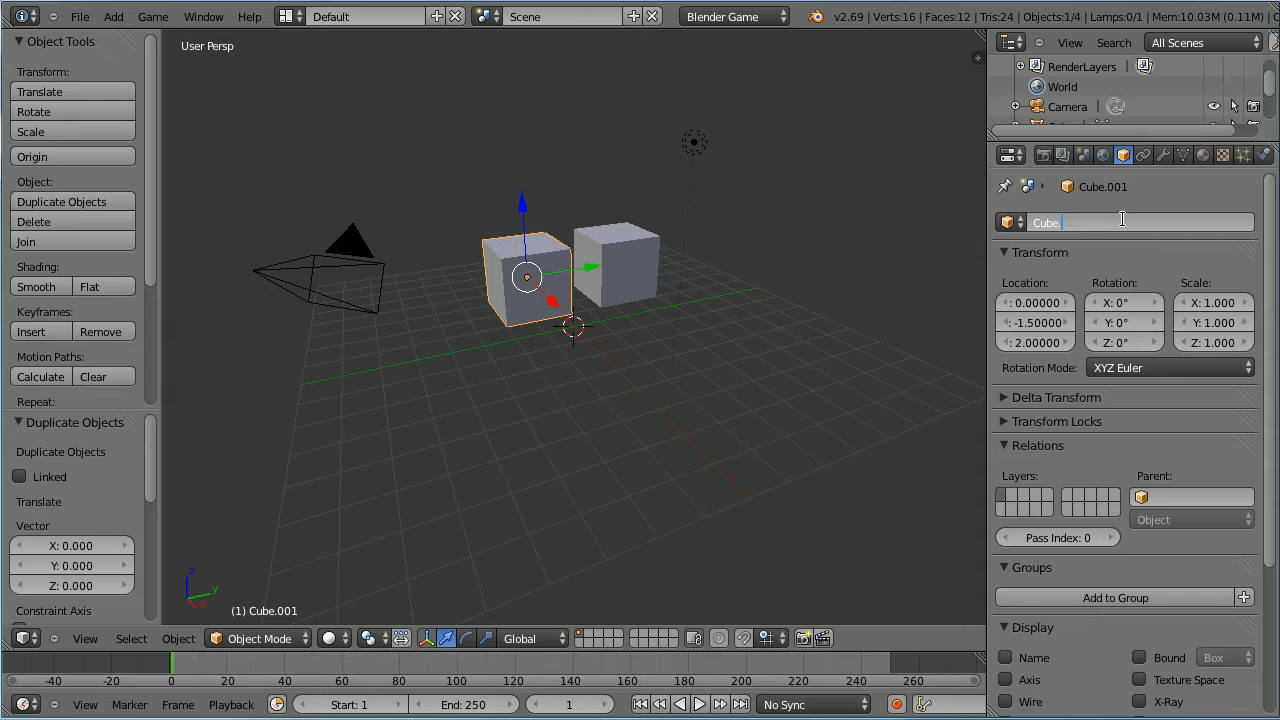
text(Vary)
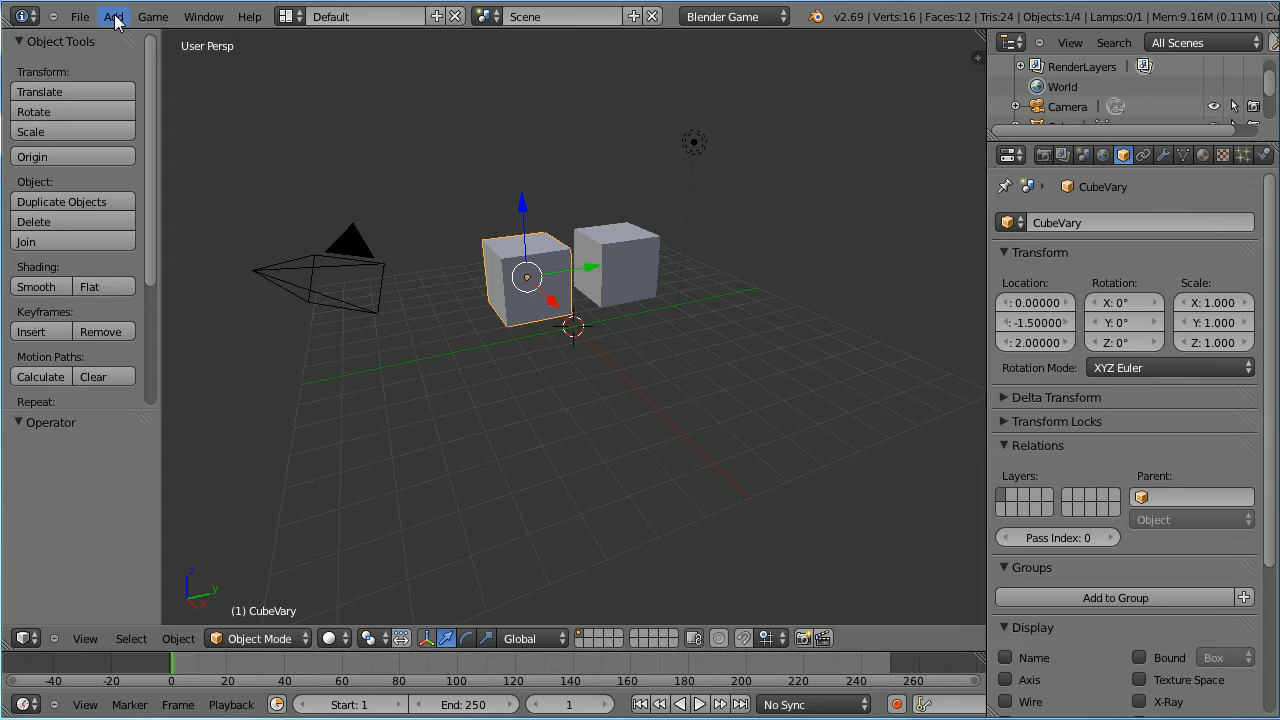
Step: Add a plane mesh scaled by 10 and orbit the view around the scene
click(113, 17)
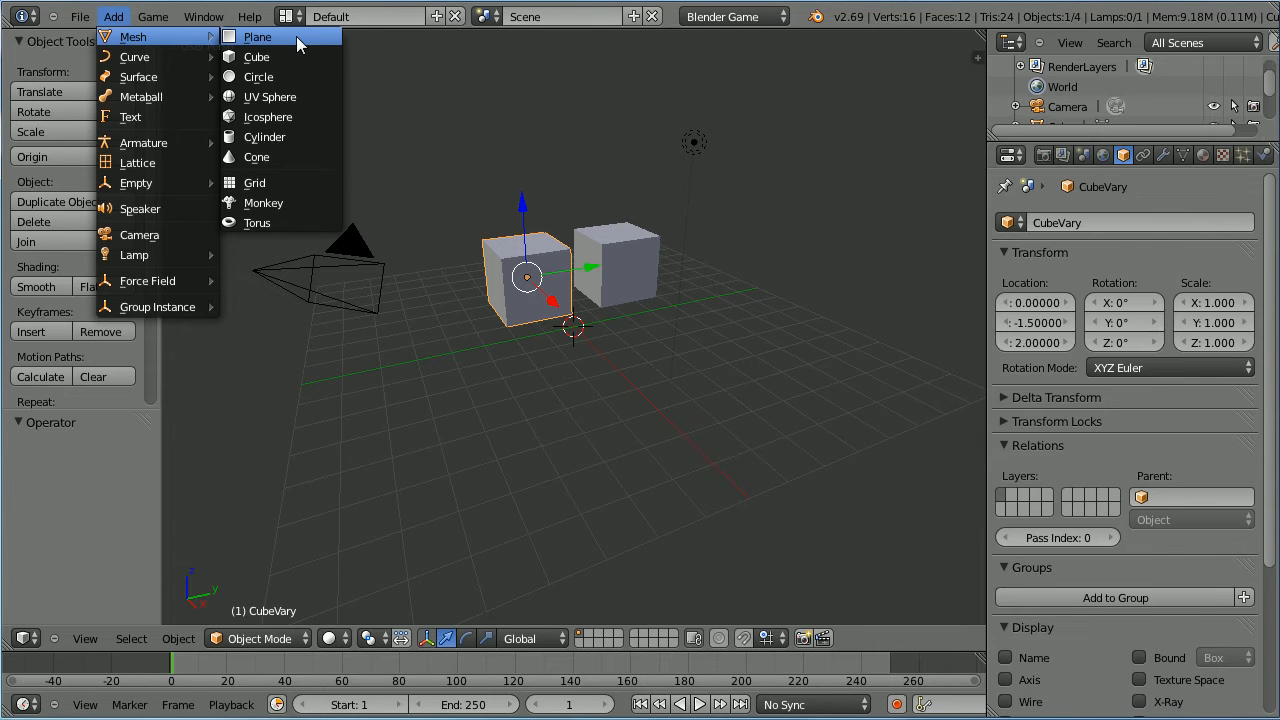
click(257, 37)
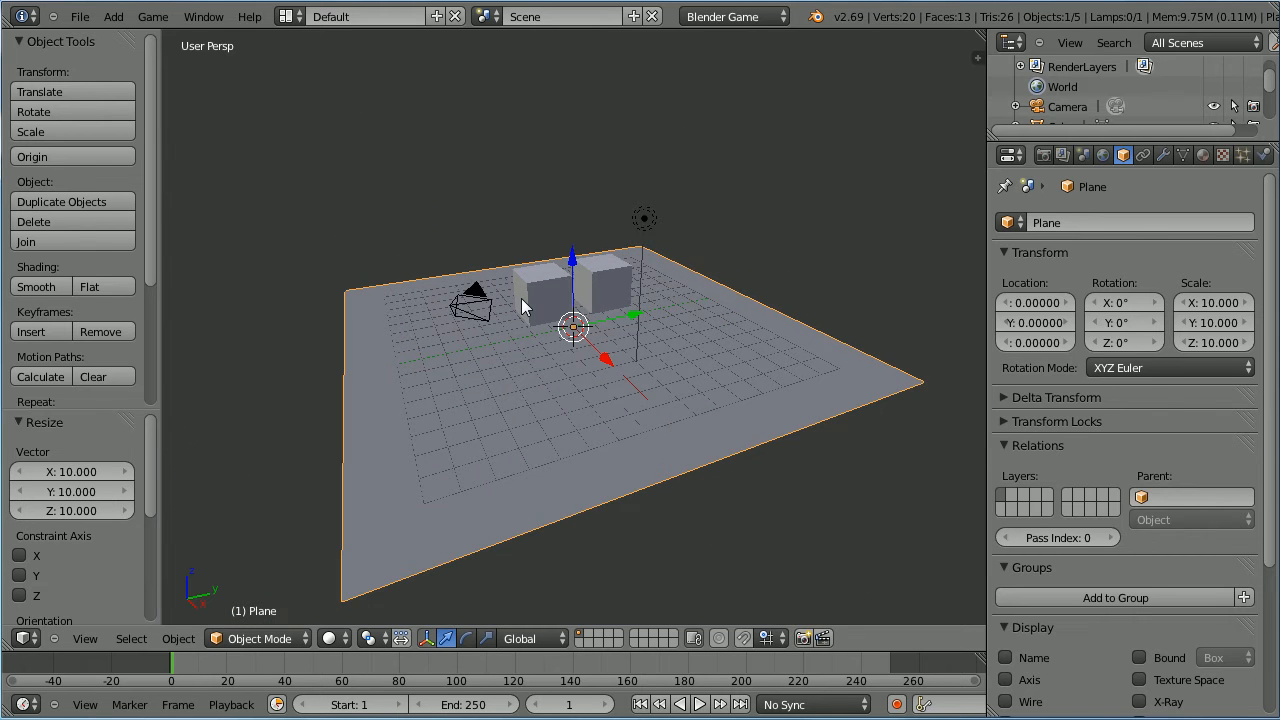
drag(570, 350, 600, 420)
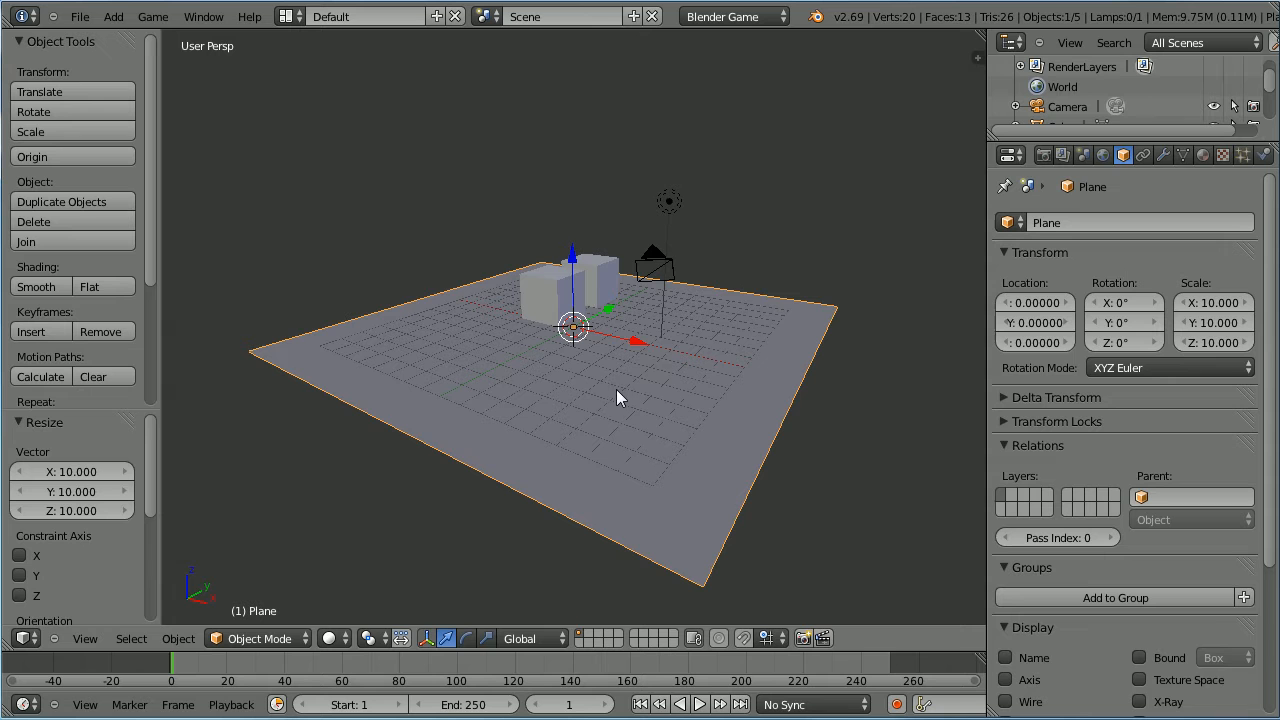
mouse_move(1047, 155)
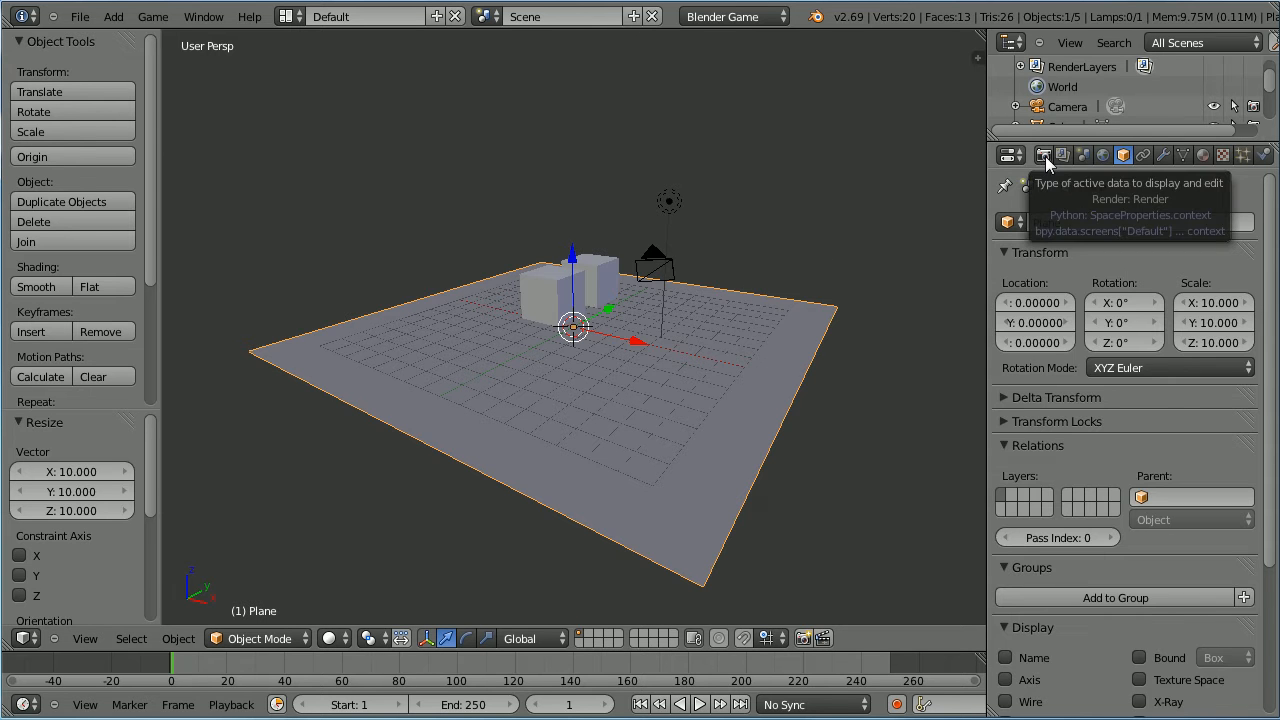
Step: Align the active camera to the current view via View > Align View
click(1042, 154)
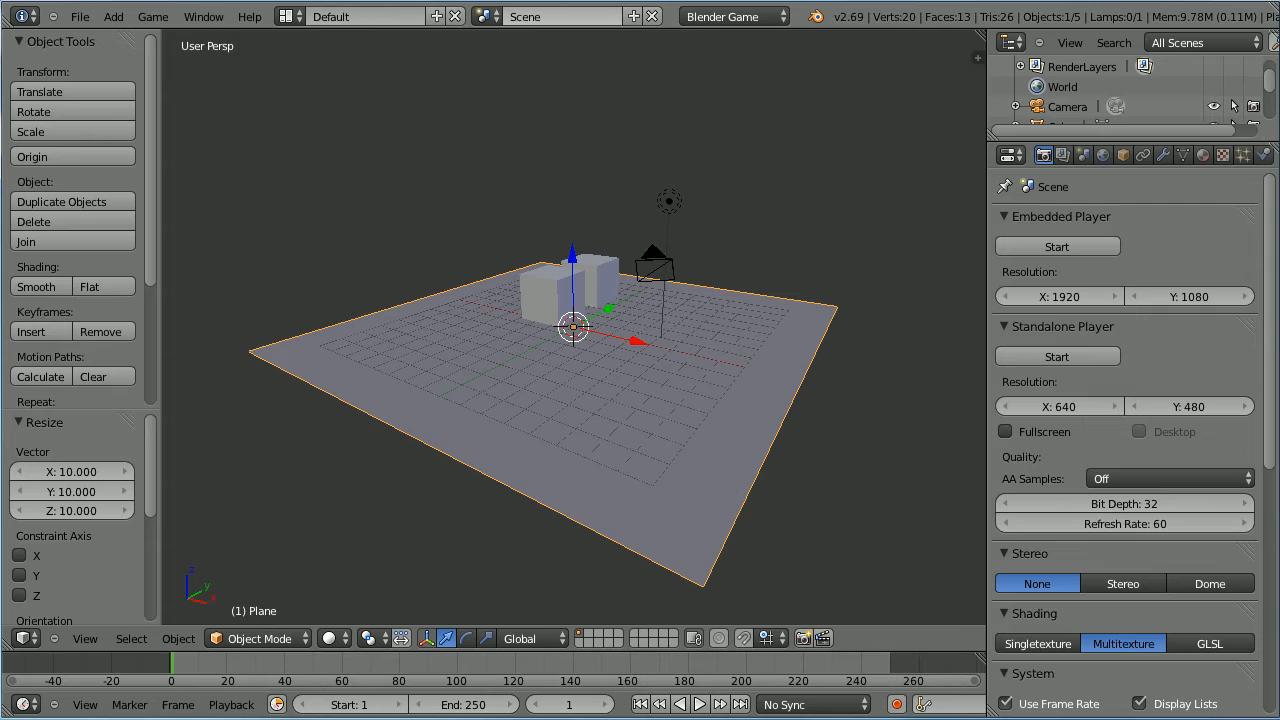
click(84, 638)
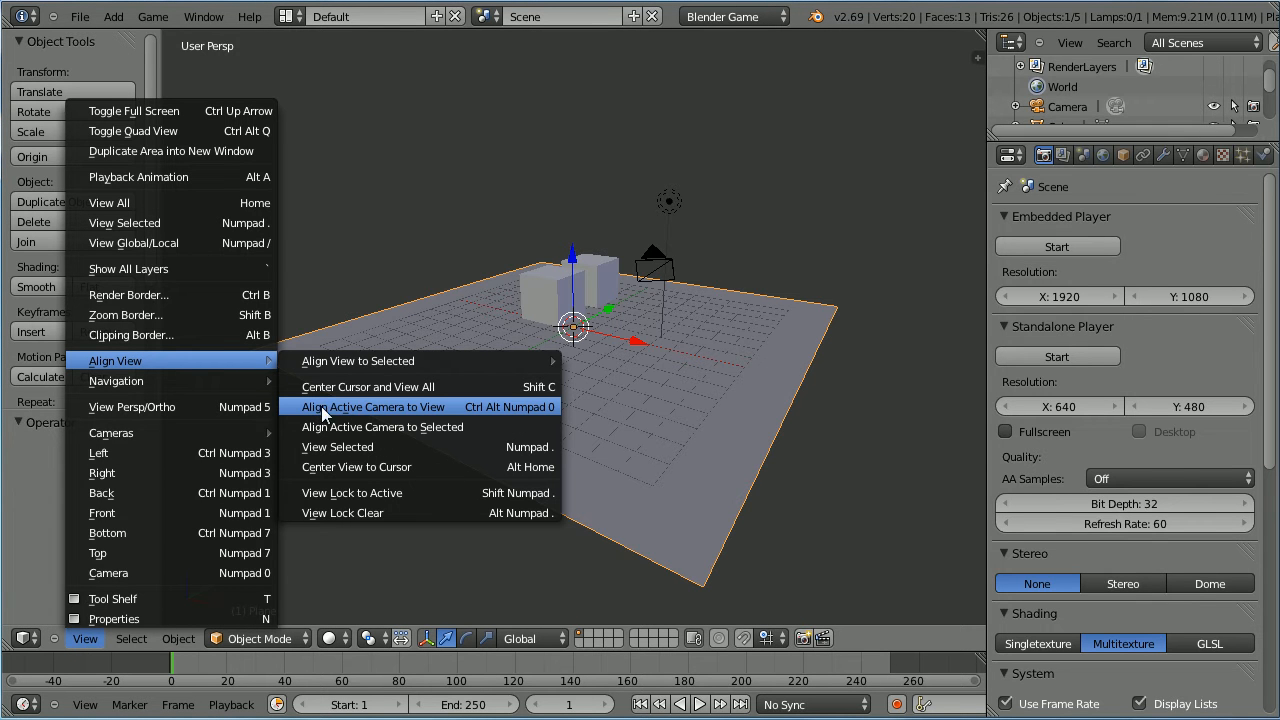
mouse_move(455, 415)
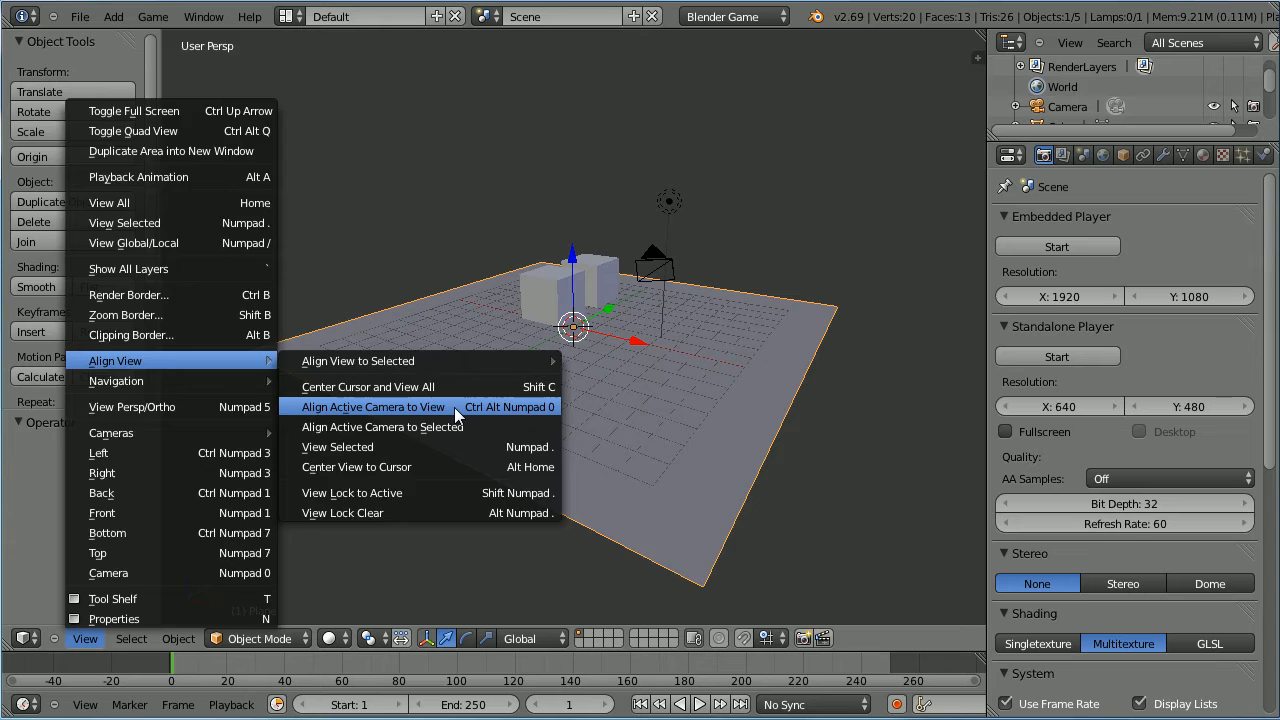
click(372, 406)
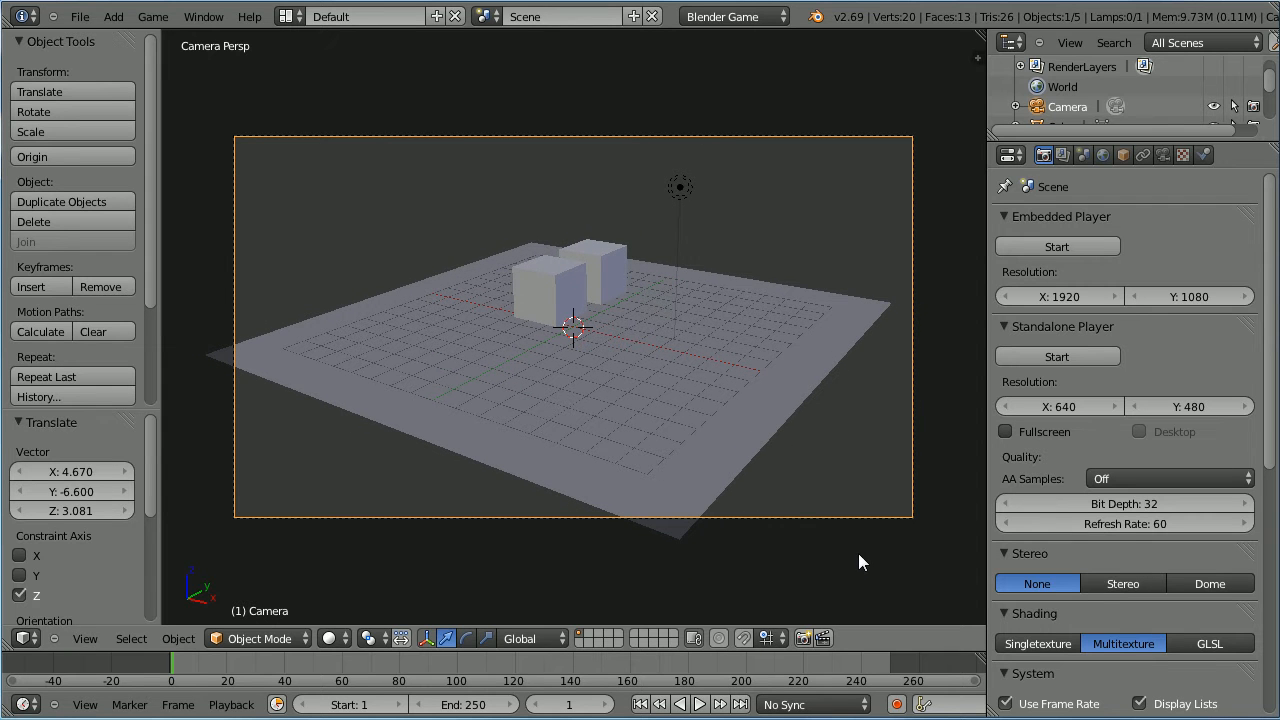
Step: Switch to the Game Logic screen layout and view through the scene camera
click(290, 16)
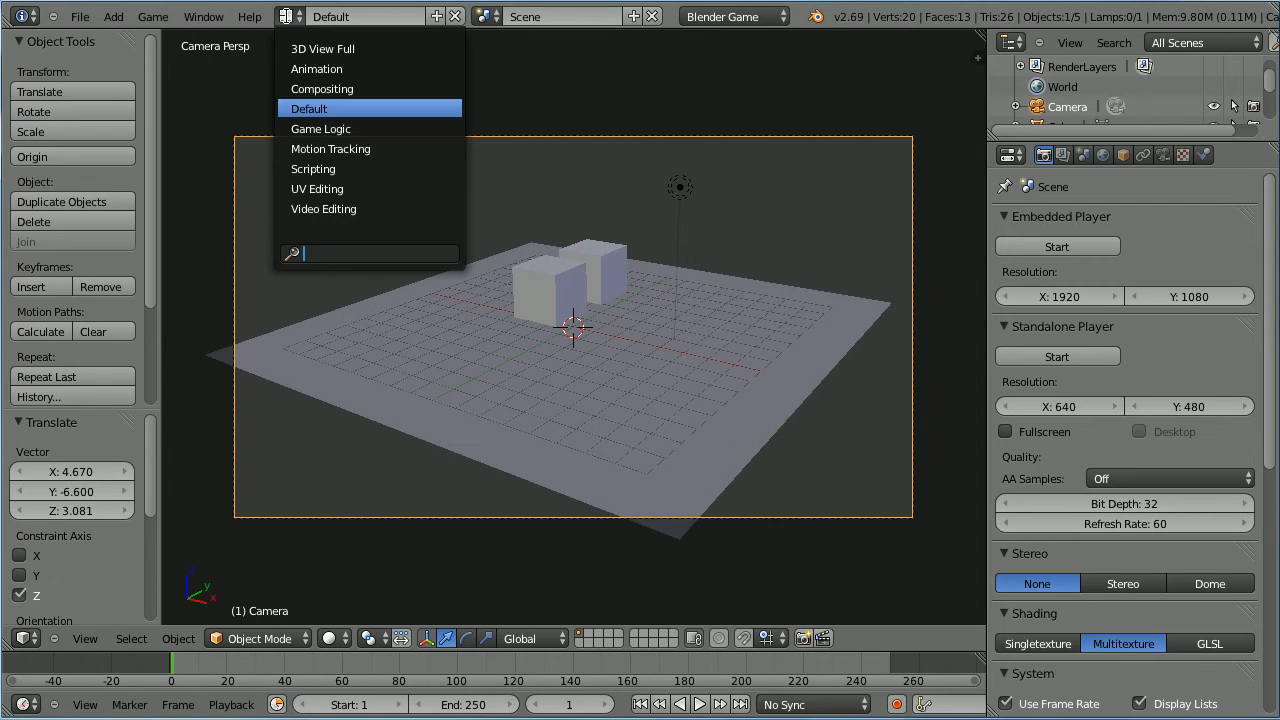
click(320, 128)
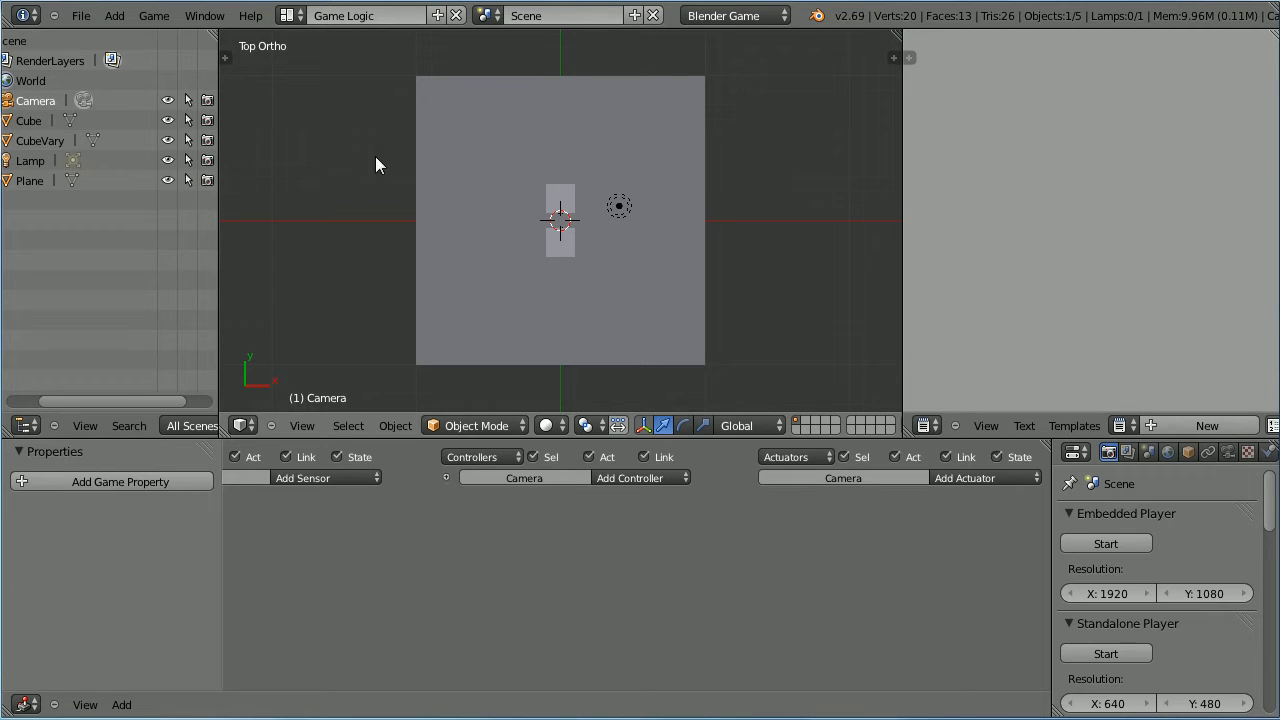
click(301, 425)
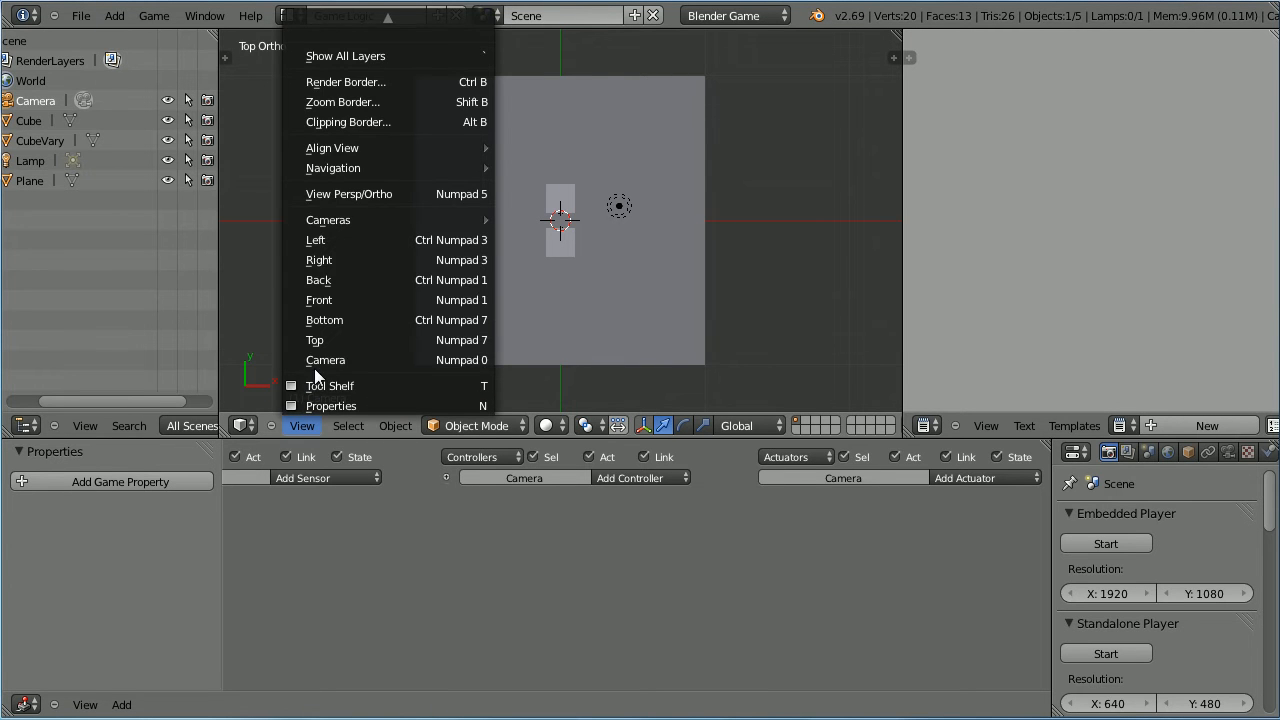
click(325, 360)
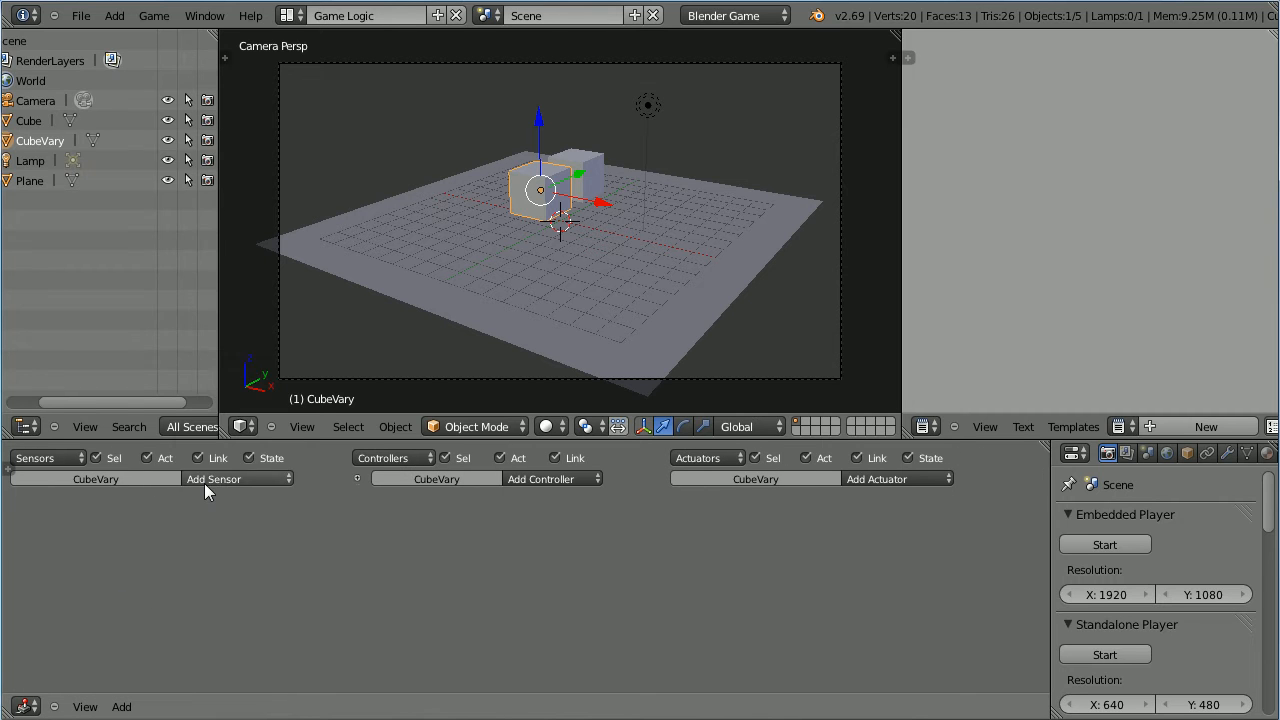
Step: Add CubeVary a Left Shift sensor, Or controller, Force X 10 Motion actuator, and a second sensor
click(213, 478)
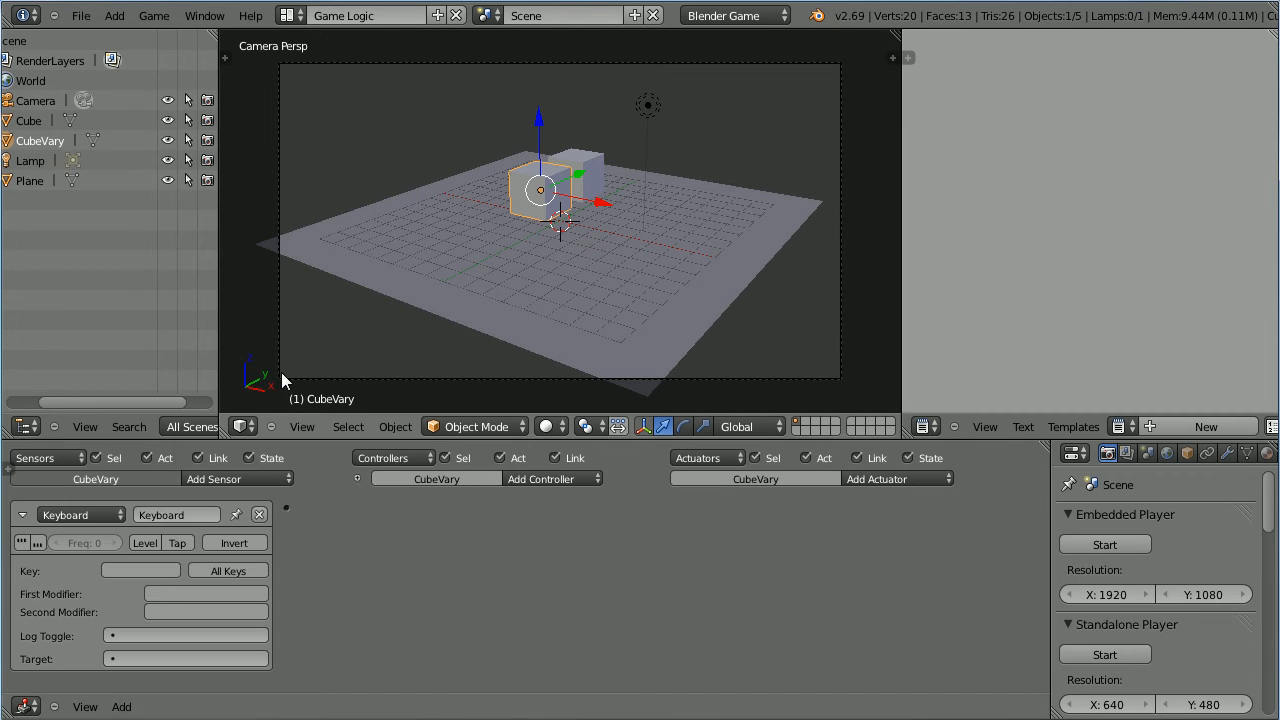
click(552, 478)
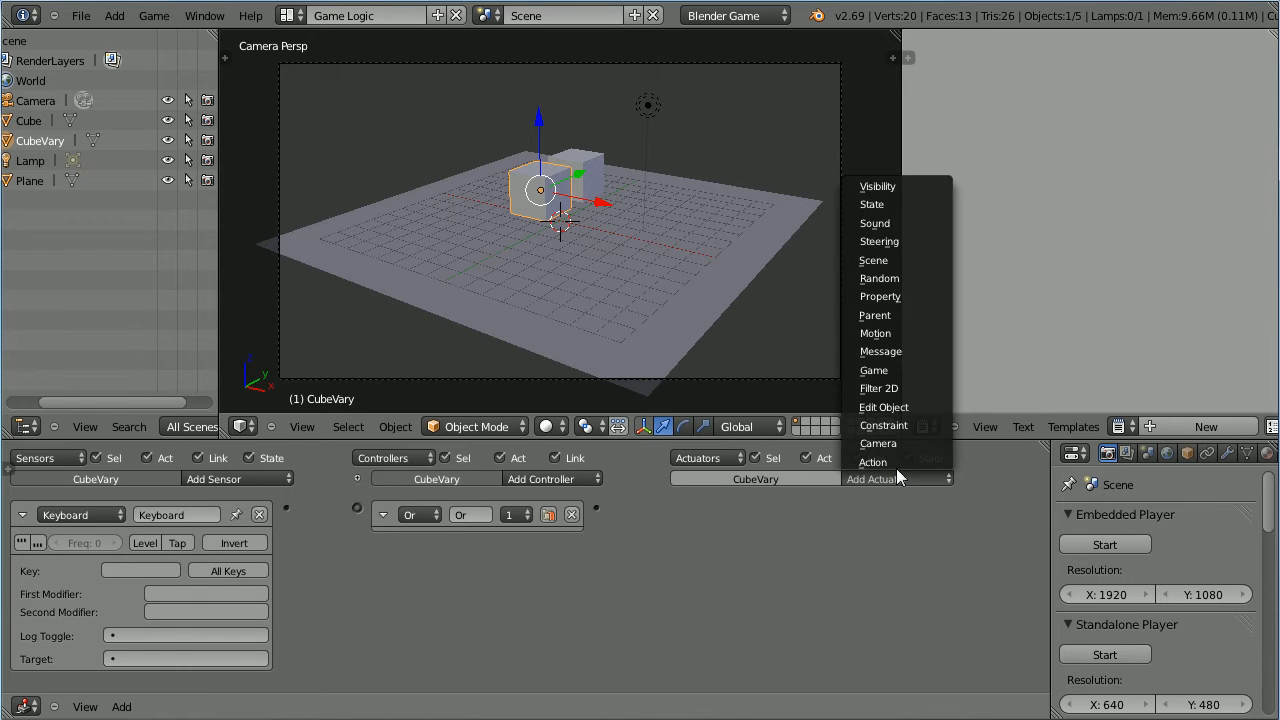
click(875, 333)
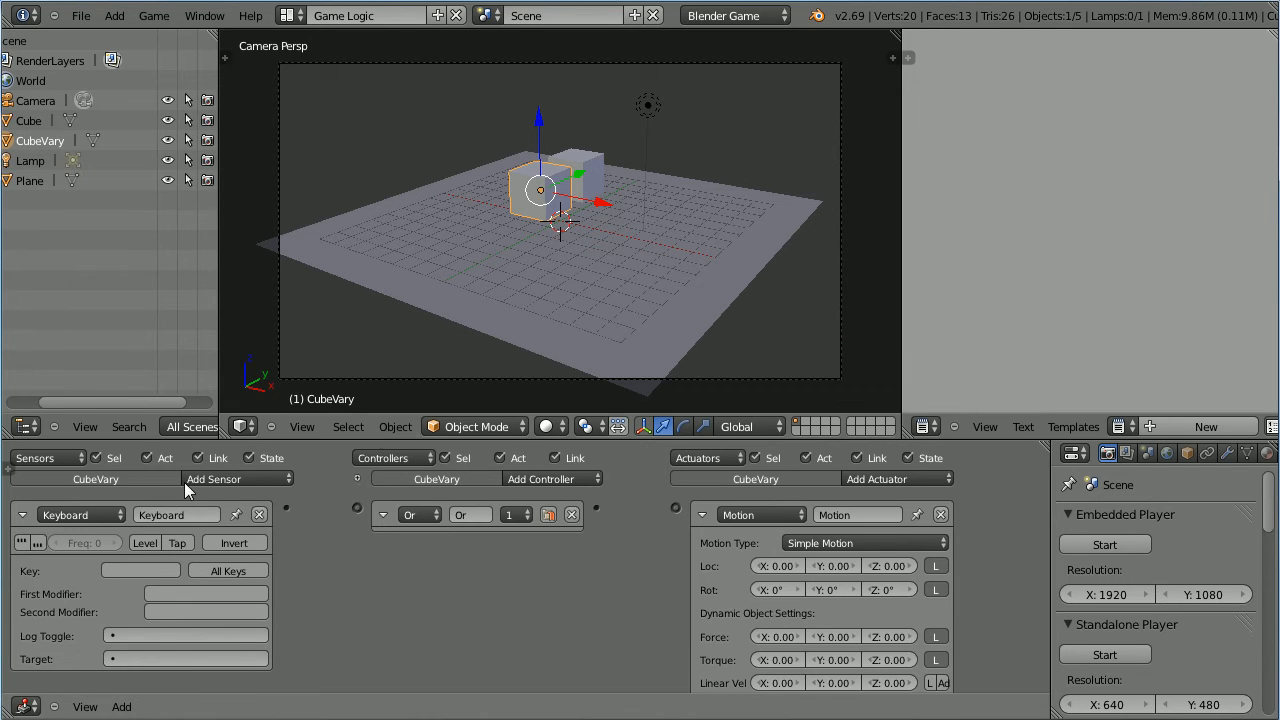
click(140, 570)
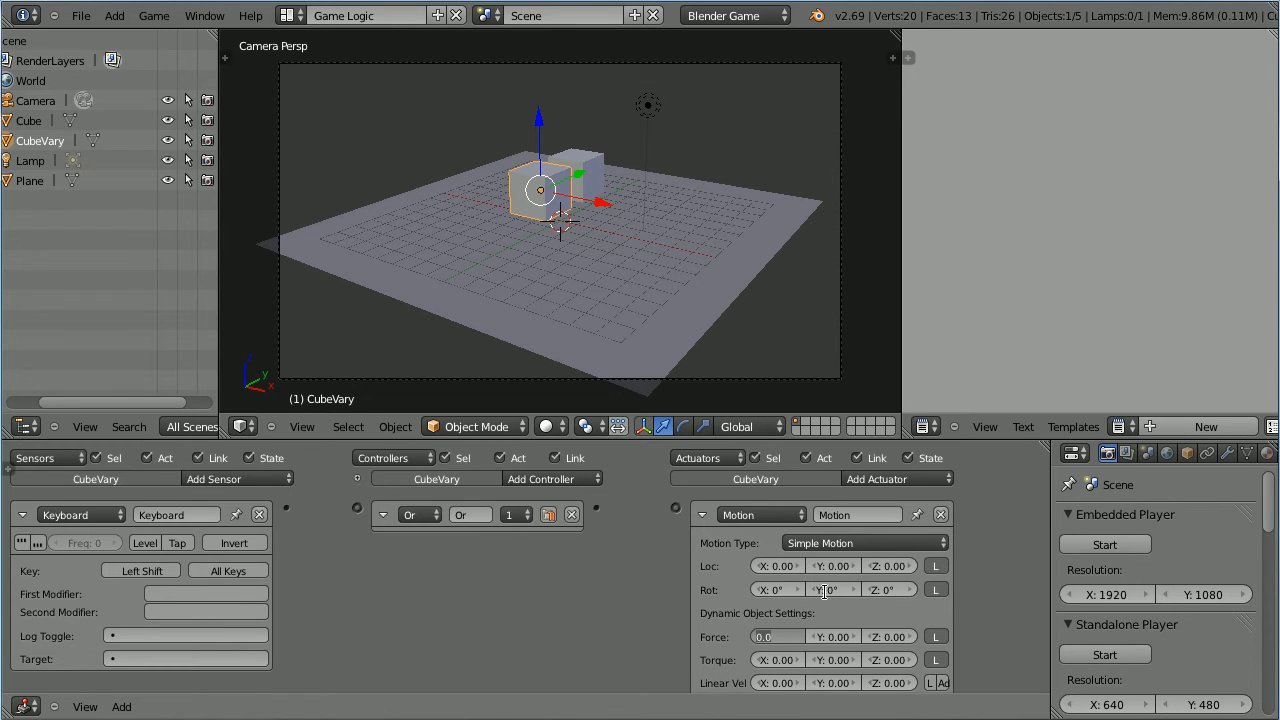
text(10.000)
click(177, 514)
text(left shift)
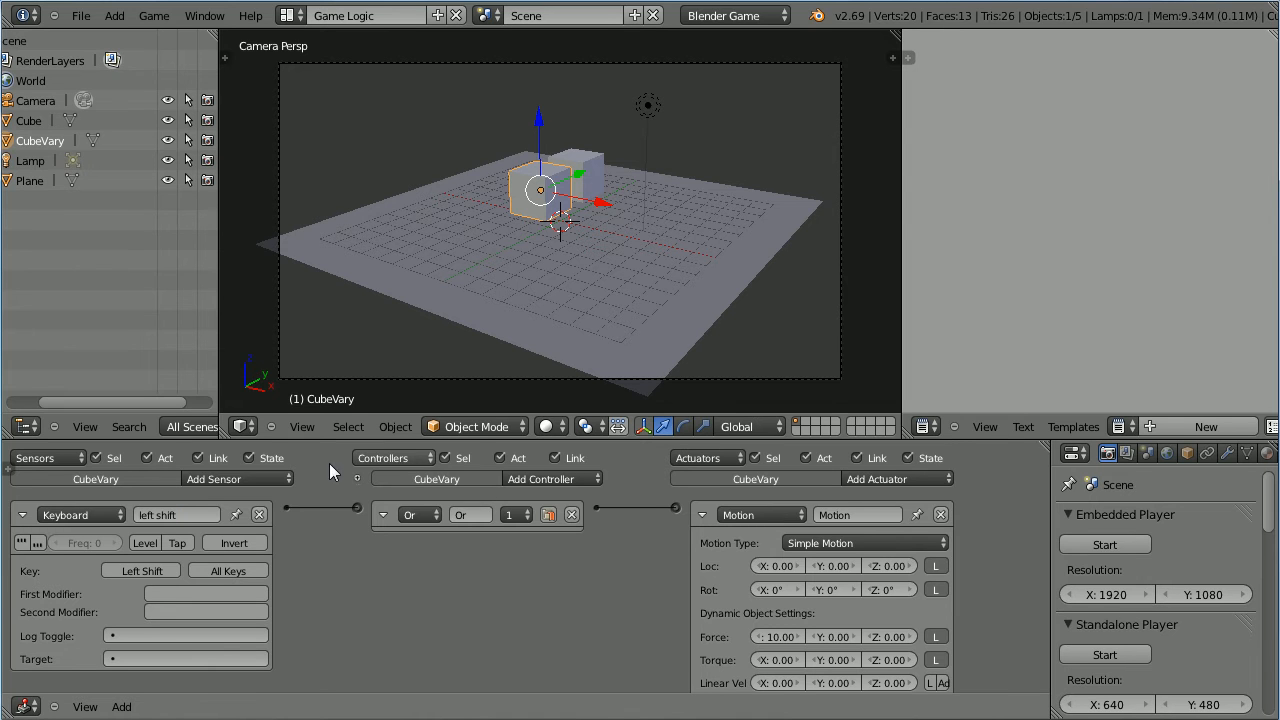
click(22, 514)
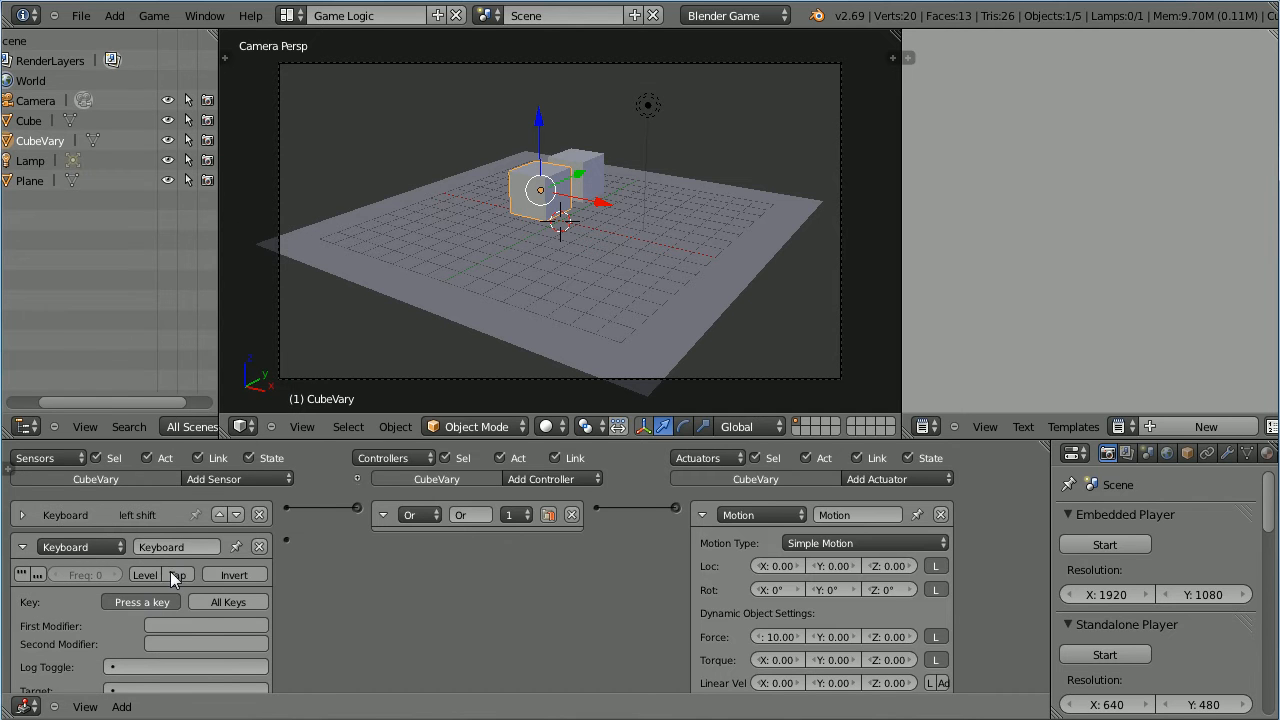
click(140, 601)
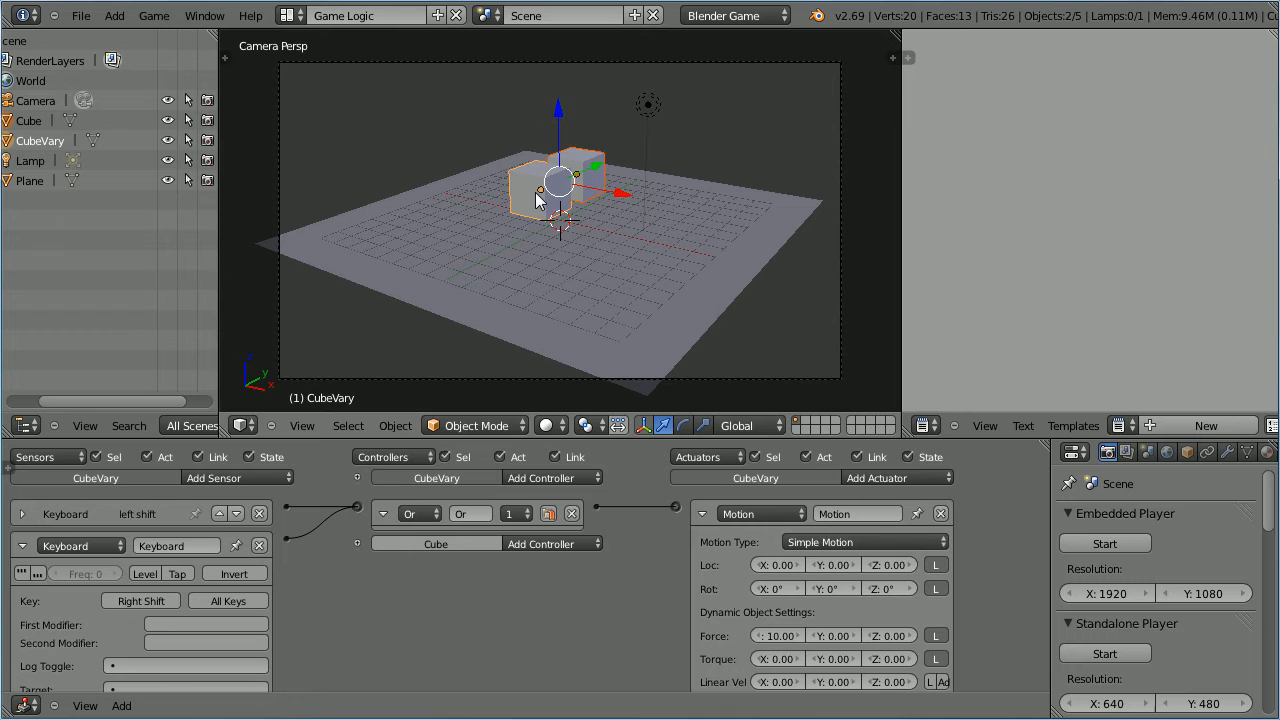
Step: Copy CubeVary's logic bricks onto the other cube and start the embedded game
click(395, 425)
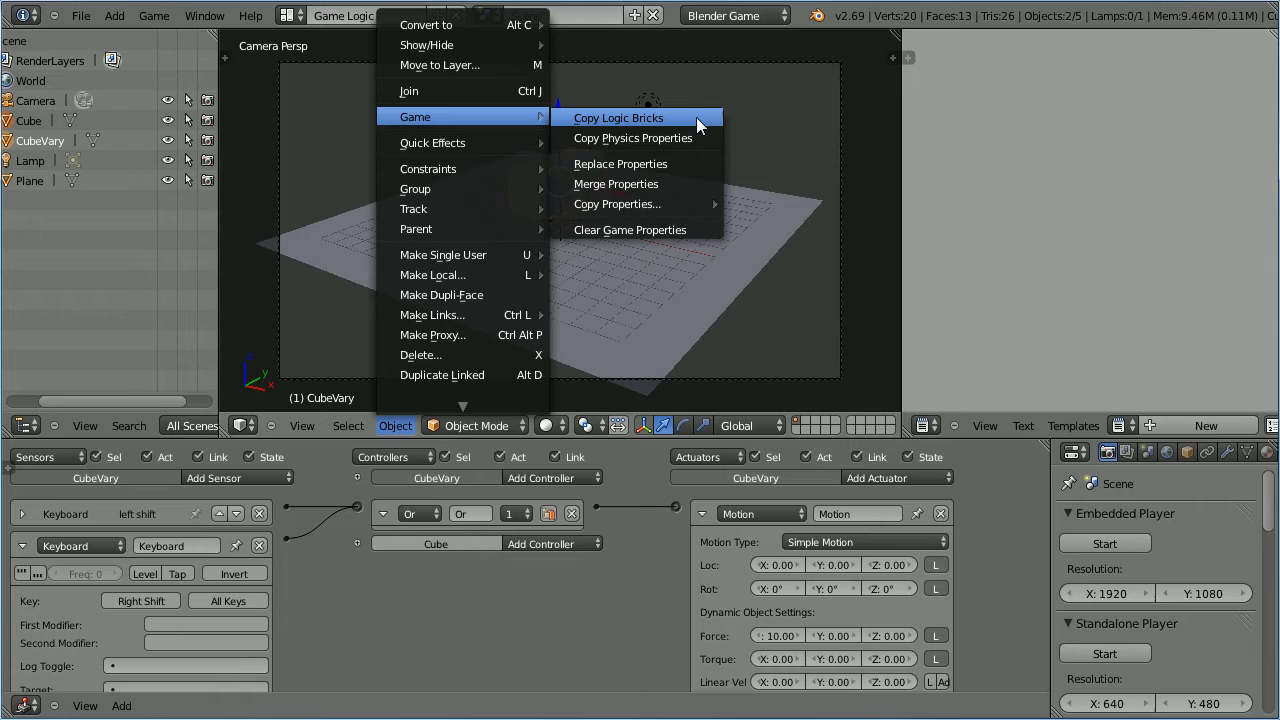
click(619, 117)
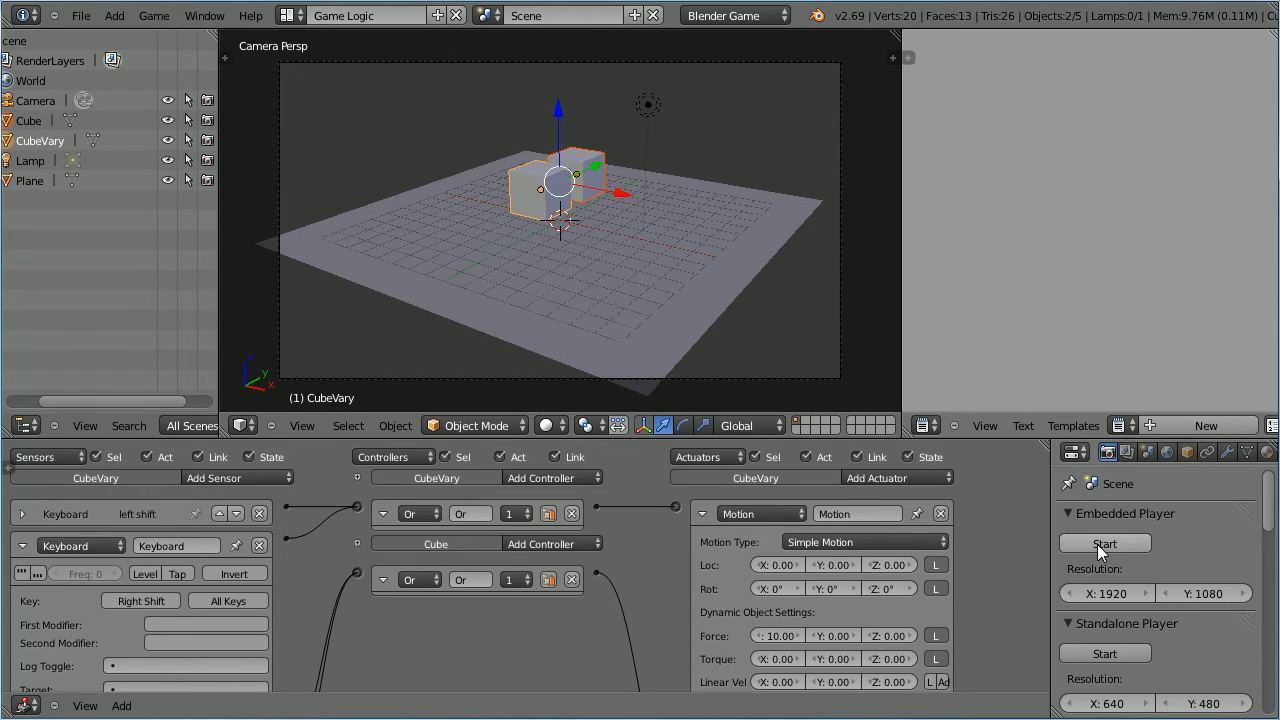
click(1105, 543)
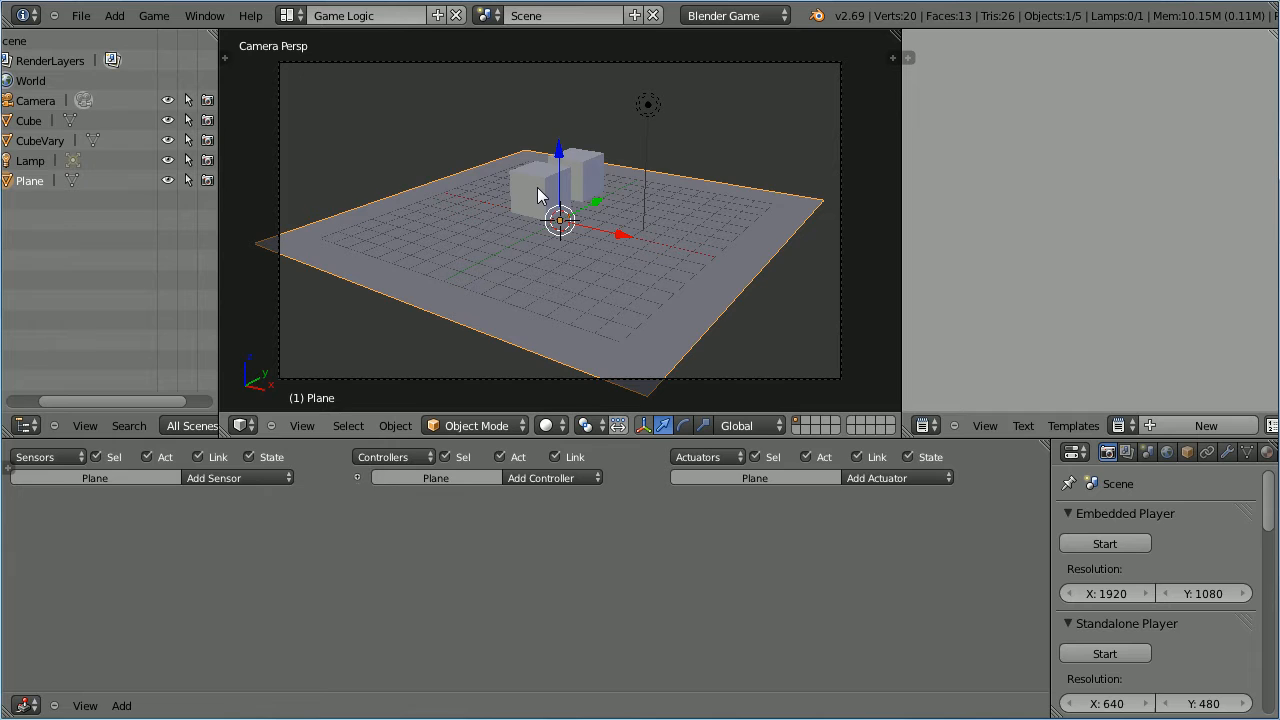
Step: Select CubeVary and tick Collision Bounds with a Box shape in its Physics settings
click(535, 175)
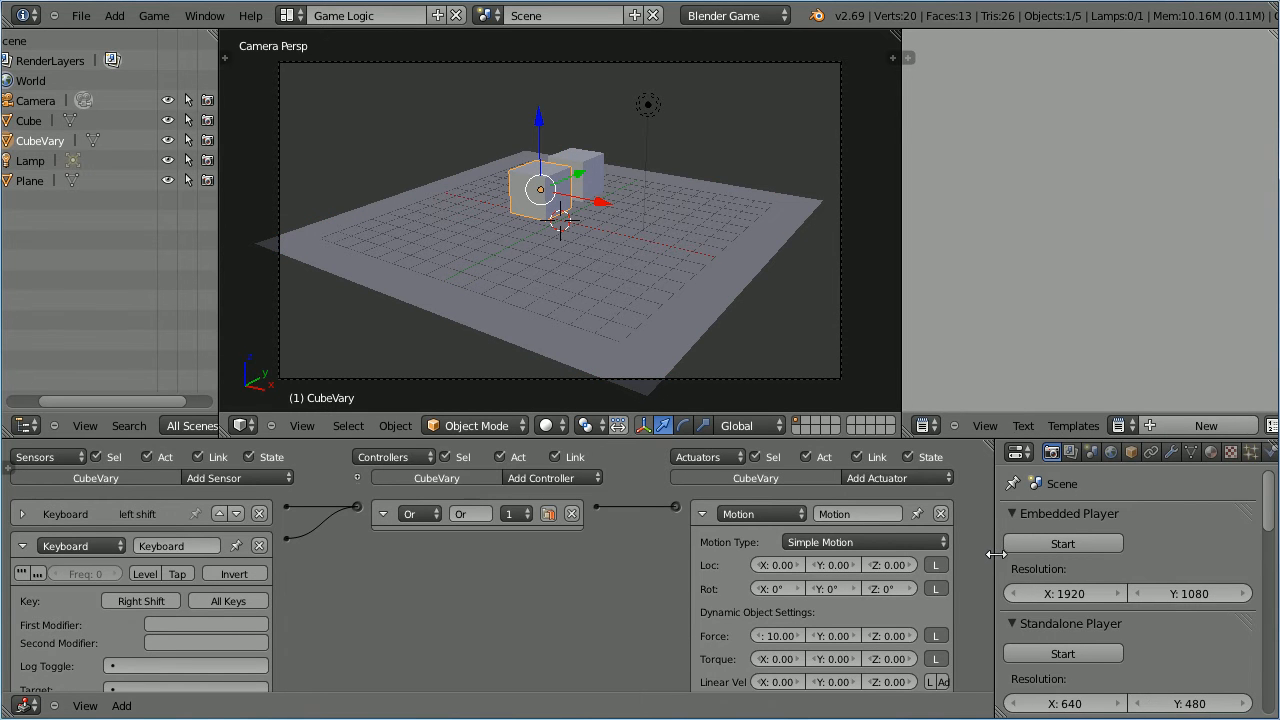
click(1268, 452)
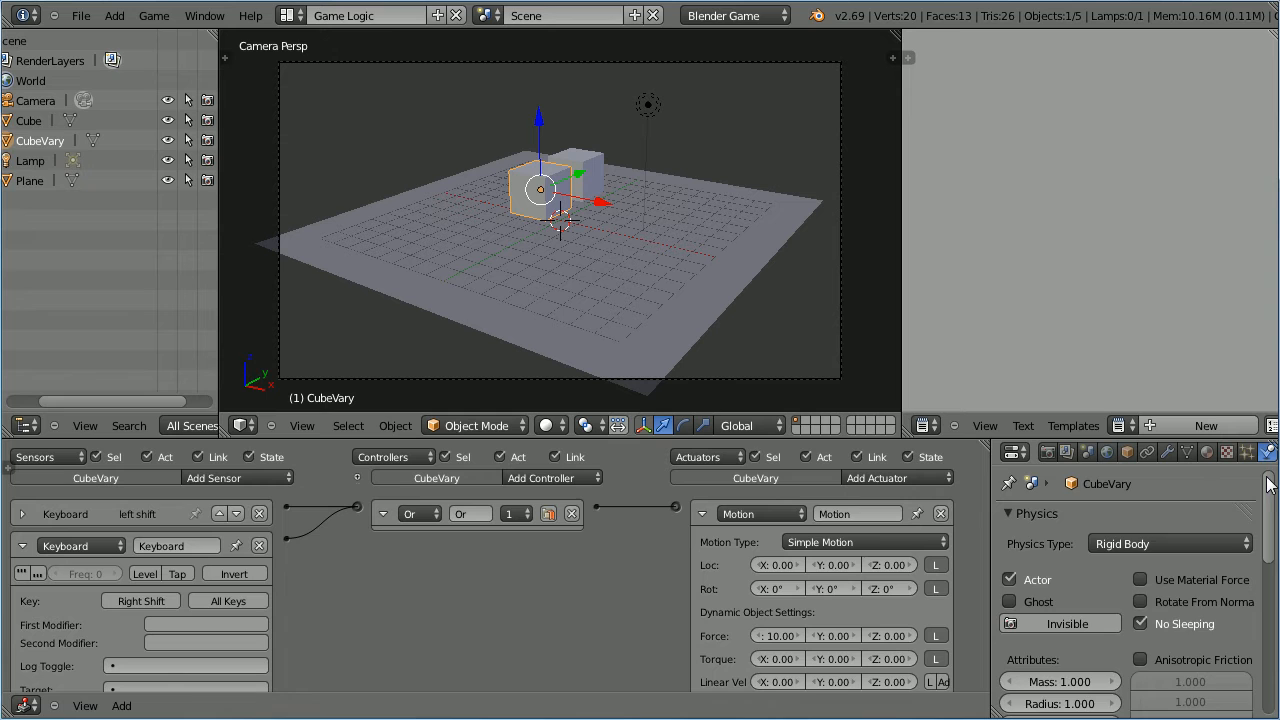
scroll(down, 3)
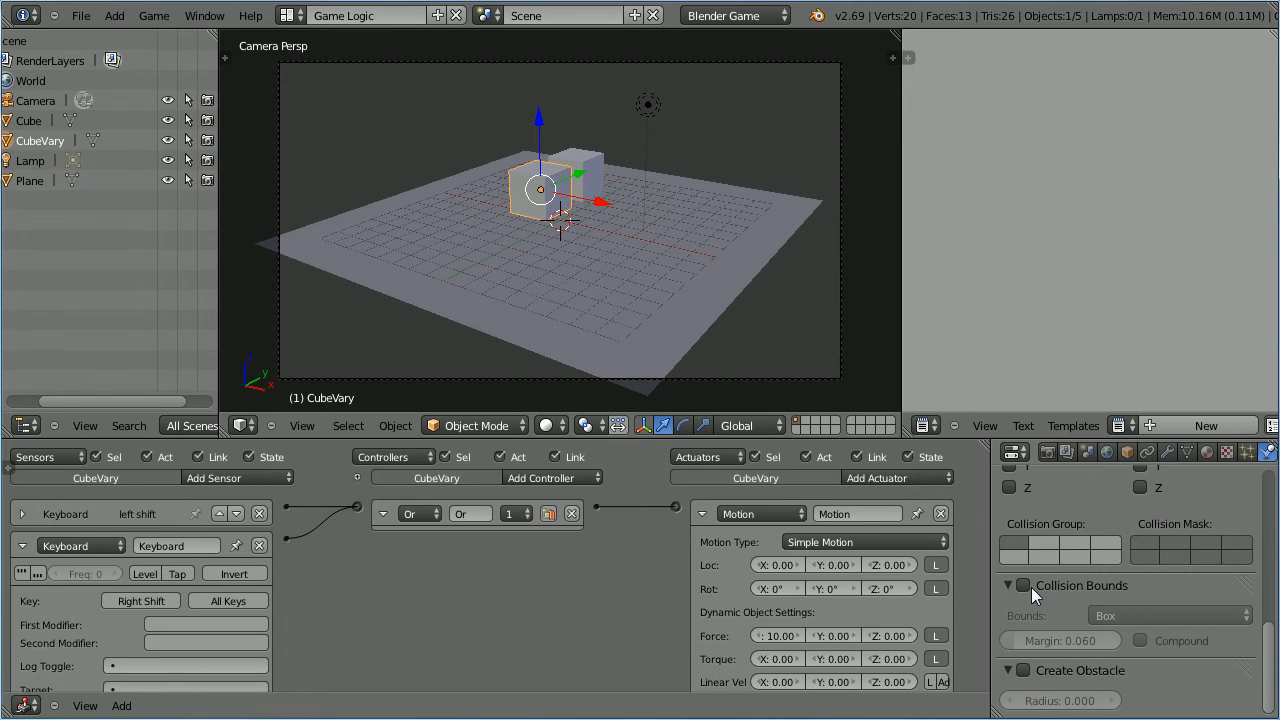
click(1023, 585)
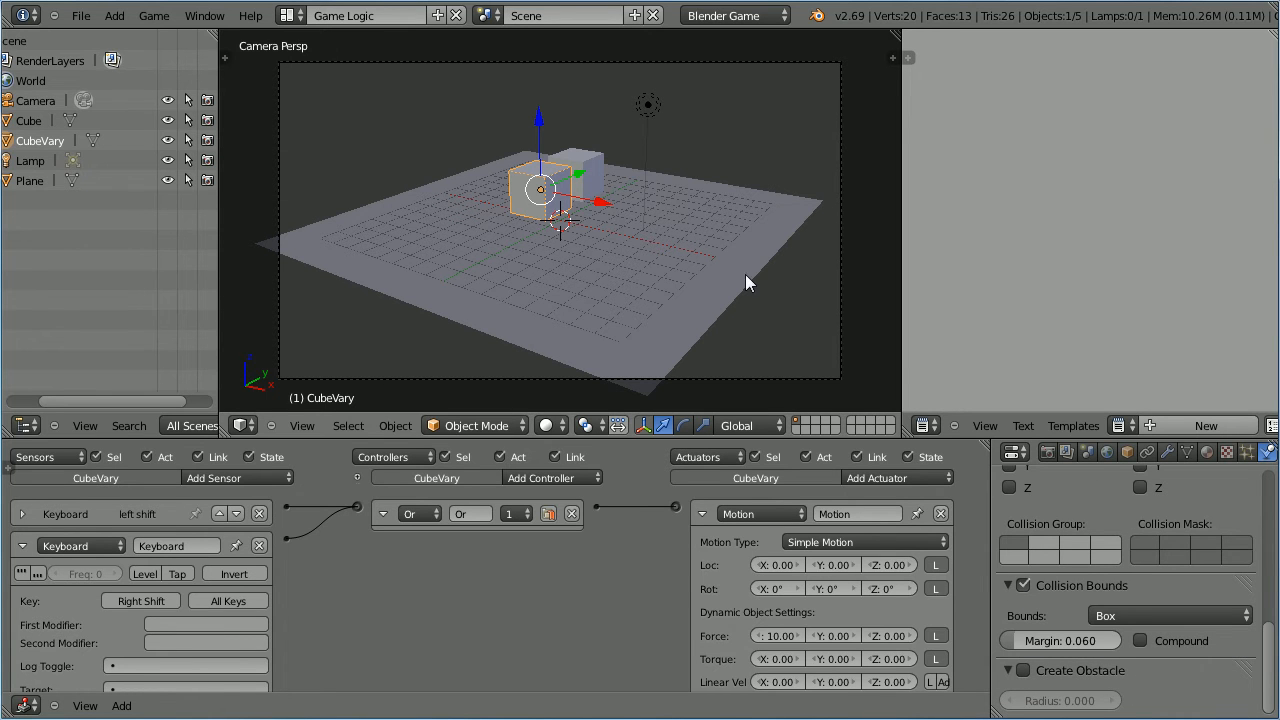
mouse_move(603, 175)
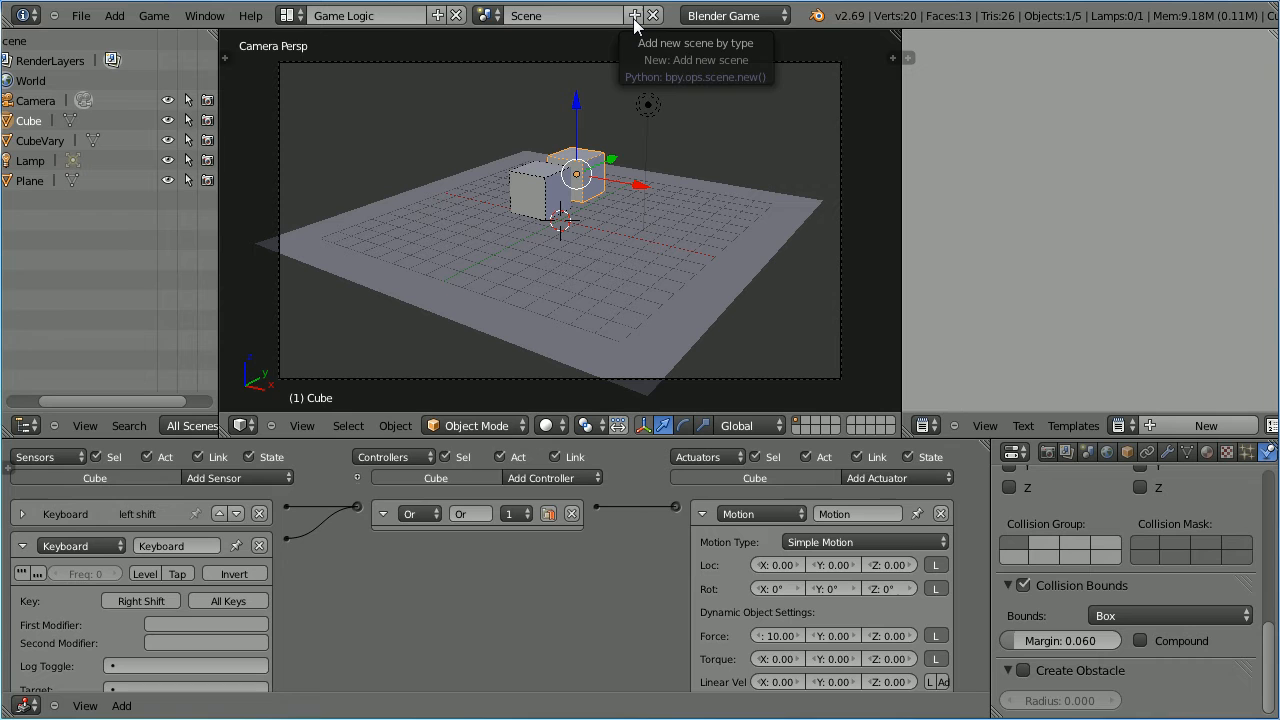
Step: Add a new empty scene with the + button and rename it 'hud'
click(635, 15)
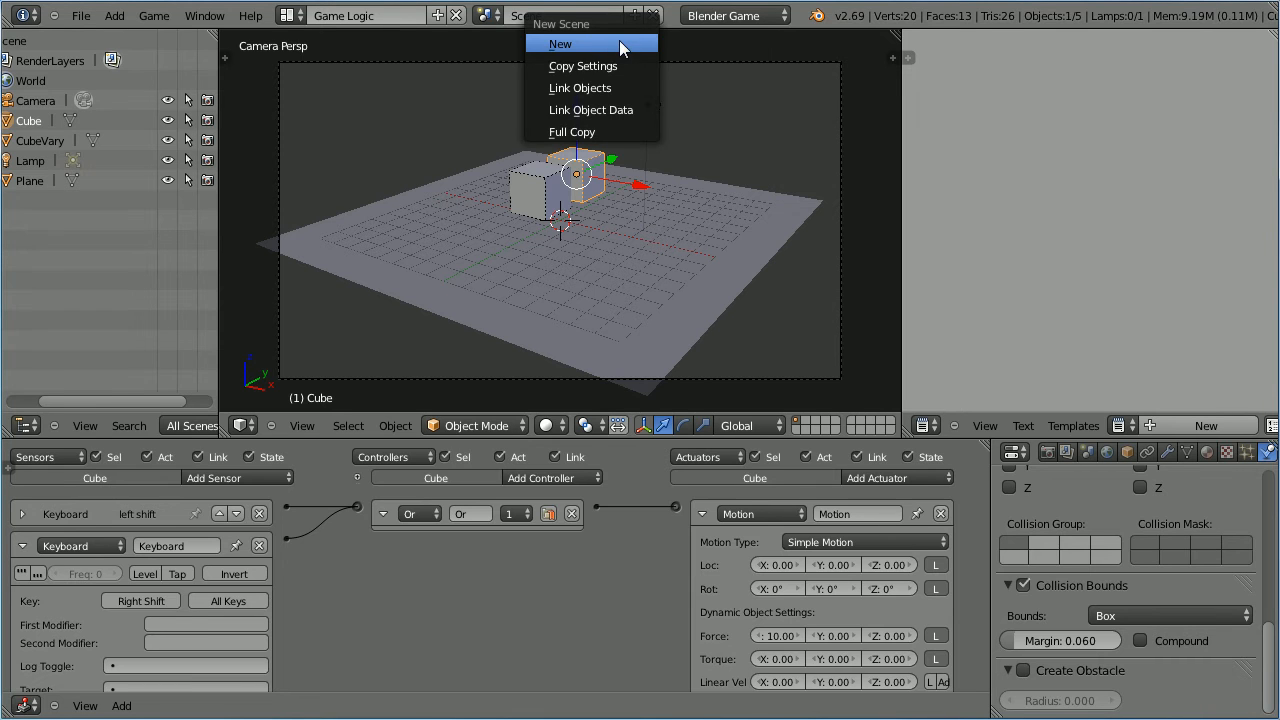
click(560, 43)
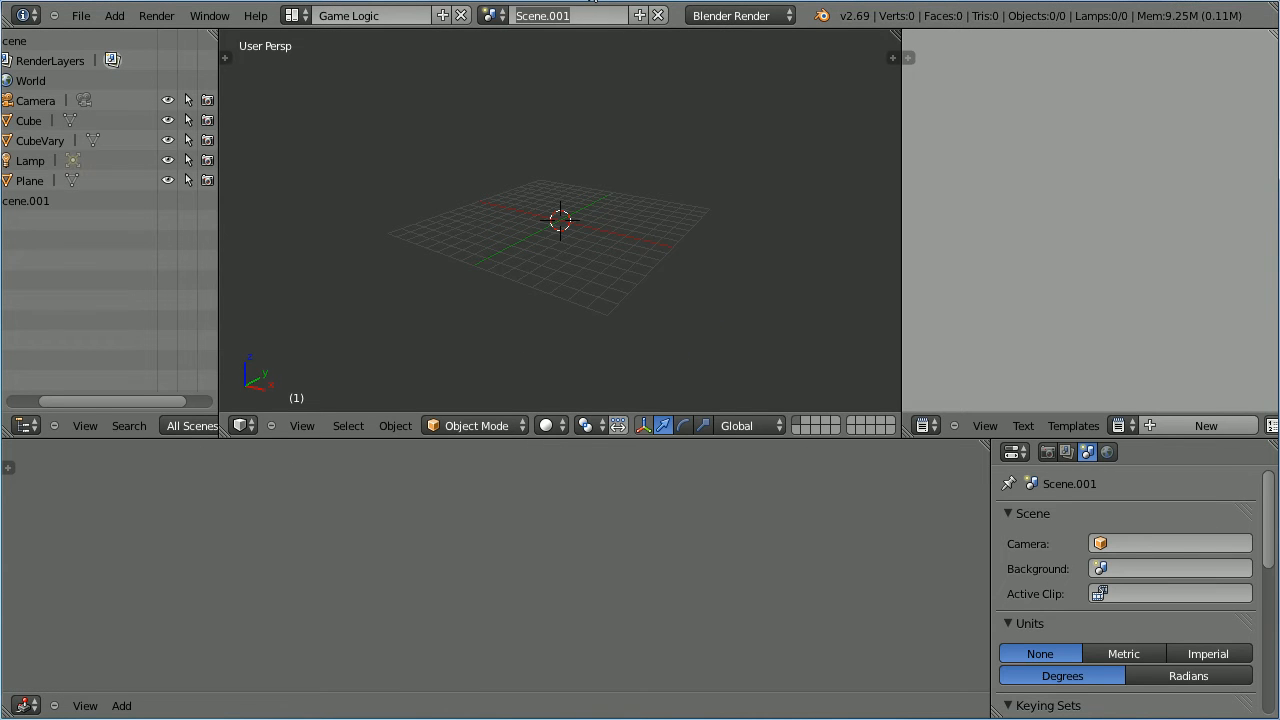
text(hud)
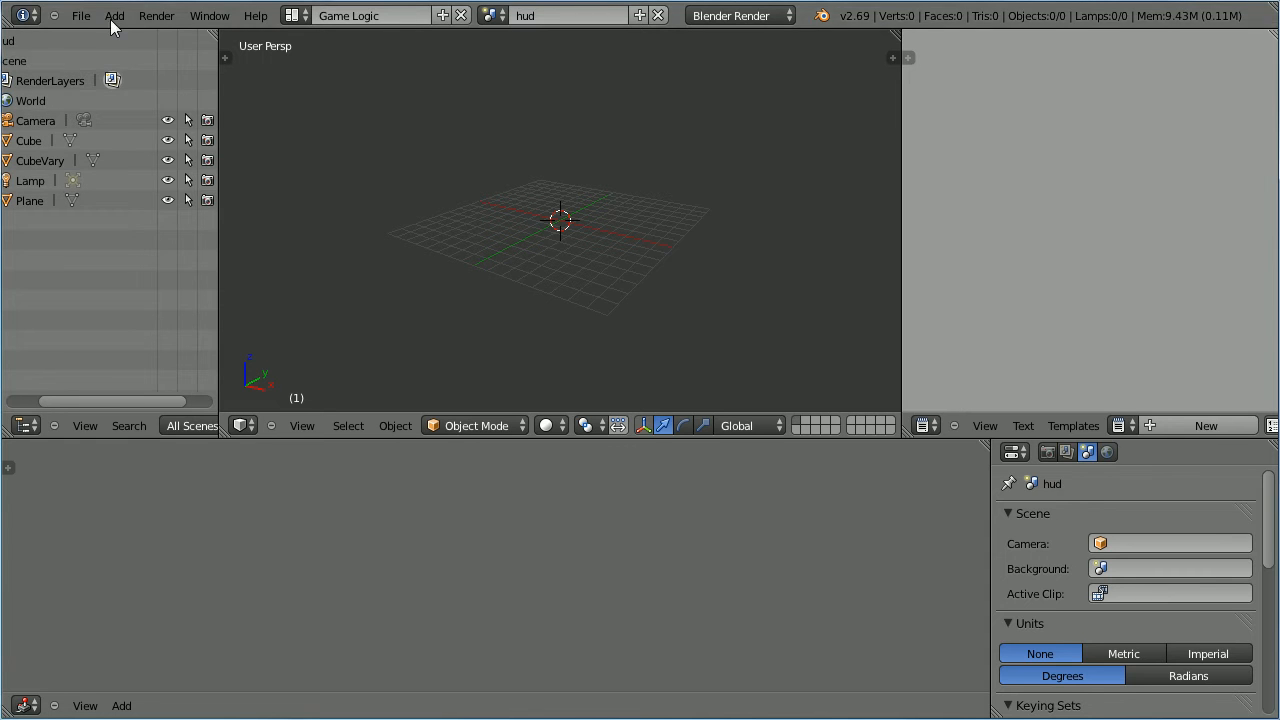
Step: Add a Hemi lamp to the hud scene
click(114, 15)
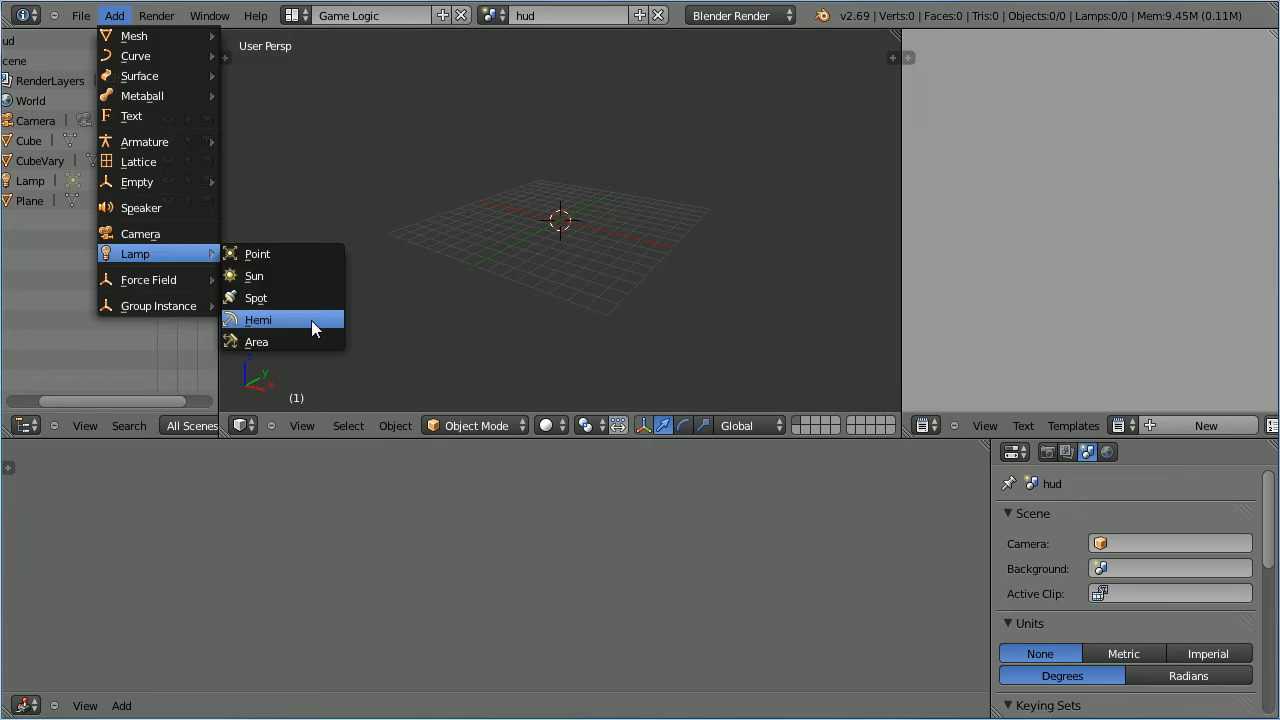
click(259, 319)
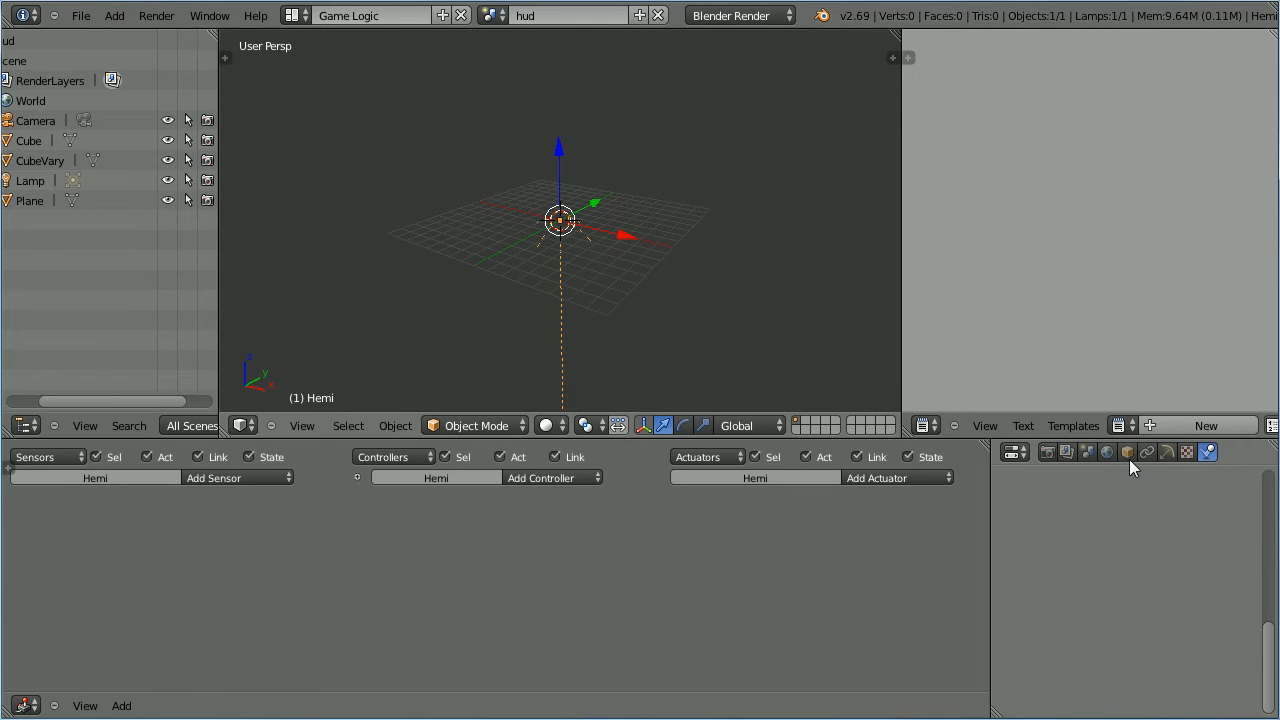
click(1127, 452)
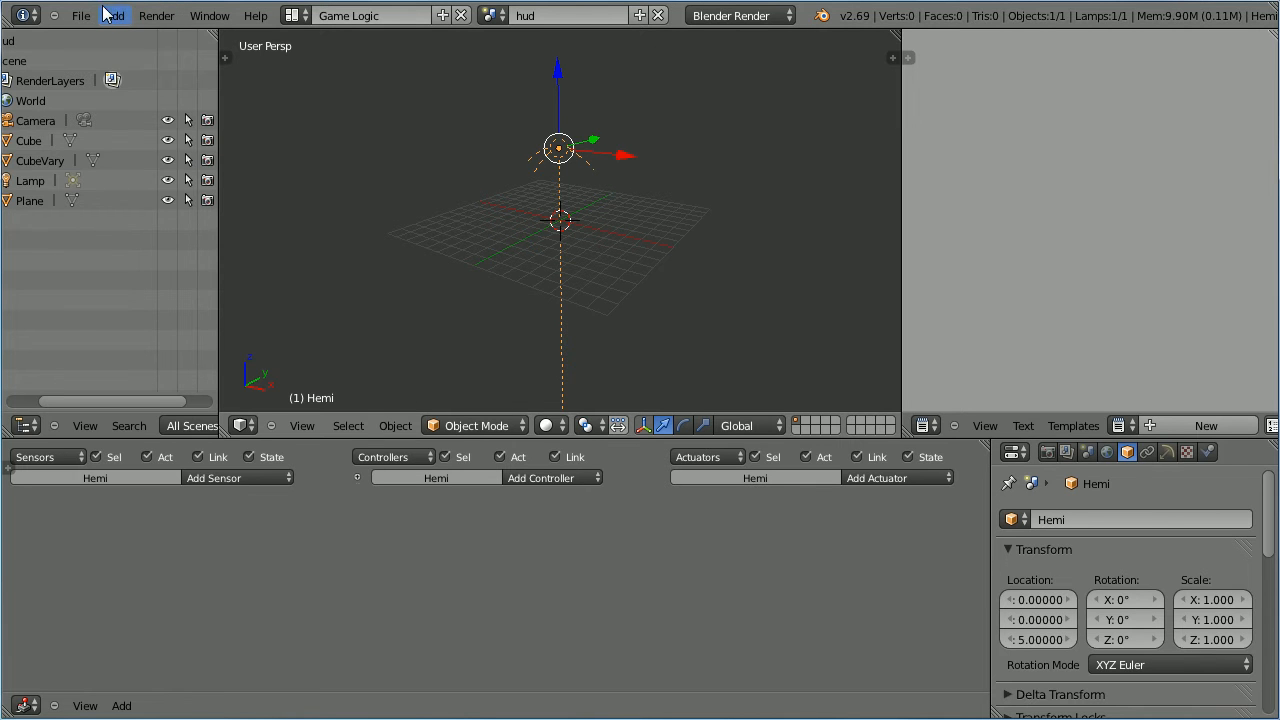
Step: Add a camera at Z 5 and make it orthographic
click(113, 15)
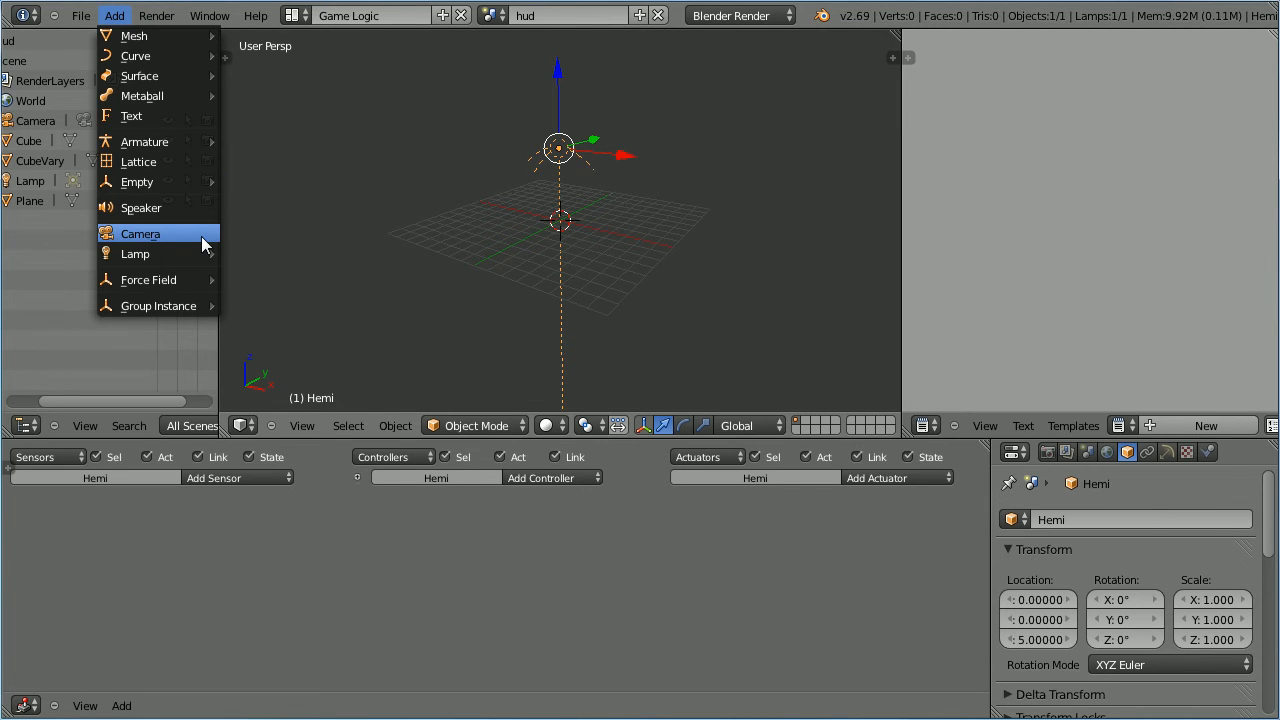
click(140, 233)
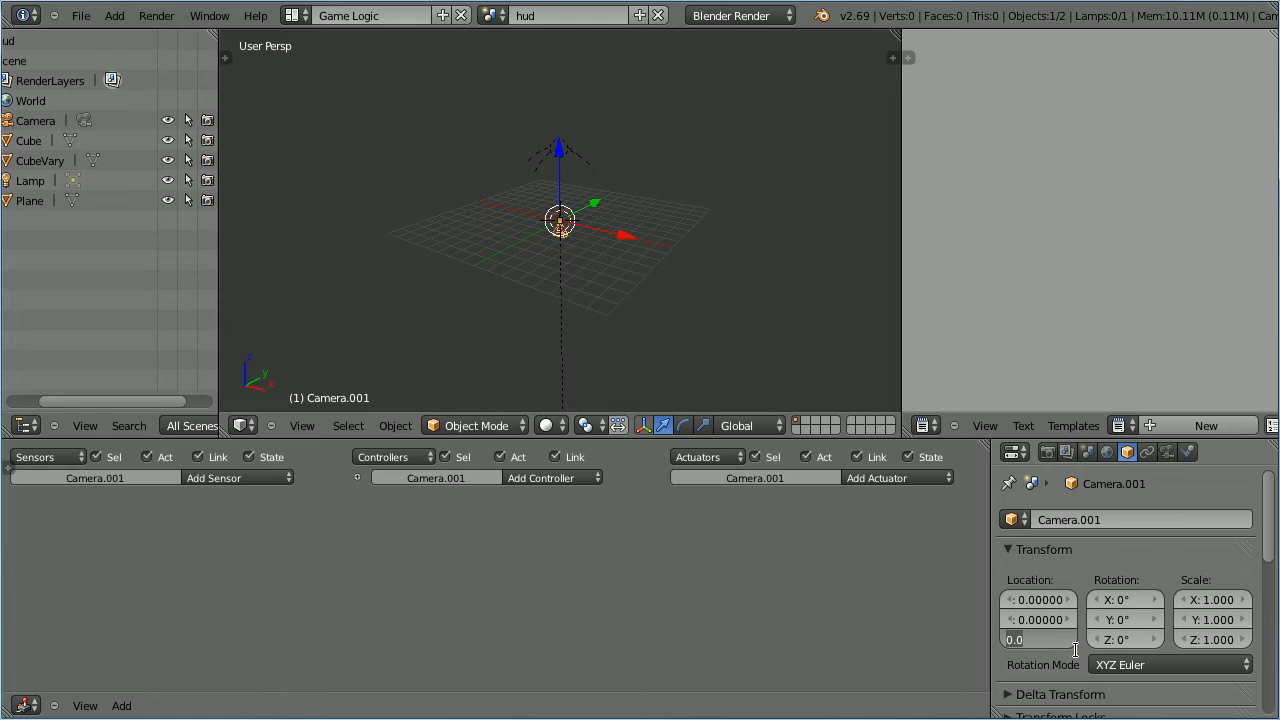
text(5.00000)
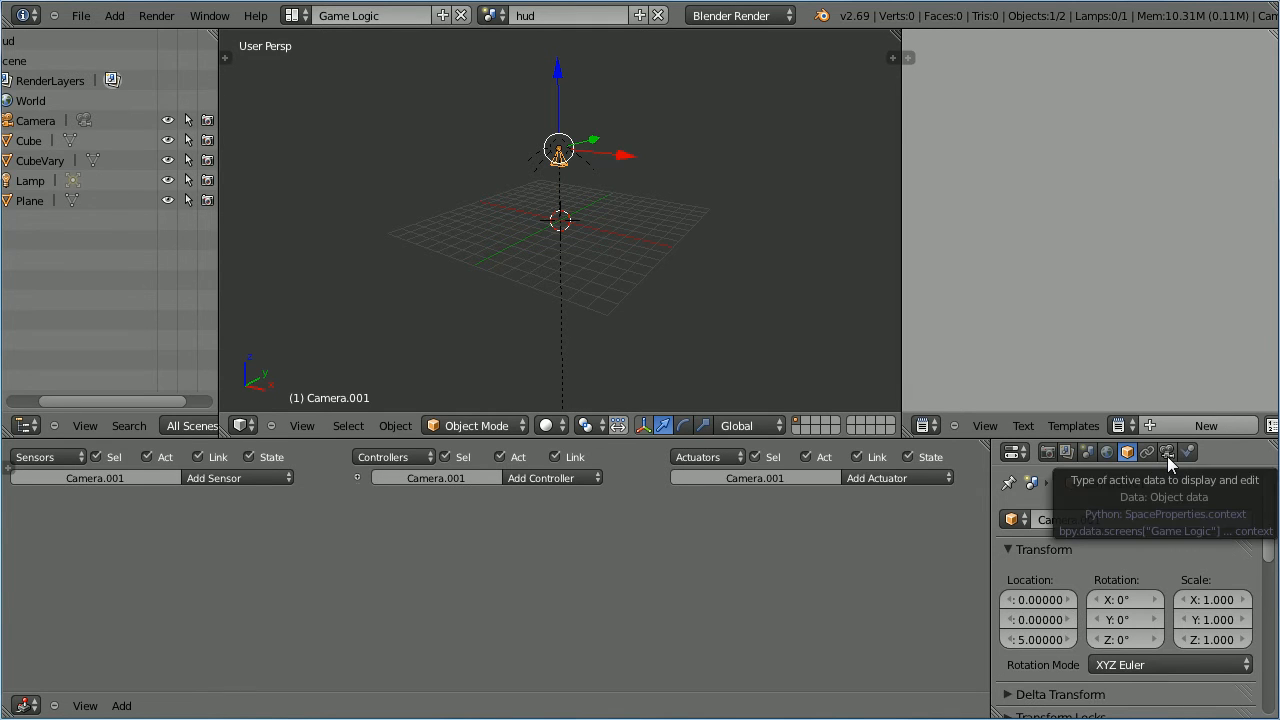
click(1167, 452)
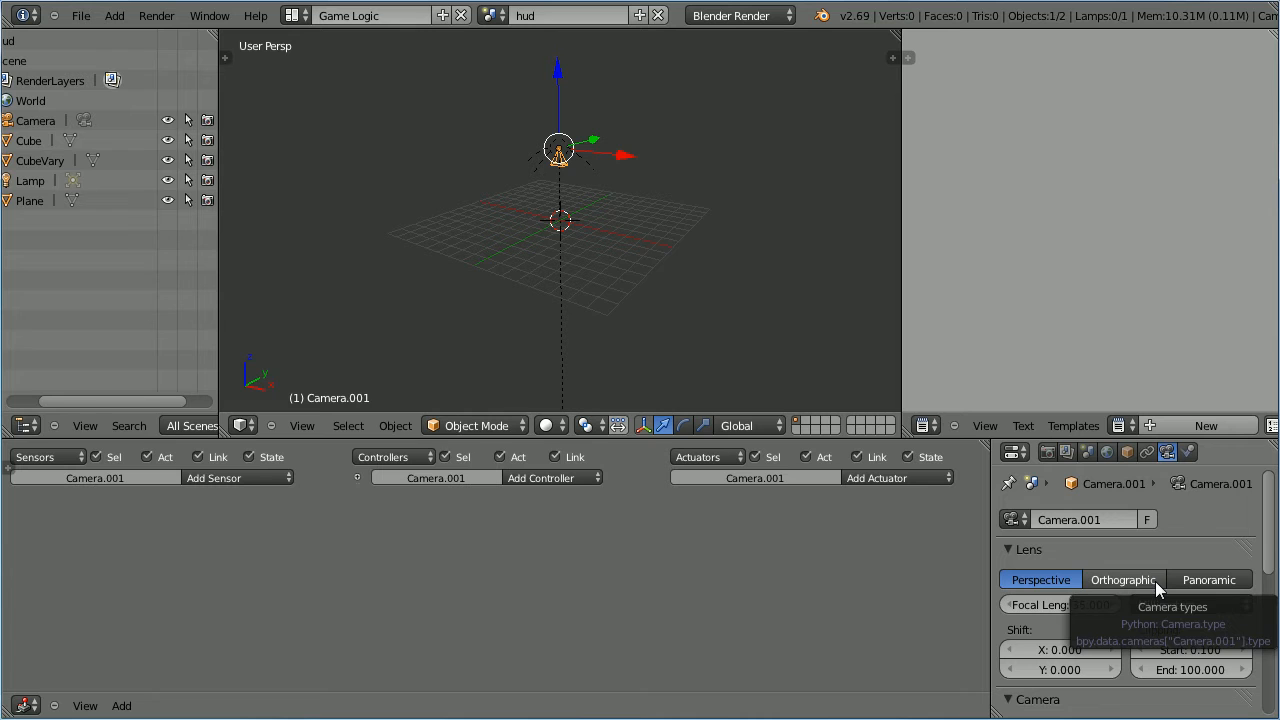
click(1123, 579)
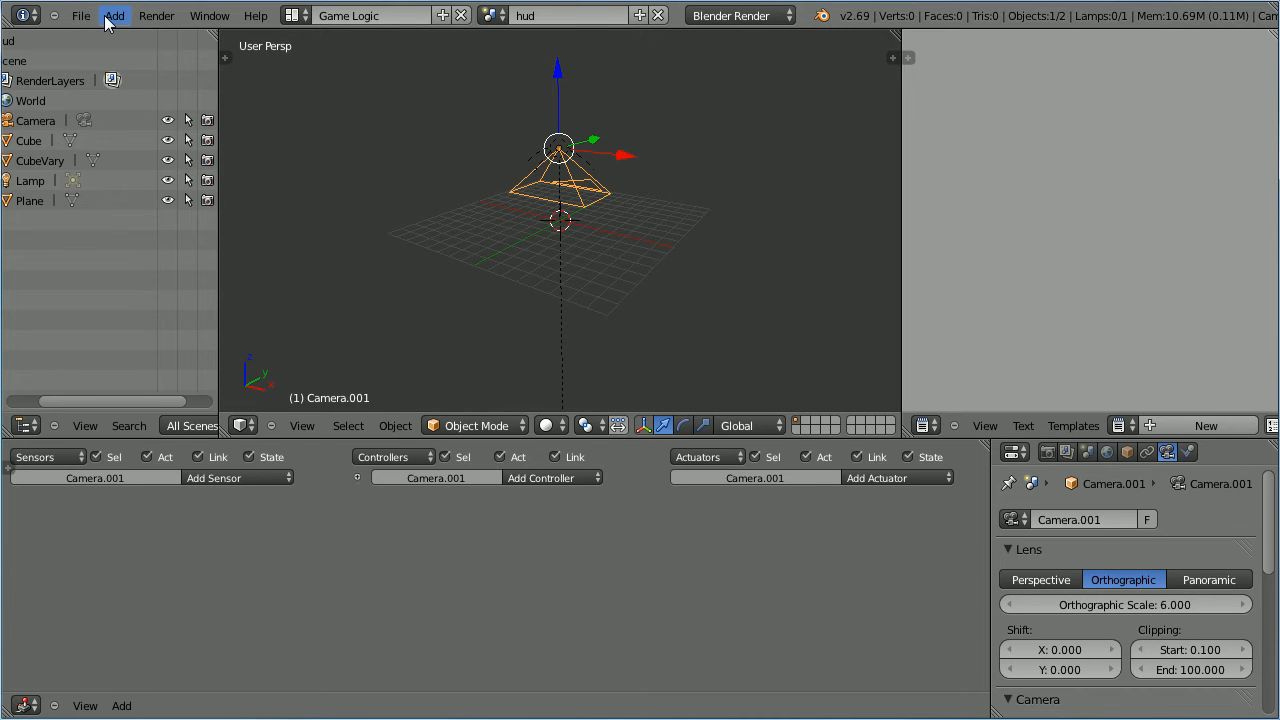
Step: Add a text object and view the scene through the camera
click(114, 15)
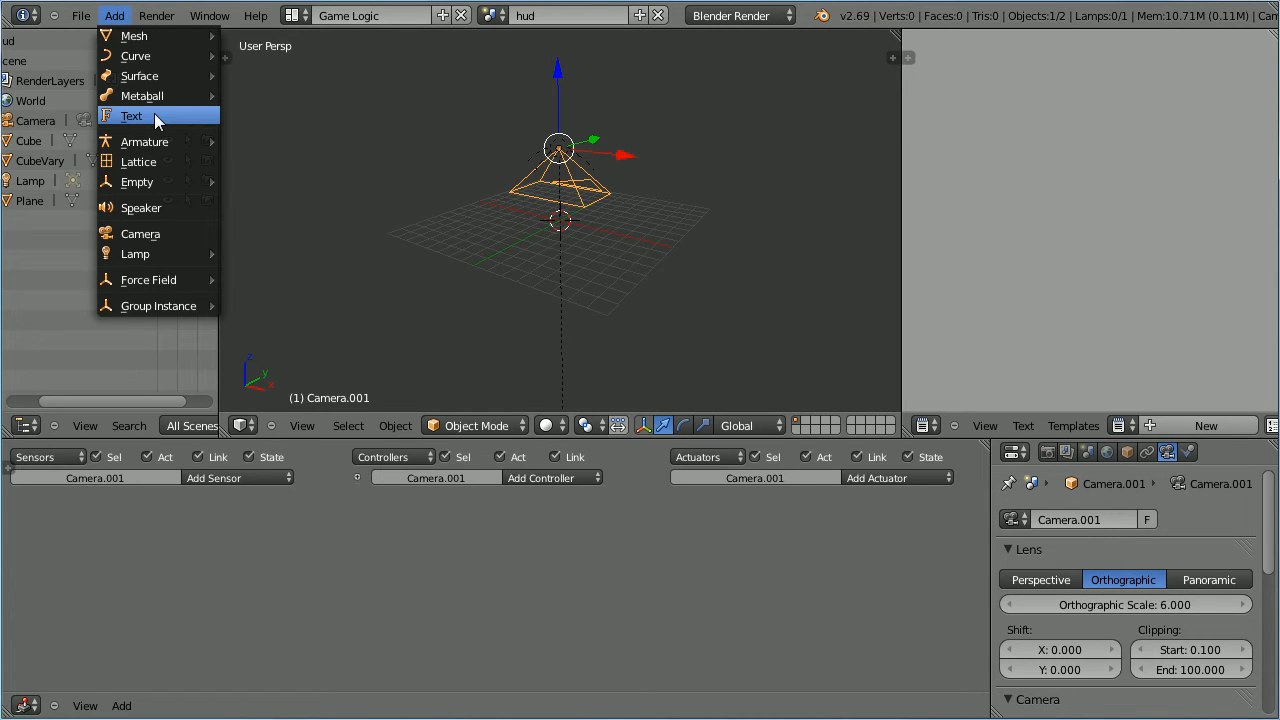
click(131, 115)
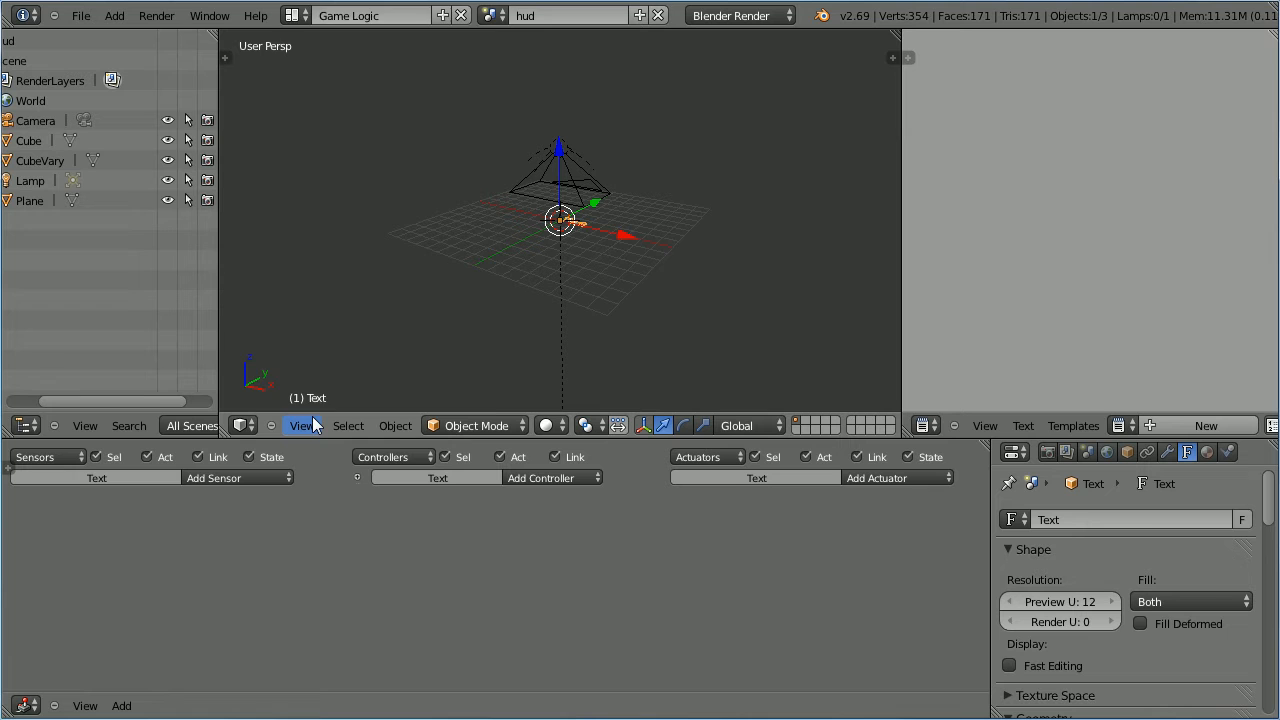
click(301, 425)
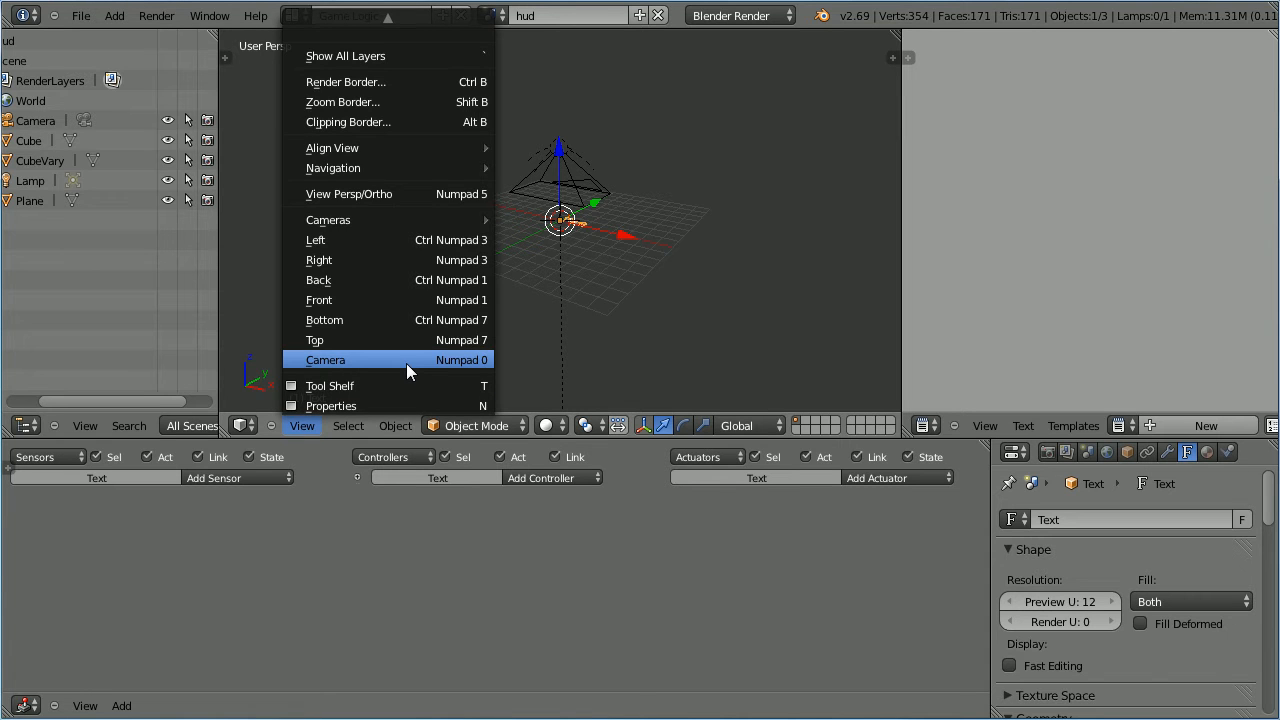
click(325, 359)
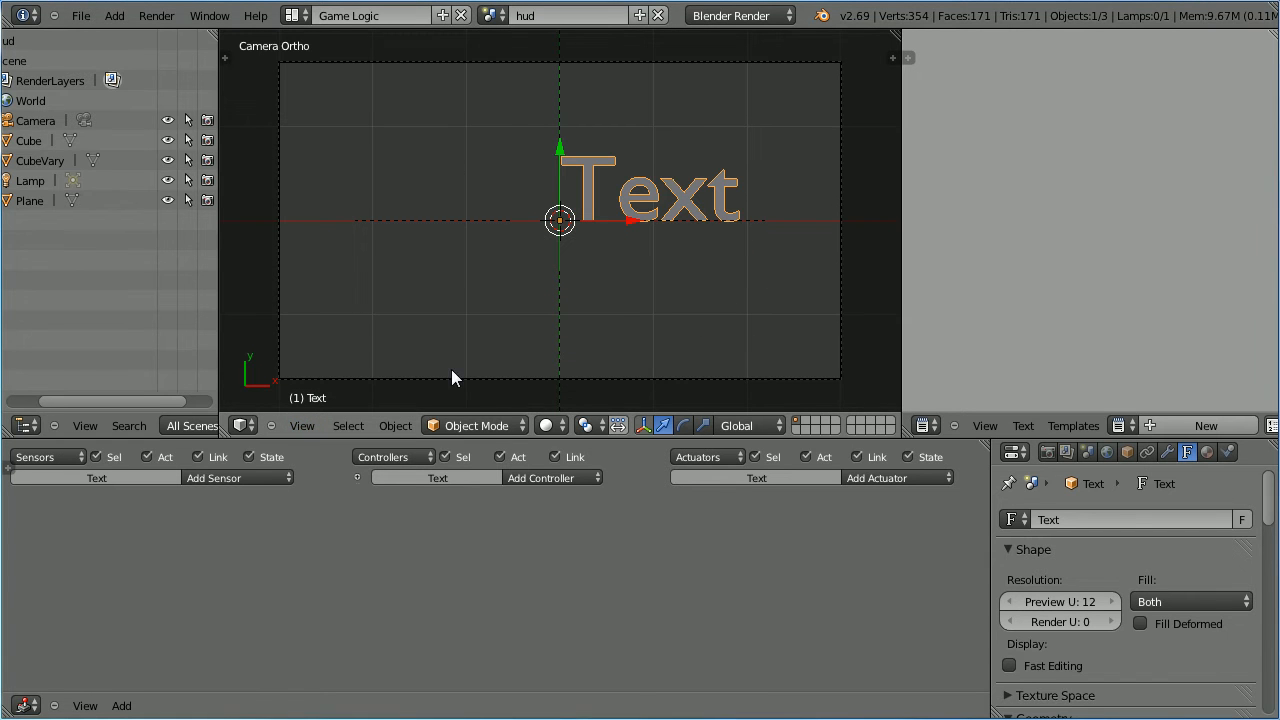
Step: Retype the text as 'Force:' in Edit Mode and set its font size to 0.3
click(475, 425)
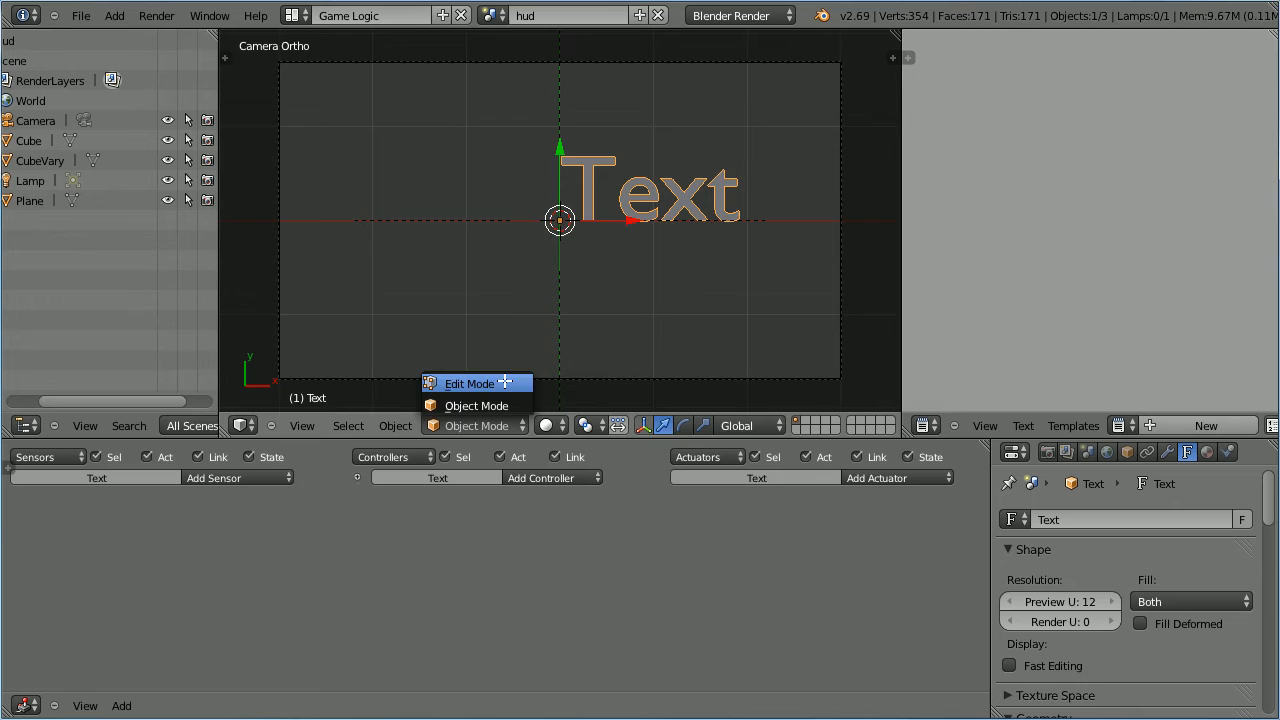
click(469, 383)
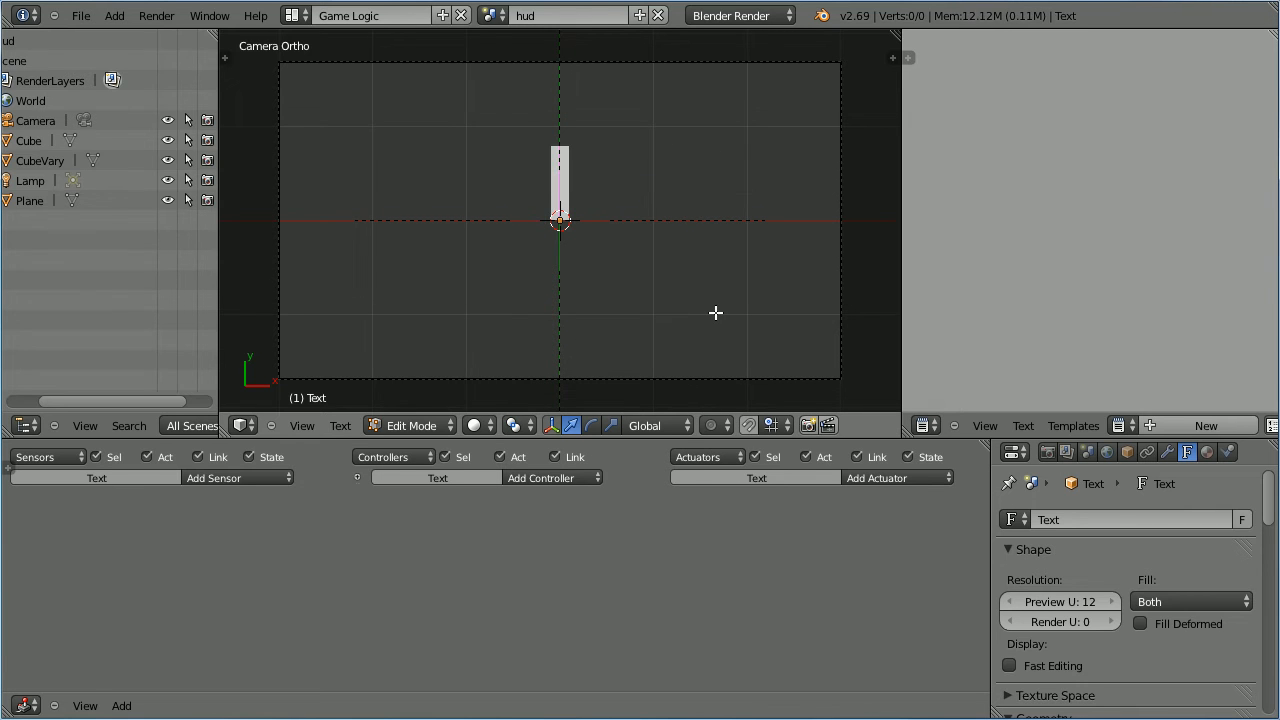
text(Fon)
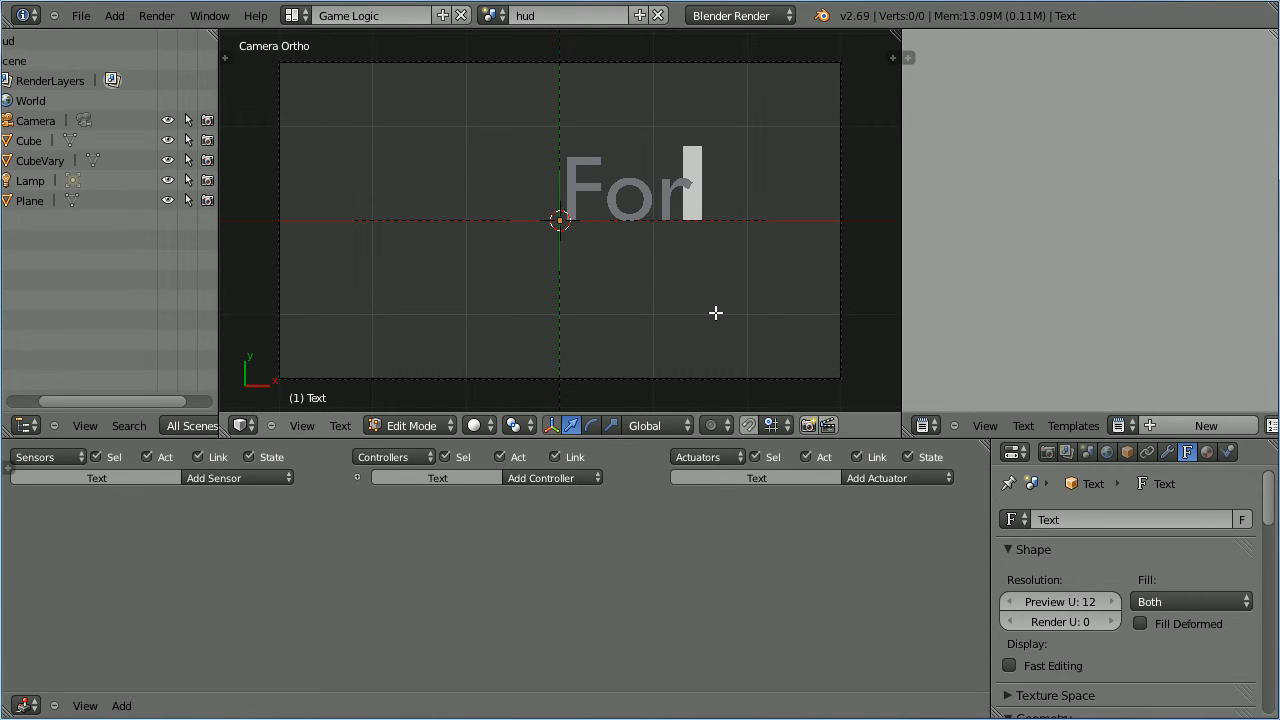
text(ce!)
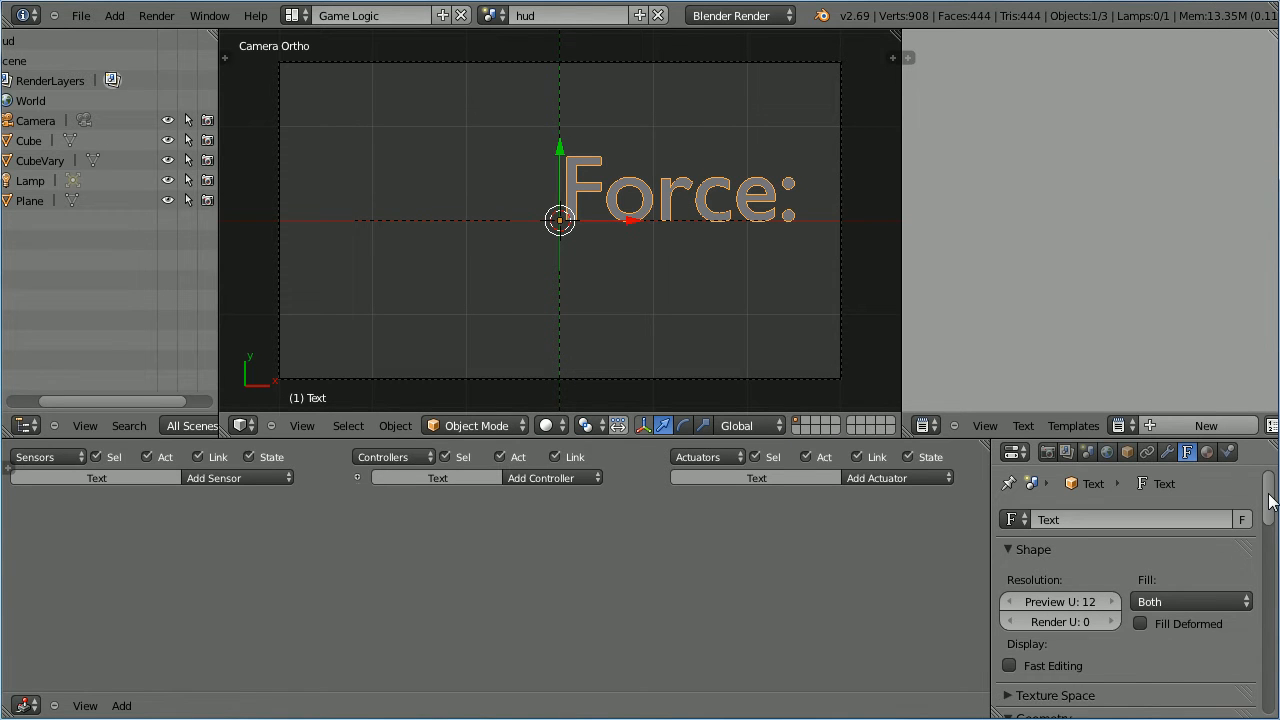
scroll(down, 3)
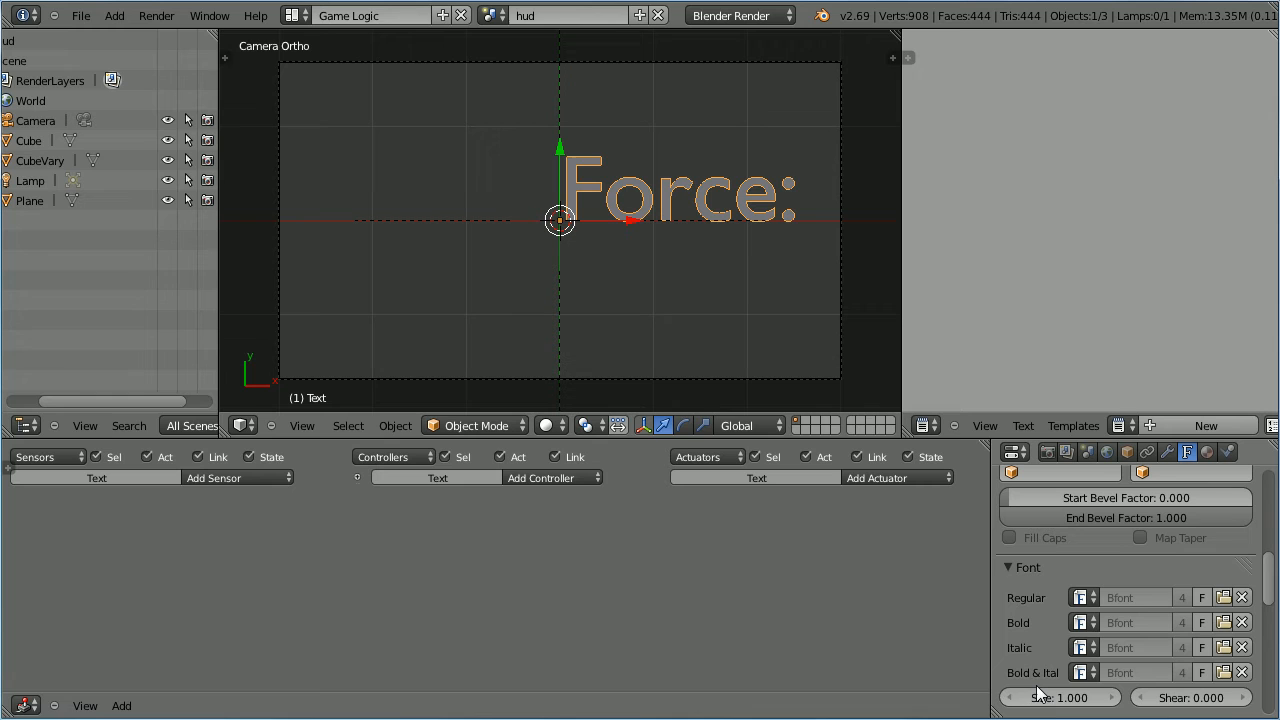
click(1060, 697)
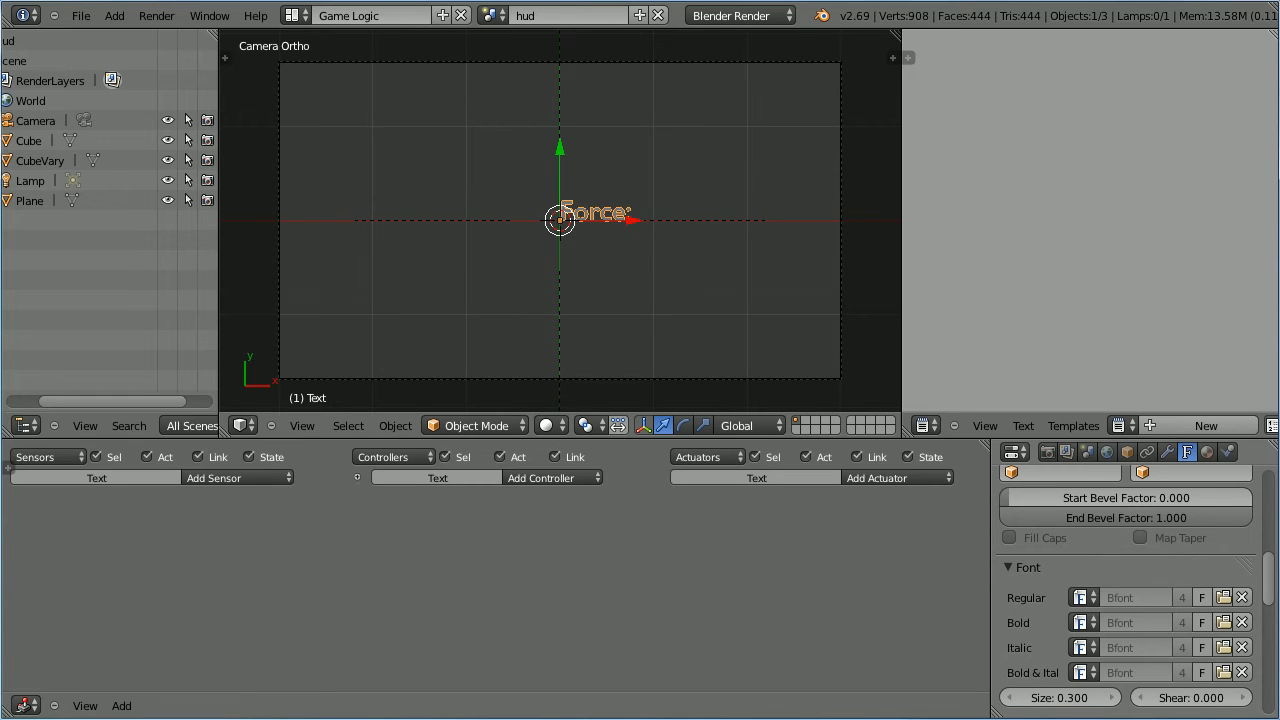
Step: Give the Force: text a new material with a magenta diffuse colour
click(1207, 452)
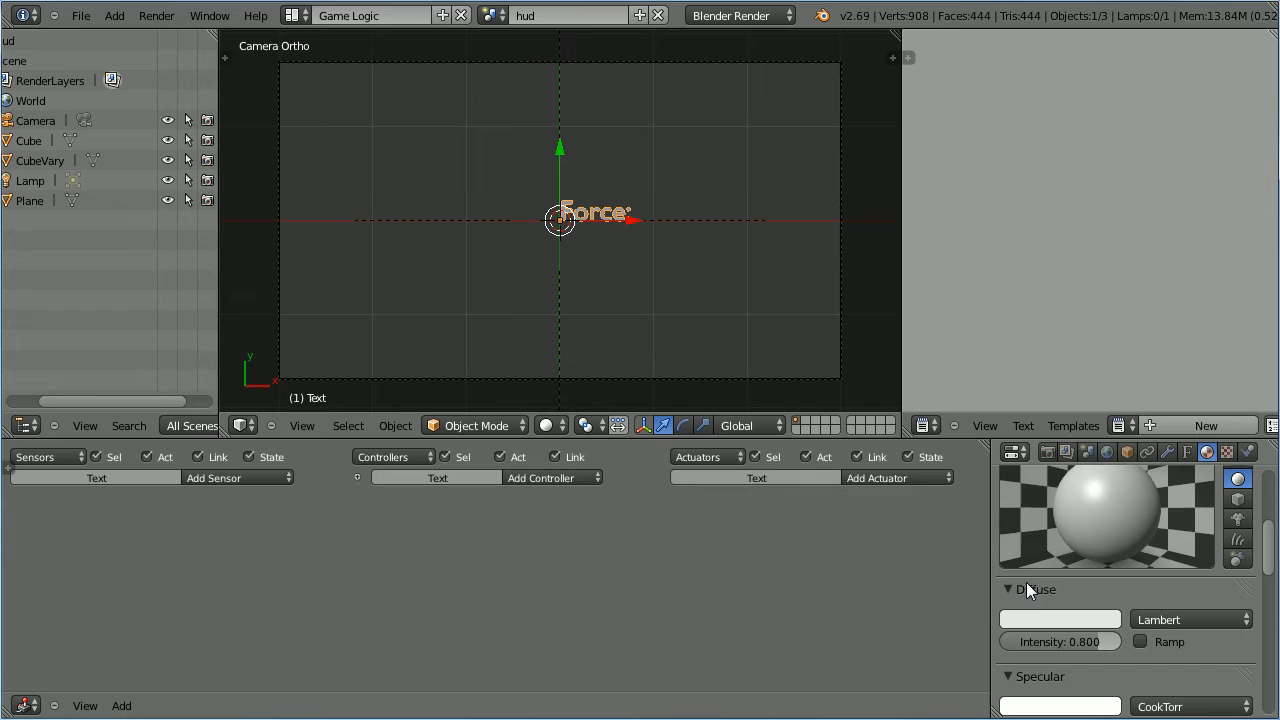
click(1059, 619)
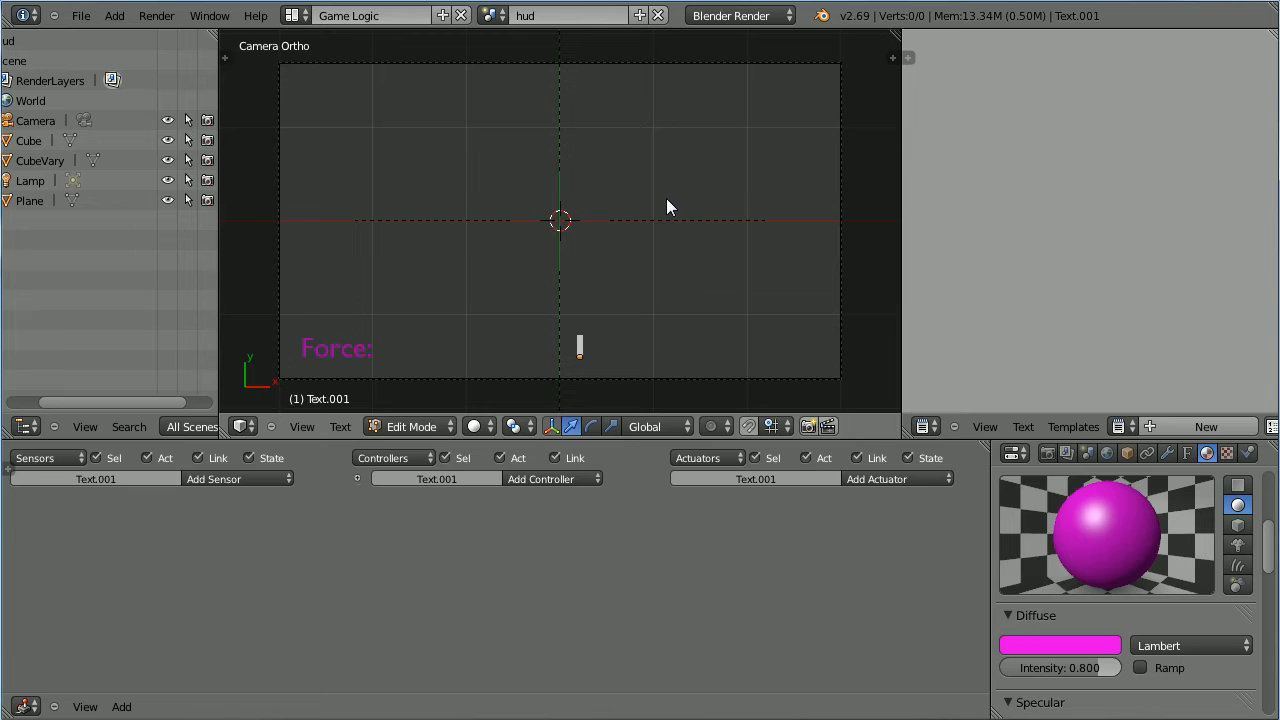
Step: Create a 'Mass:' label and a '10' value text beside Force: along the bottom
text(Mass:)
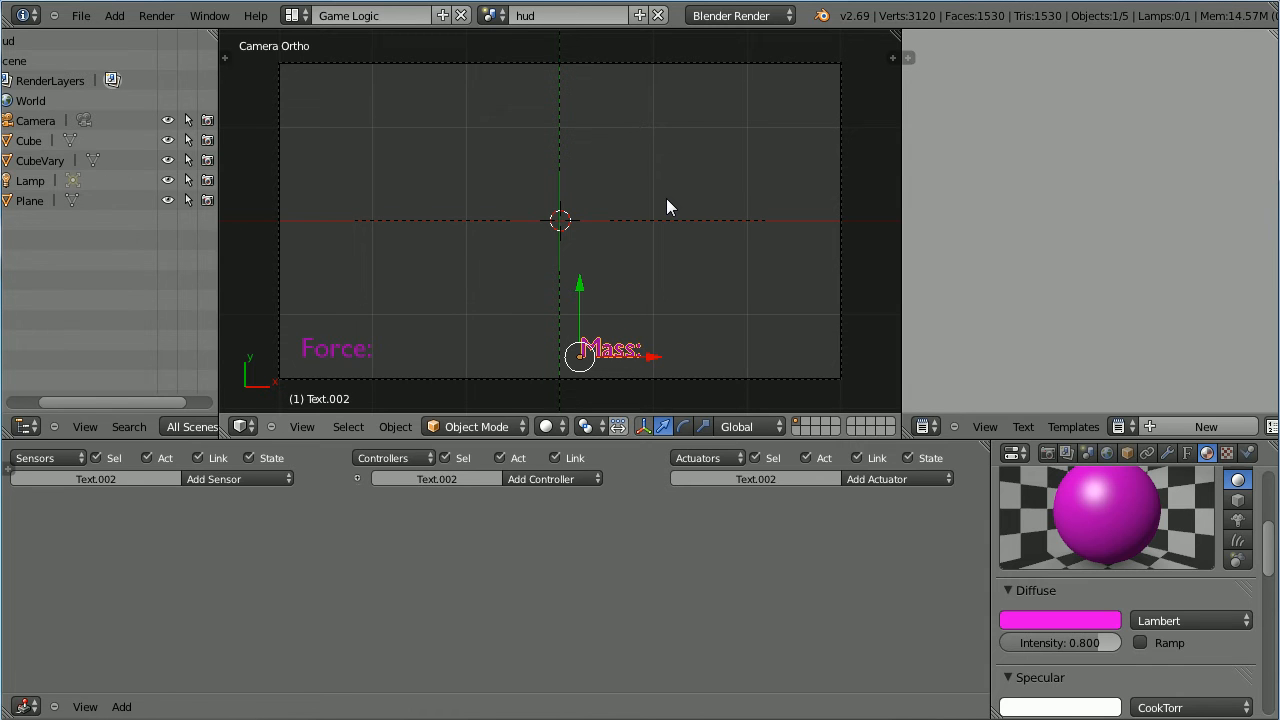
mouse_move(651, 363)
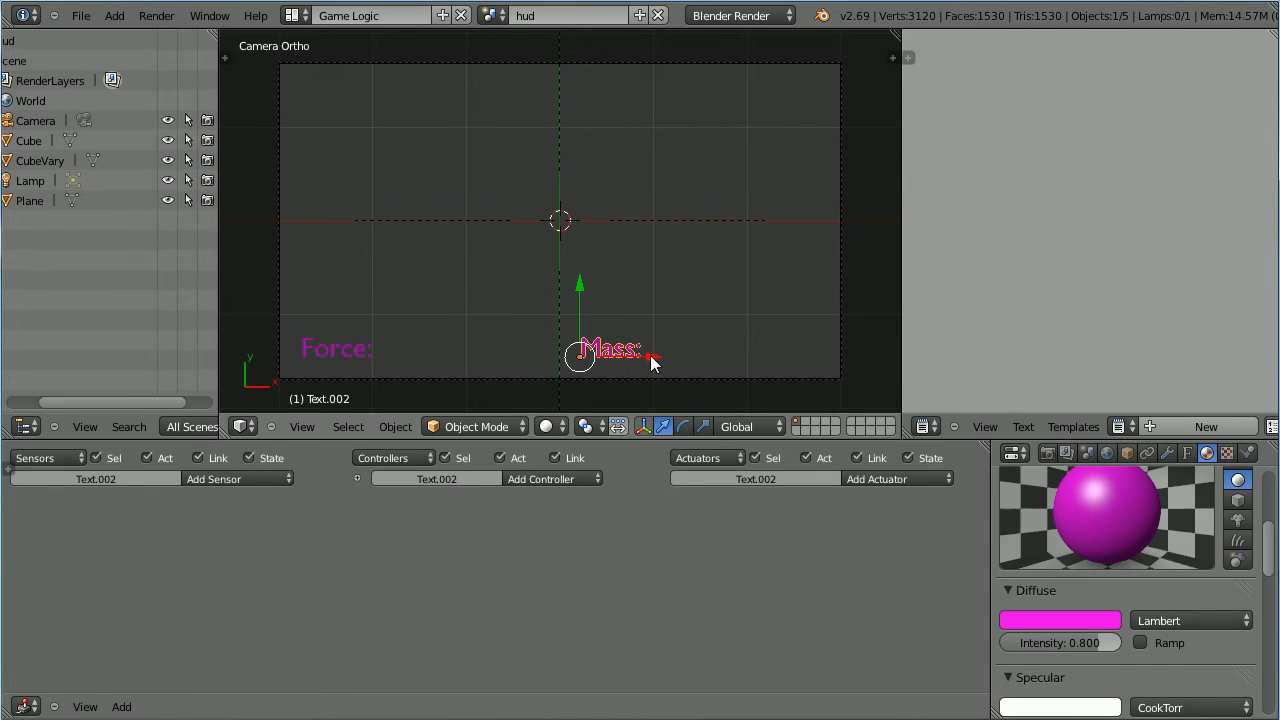
drag(610, 348, 420, 348)
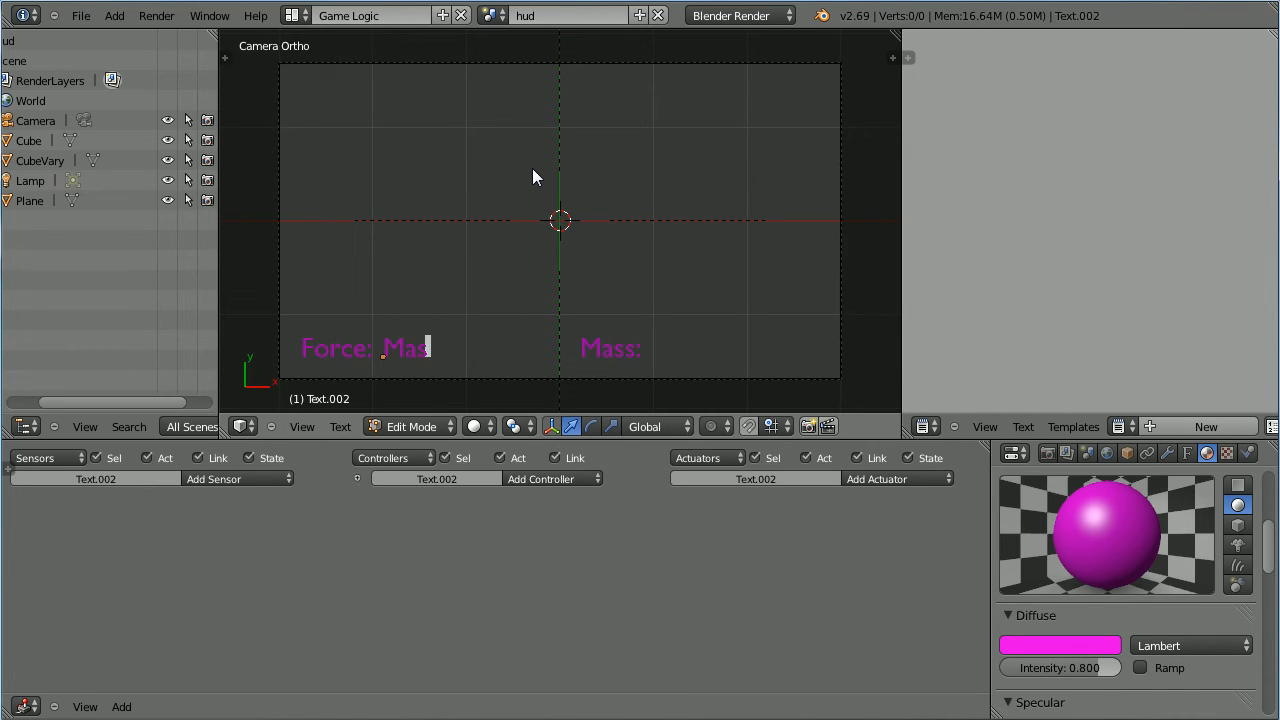
key(backspace)
text(10)
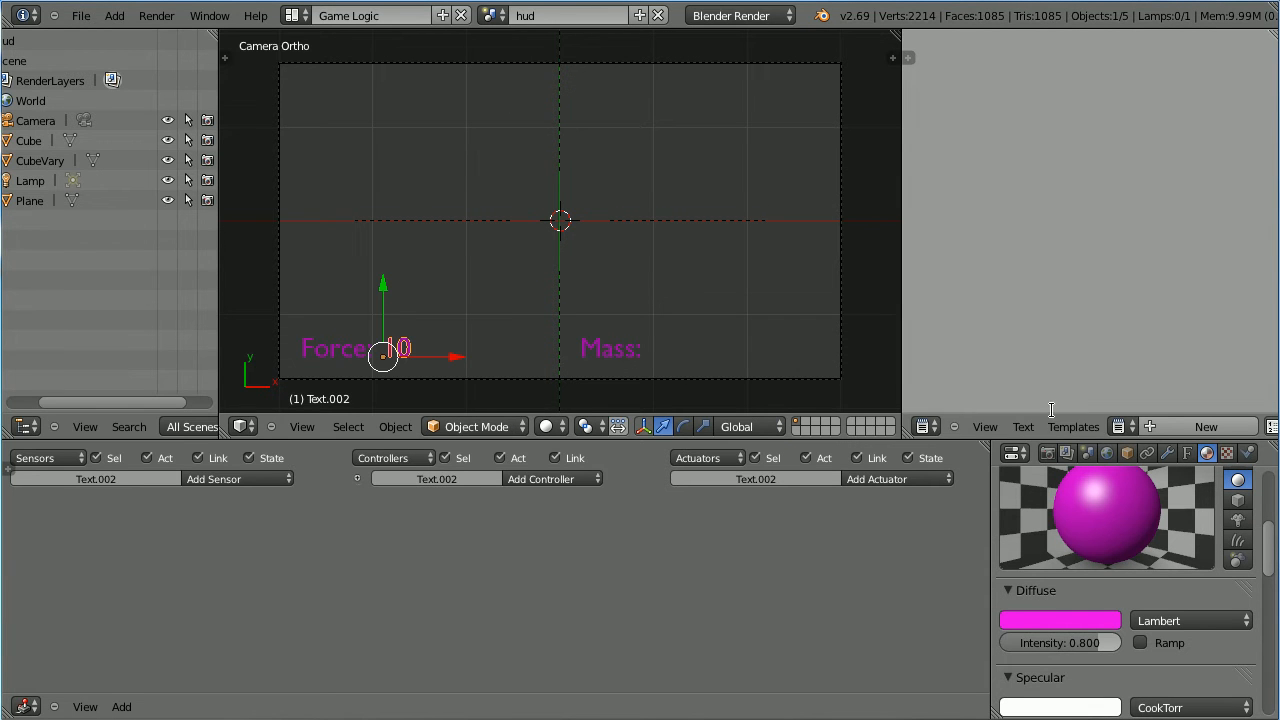
Step: Rename the value text 'txtForce' and add an Integer Text game property
click(1127, 453)
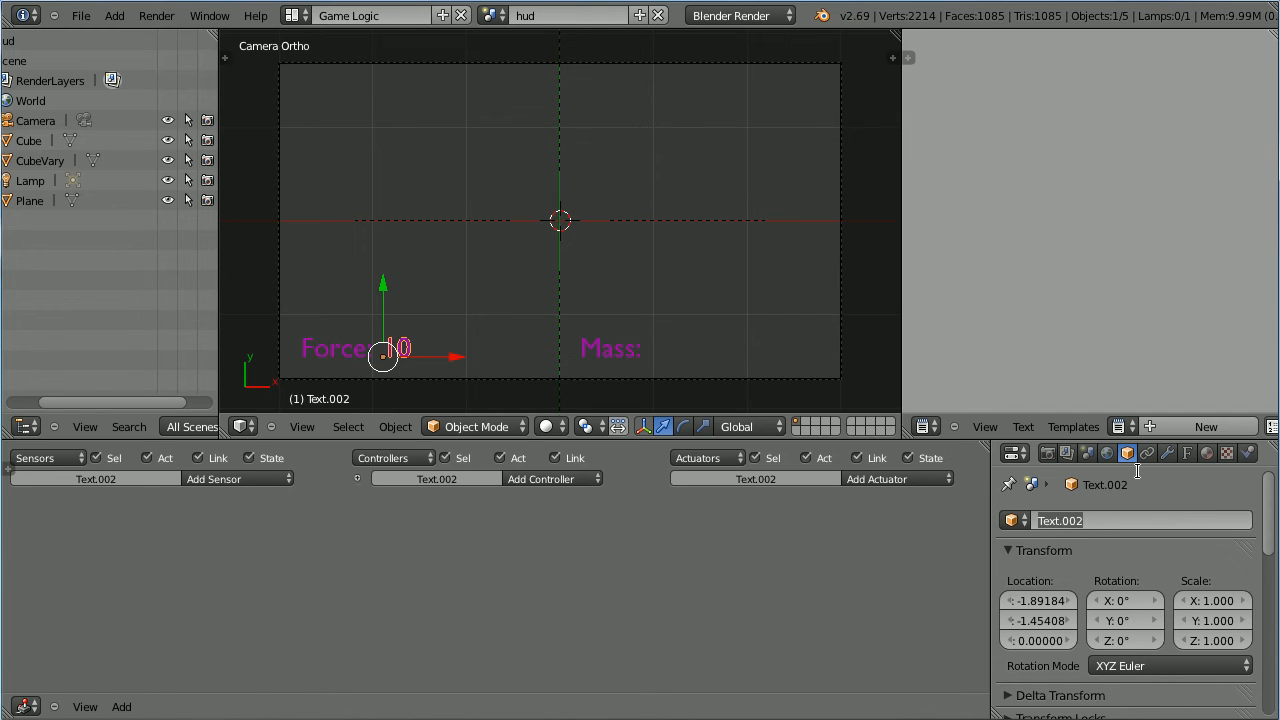
text(txtForce)
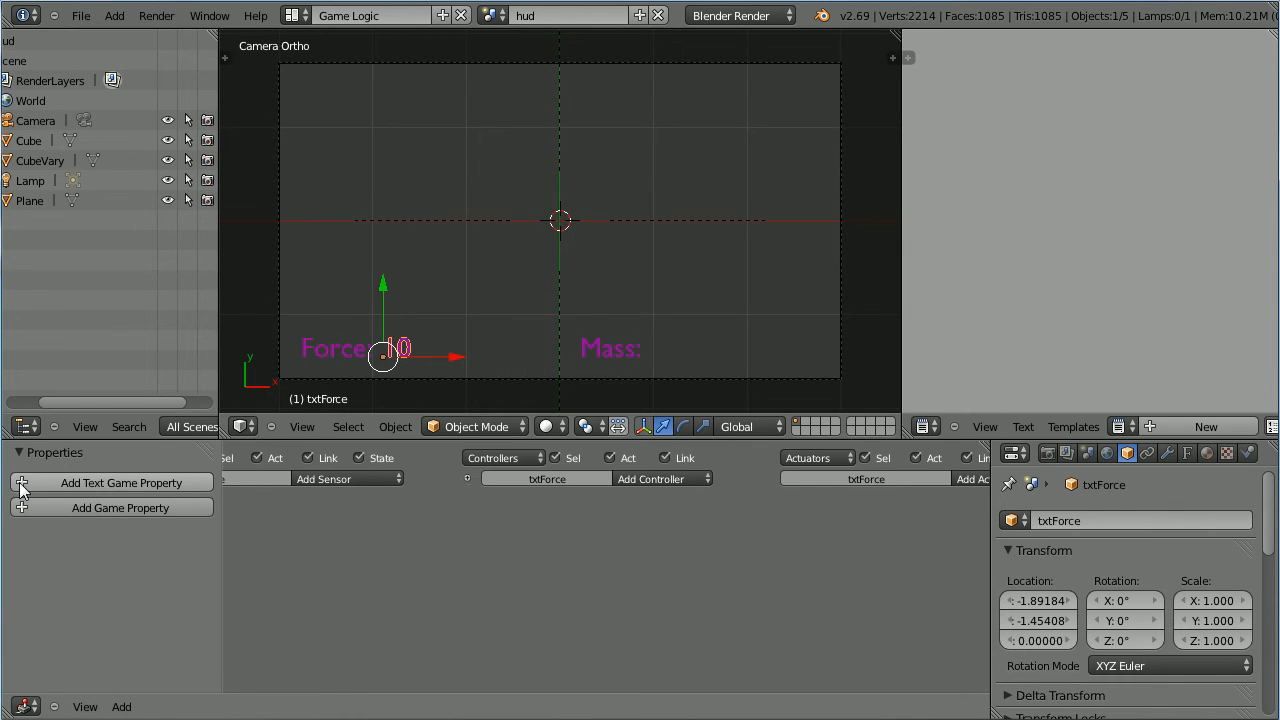
mouse_move(195, 490)
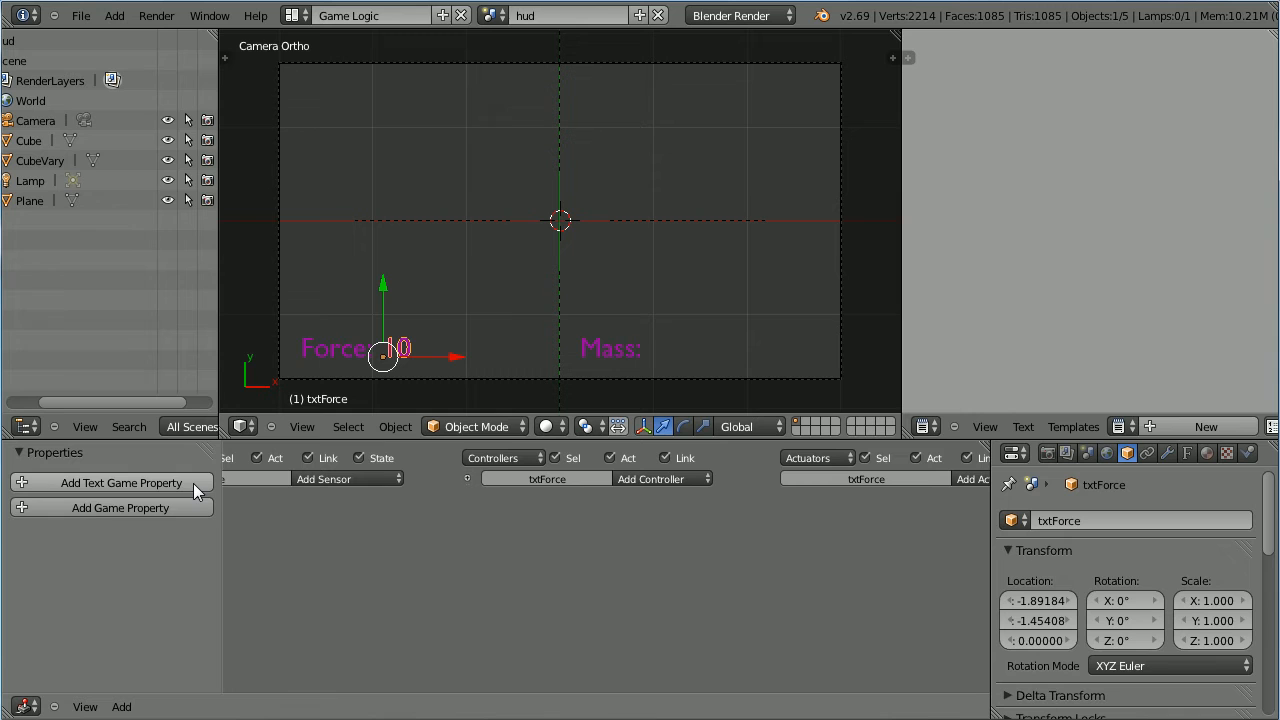
click(120, 482)
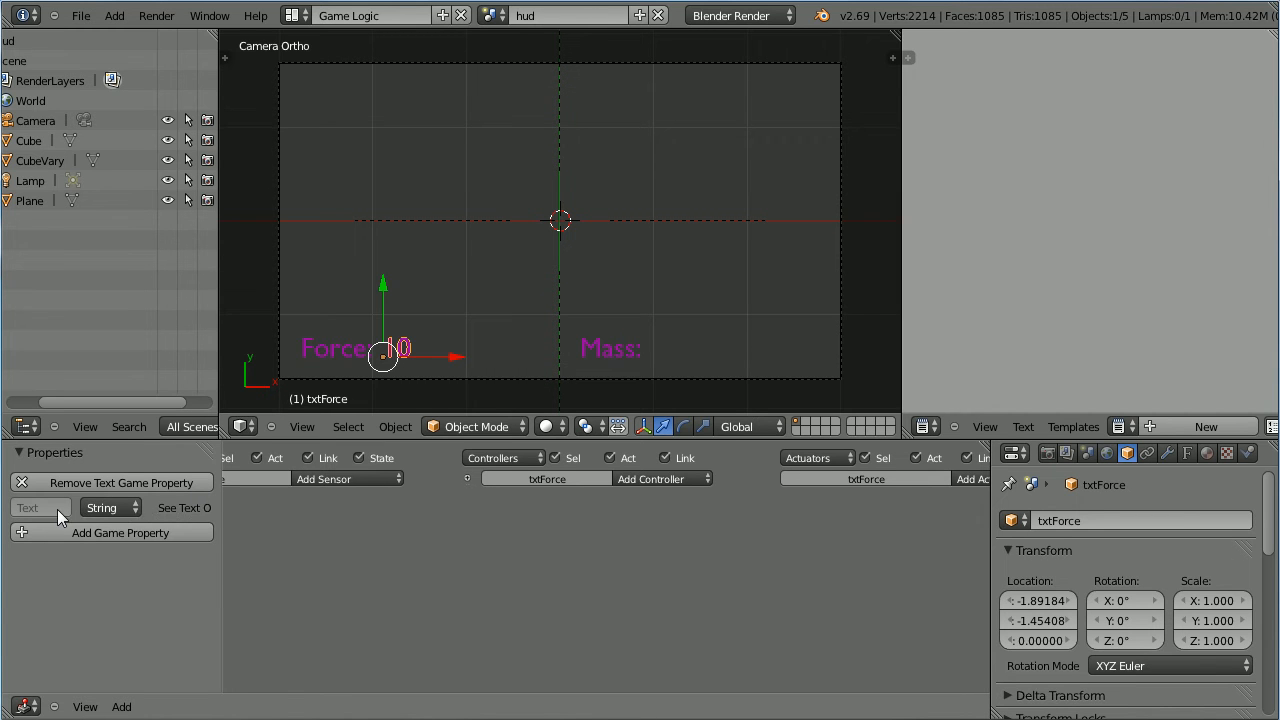
mouse_move(110, 507)
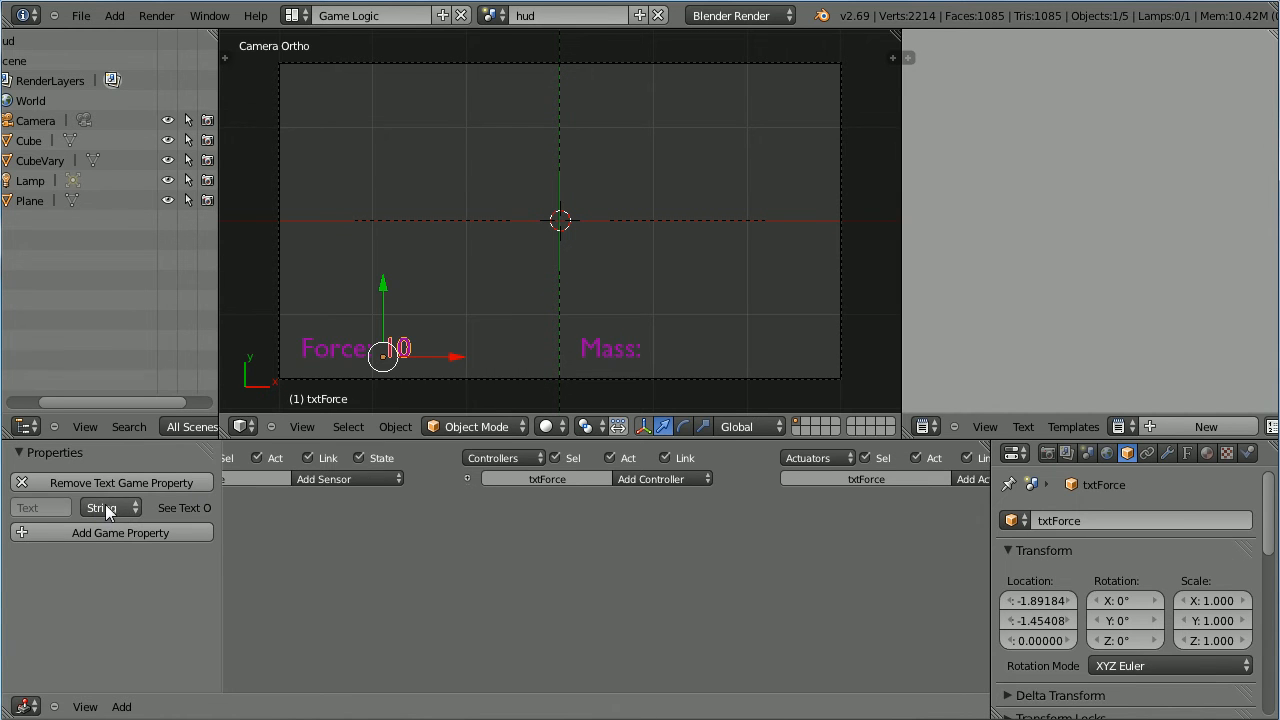
click(105, 507)
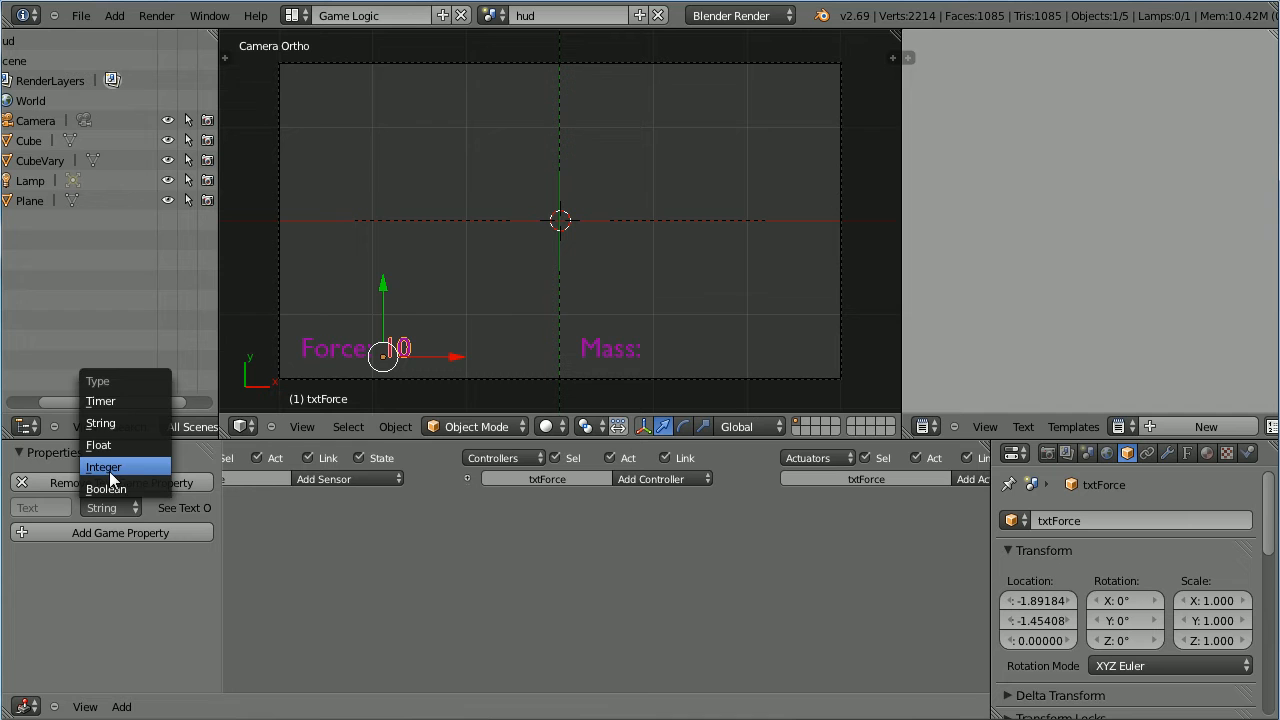
click(103, 467)
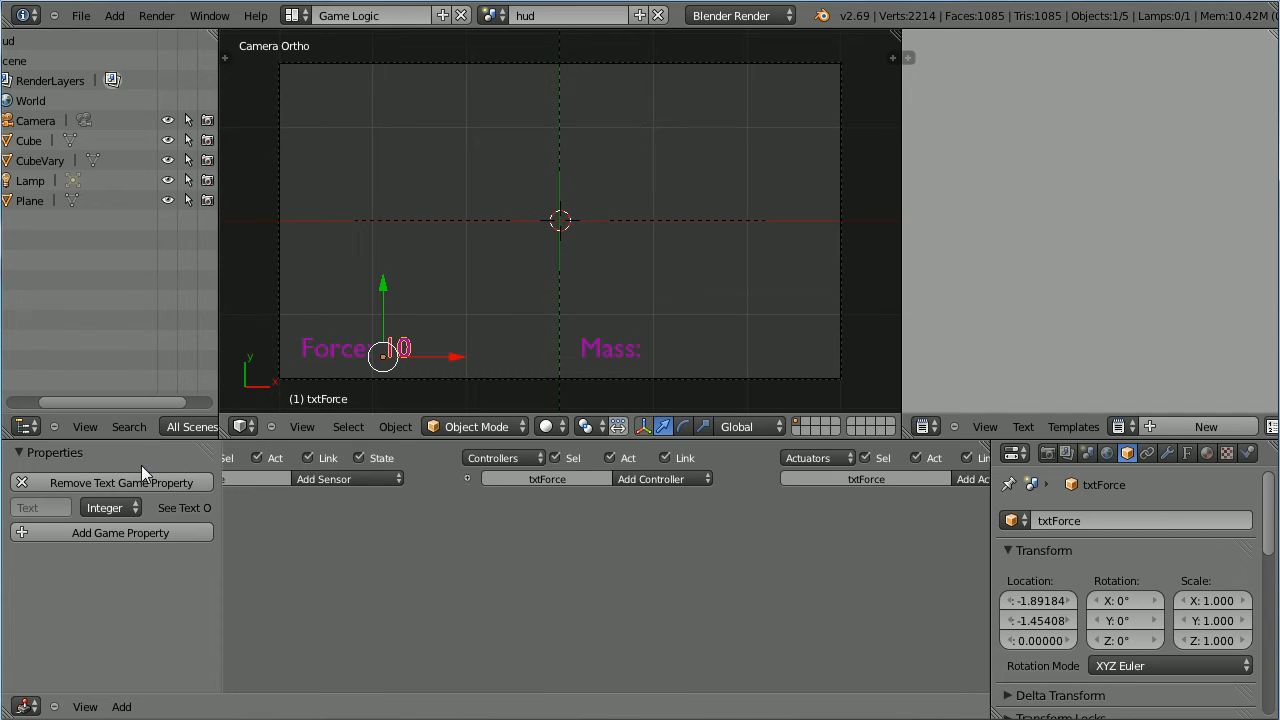
click(114, 15)
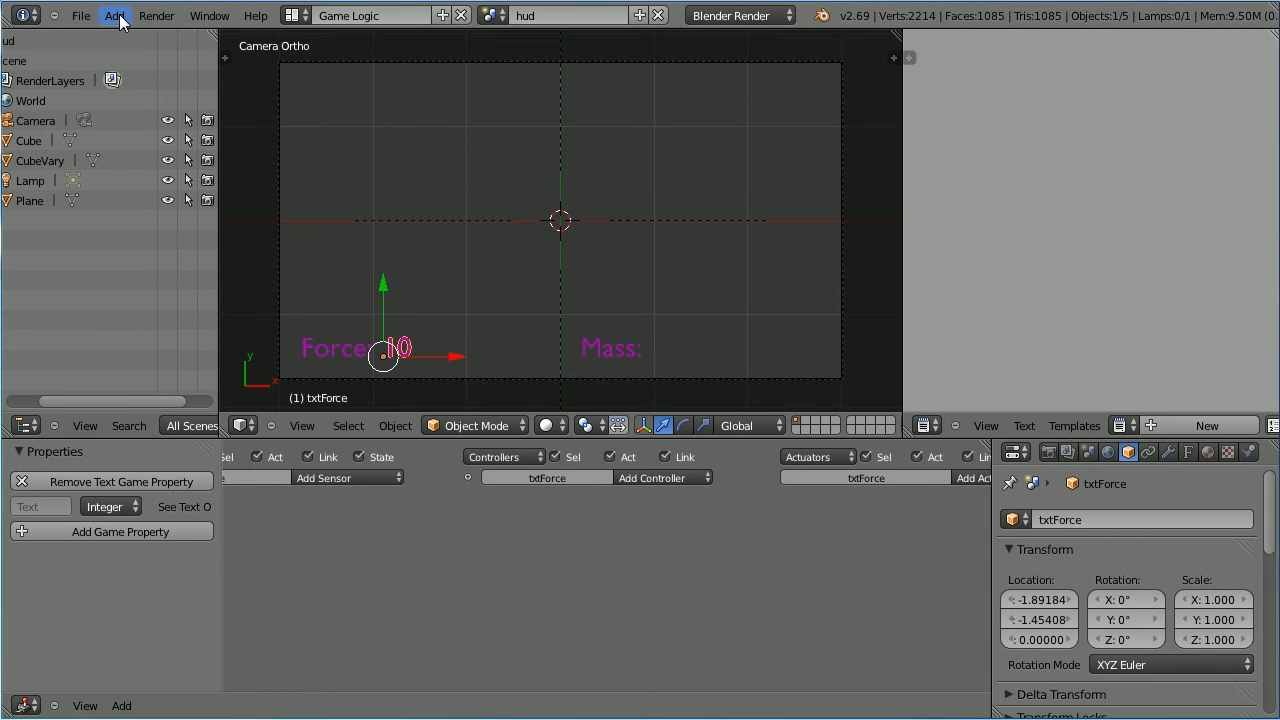
Step: Add a plane and merge its top two vertices at center to form a triangle
click(114, 15)
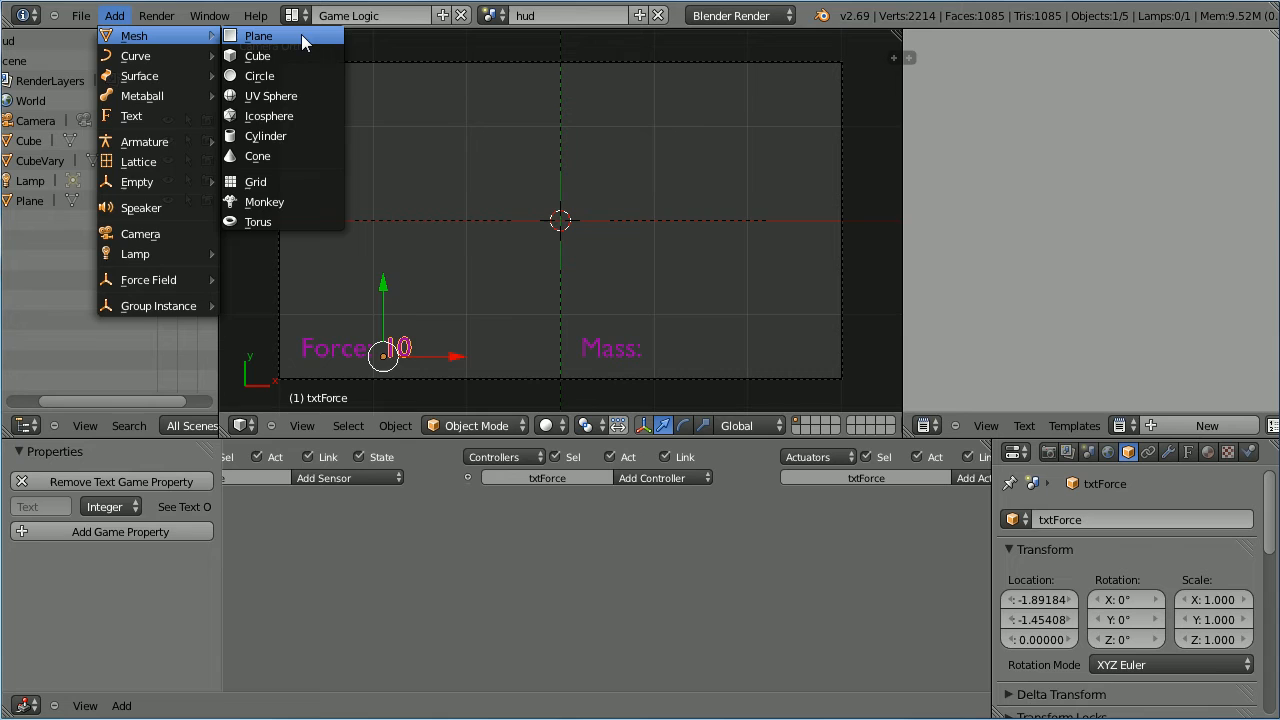
click(258, 35)
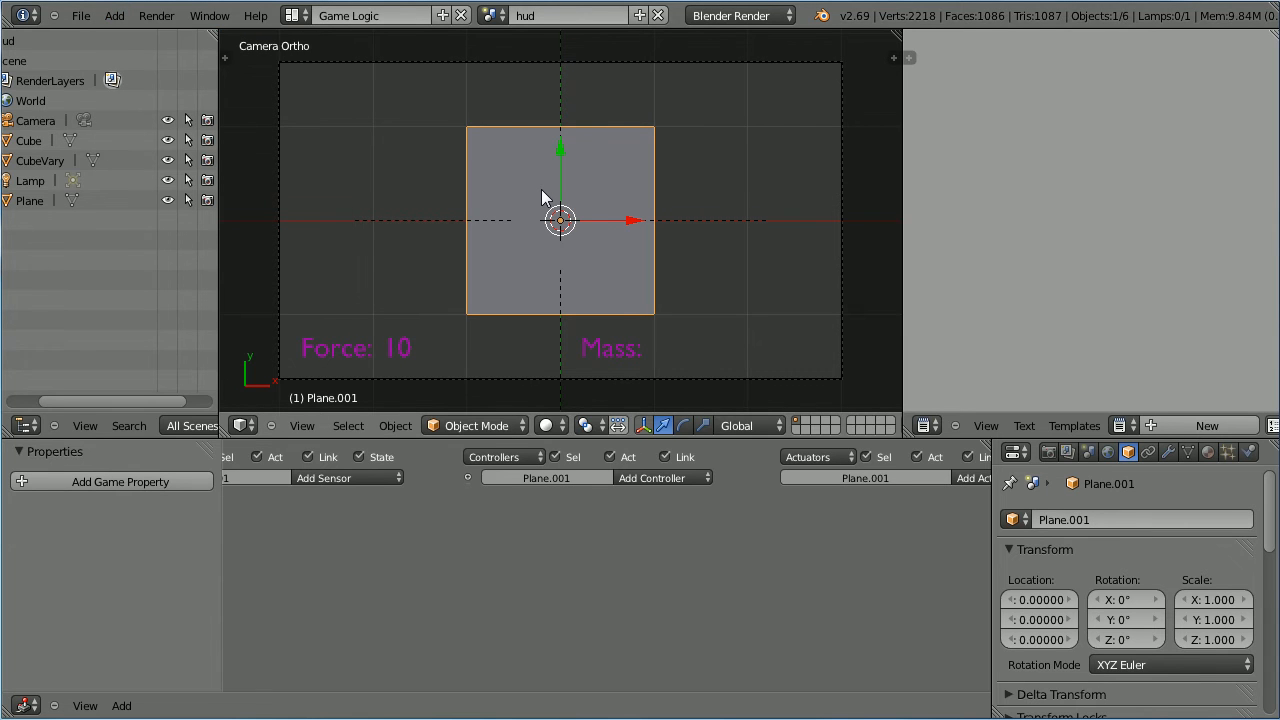
key(Tab)
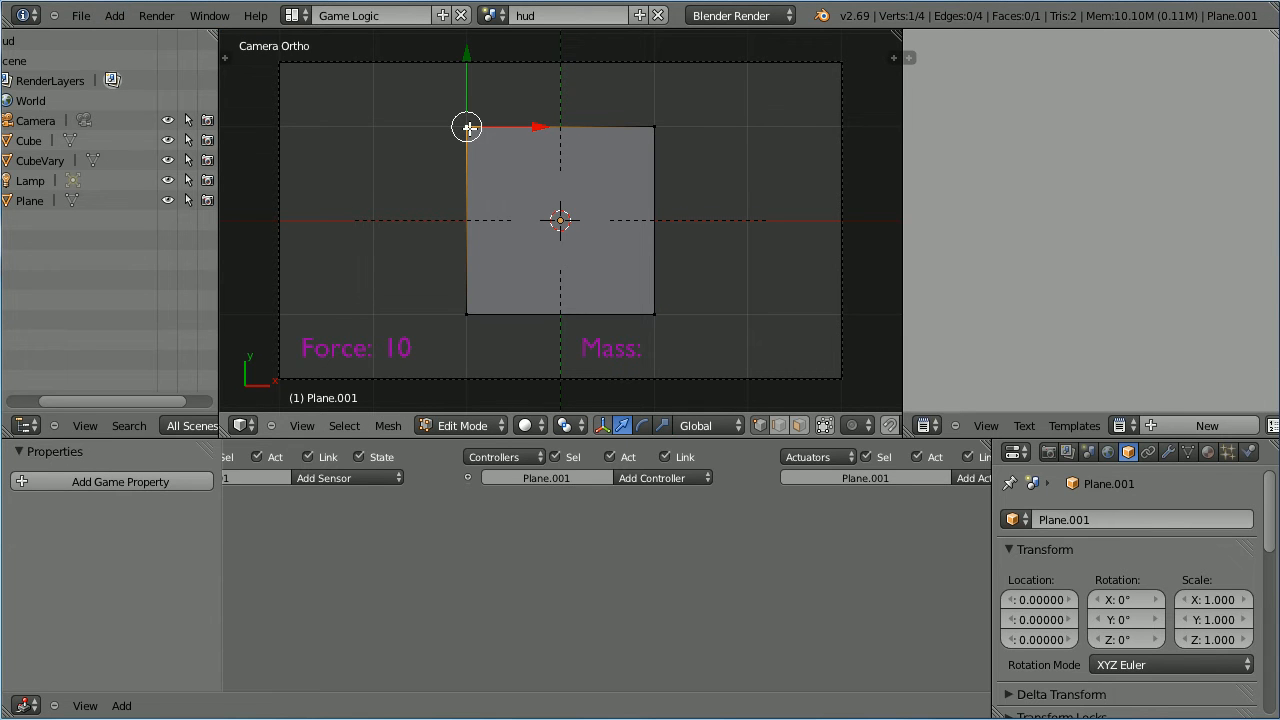
mouse_move(645, 139)
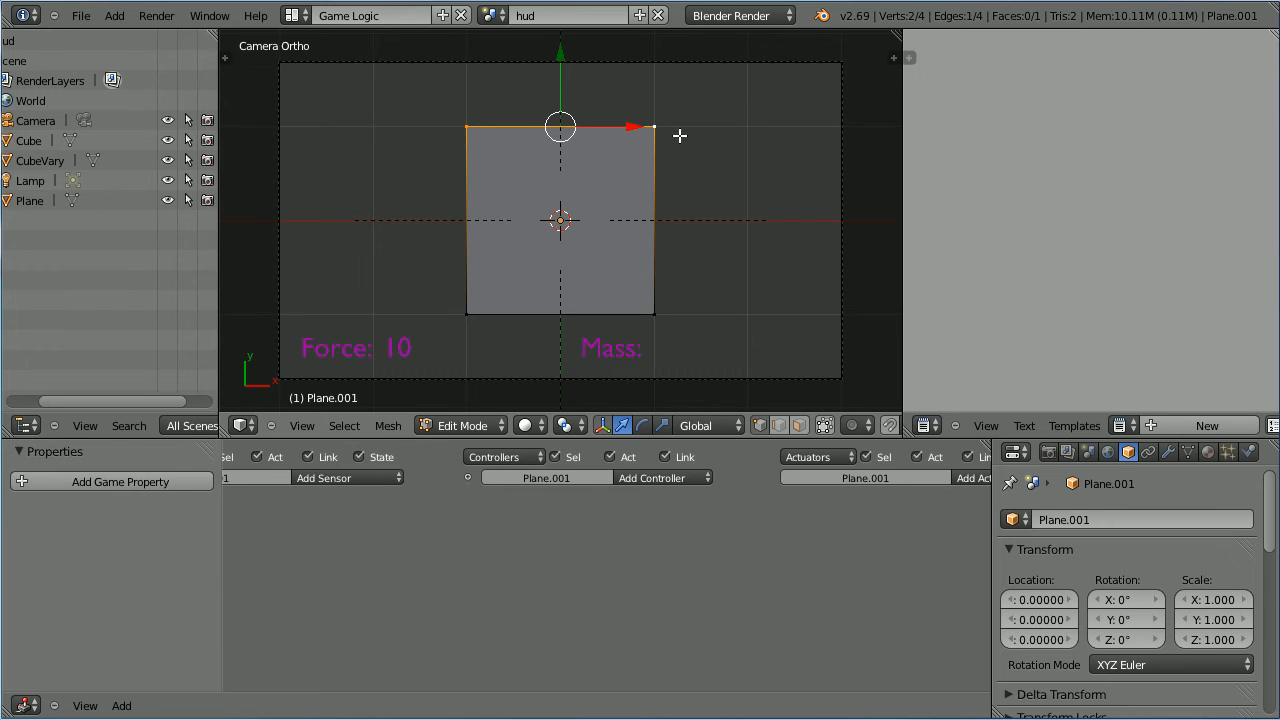
click(388, 425)
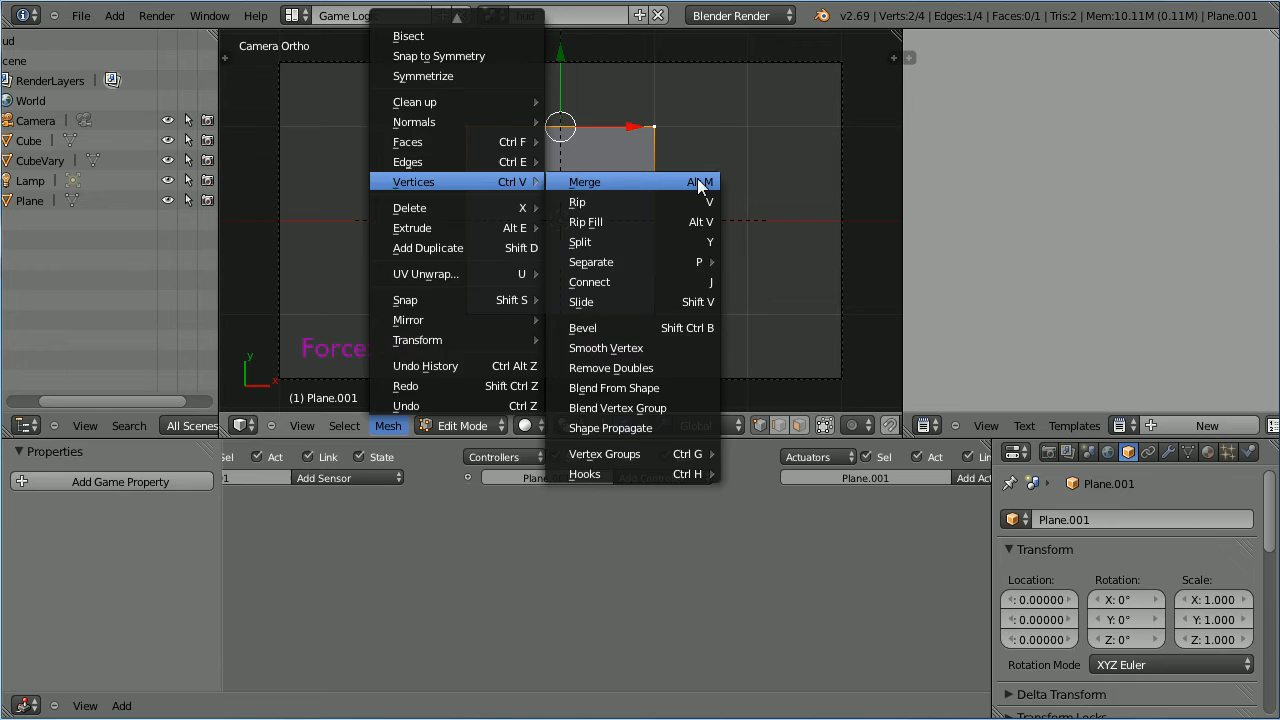
click(584, 181)
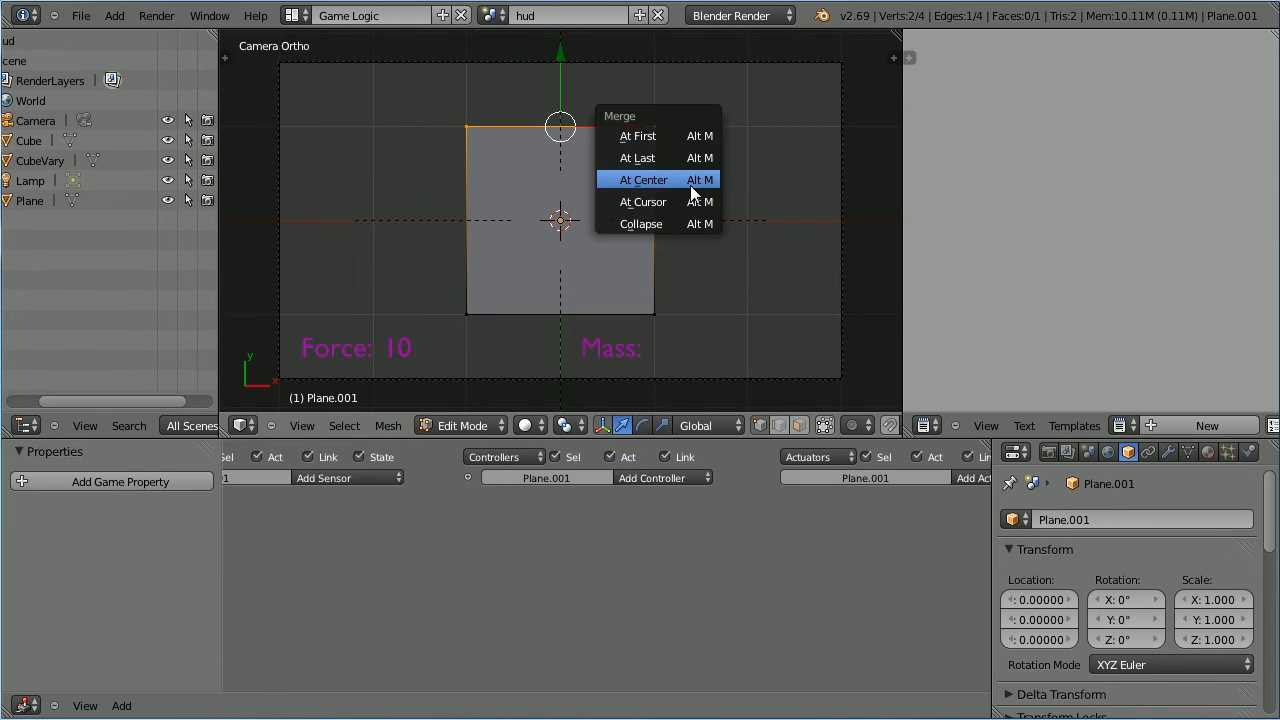
click(642, 179)
text(0)
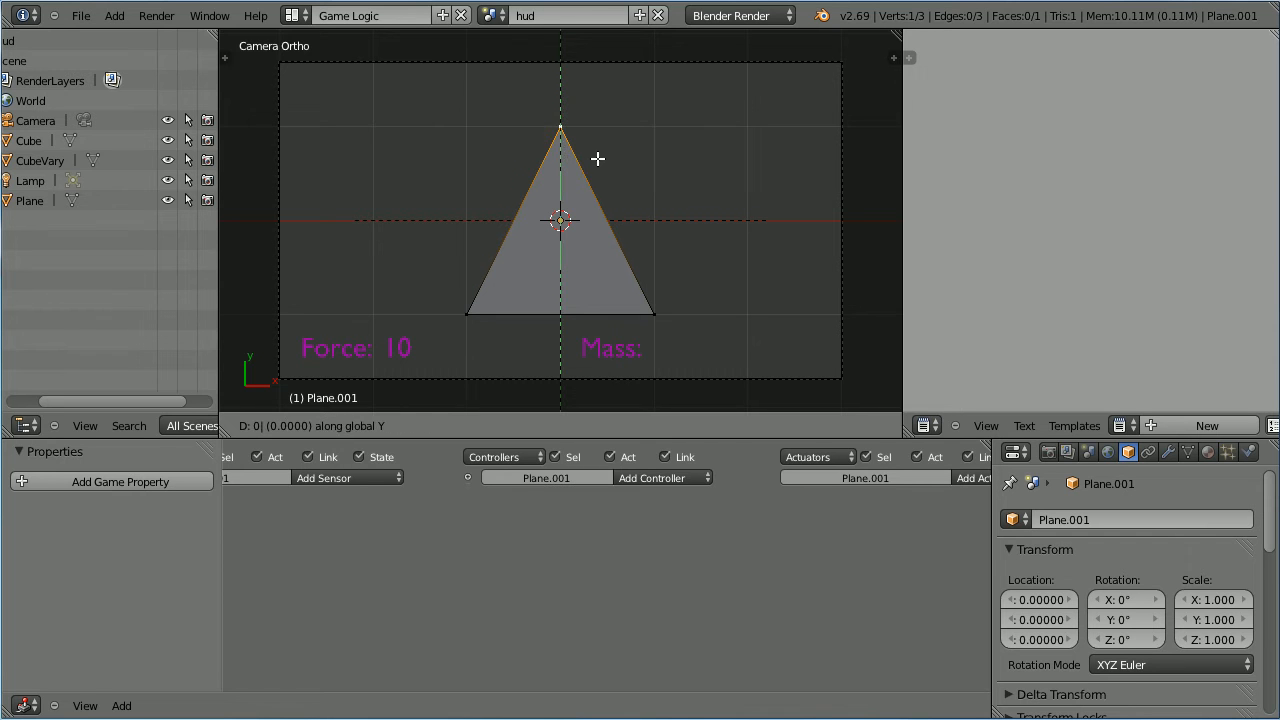
key(Tab)
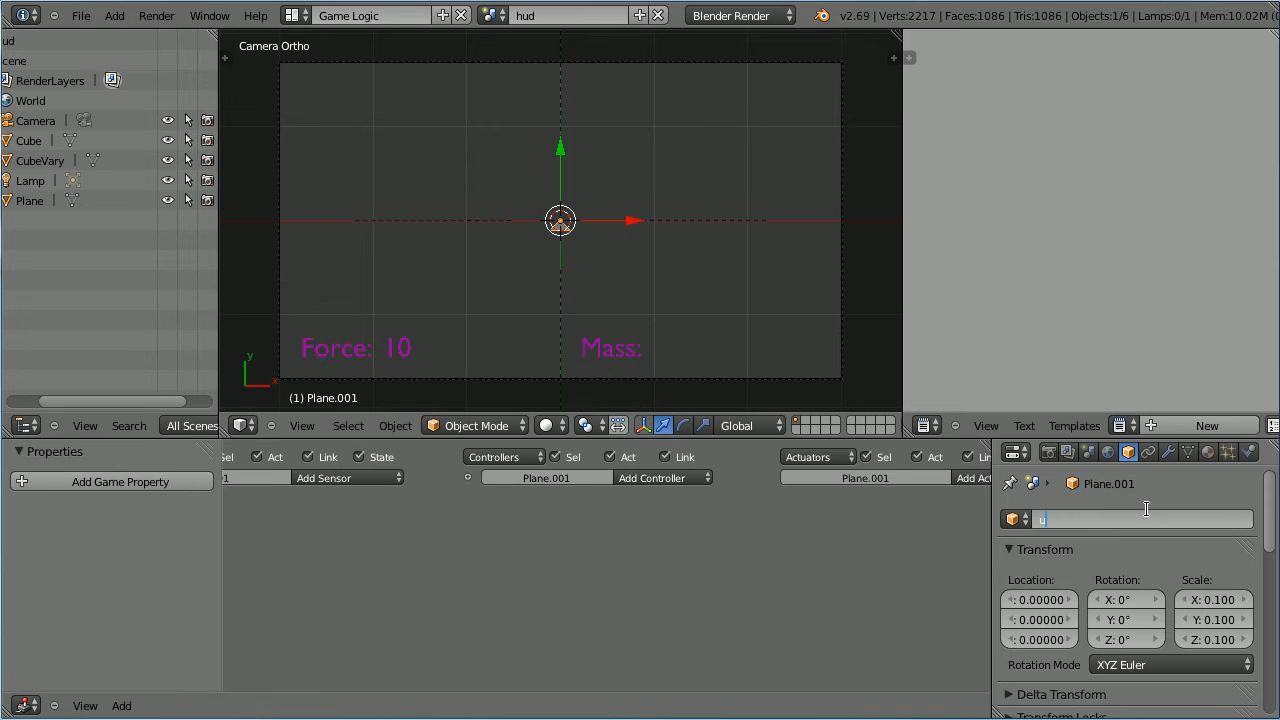
Step: Name the triangle 'upForce', move it beside Force: 10, and assign Material.001
text(upForce)
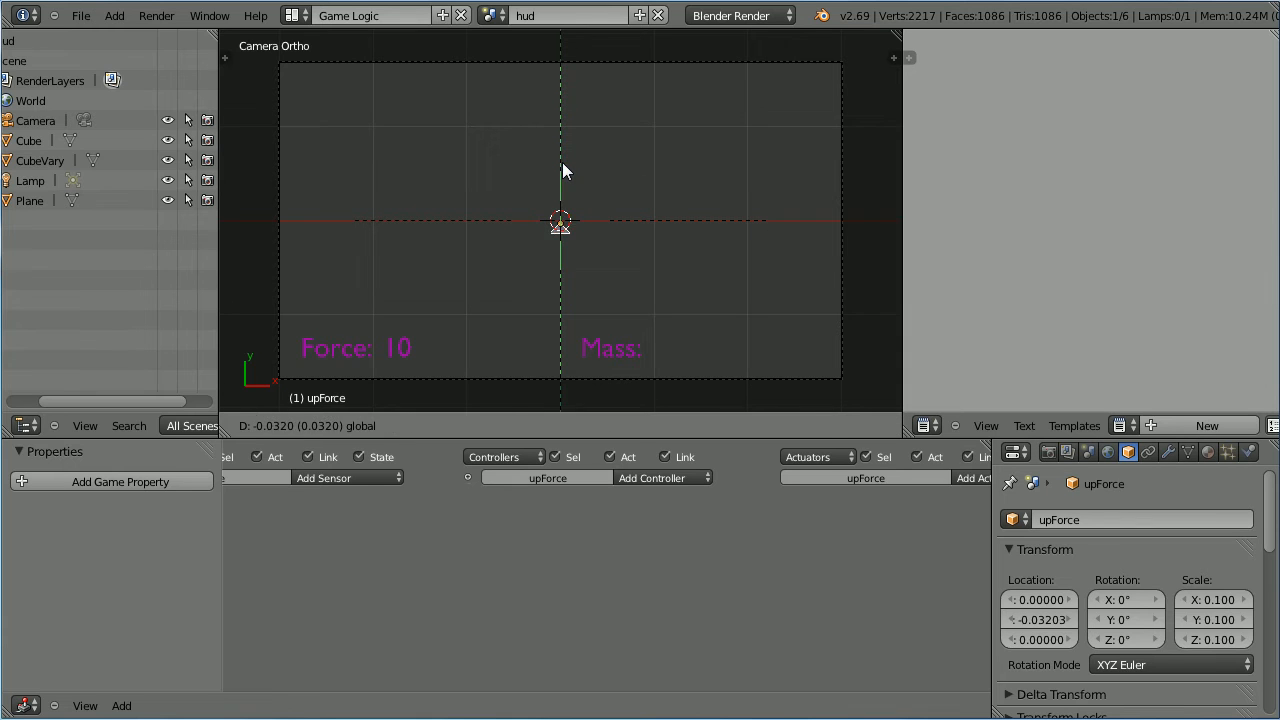
drag(560, 220, 560, 335)
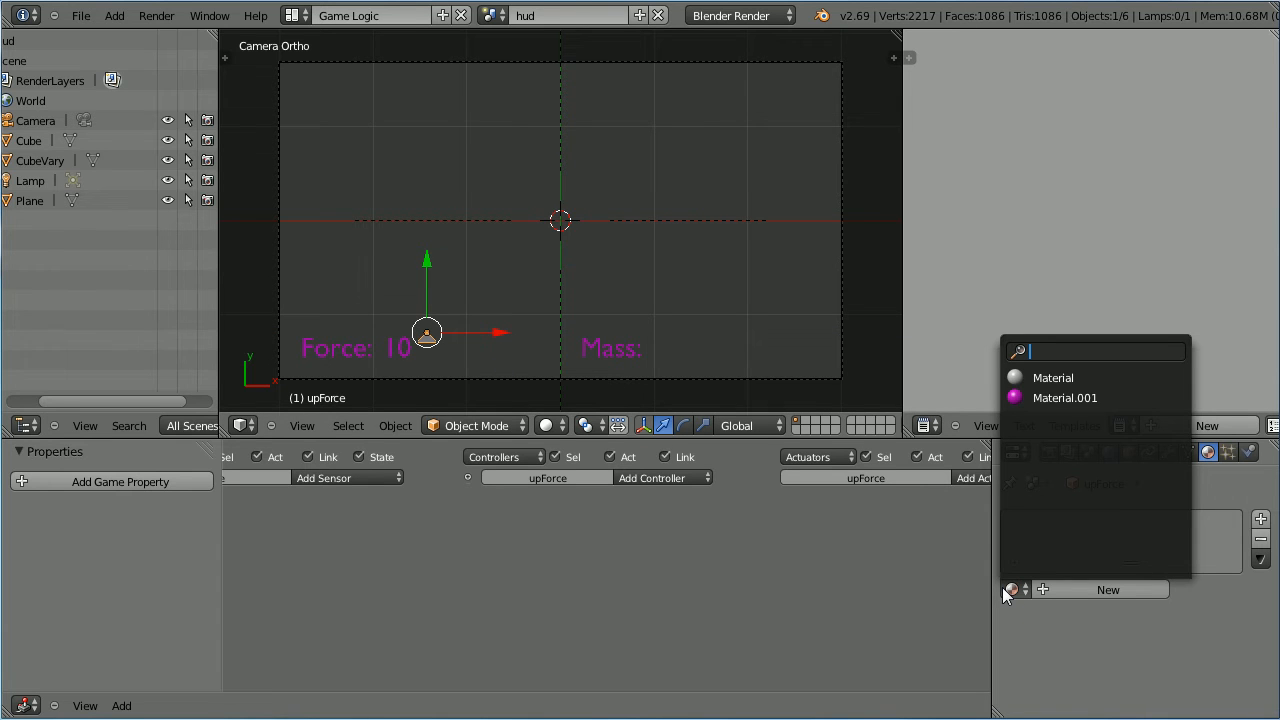
click(1064, 397)
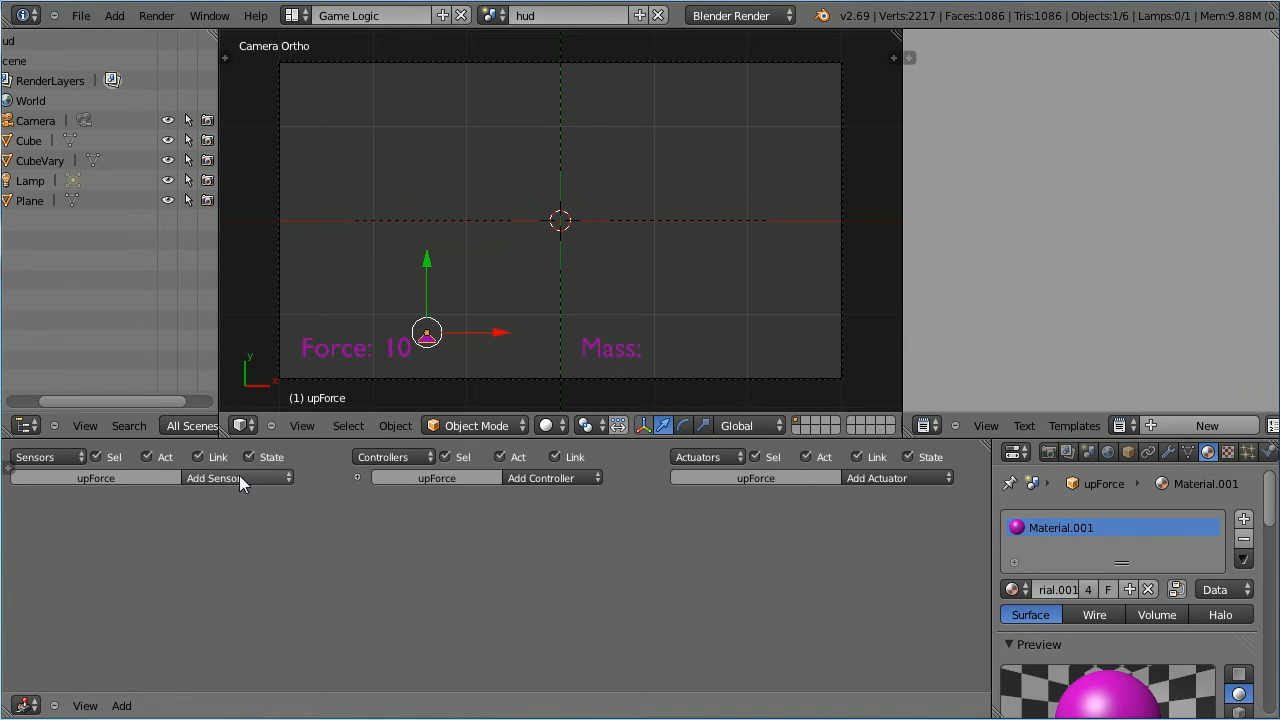
Step: Add left-button and mouse-over Mouse sensors to upForce
click(213, 477)
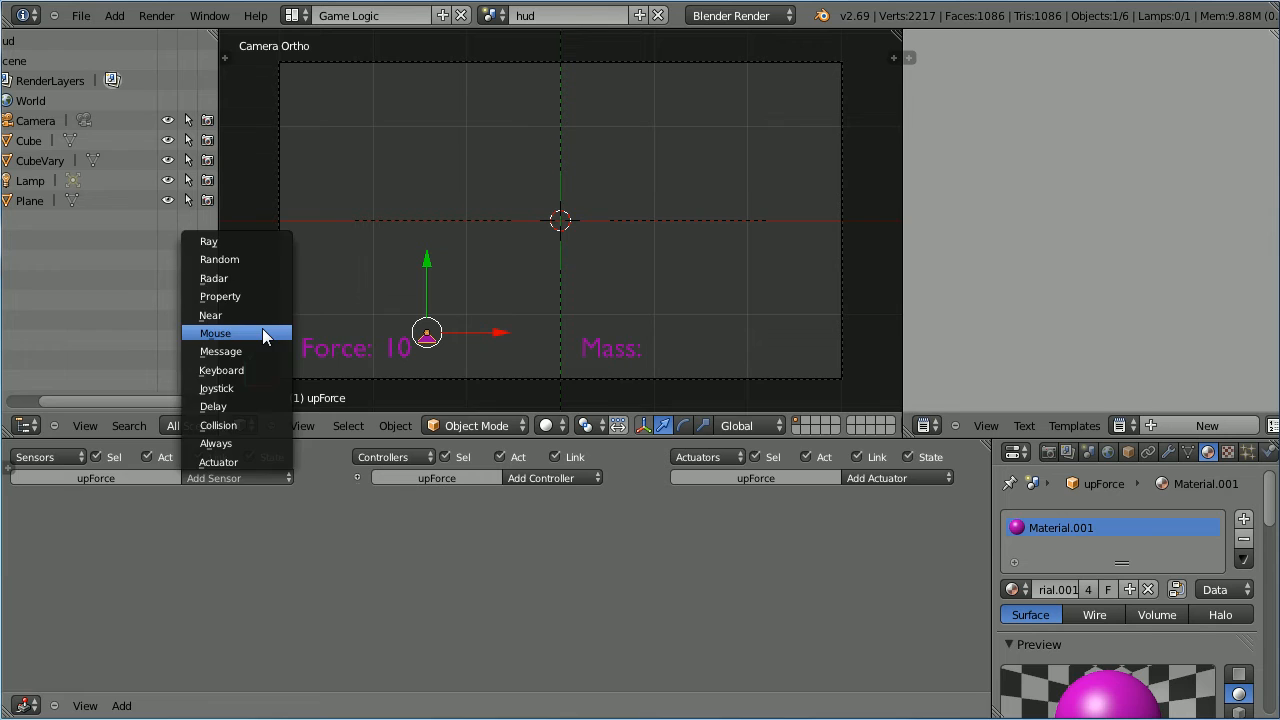
click(216, 333)
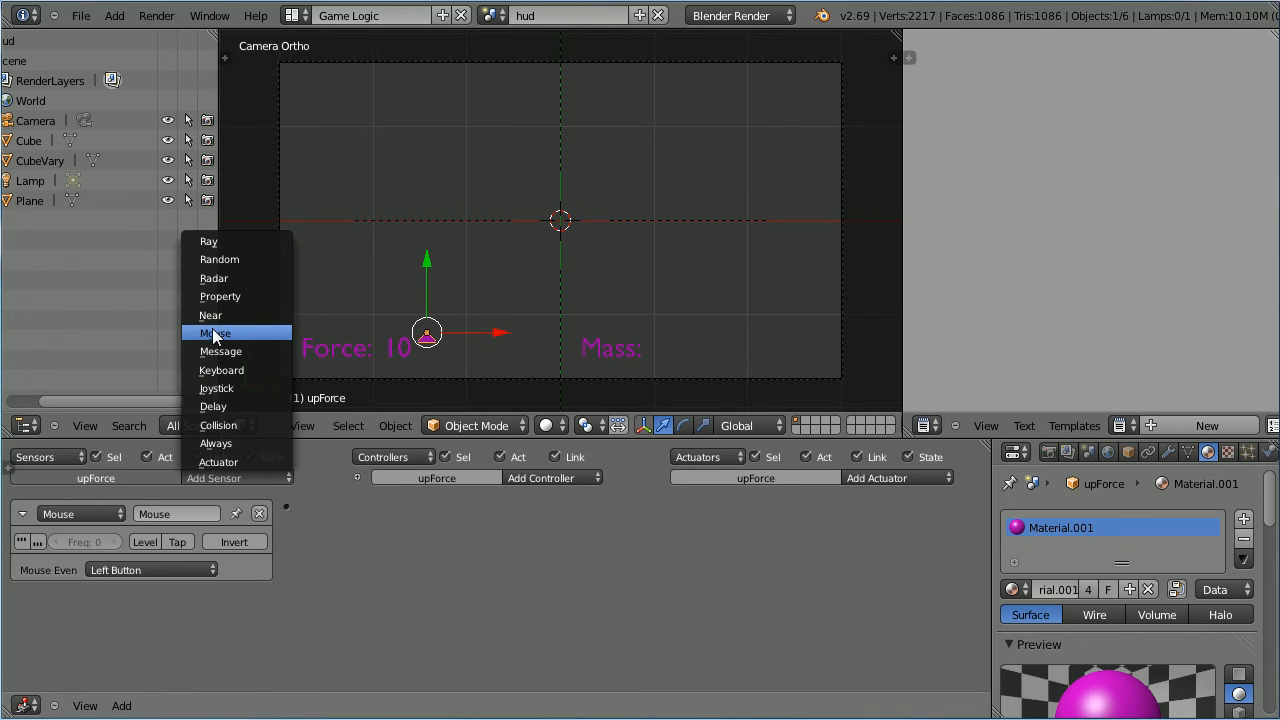
click(150, 656)
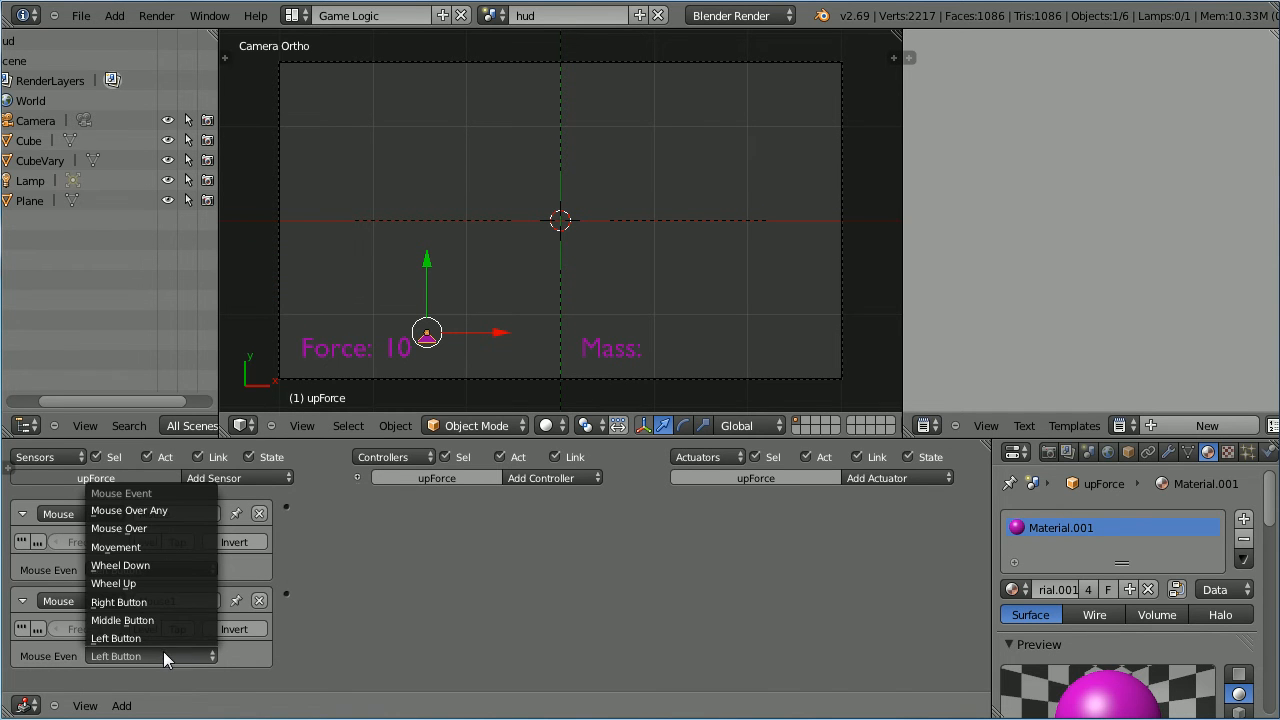
click(116, 638)
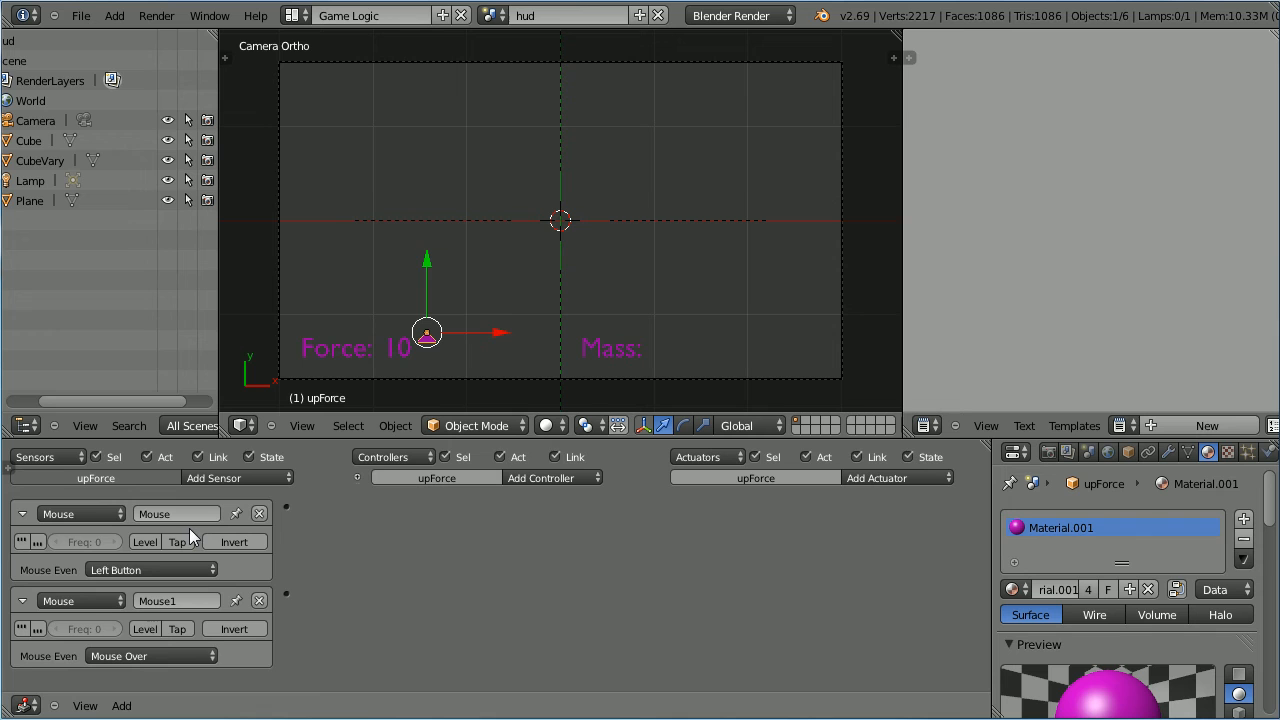
Step: Add a Message actuator with subject 'upForce'
click(893, 477)
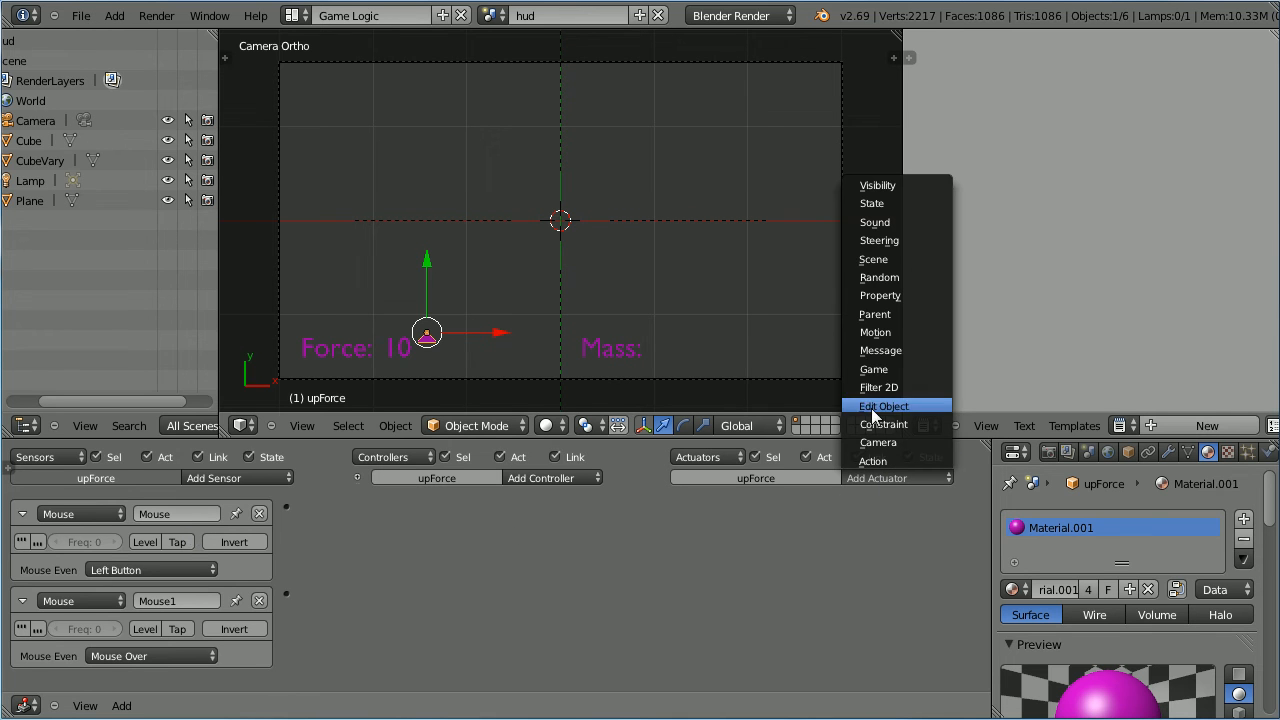
click(880, 350)
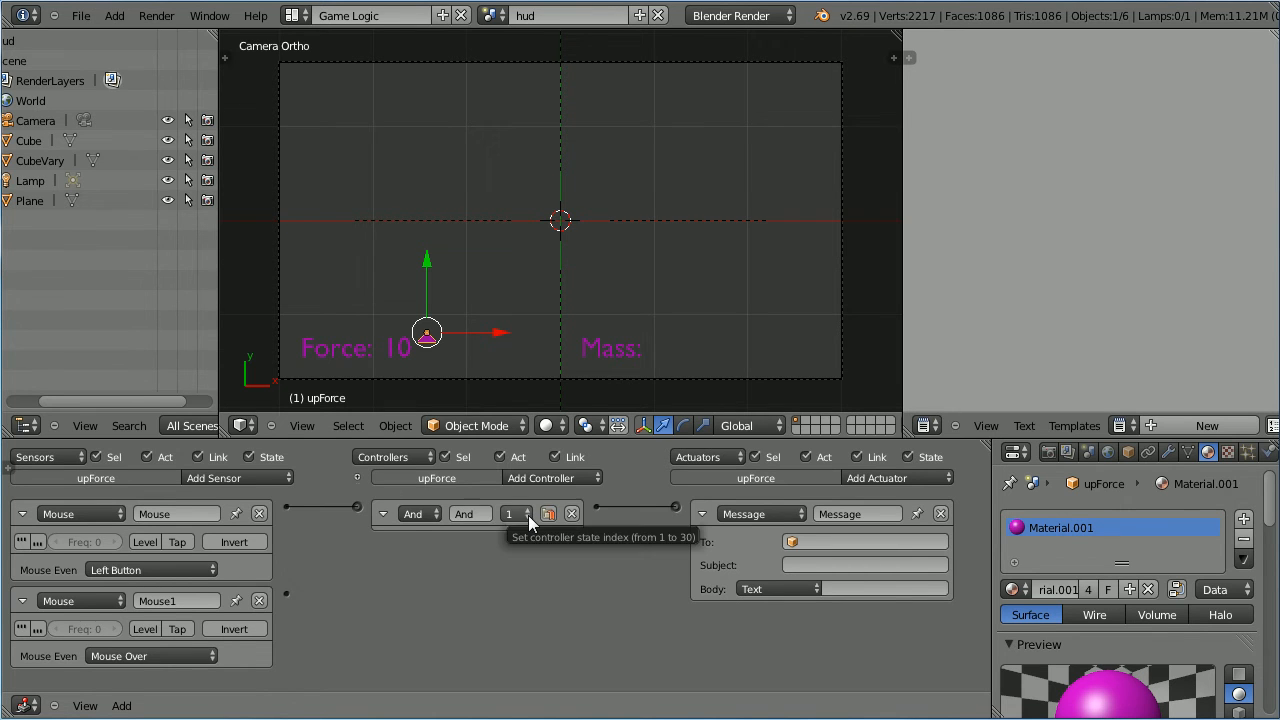
mouse_move(310, 595)
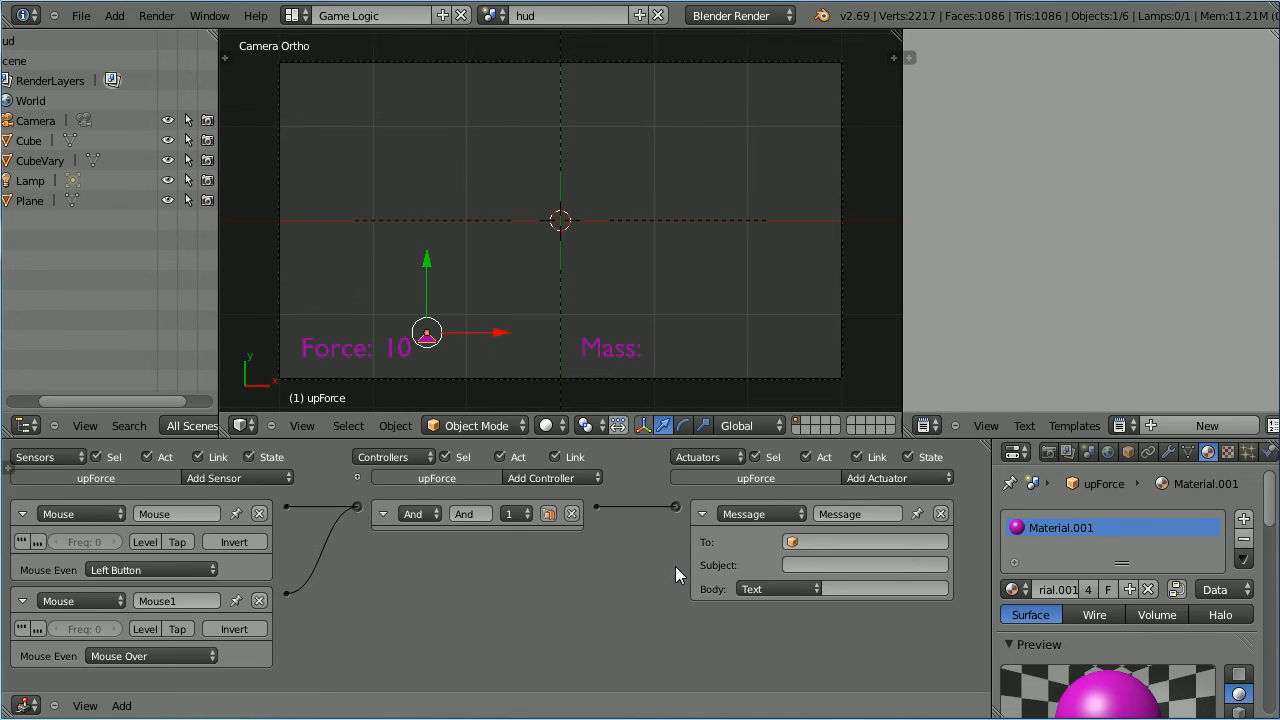
click(865, 565)
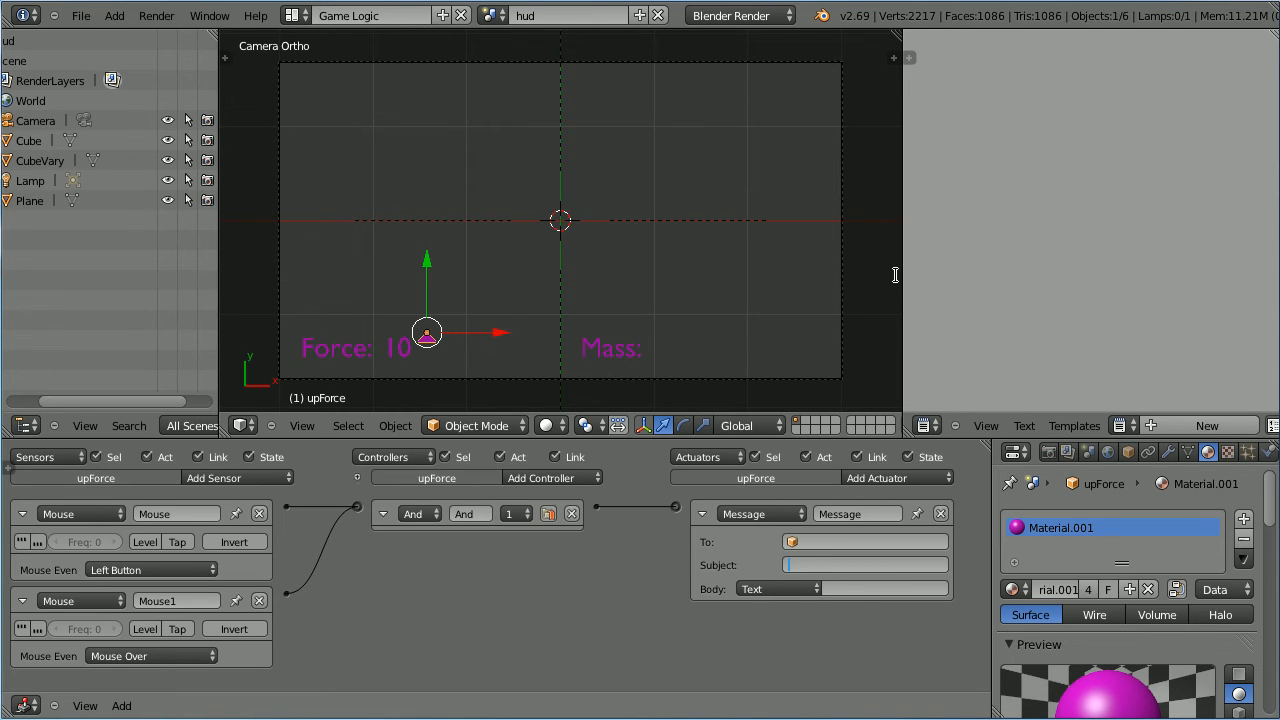
text(upForce)
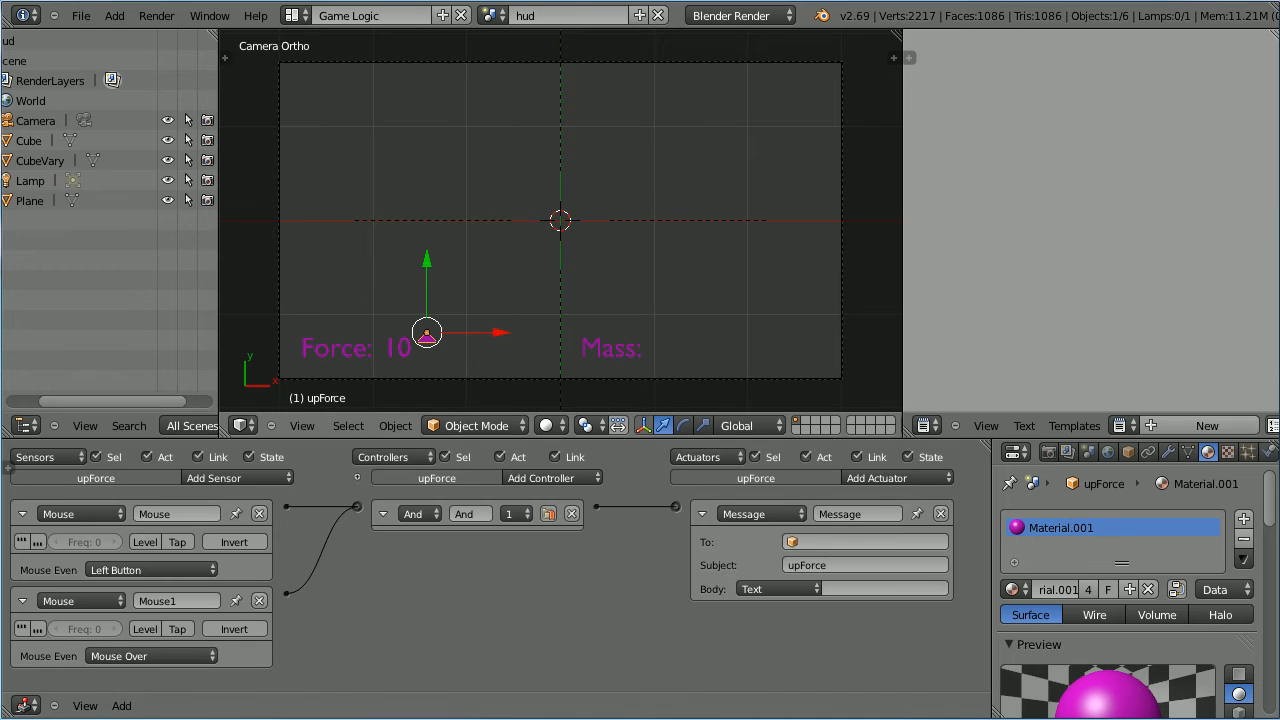
mouse_move(765, 412)
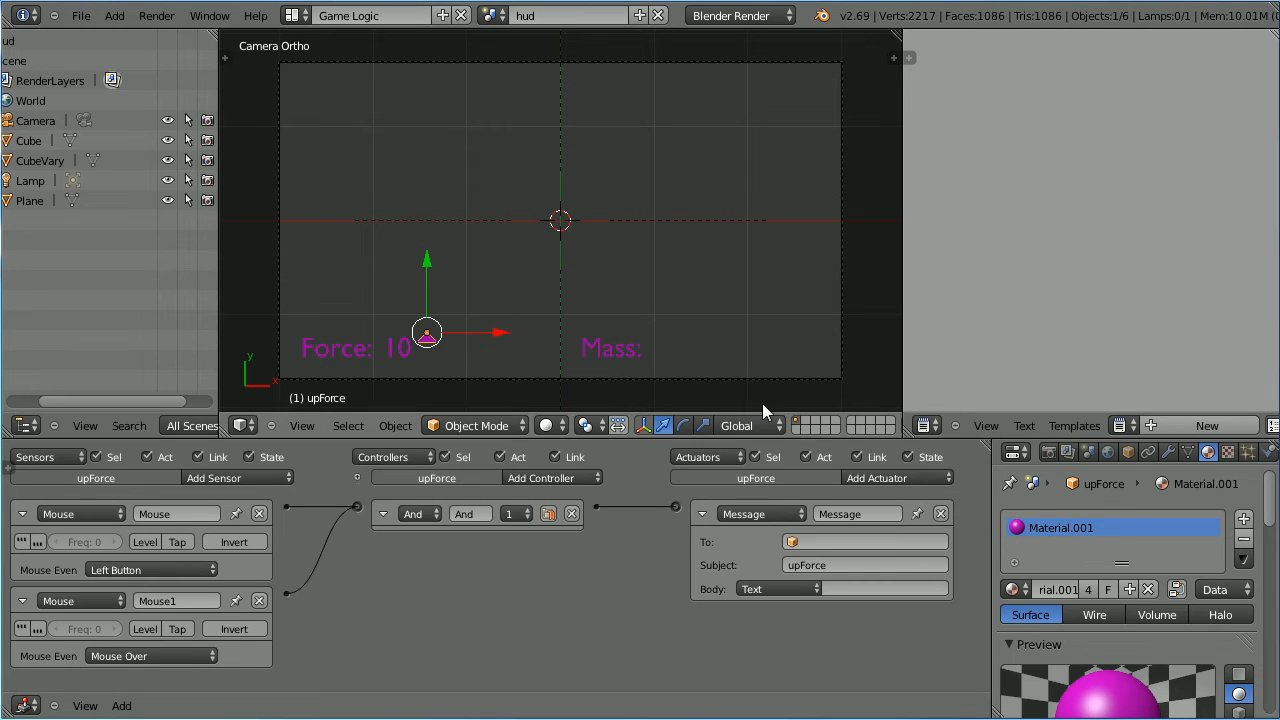
mouse_move(760, 514)
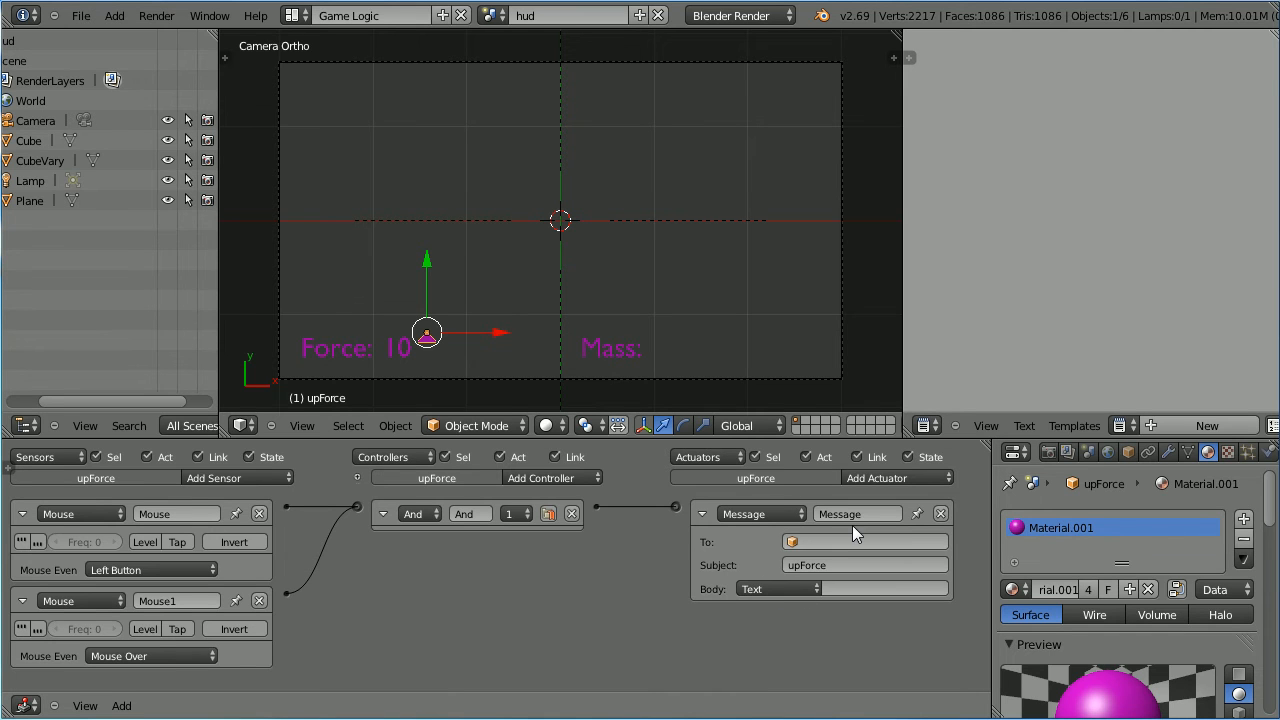
mouse_move(404, 360)
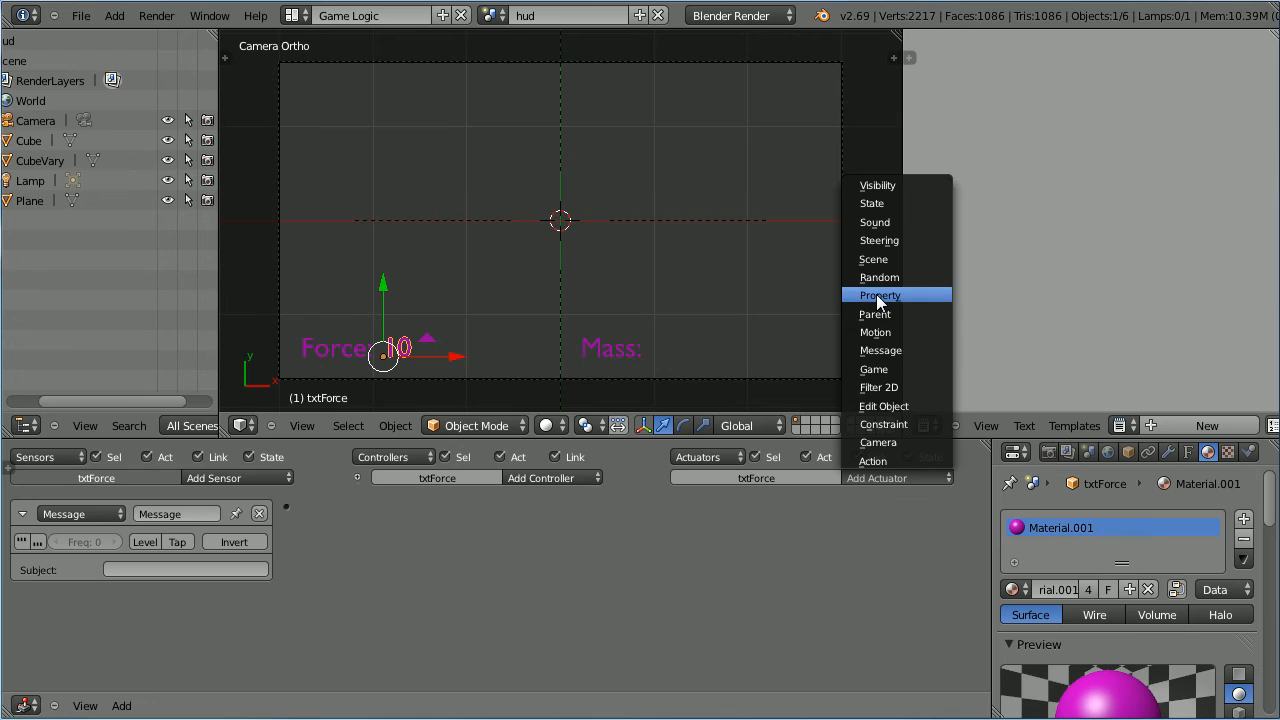
Step: Link txtForce's upForce message sensor to a Property actuator adding 1 to Text
click(880, 294)
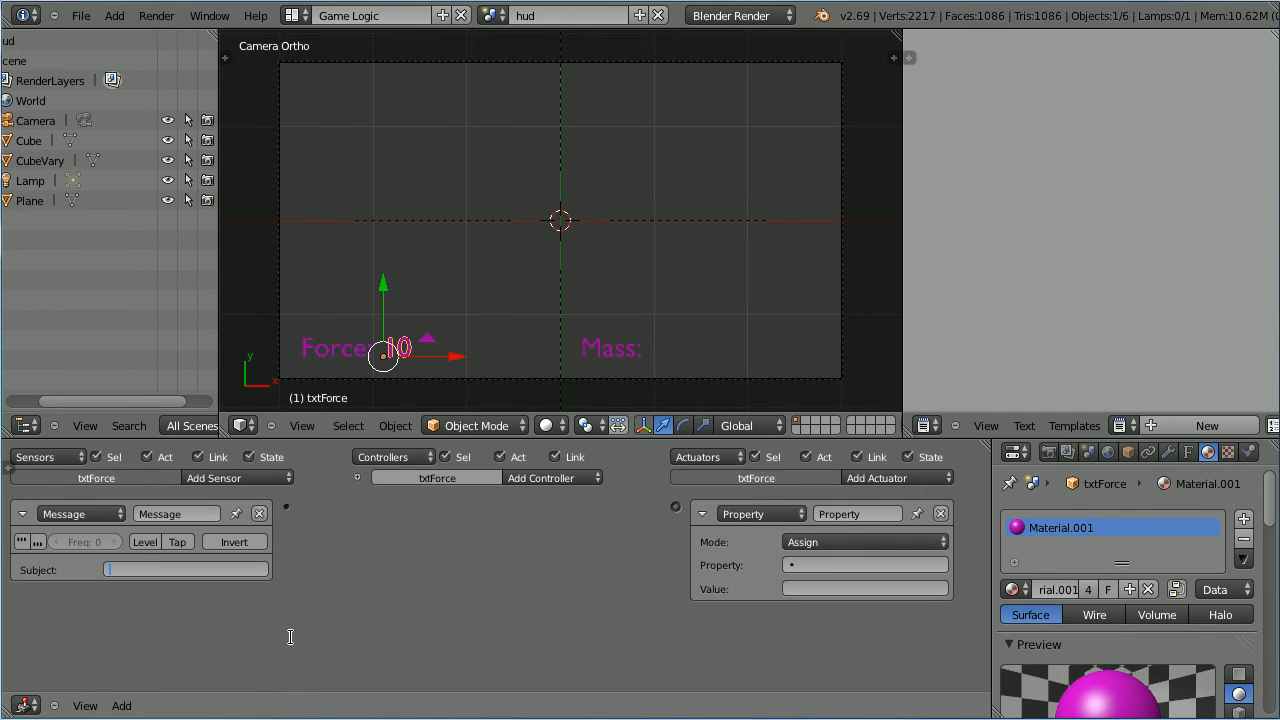
text(upForce)
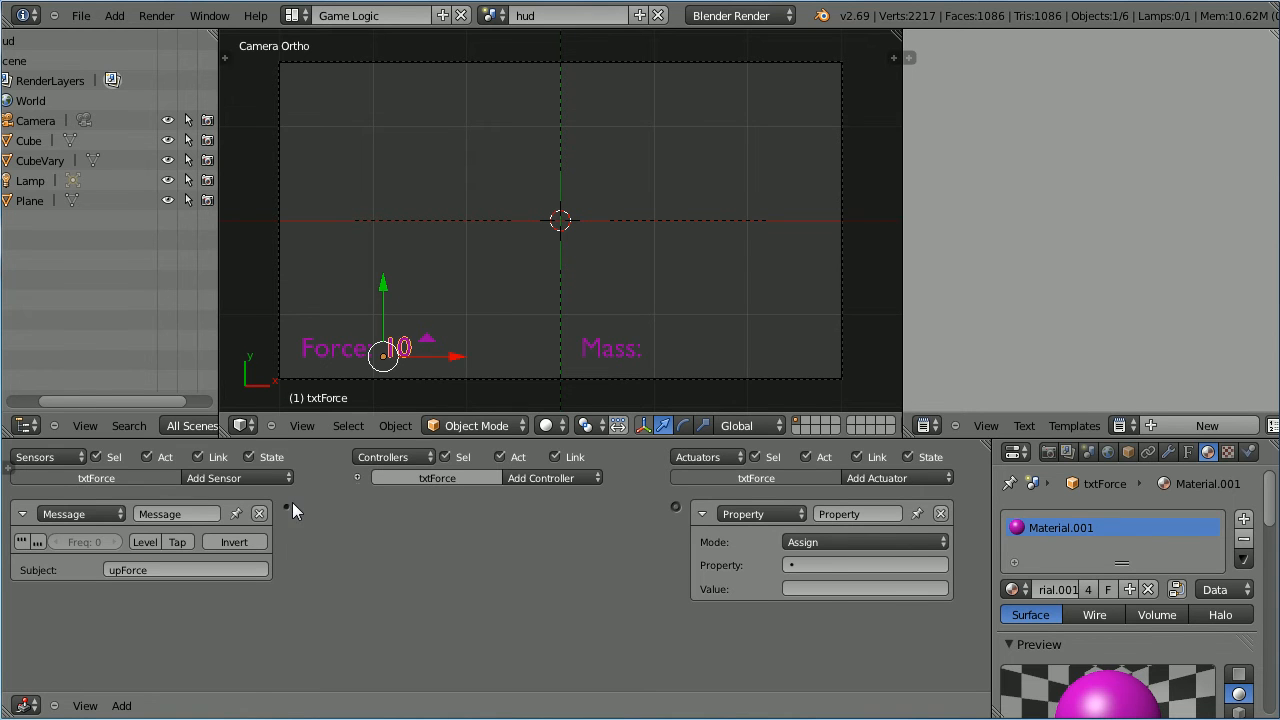
drag(284, 508, 677, 508)
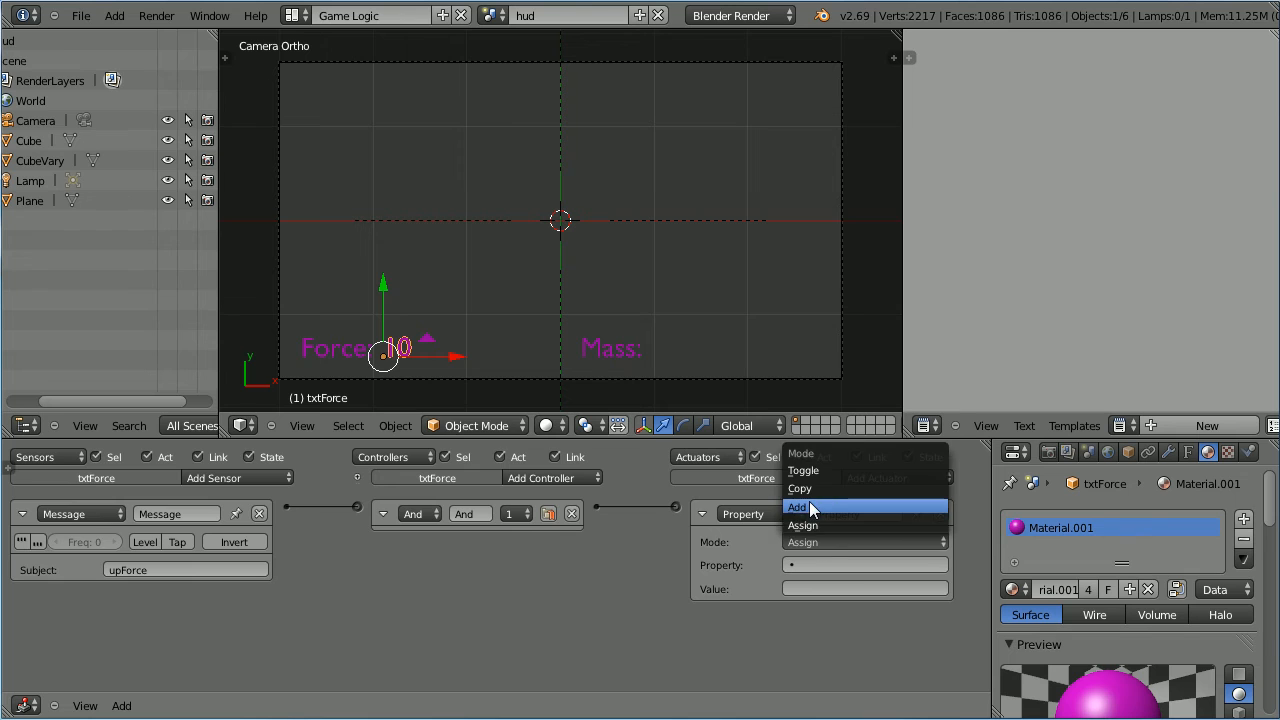
click(797, 506)
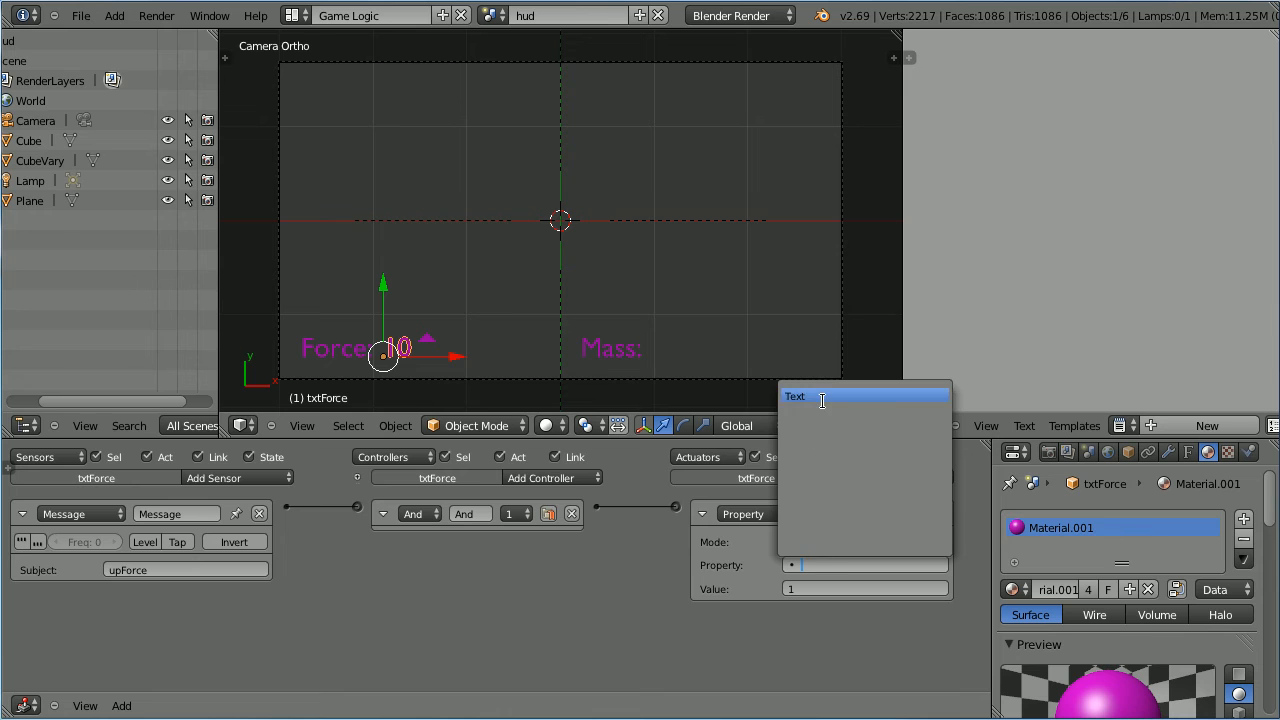
click(794, 396)
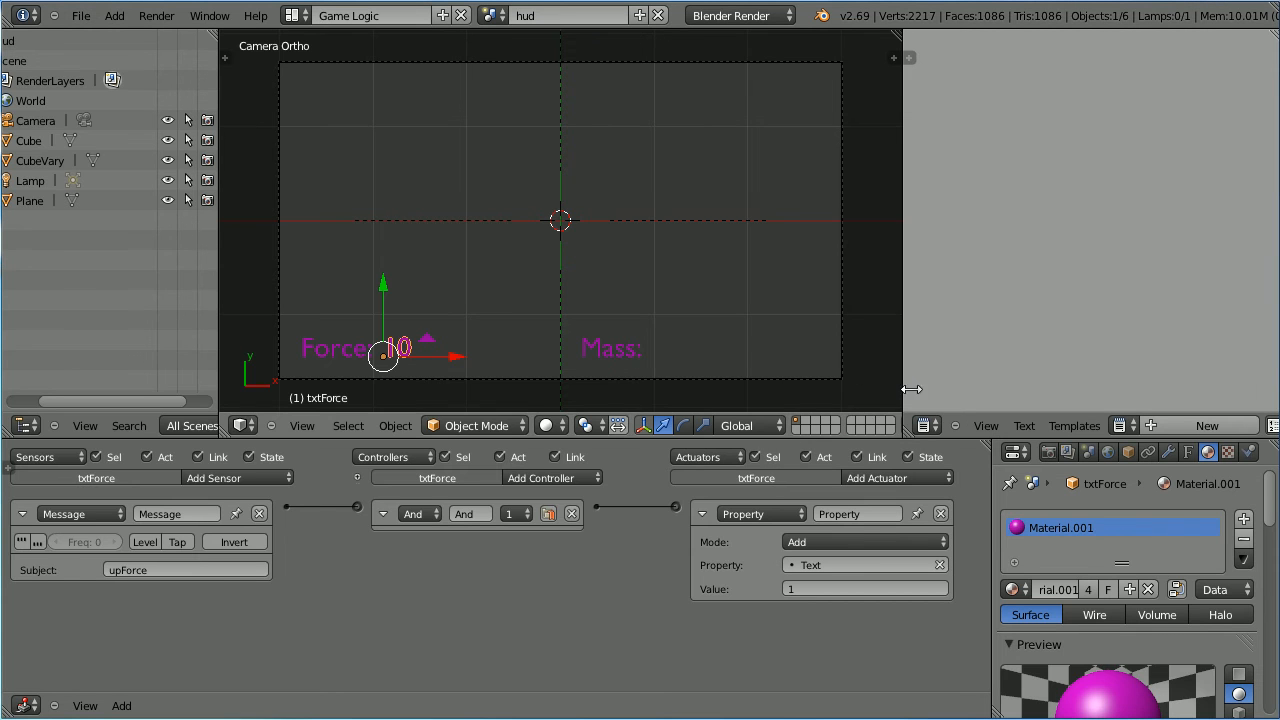
click(1048, 452)
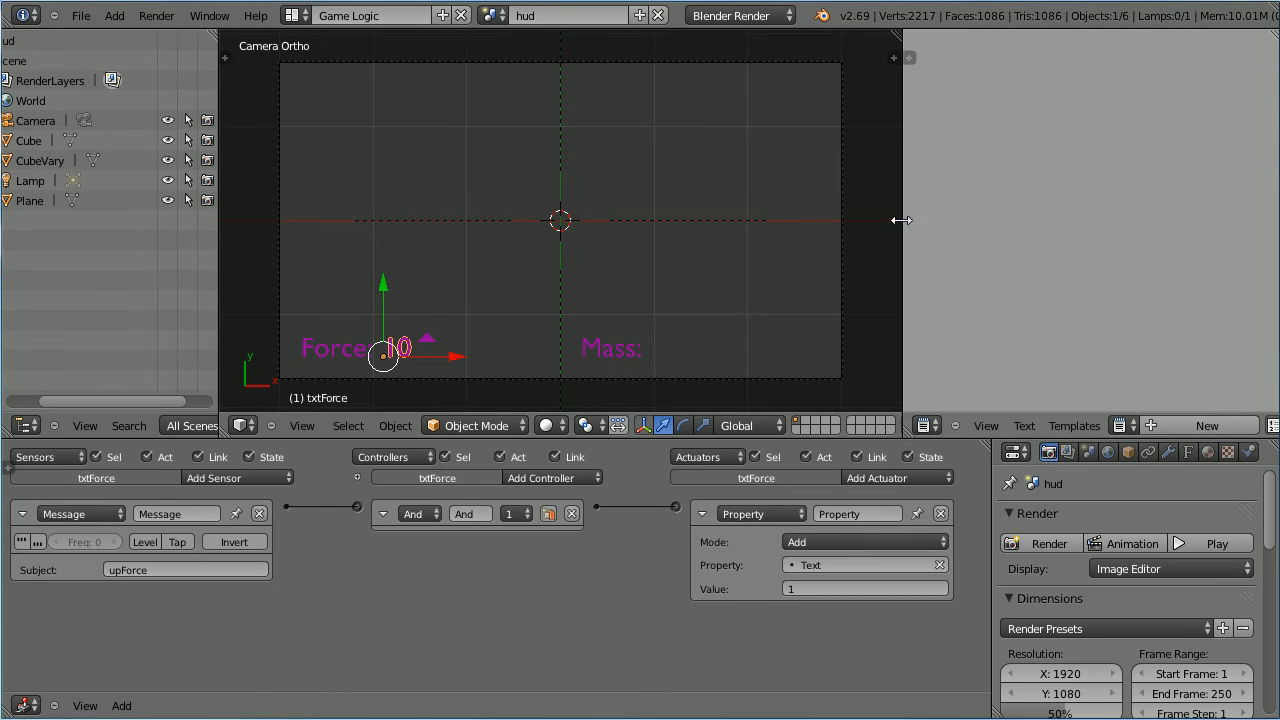
Step: Set the hud scene's engine to Blender Game with Mouse Cursor display enabled
click(738, 15)
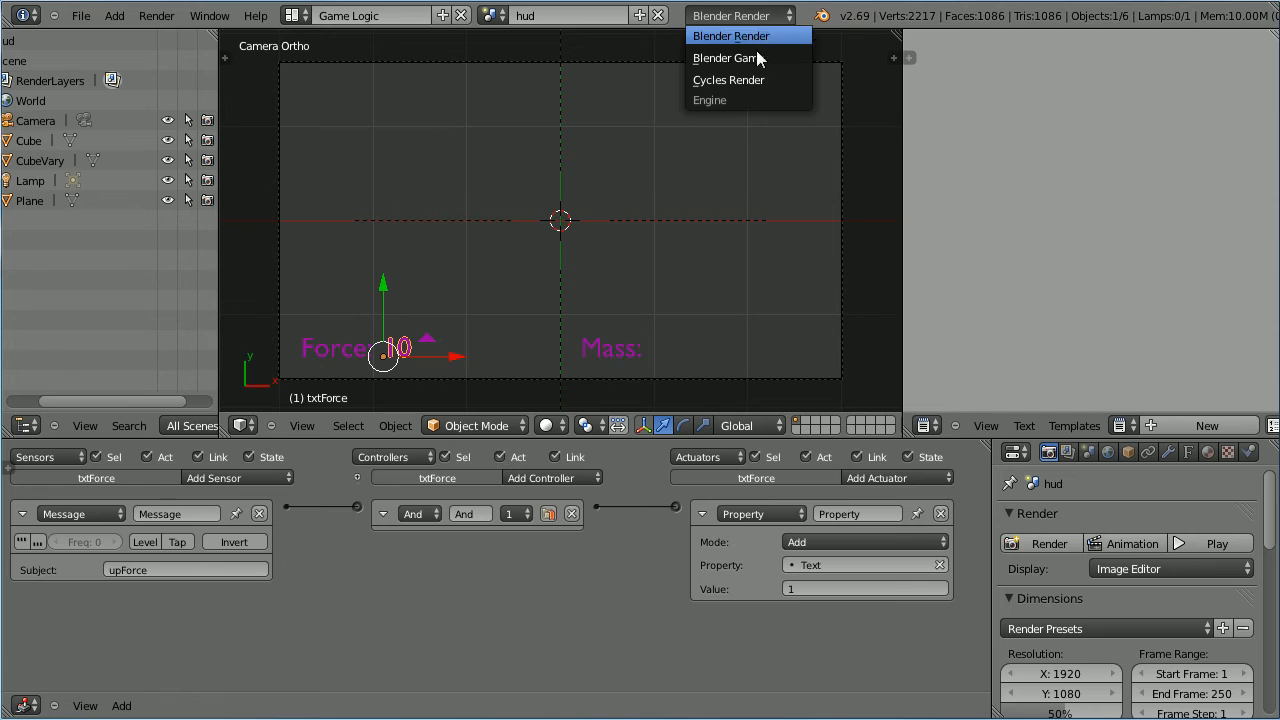
click(725, 57)
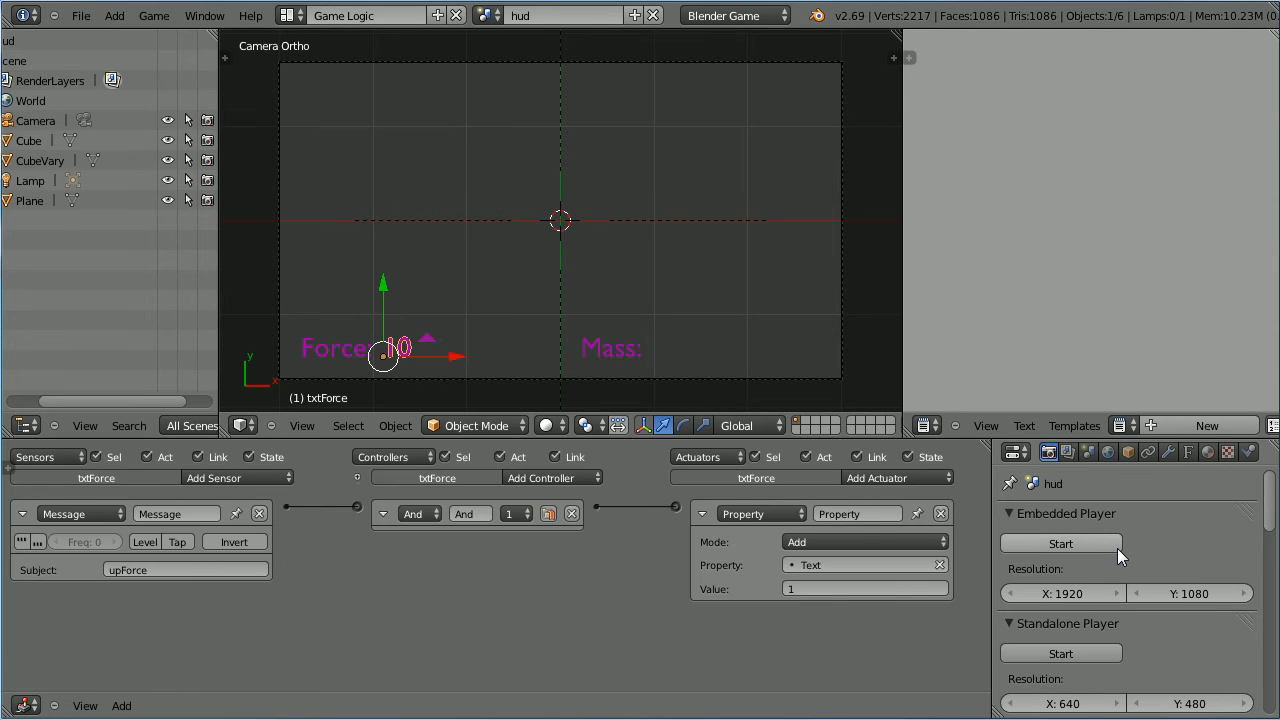
click(1060, 543)
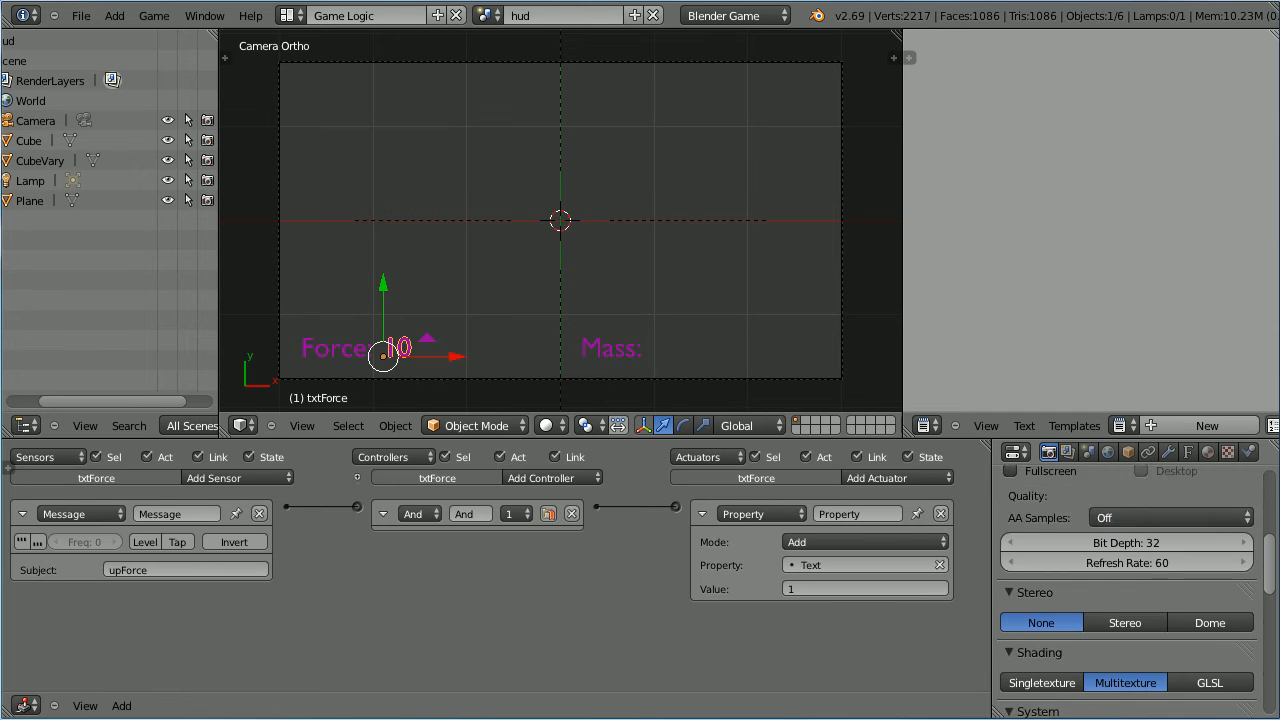
scroll(down, 3)
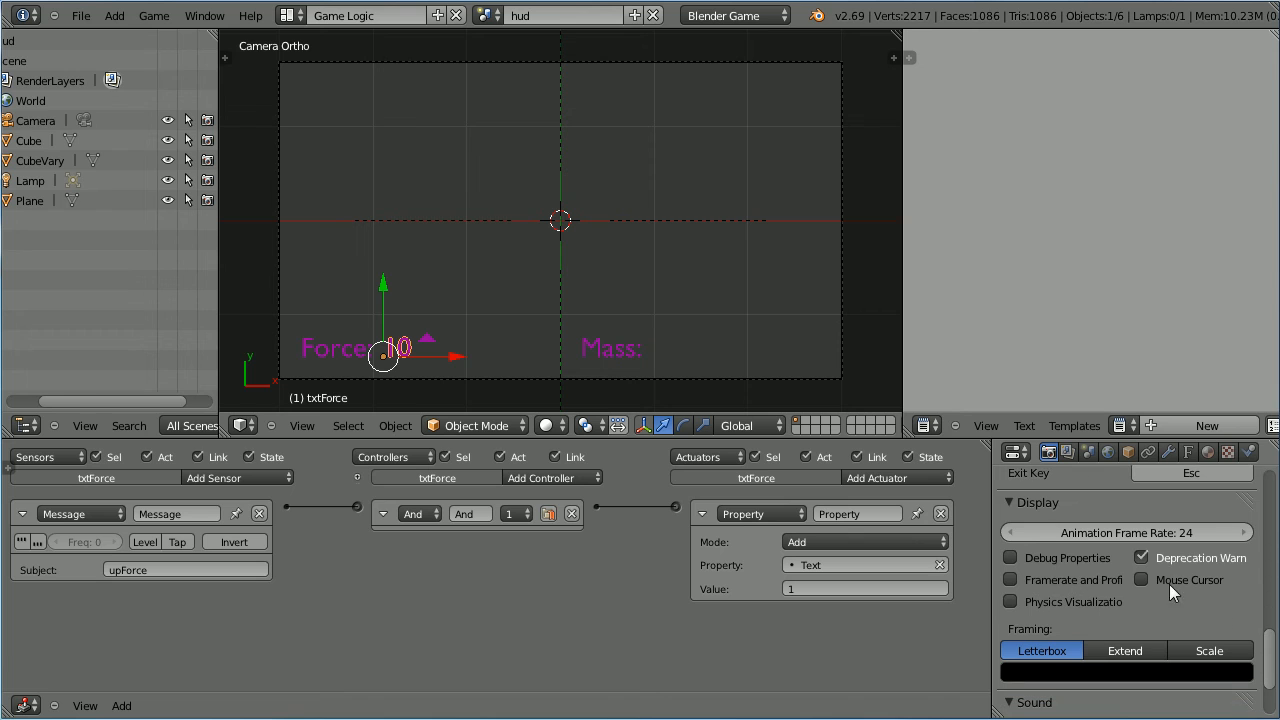
click(1141, 580)
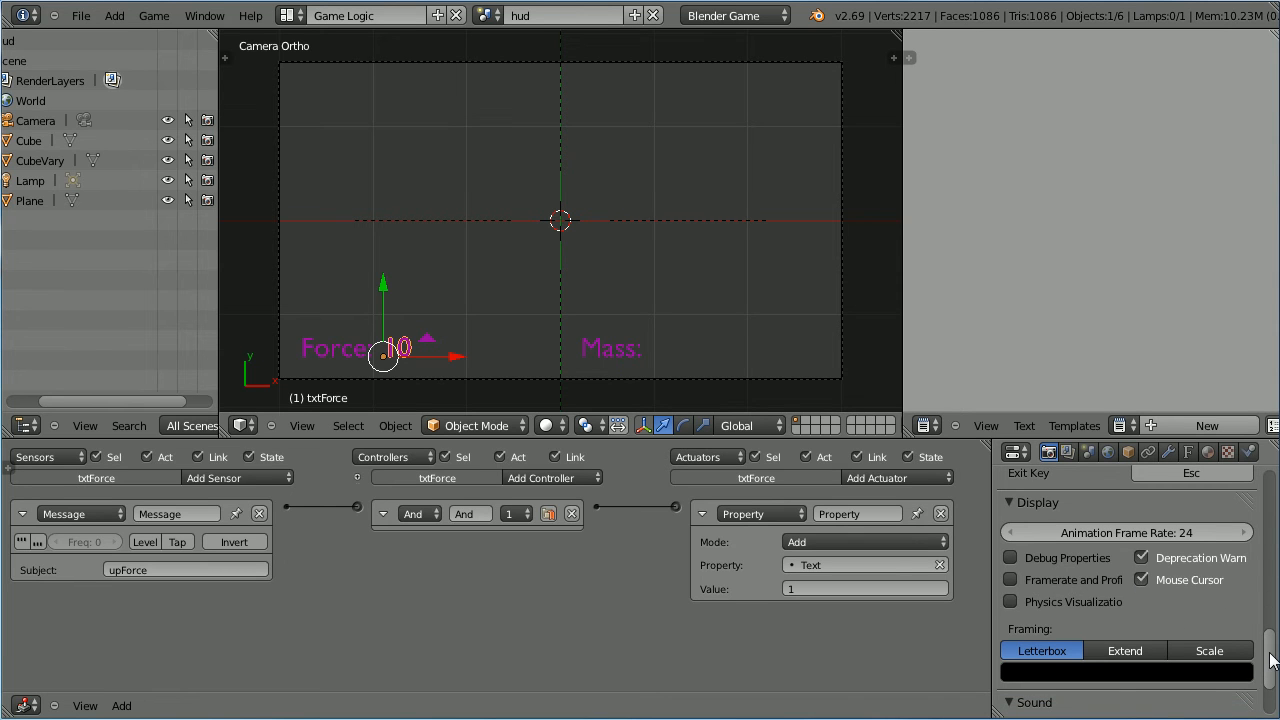
scroll(down, 3)
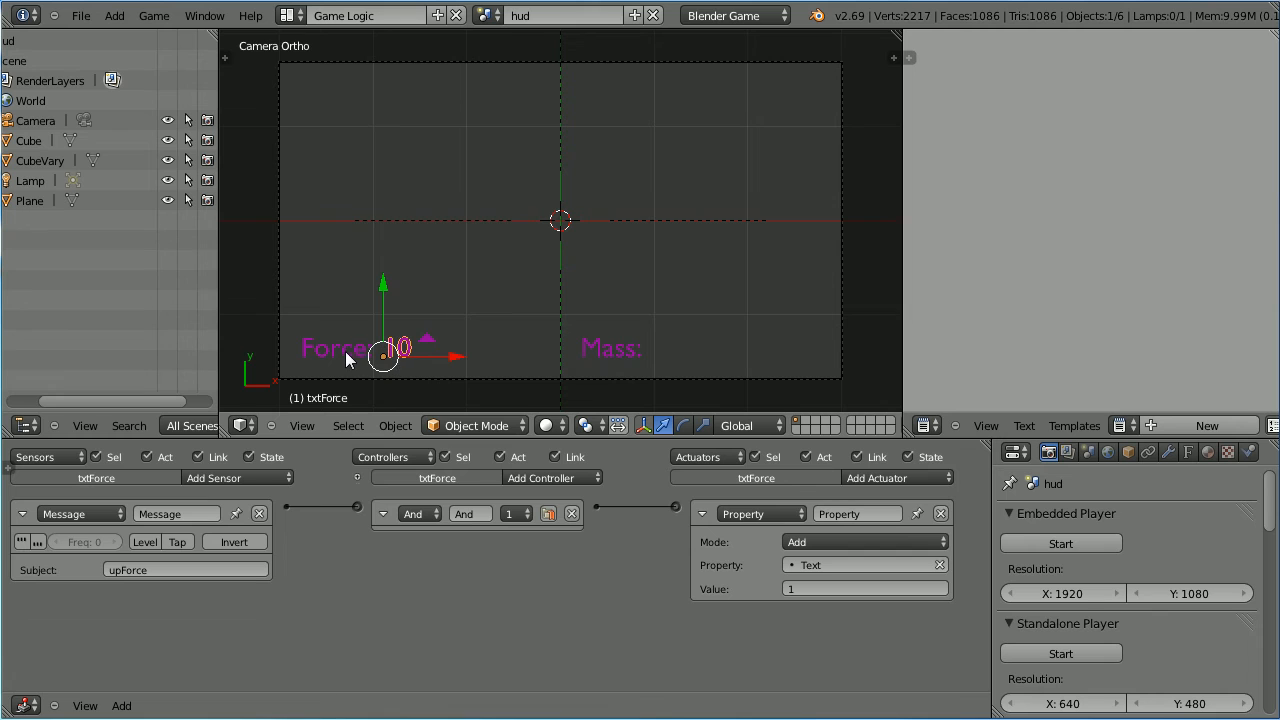
mouse_move(343, 362)
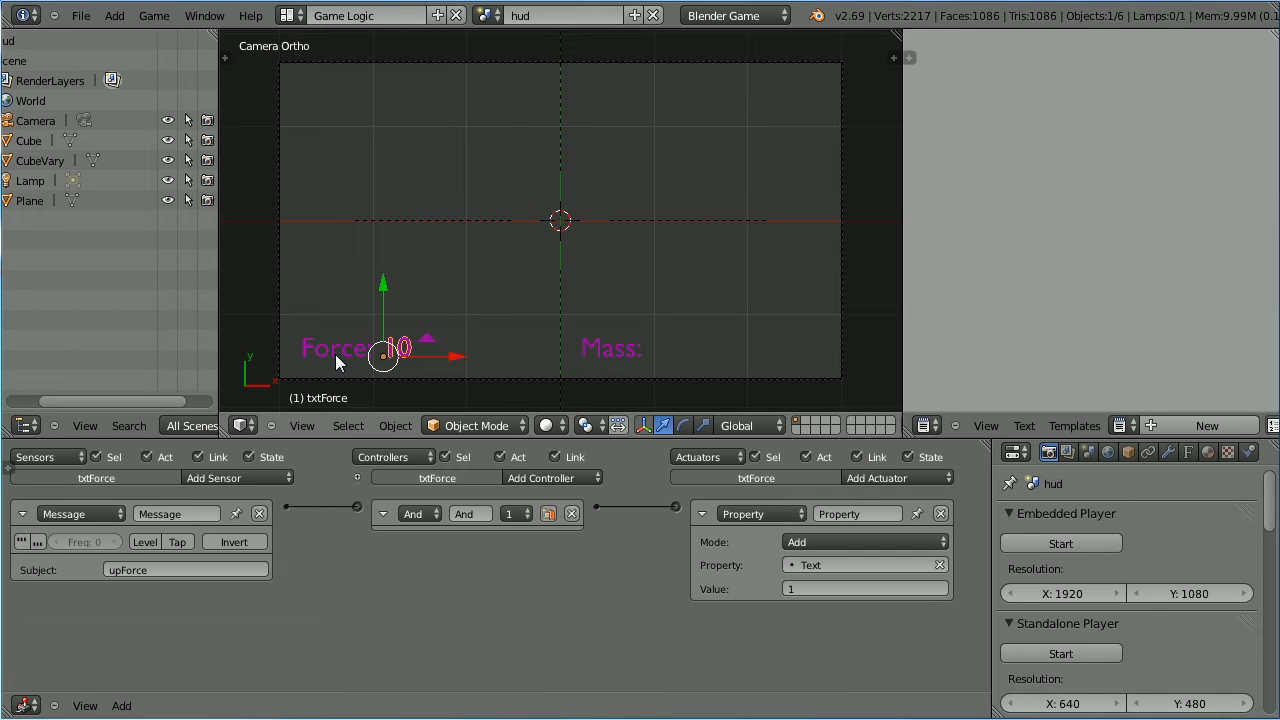
Step: Switch to the main Scene and add a new game property to CubeVary
click(491, 15)
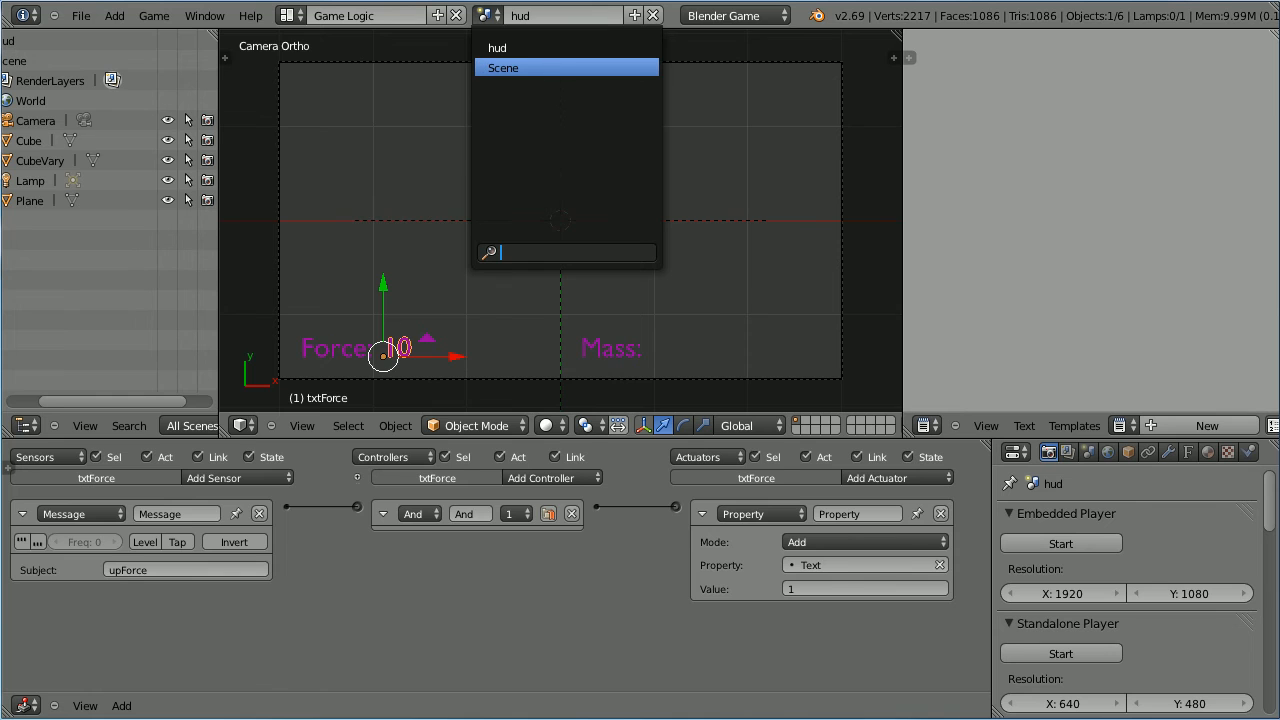
click(504, 67)
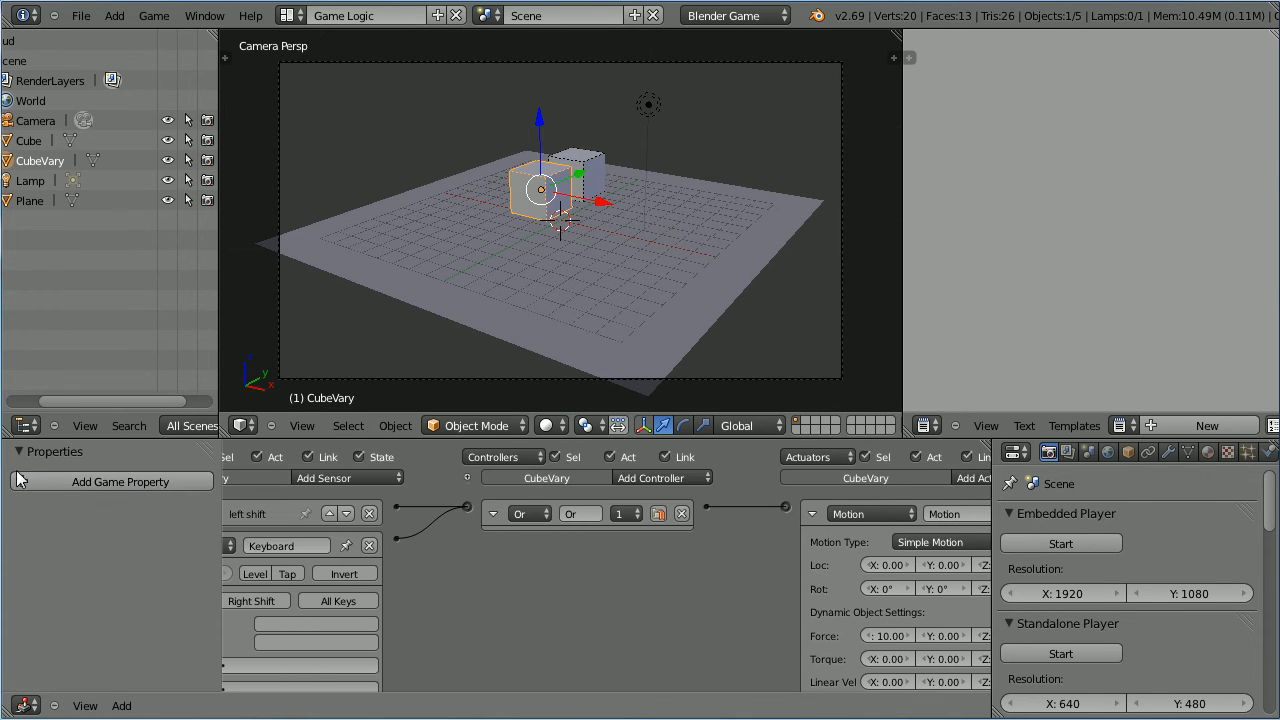
click(110, 481)
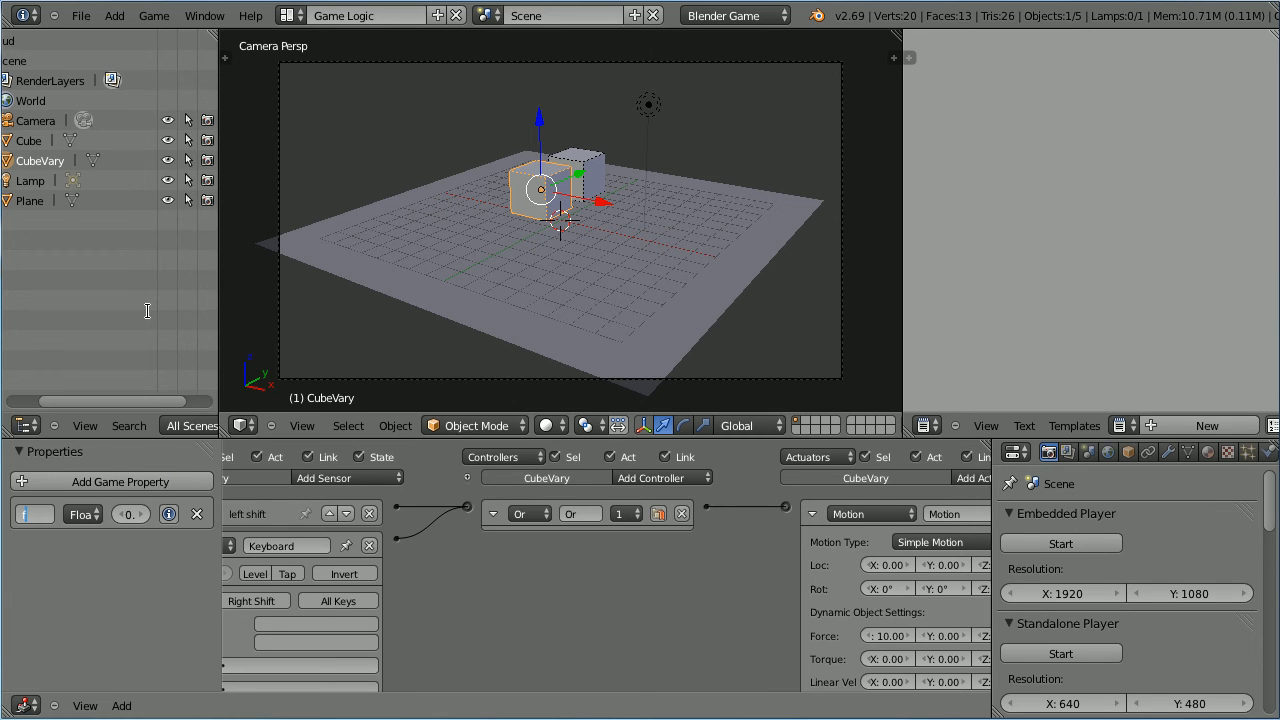
Step: Name CubeVary's float game property 'force' and set its value to 1
text(force)
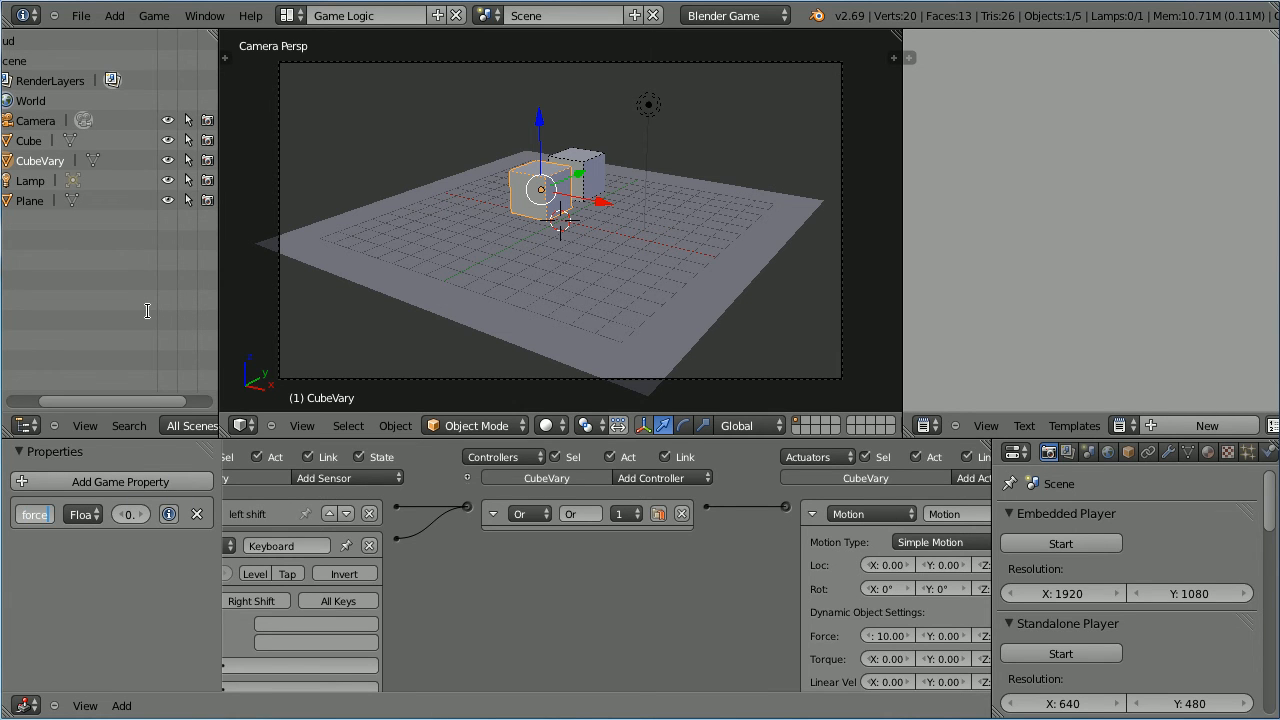
click(33, 514)
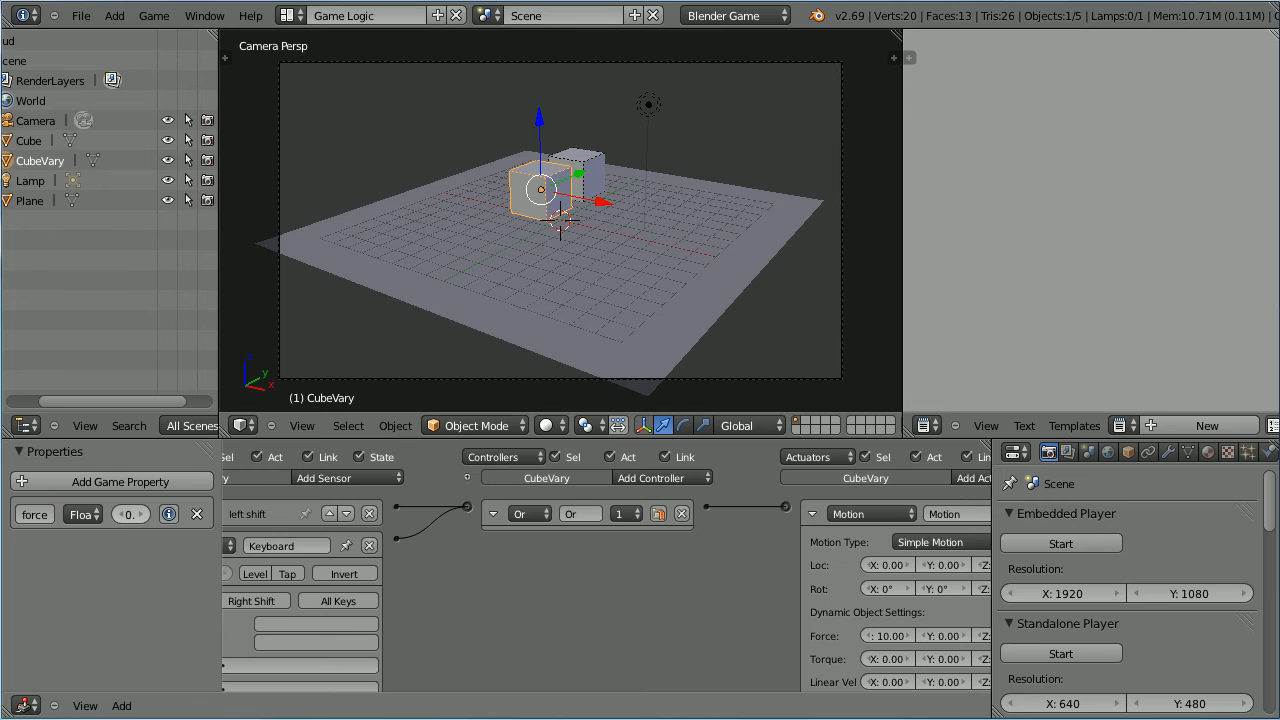
text(1)
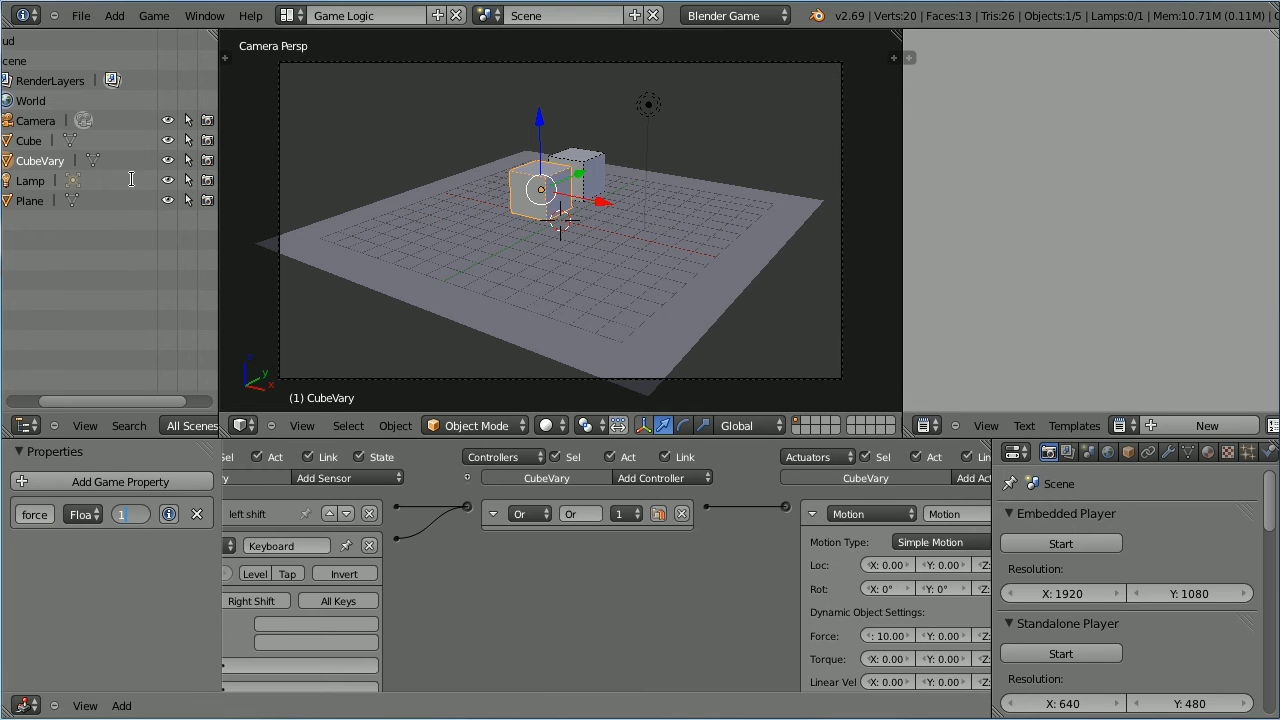
click(130, 513)
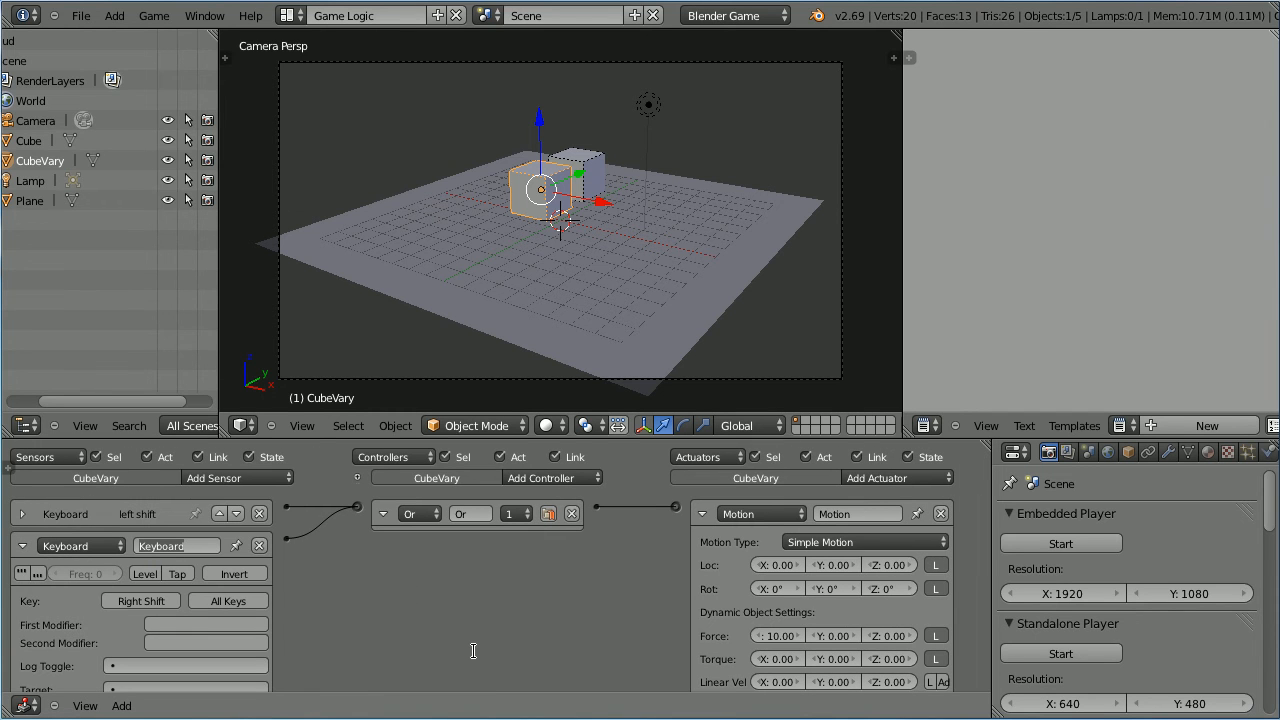
Step: Rename the second keyboard sensor 'right shift' and add a Message sensor below it
text(rig)
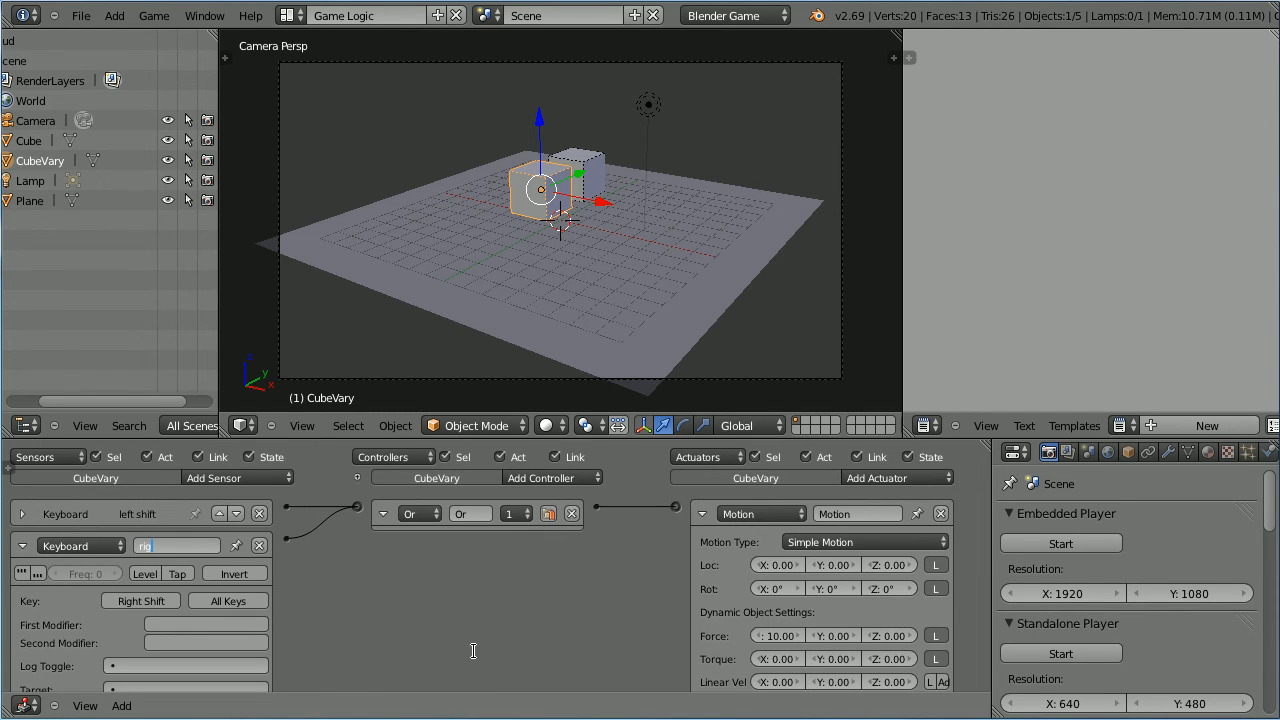
text(right shift)
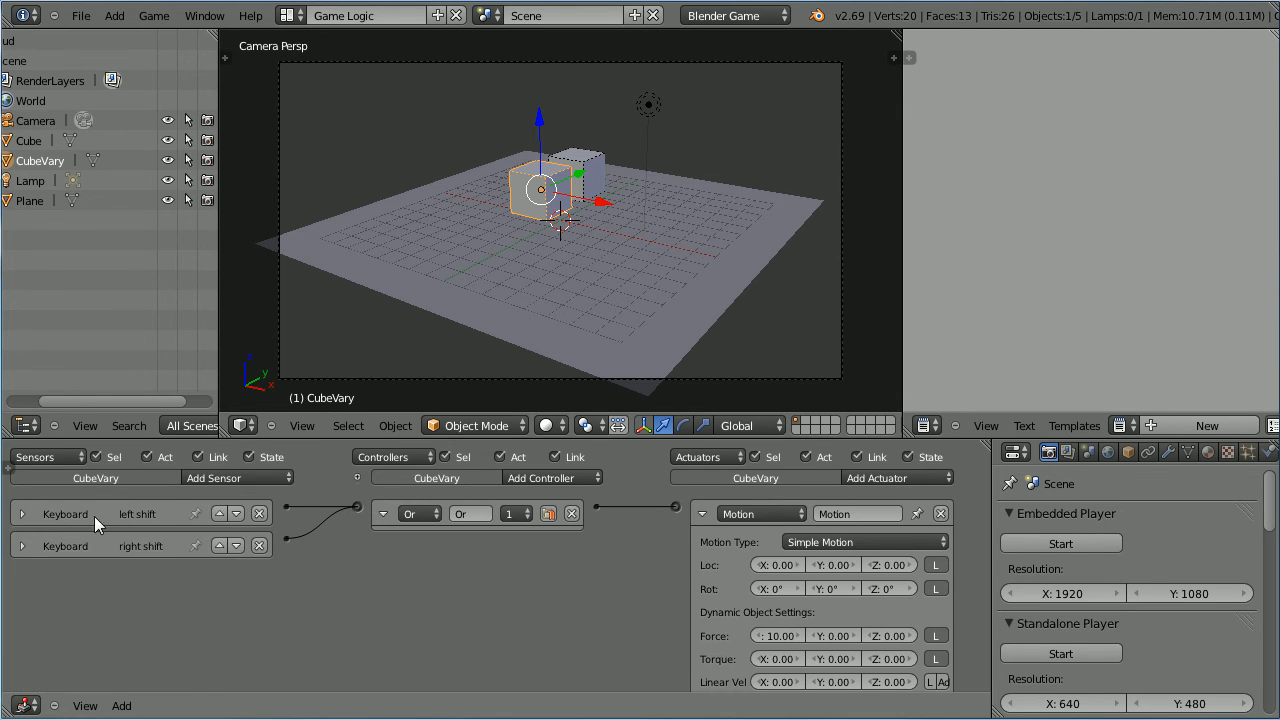
click(237, 477)
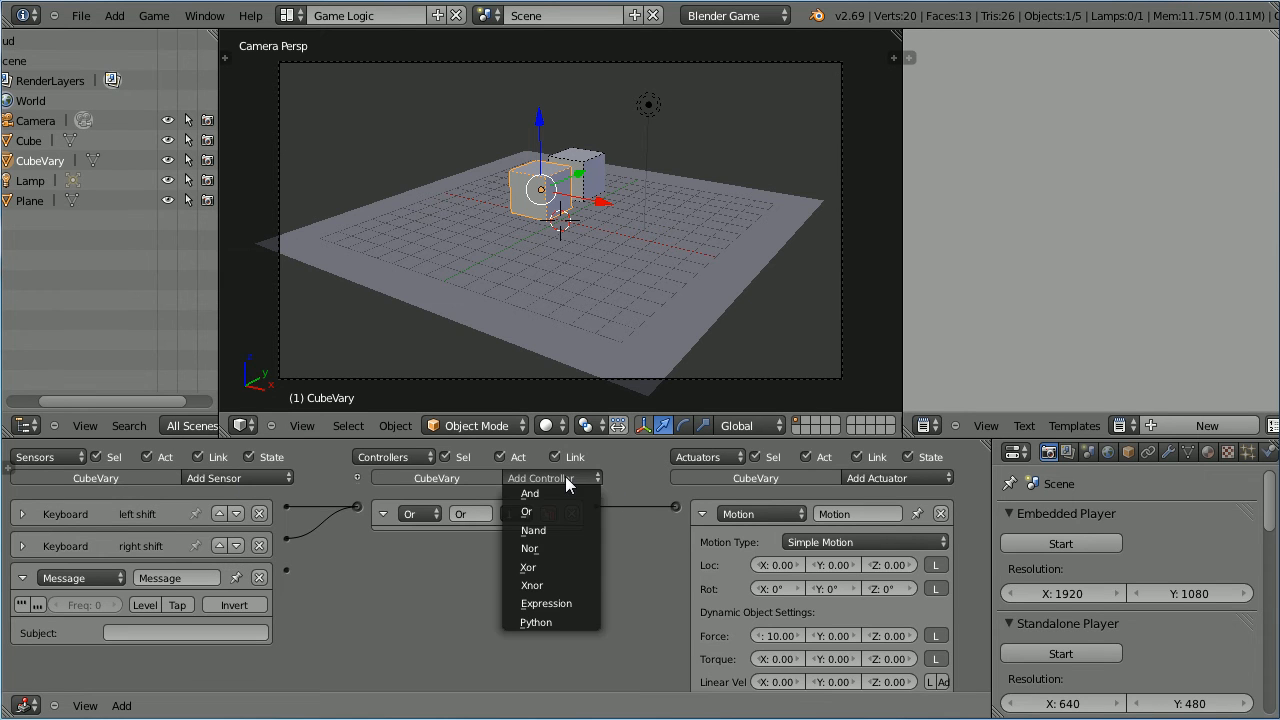
Step: Add a Python controller and set the Message sensor's subject to upForce
click(535, 621)
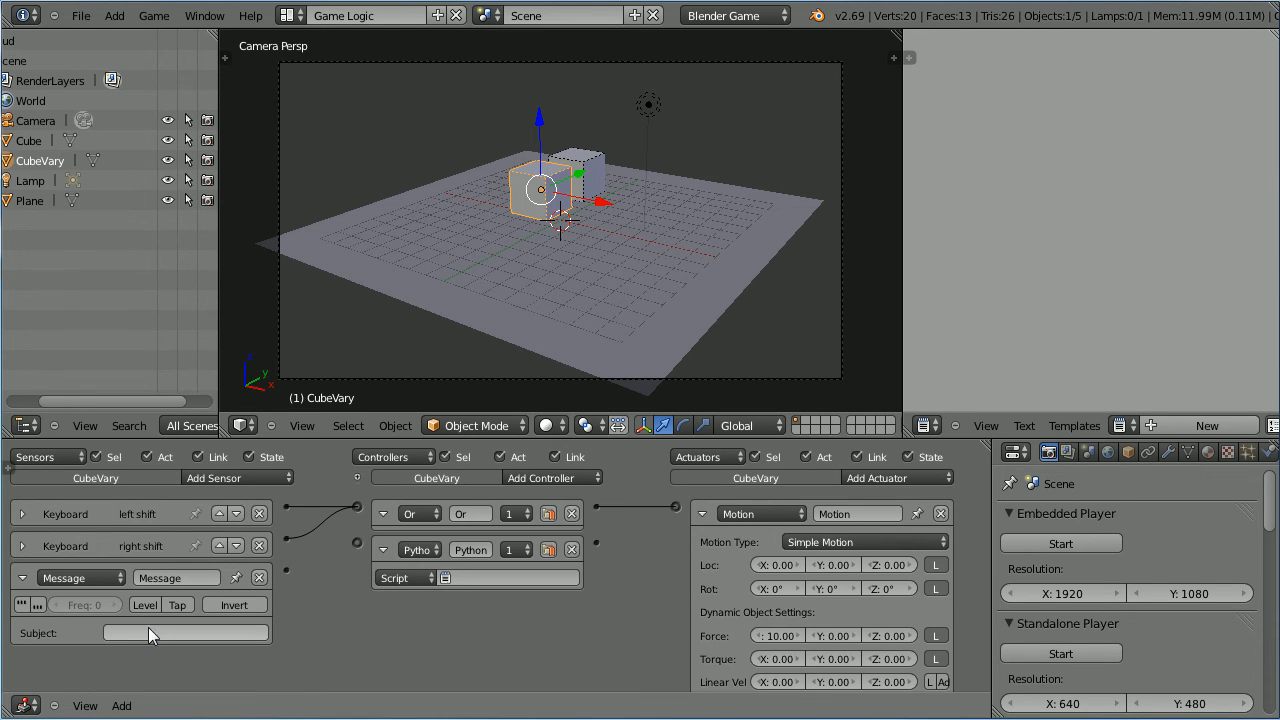
click(185, 632)
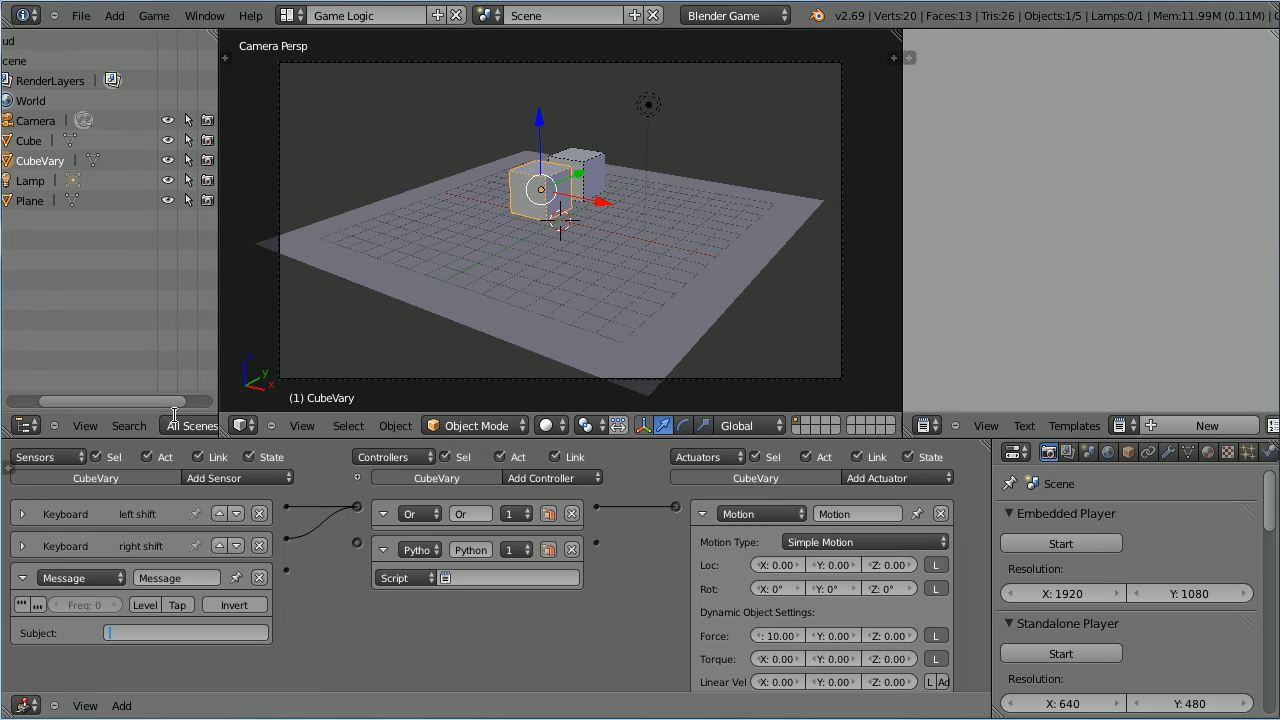
text(upForce)
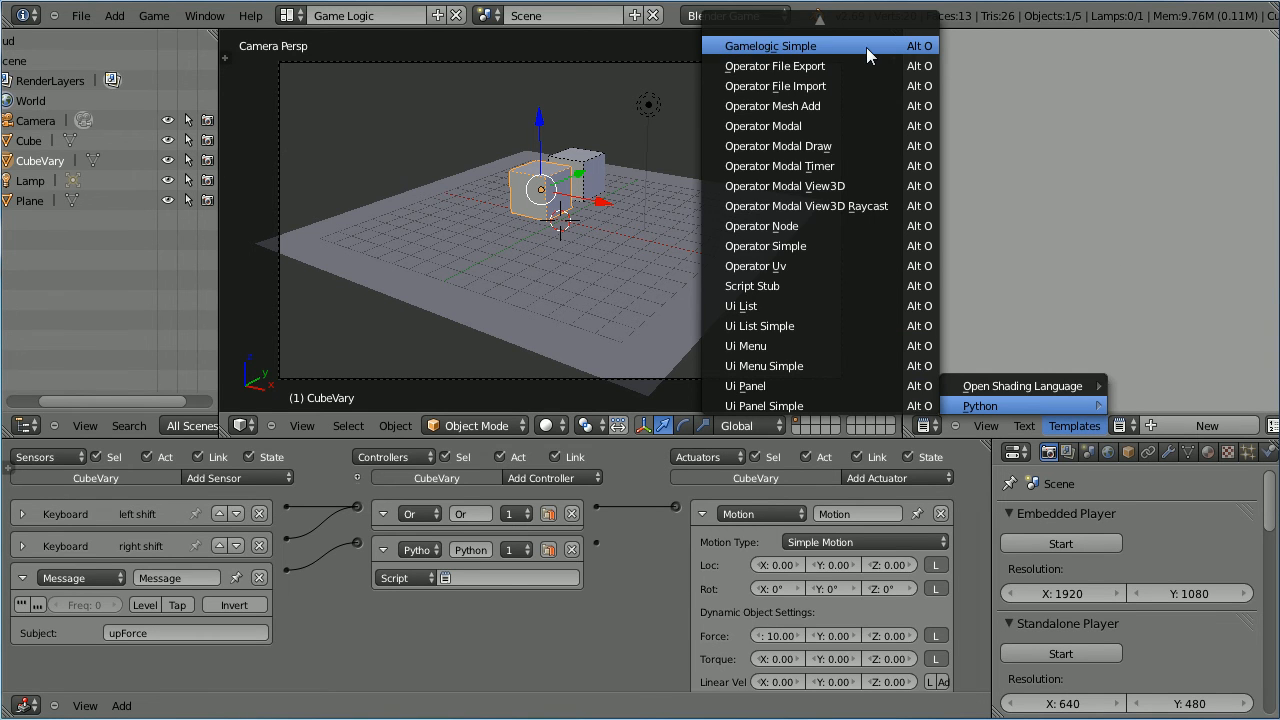
Step: Load the Gamelogic Simple template and name the script upForce.py
click(770, 45)
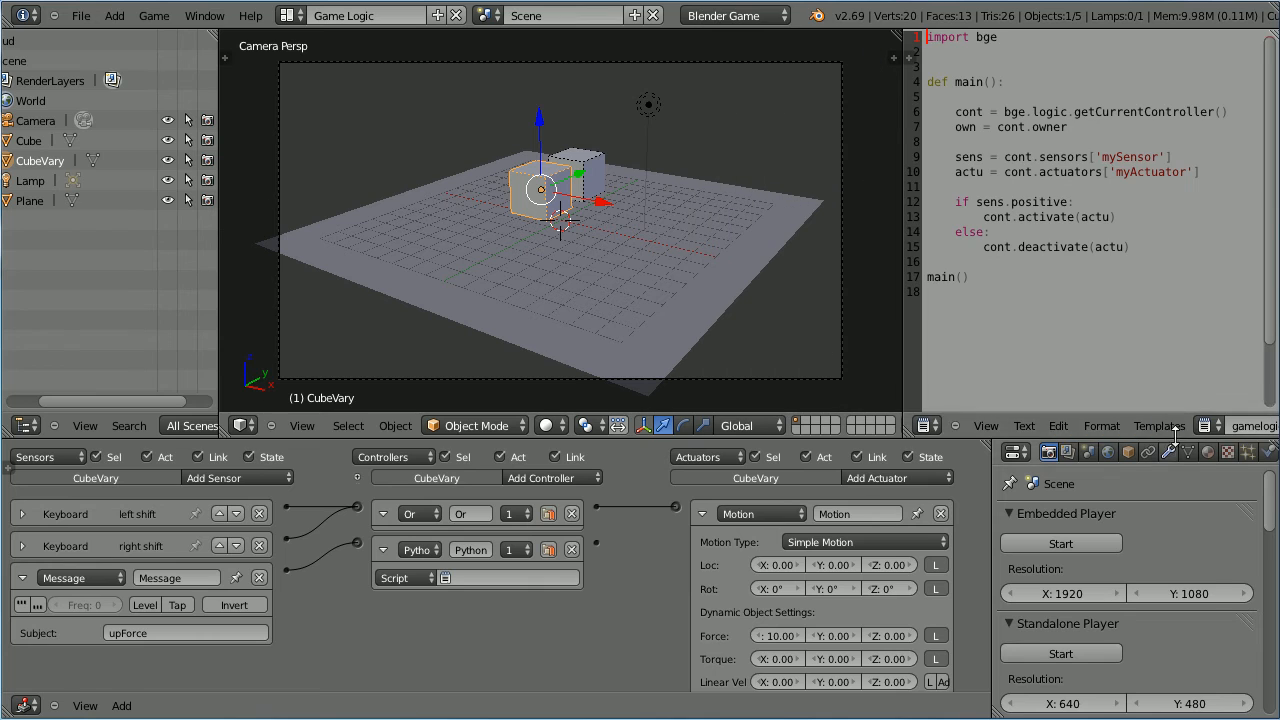
click(1159, 425)
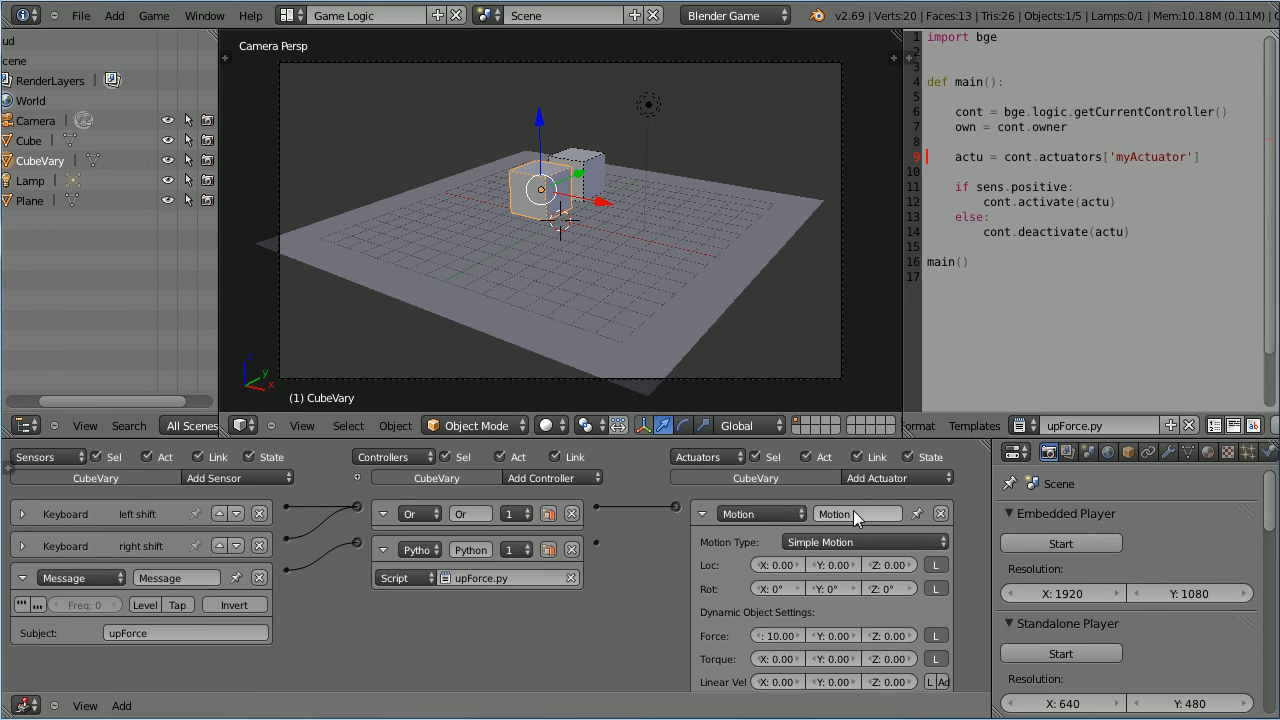
Step: Trim upForce.py to fetch the 'Motion' actuator, deleting the if/else block
click(857, 513)
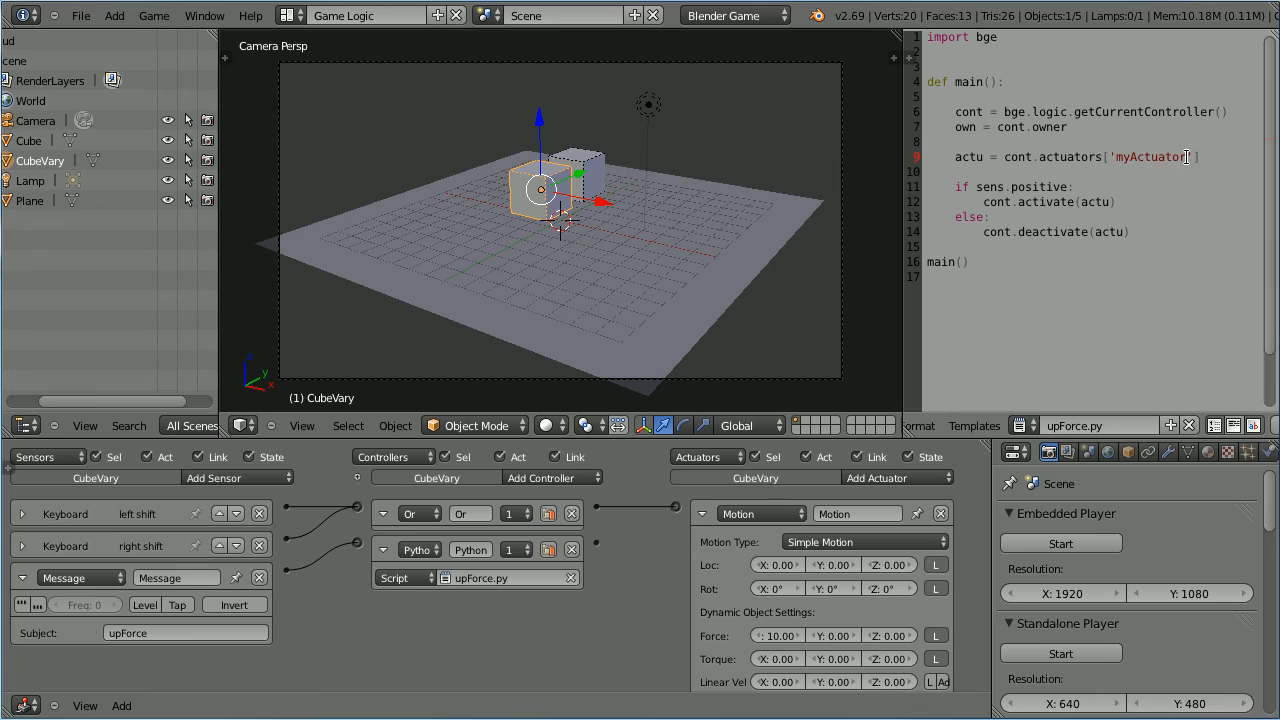
double_click(1150, 157)
text(Motion)
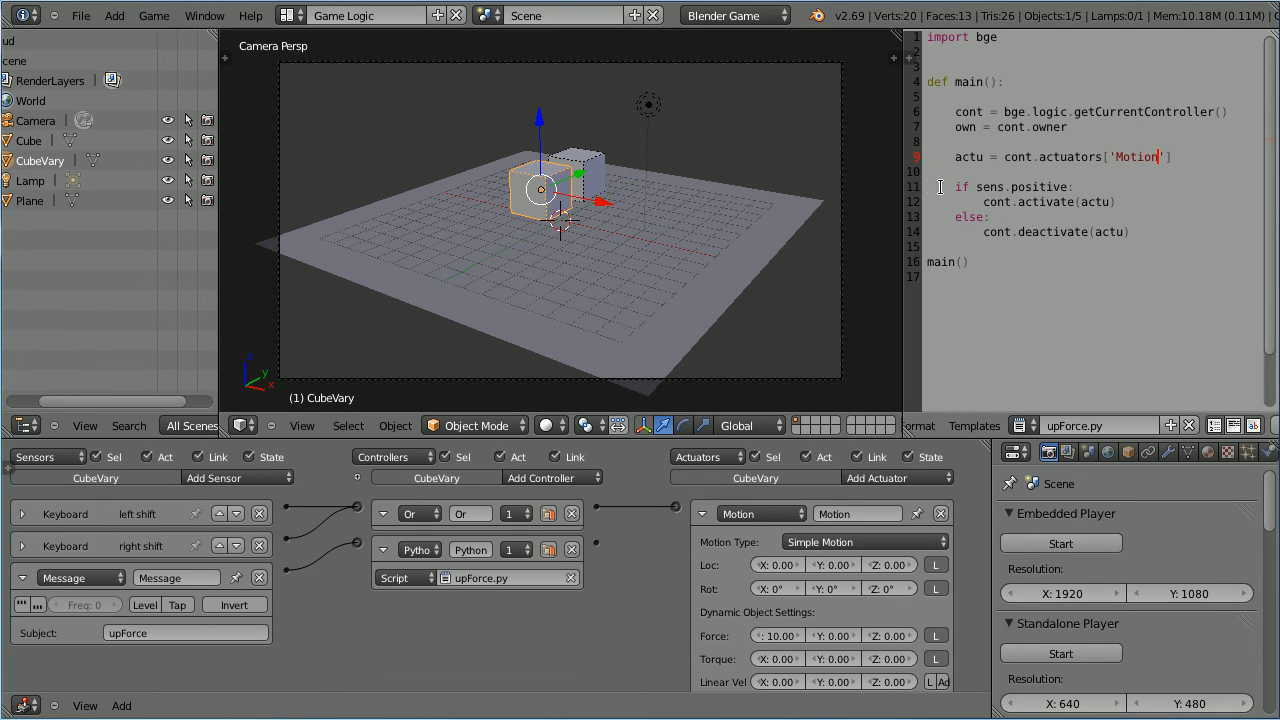
drag(957, 187, 1130, 232)
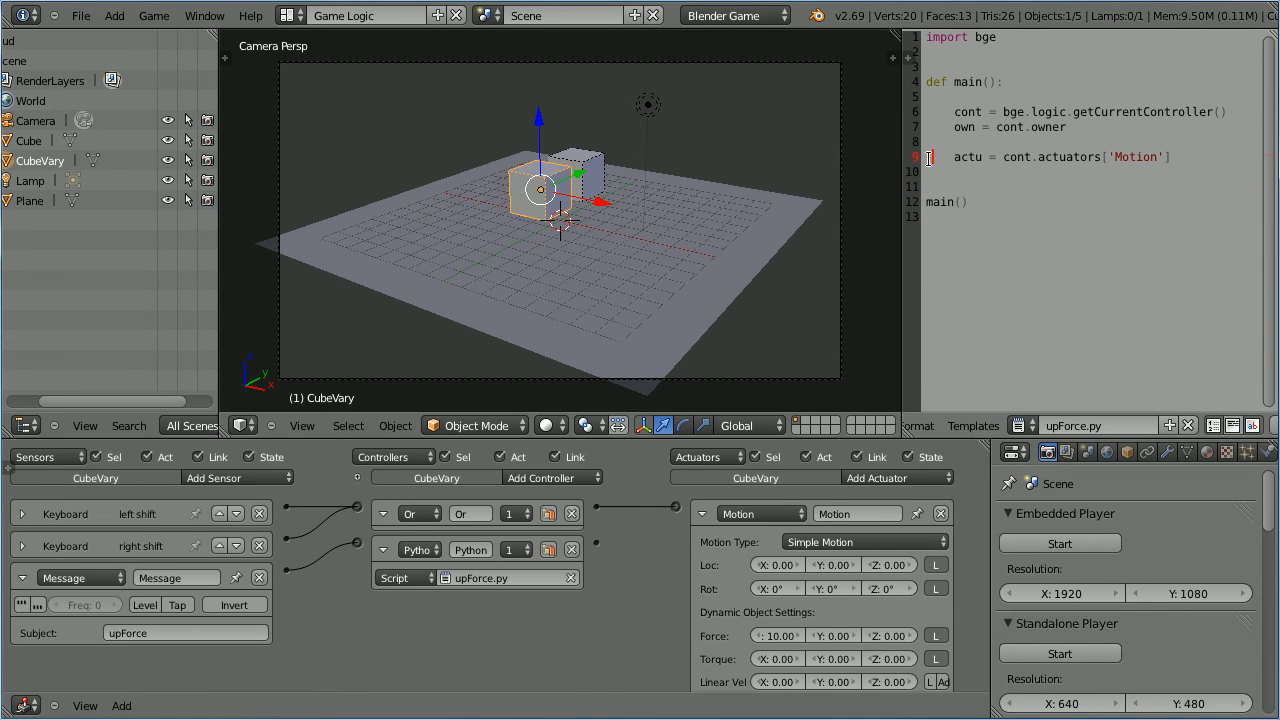
click(1185, 157)
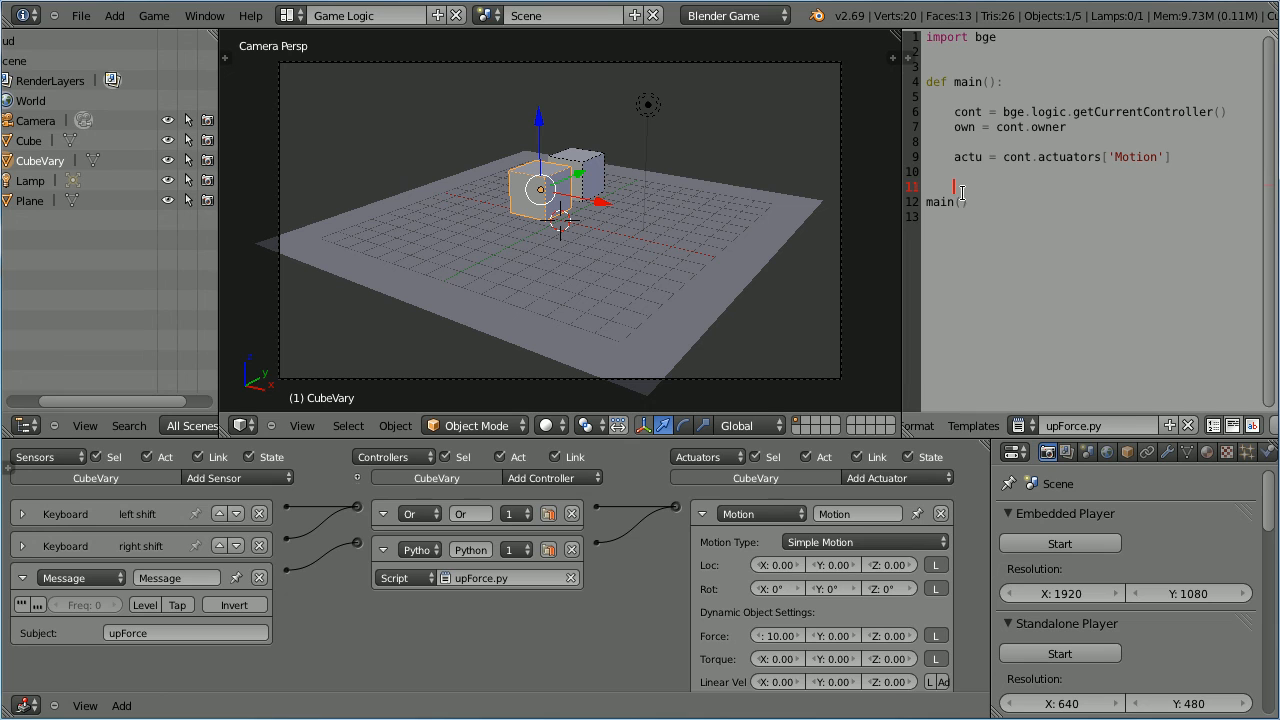
Step: Add the line own['force'] += 1 to upForce.py
text(own)
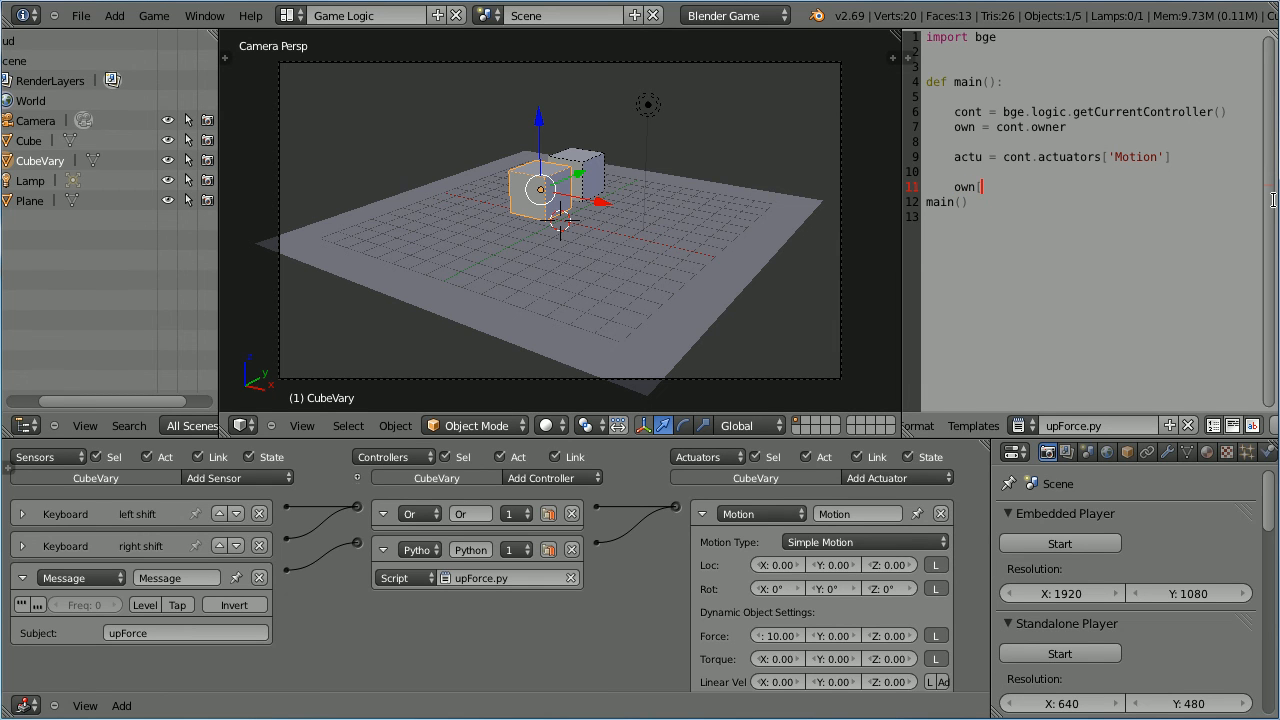
text([')
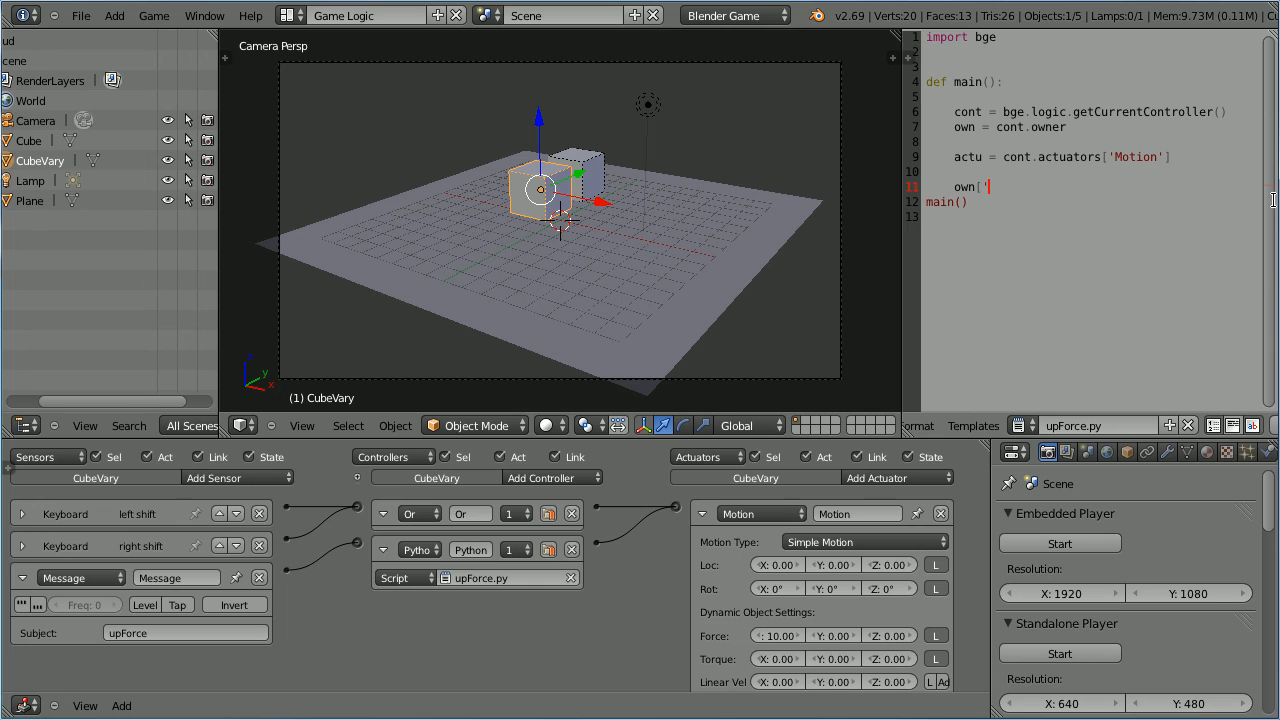
text(force')
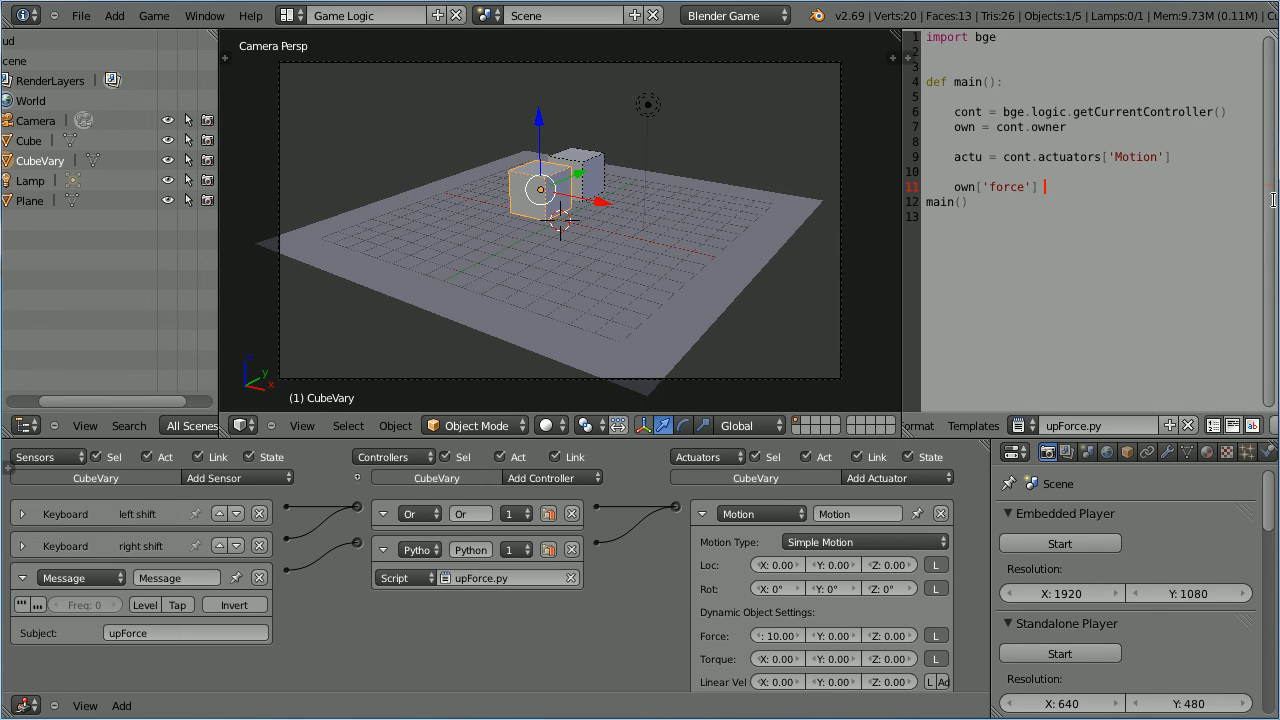
text(+=)
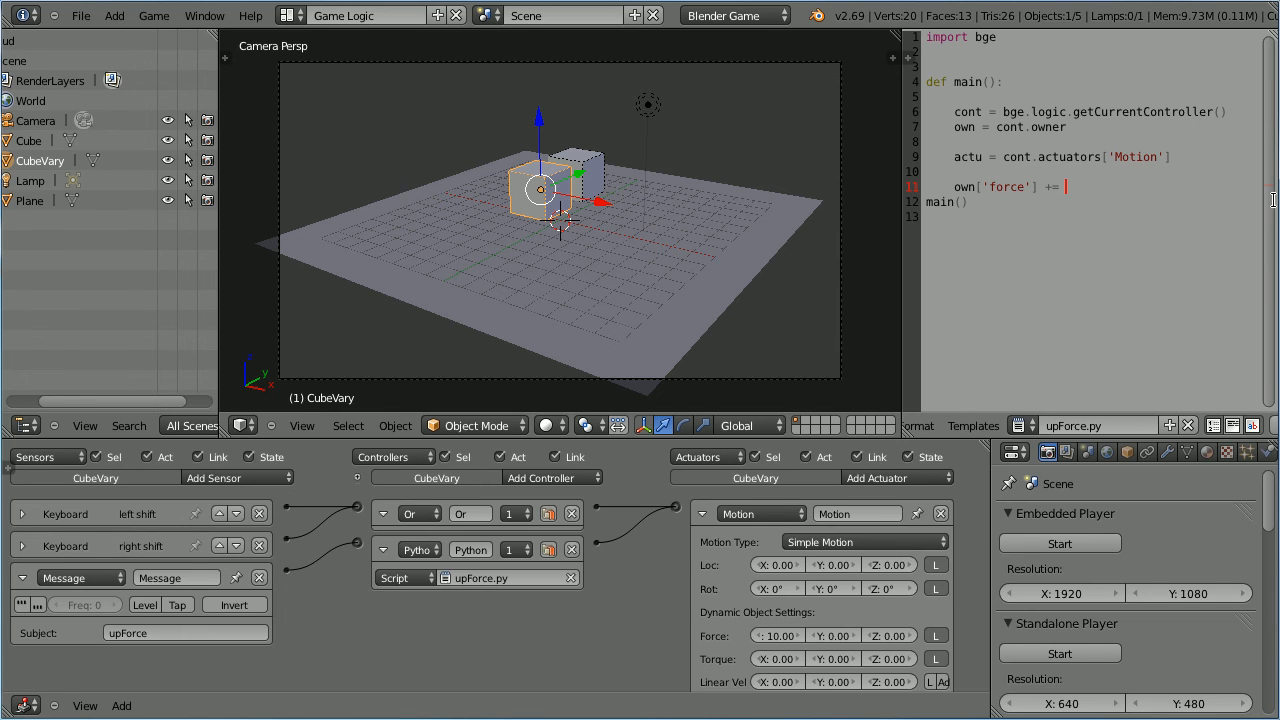
text(1)
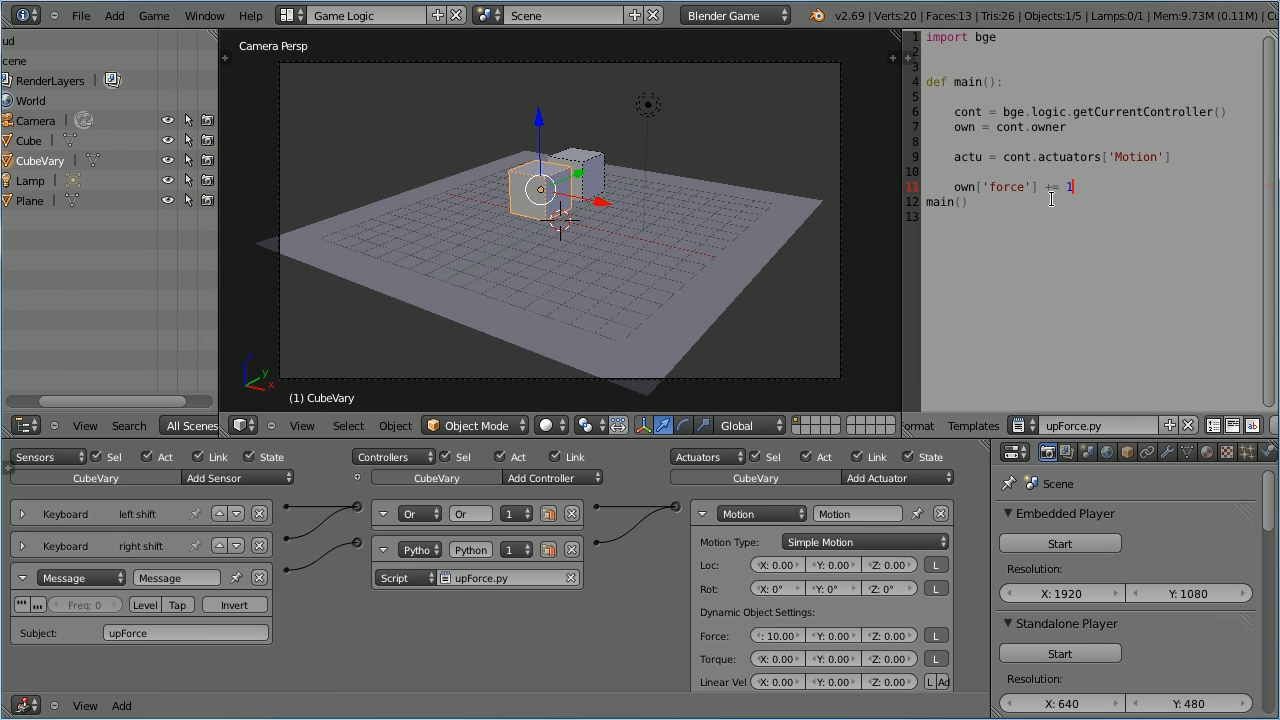
mouse_move(634, 15)
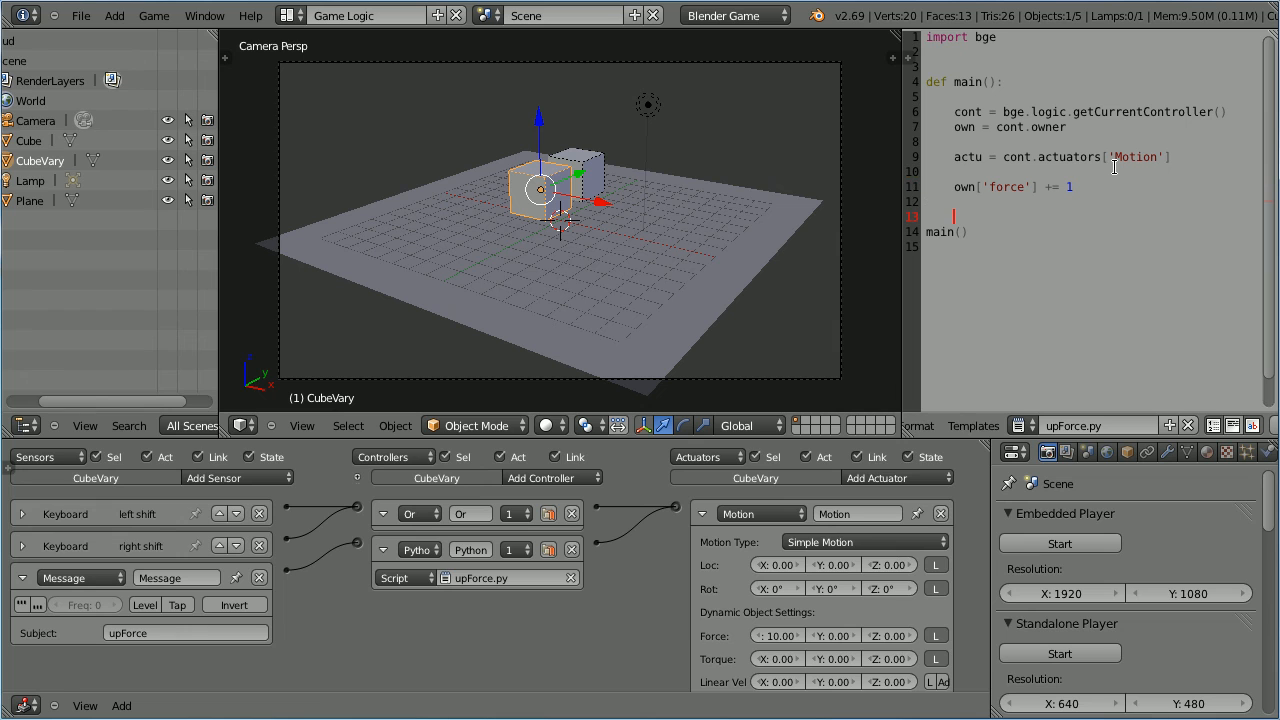
Step: Add the line actu.force = [own['force'], 0, 0] to upForce.py
text(actu.f)
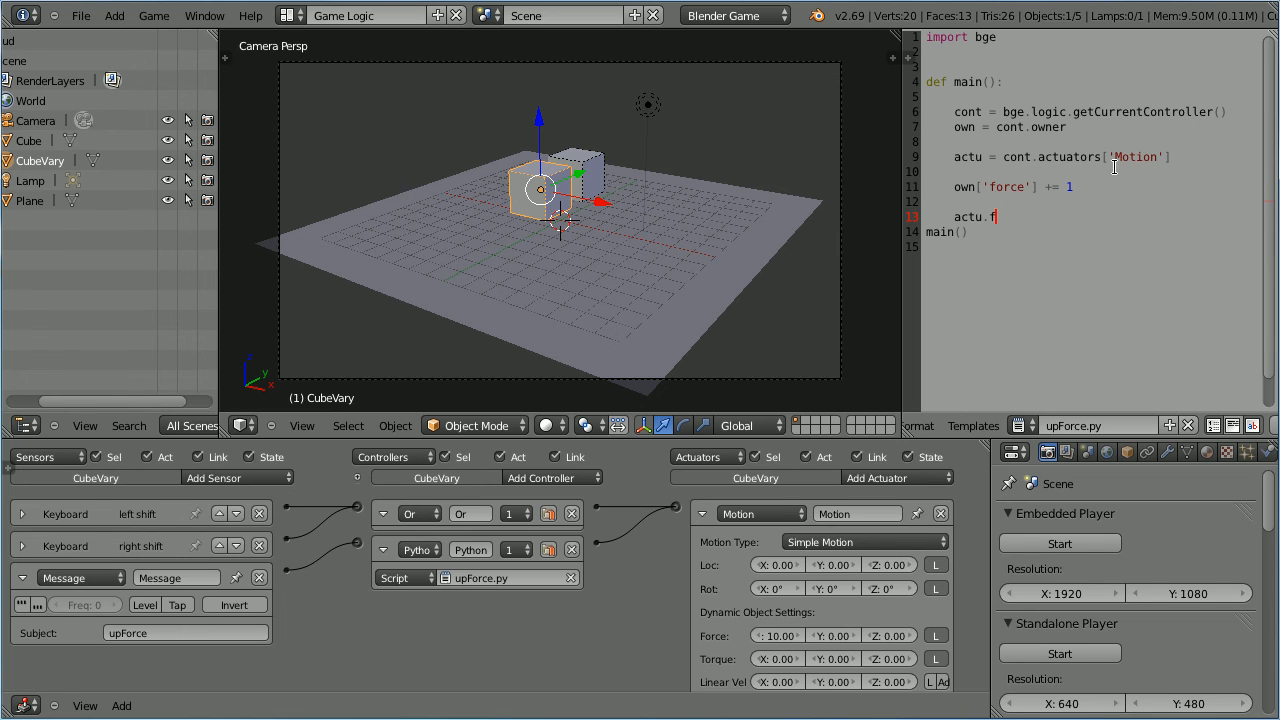
text(orce =)
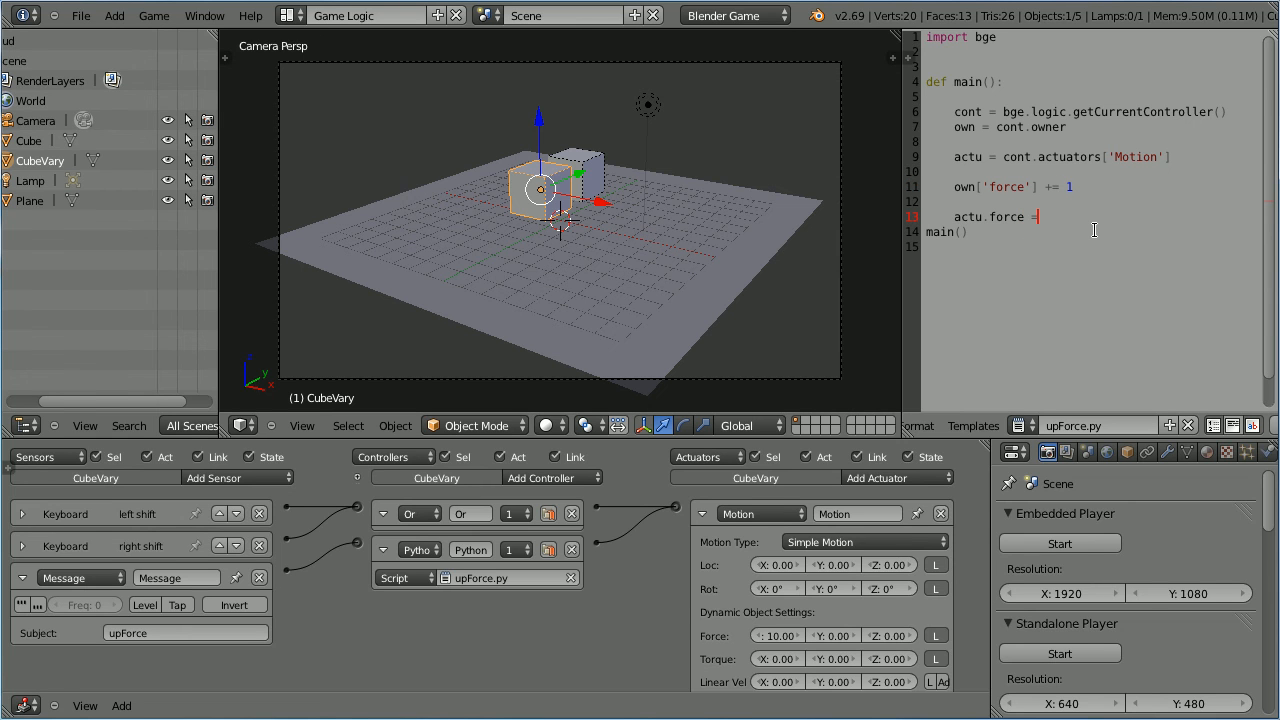
text([)
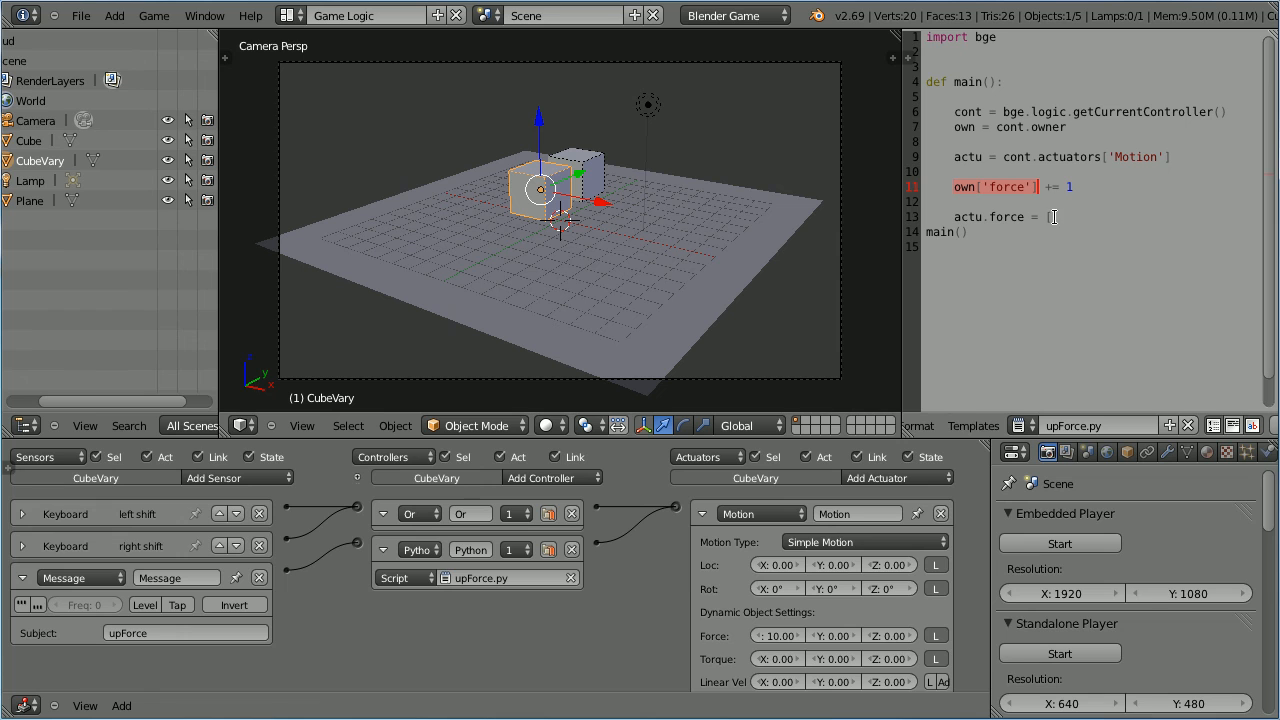
text(own['force'])
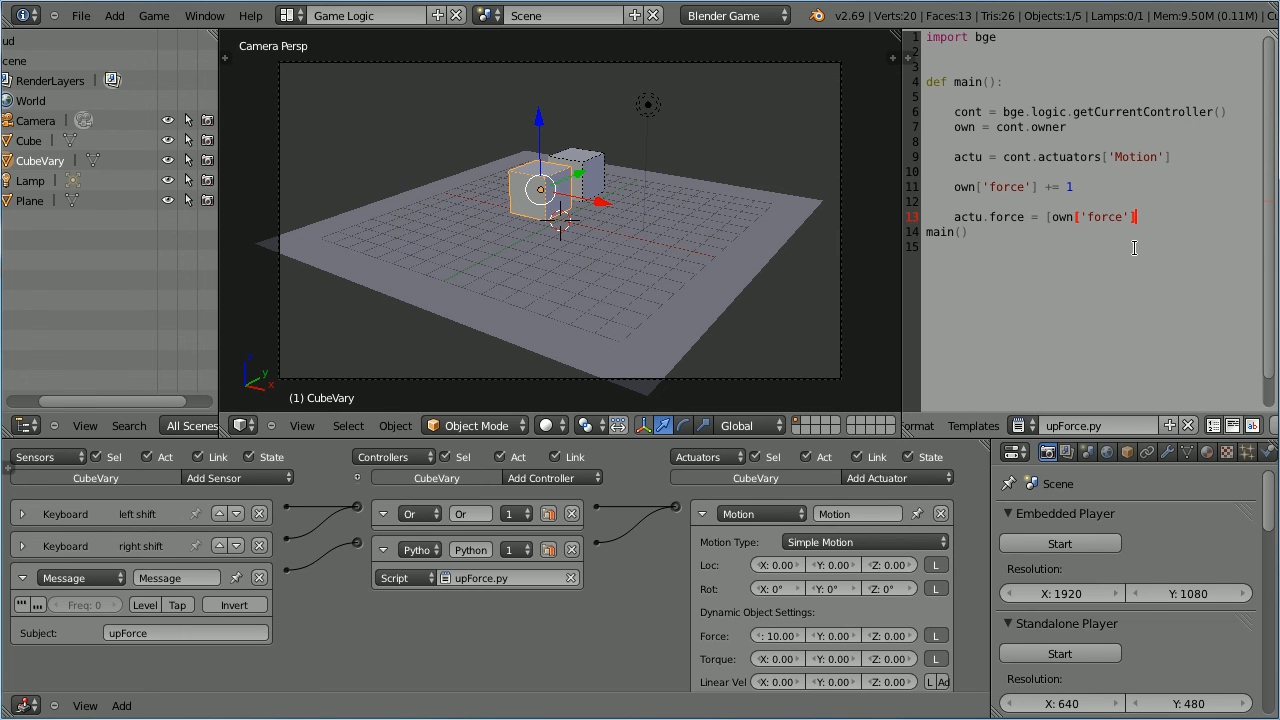
text(,)
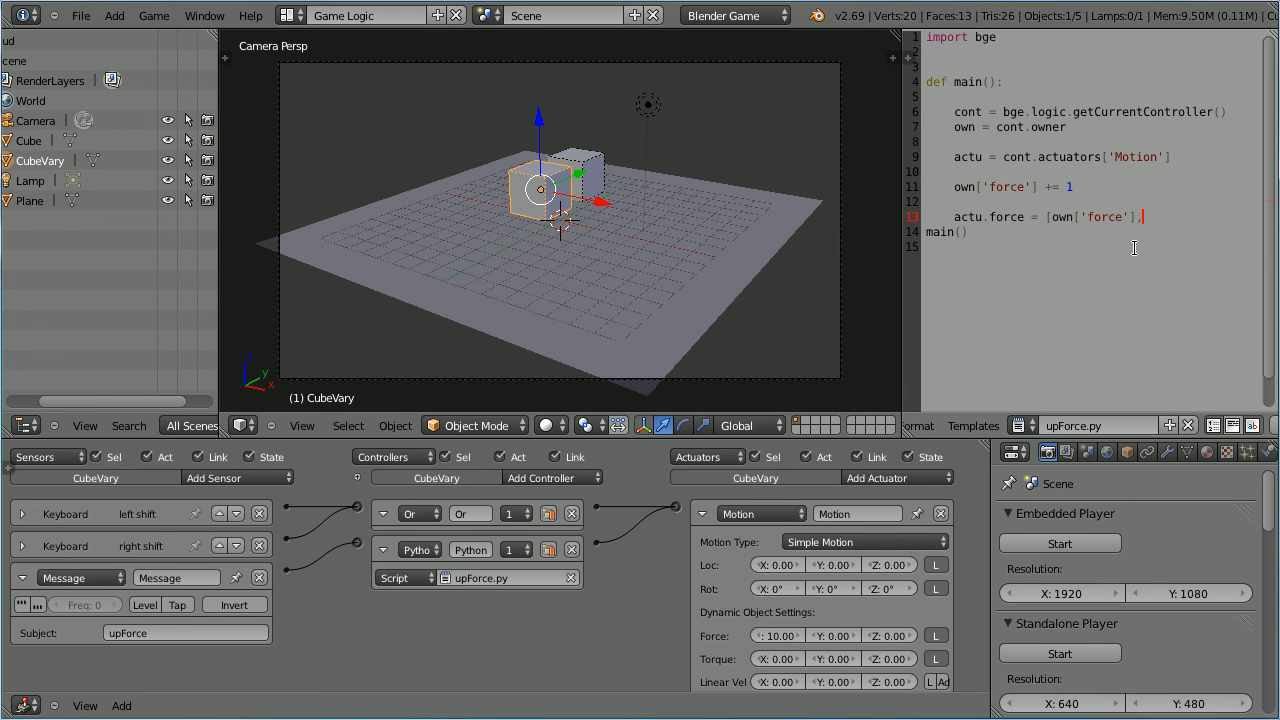
text(0)
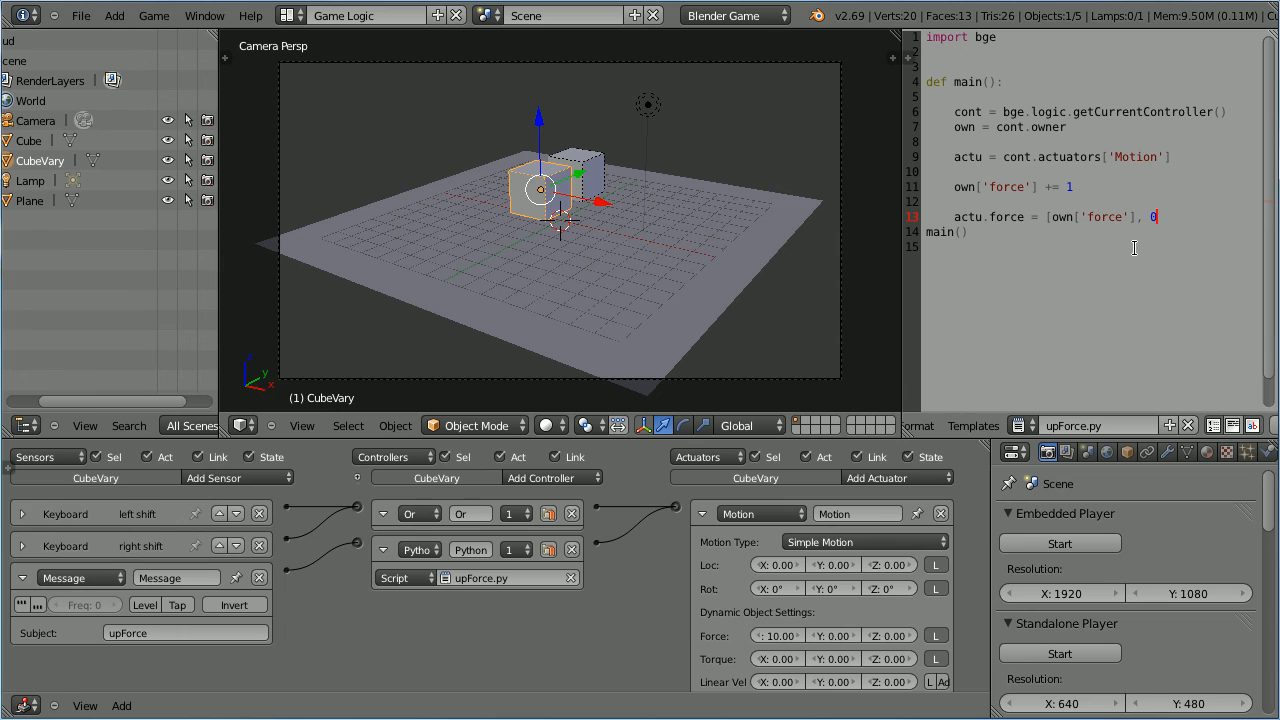
text(, 0)
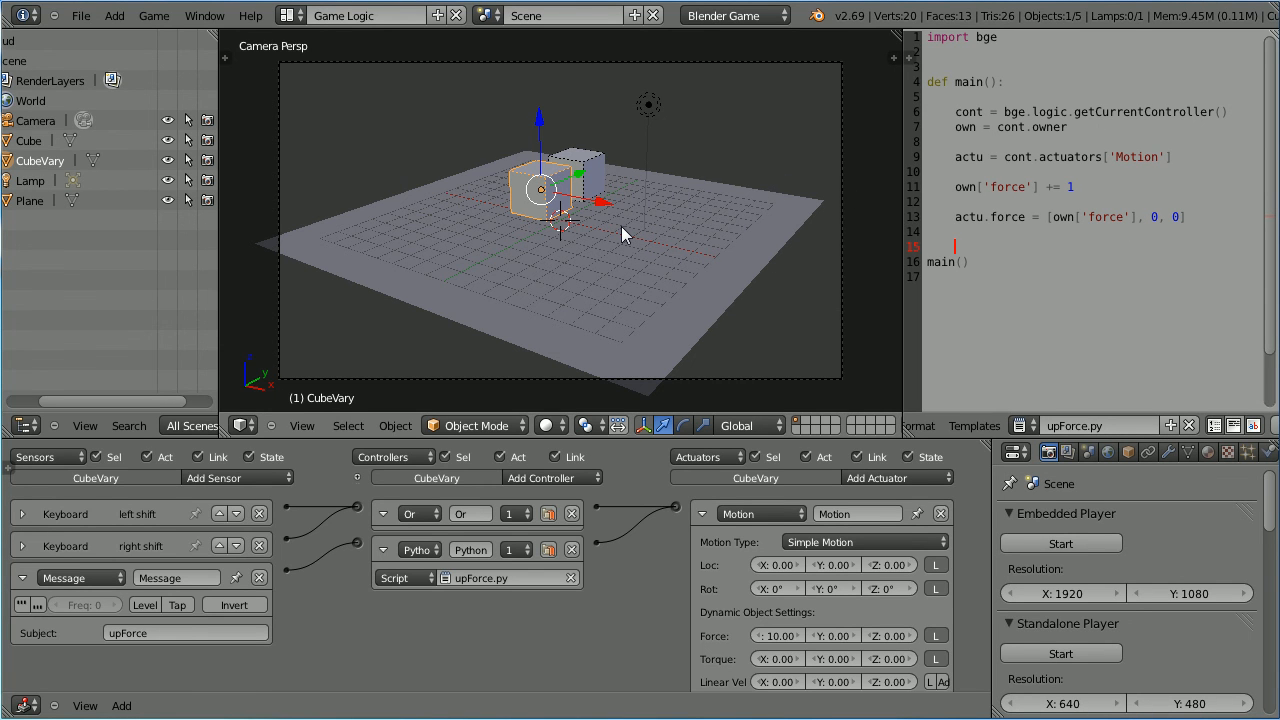
mouse_move(295, 160)
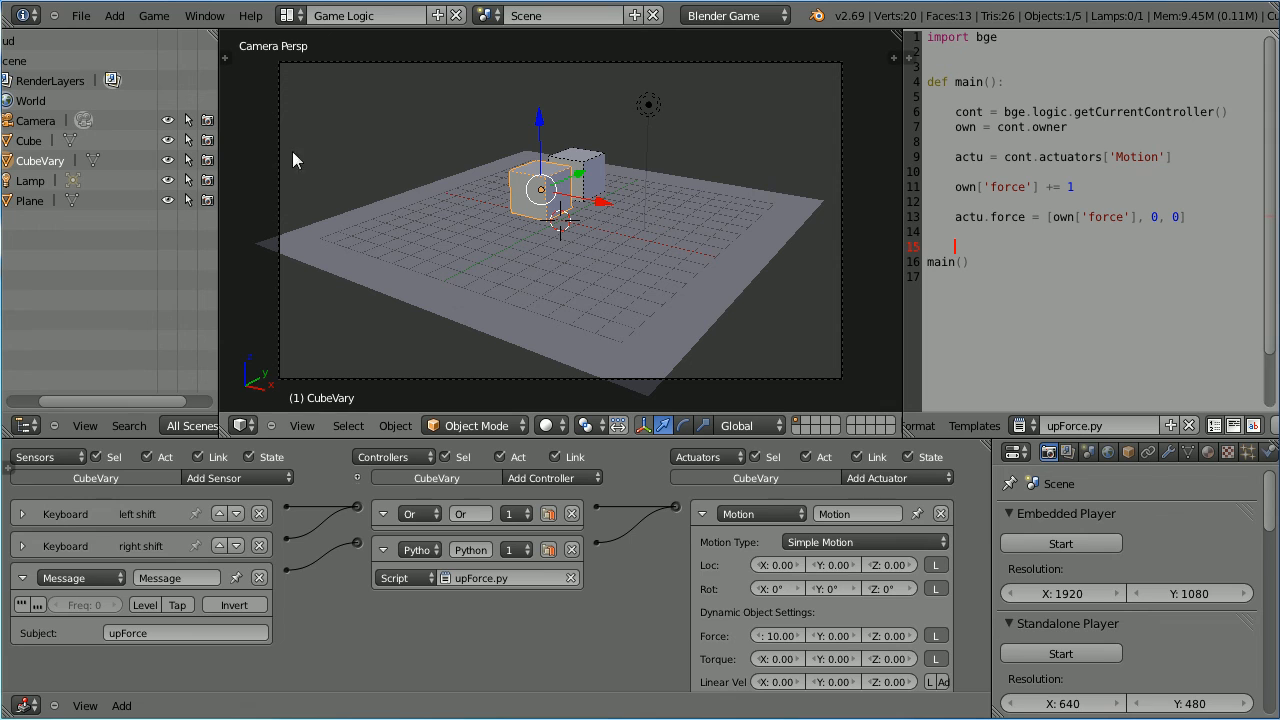
Step: Add a Plain Axes empty to the scene and give it an Always sensor
click(114, 15)
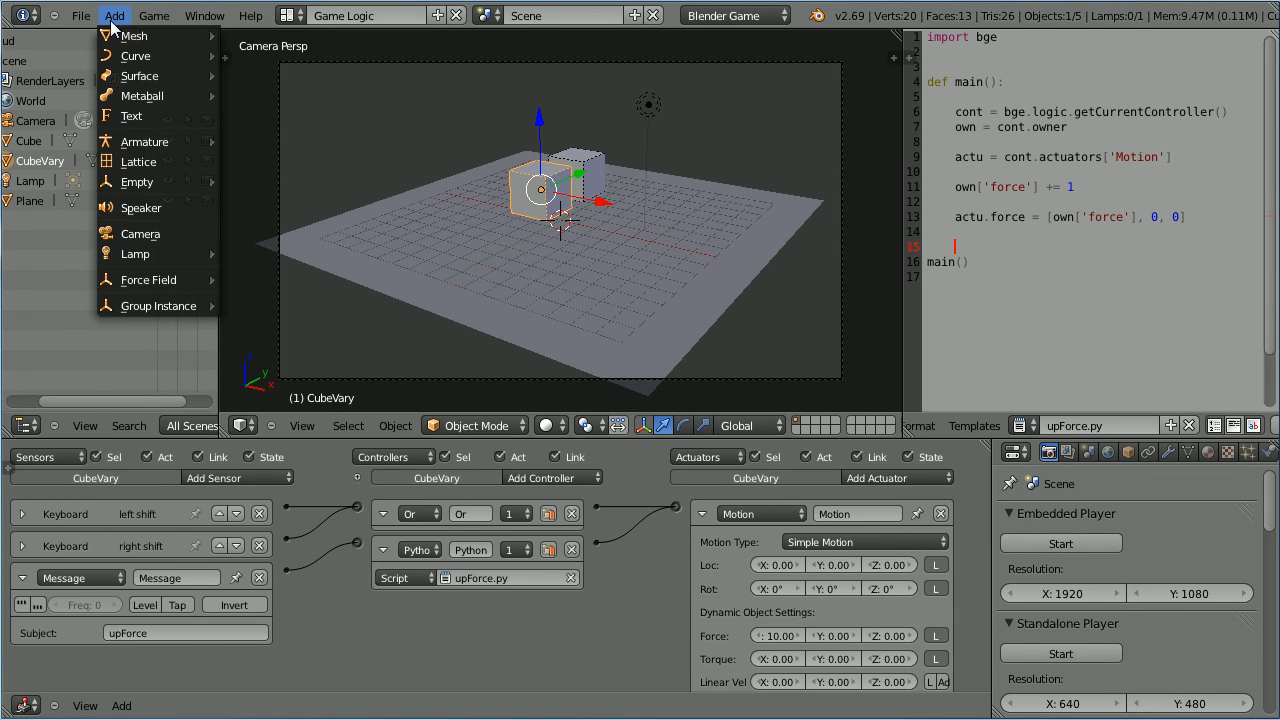
mouse_move(137, 181)
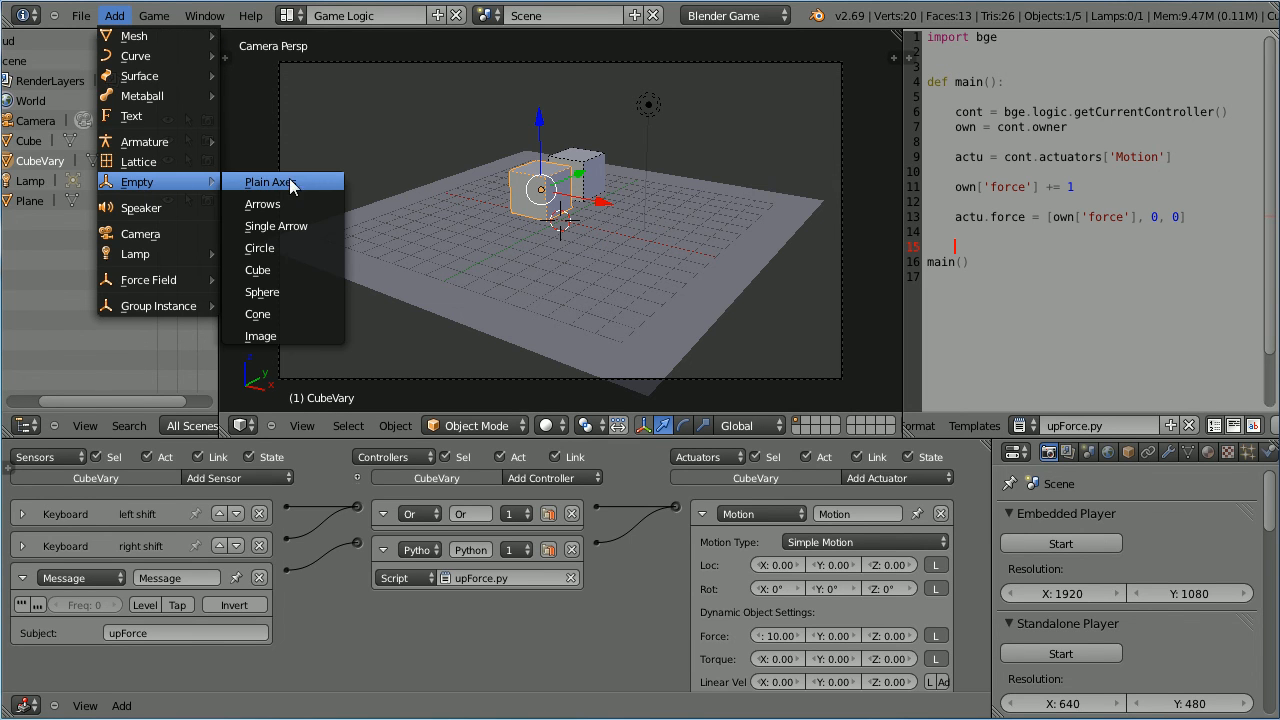
click(270, 181)
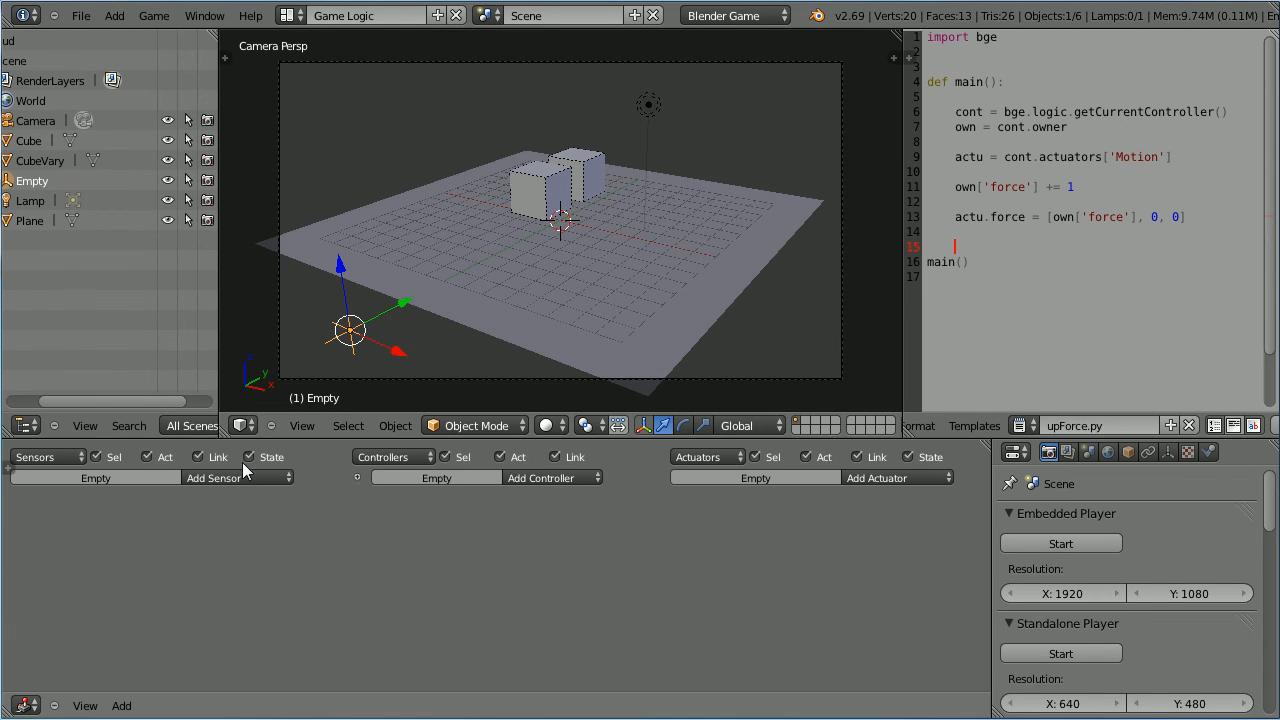
click(213, 477)
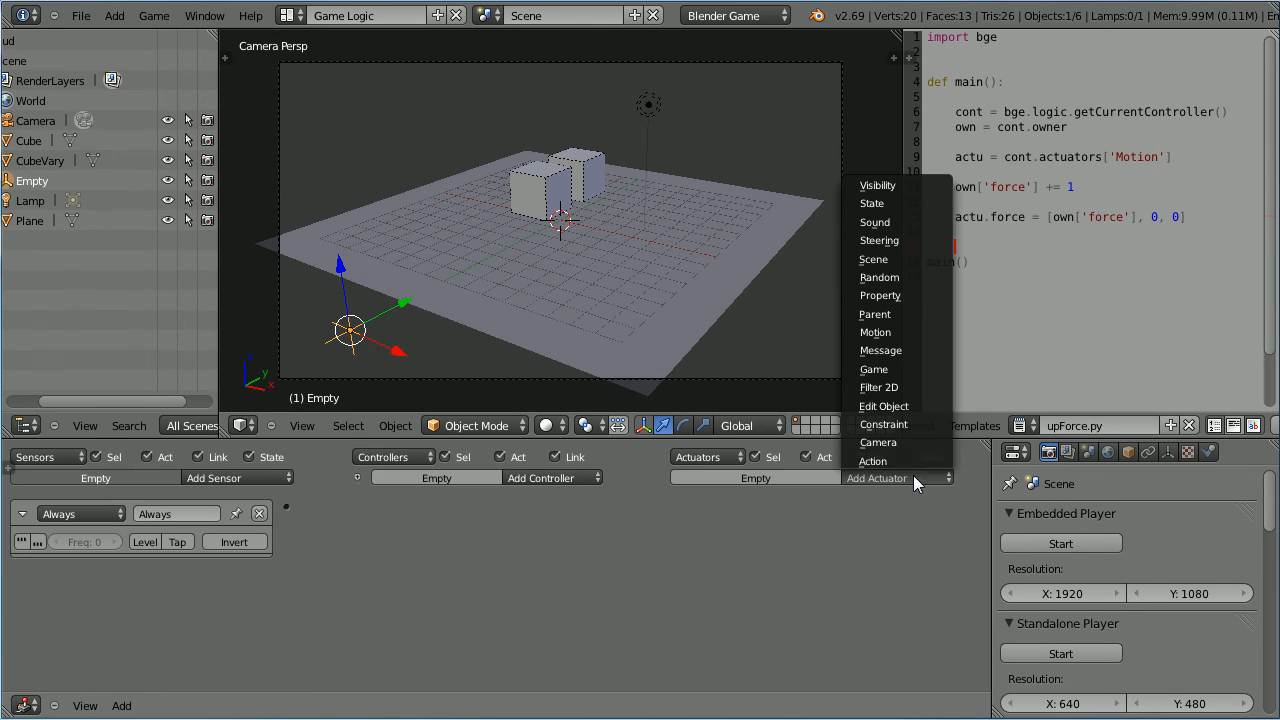
Step: Give the empty a Scene actuator in Add Overlay Scene mode targeting hud
click(873, 259)
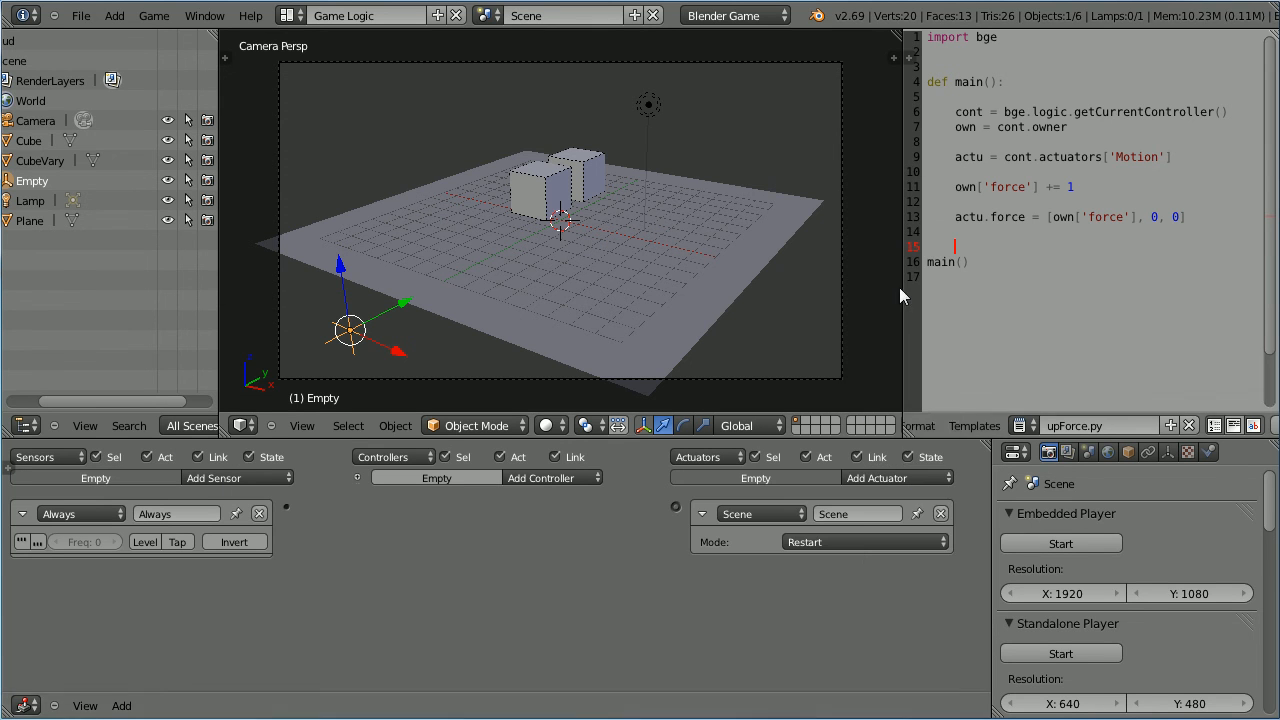
click(863, 541)
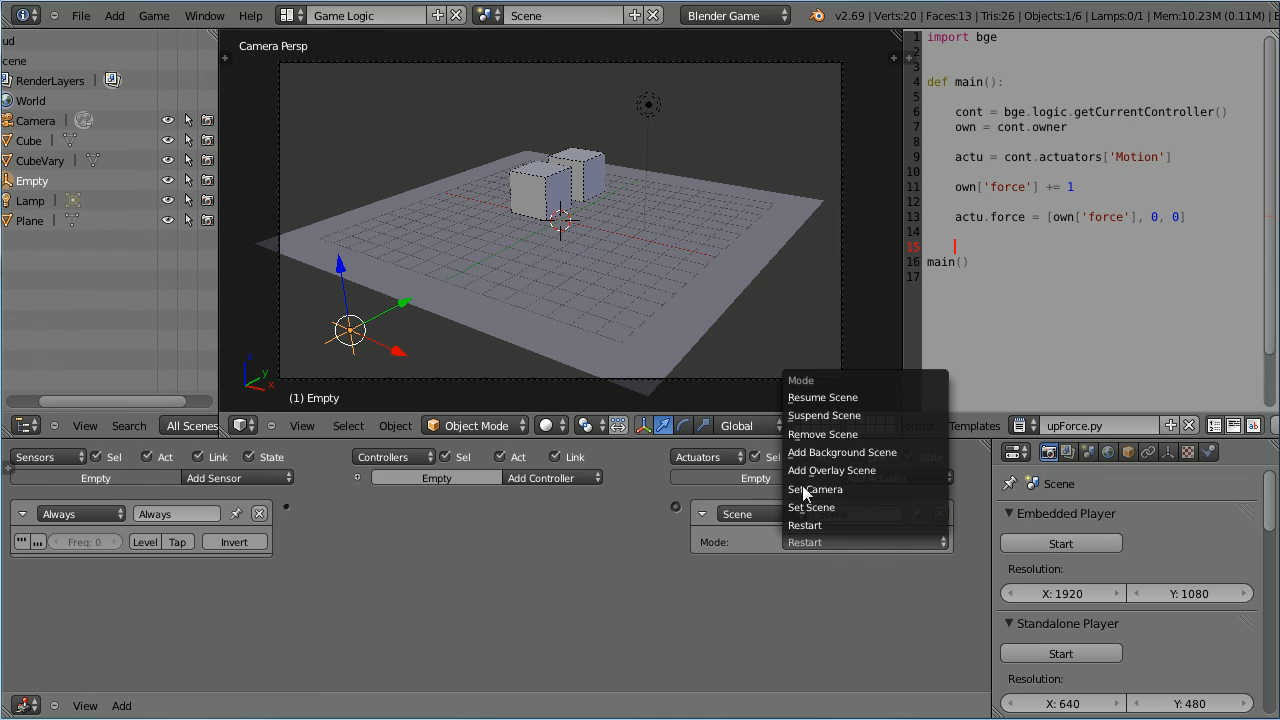
mouse_move(905, 470)
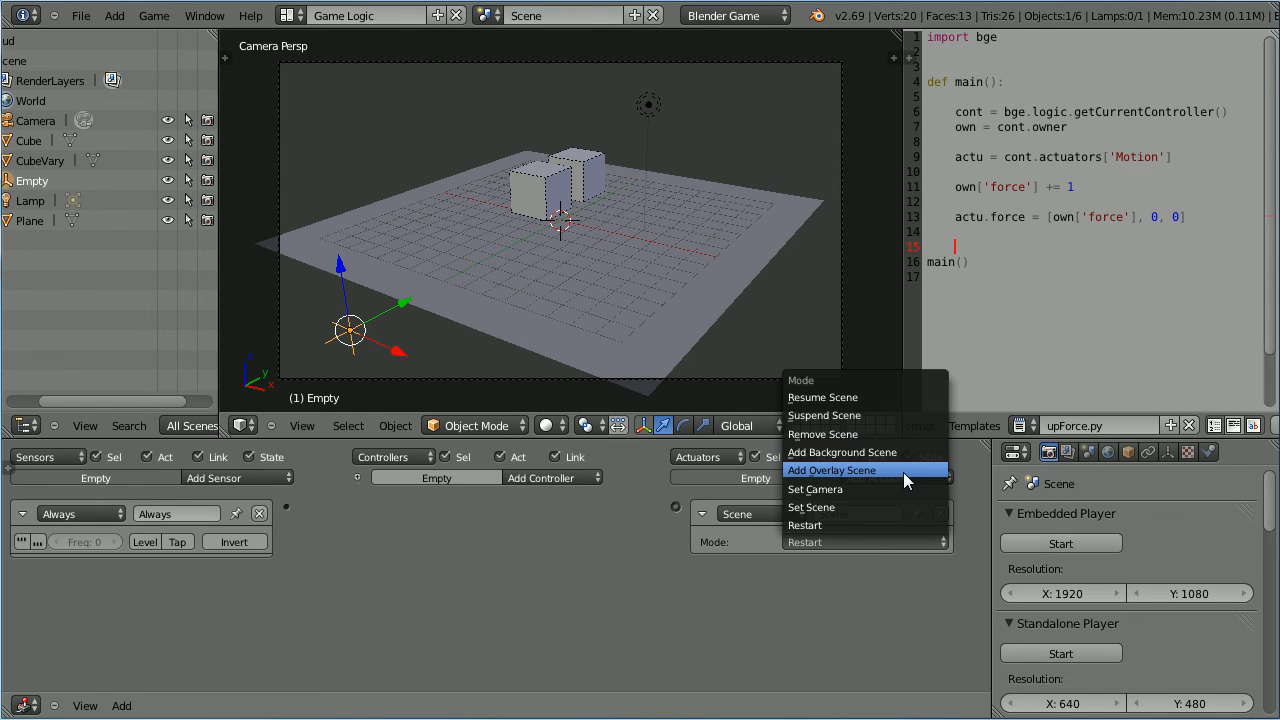
click(832, 470)
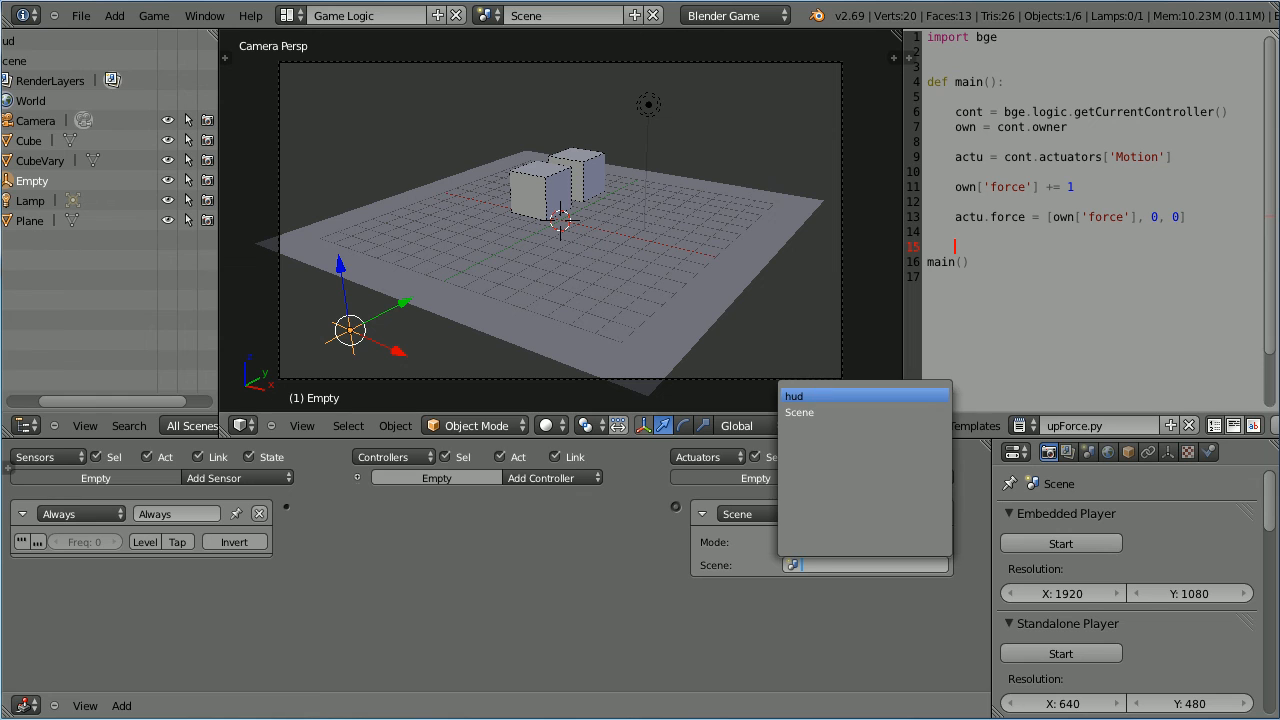
click(794, 396)
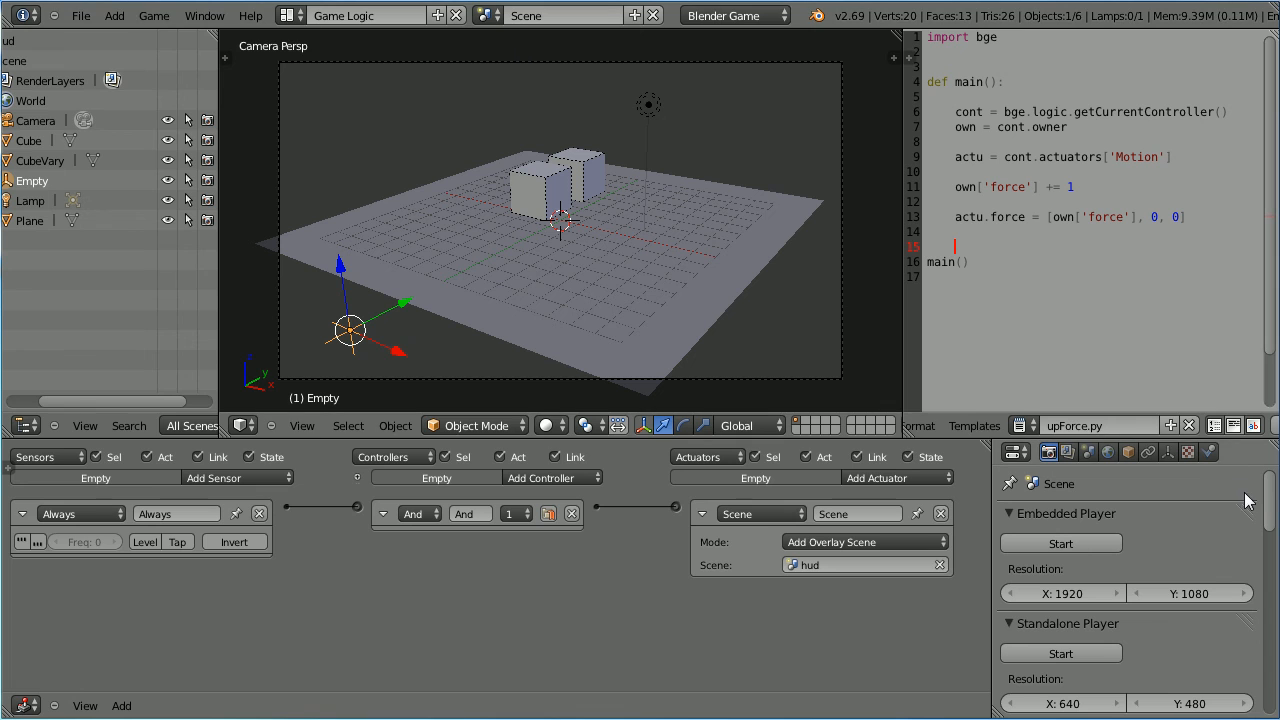
scroll(down, 3)
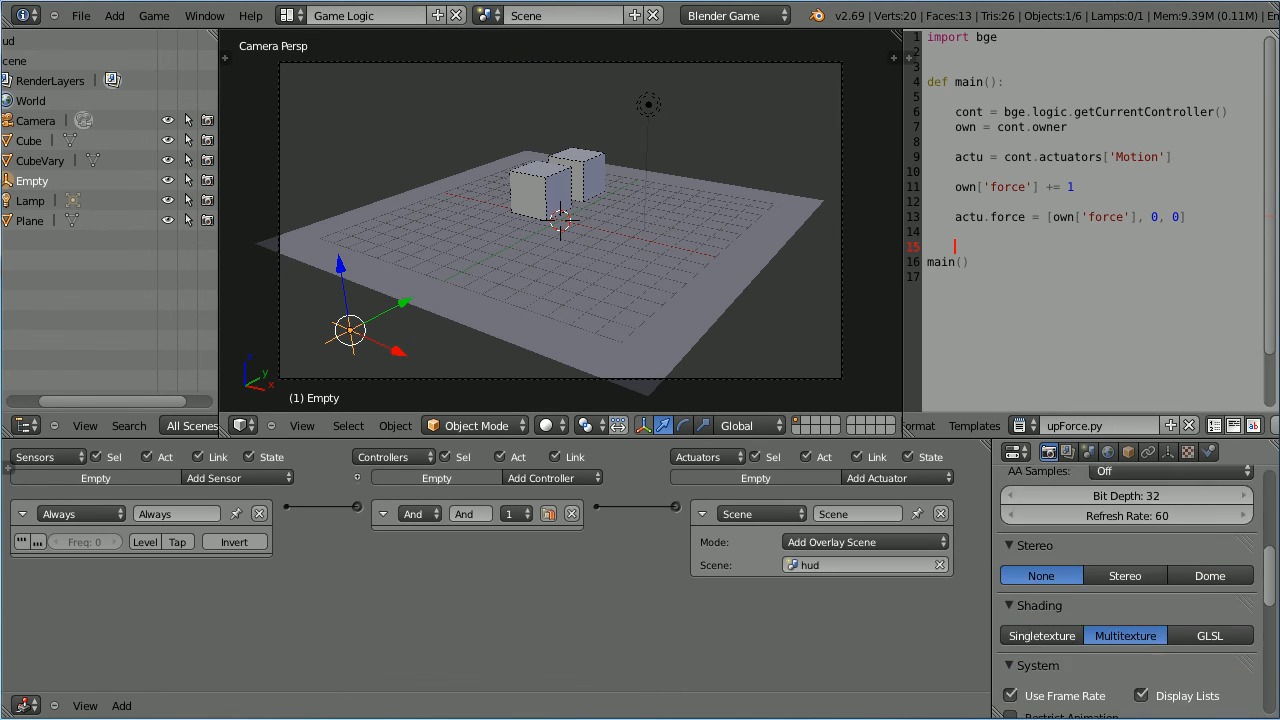